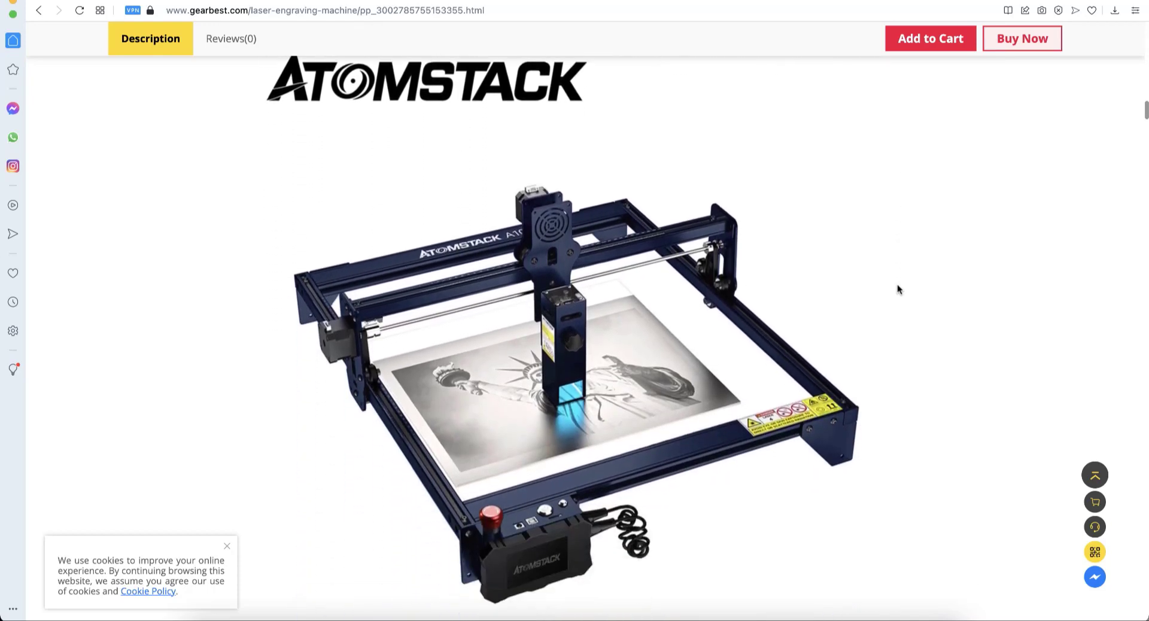
Scroll the Gearbest product page, then the recart mobile storefront down to its latest products
scroll(down, 3)
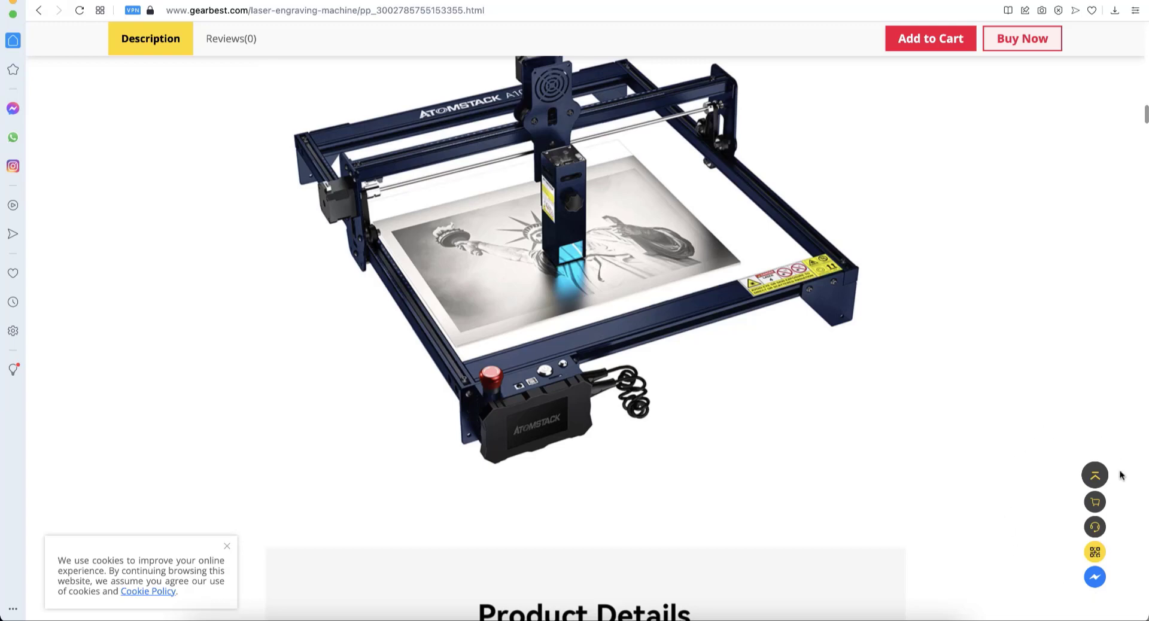
mouse_move(627, 560)
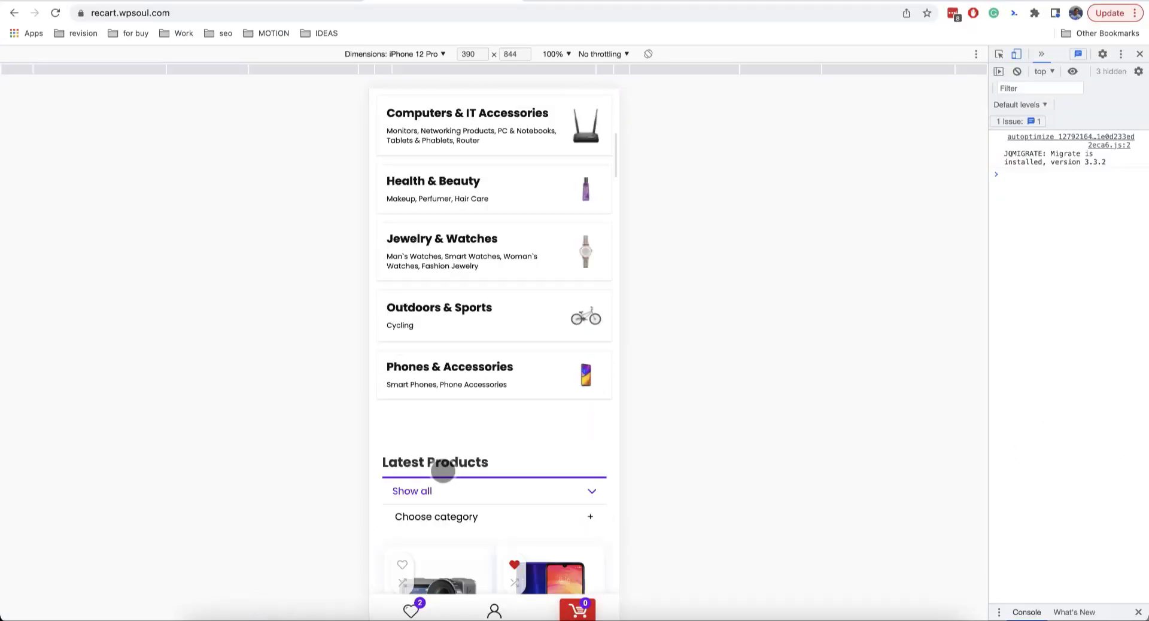
scroll(down, 3)
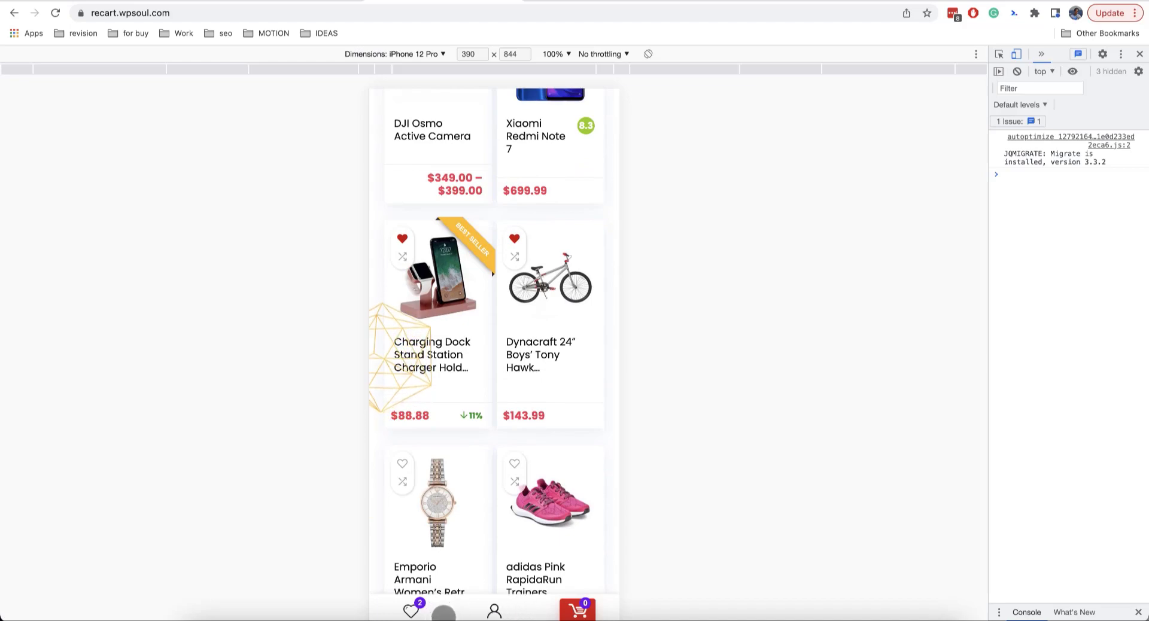
mouse_move(292, 613)
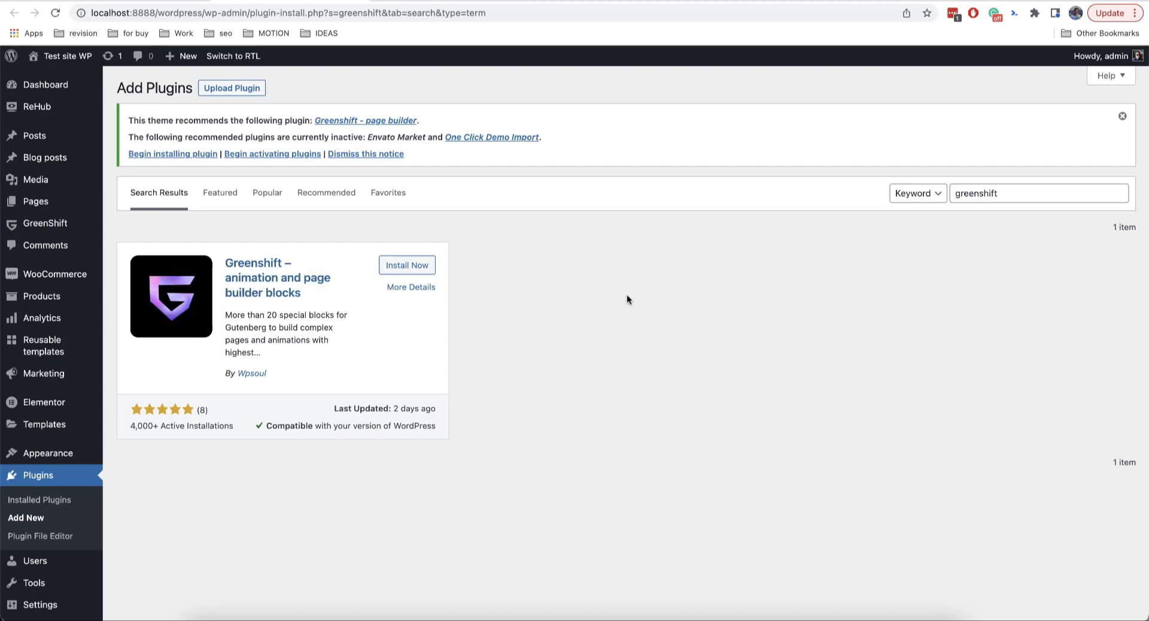
Edit the Greenshift plugin search, then add a new reusable block template
scroll(down, 3)
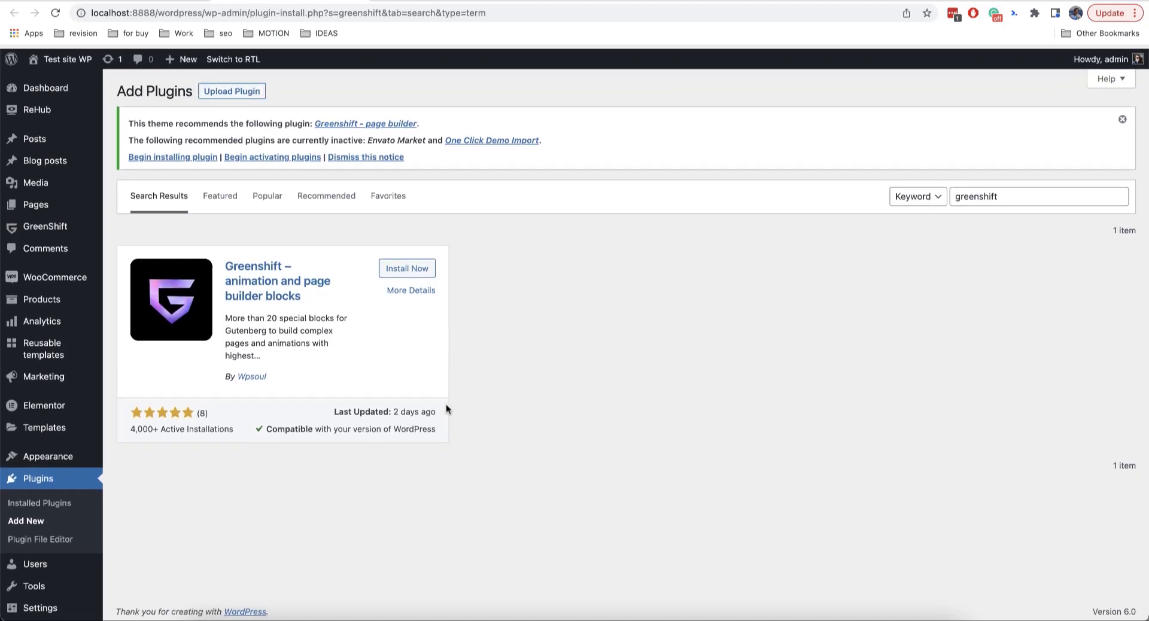
click(1034, 193)
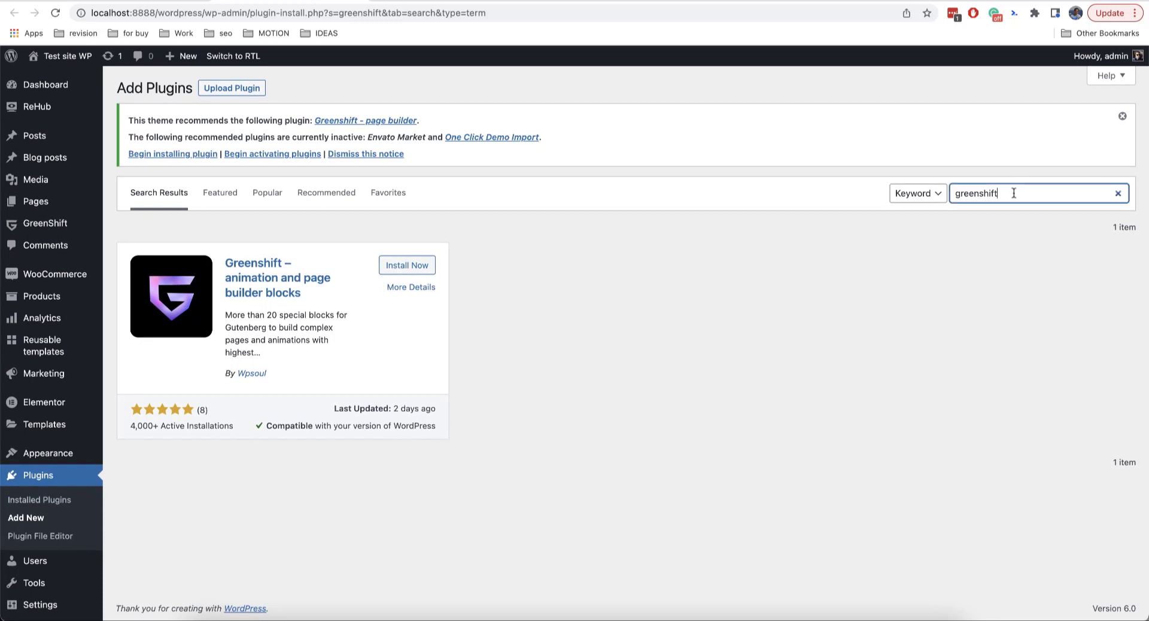
key(Backspace)
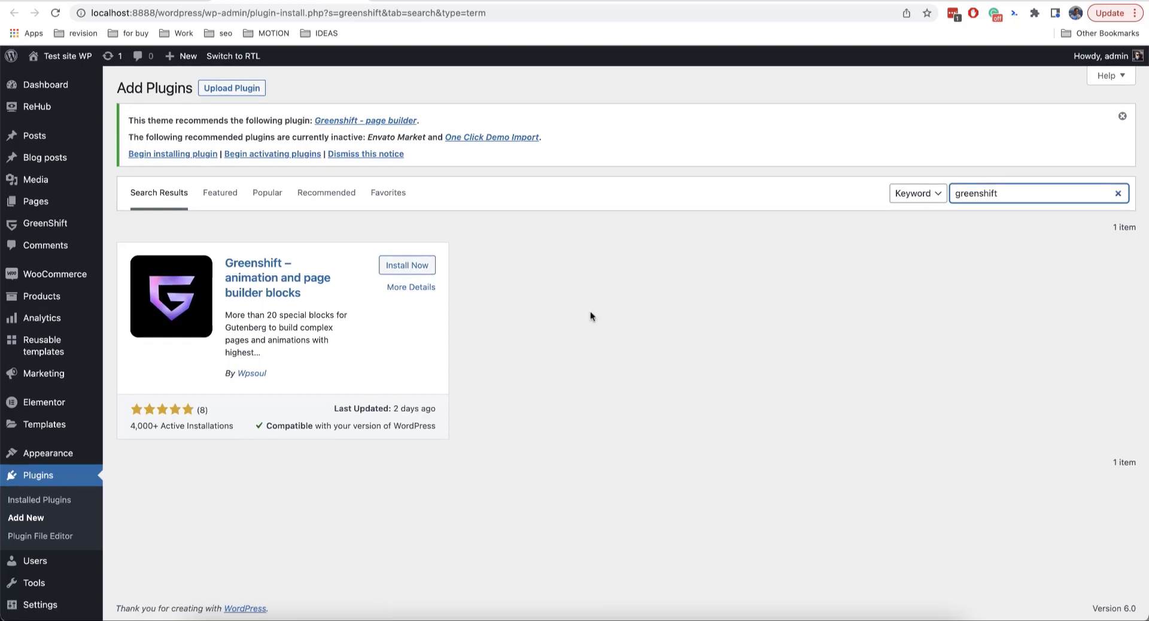
mouse_move(42, 345)
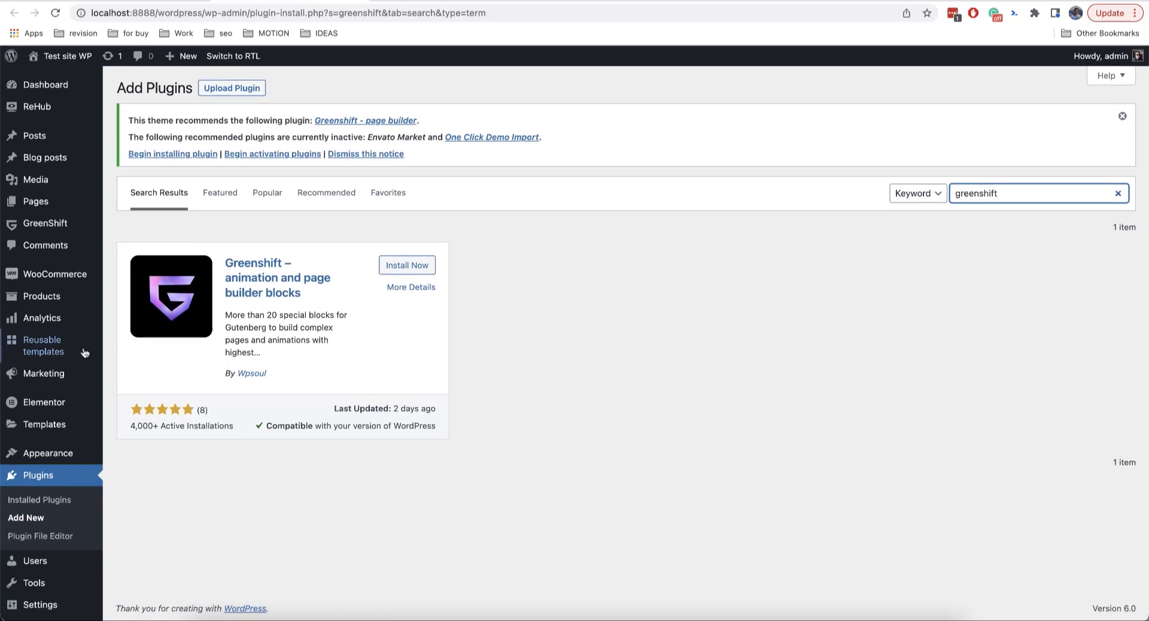
mouse_move(42, 346)
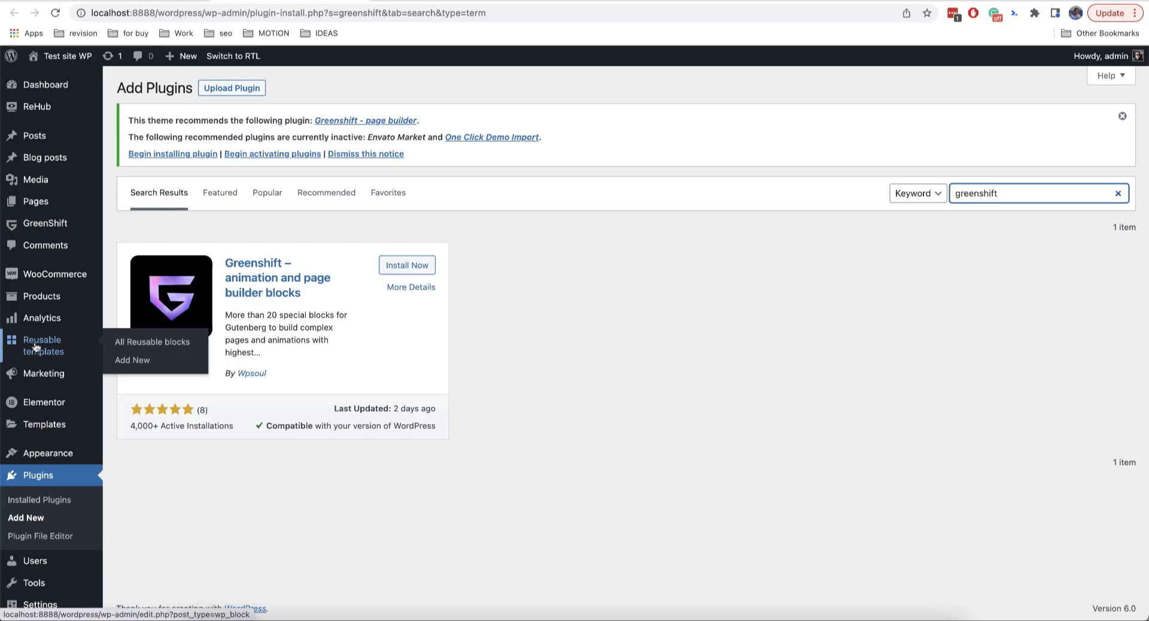
click(133, 360)
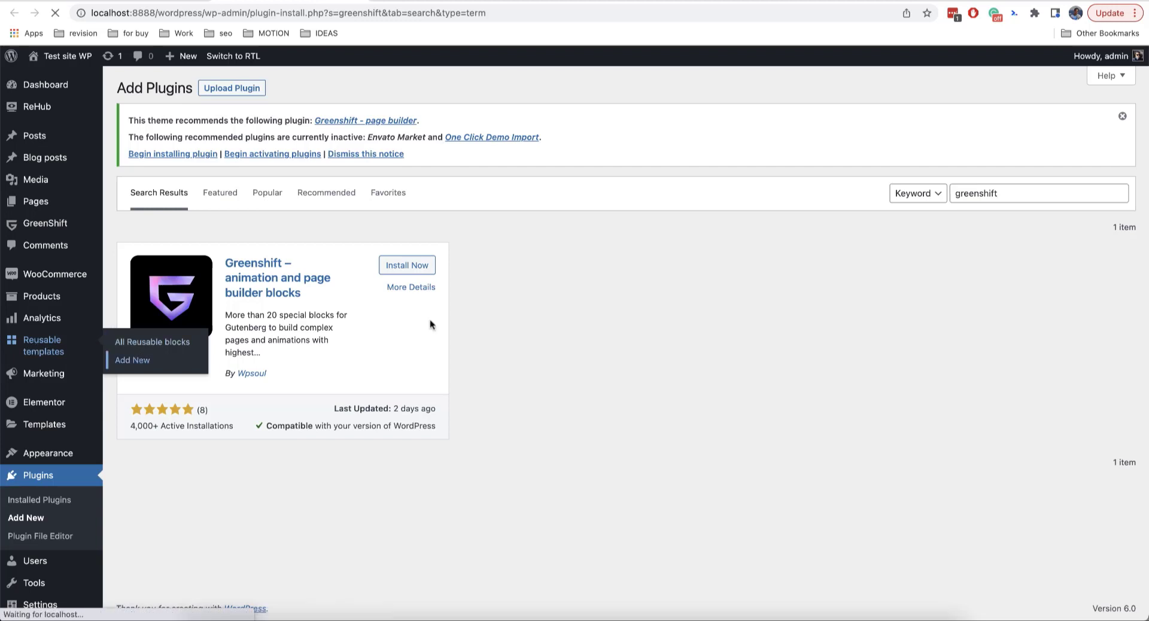
click(132, 359)
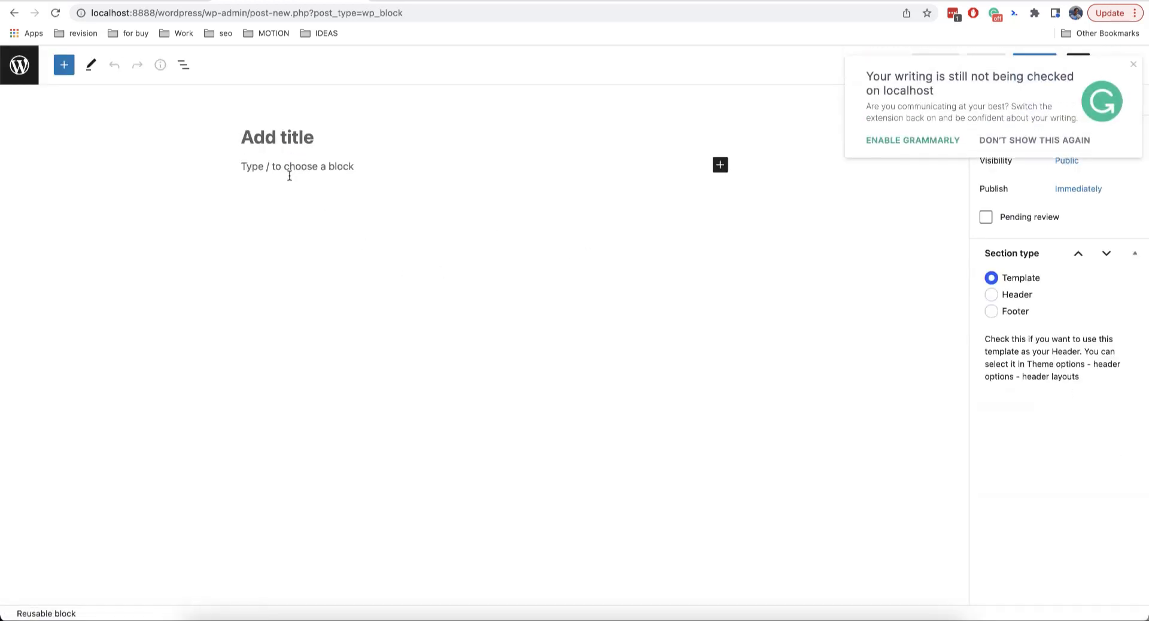
Title the block 'Custom floating toolbar' and insert a Container block via /con
text(Custom floa)
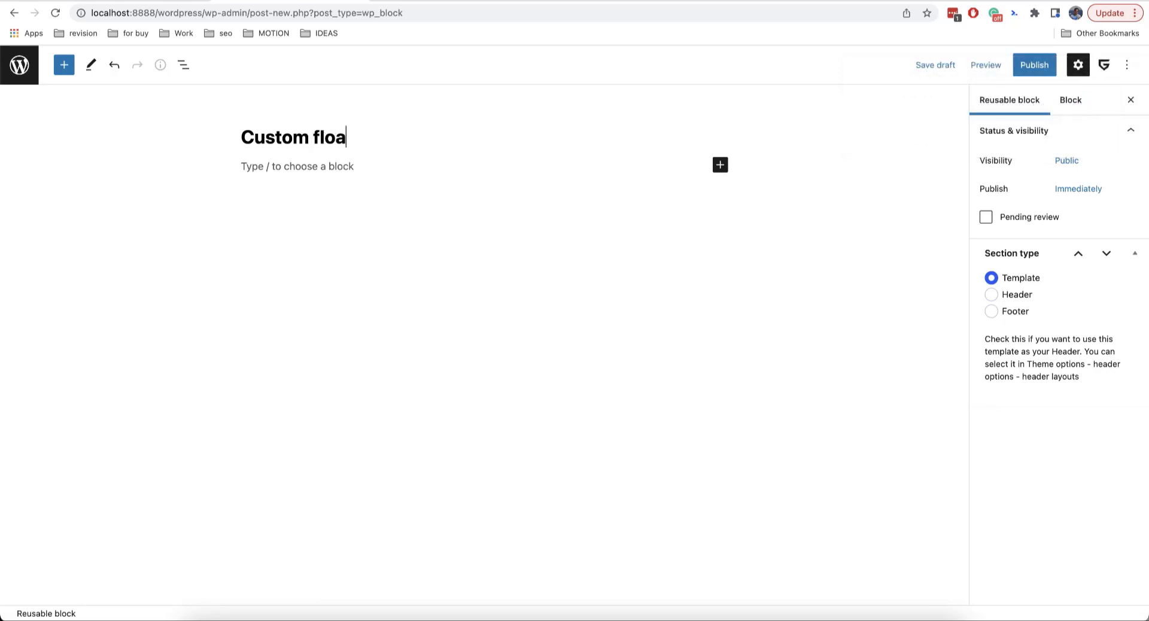
text(ting toolbar)
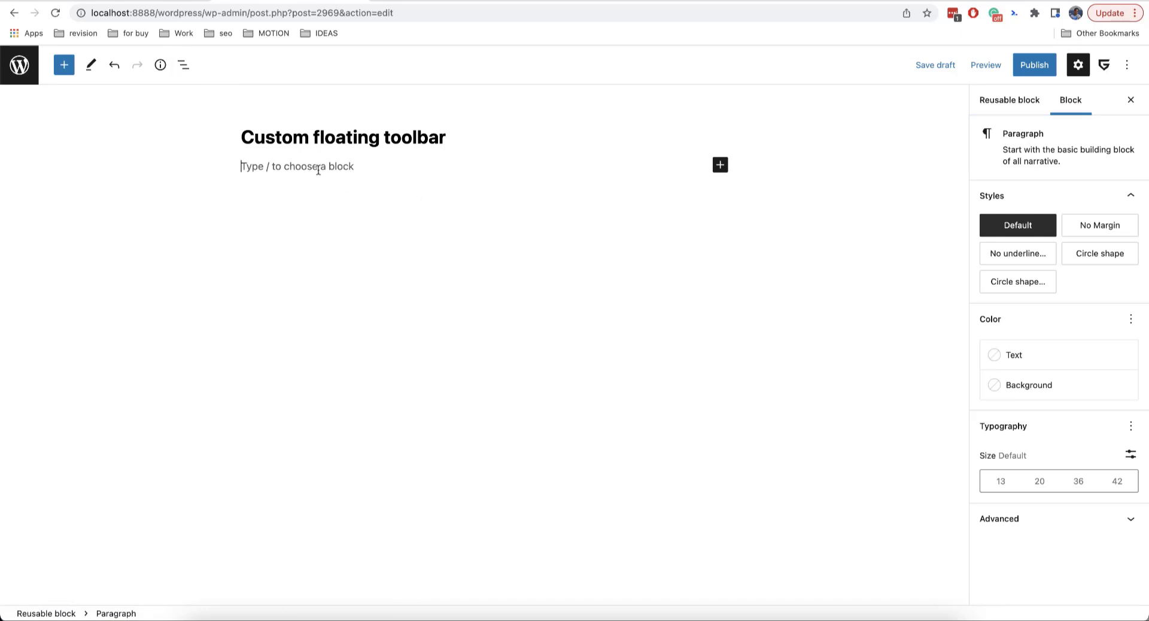
text(/)
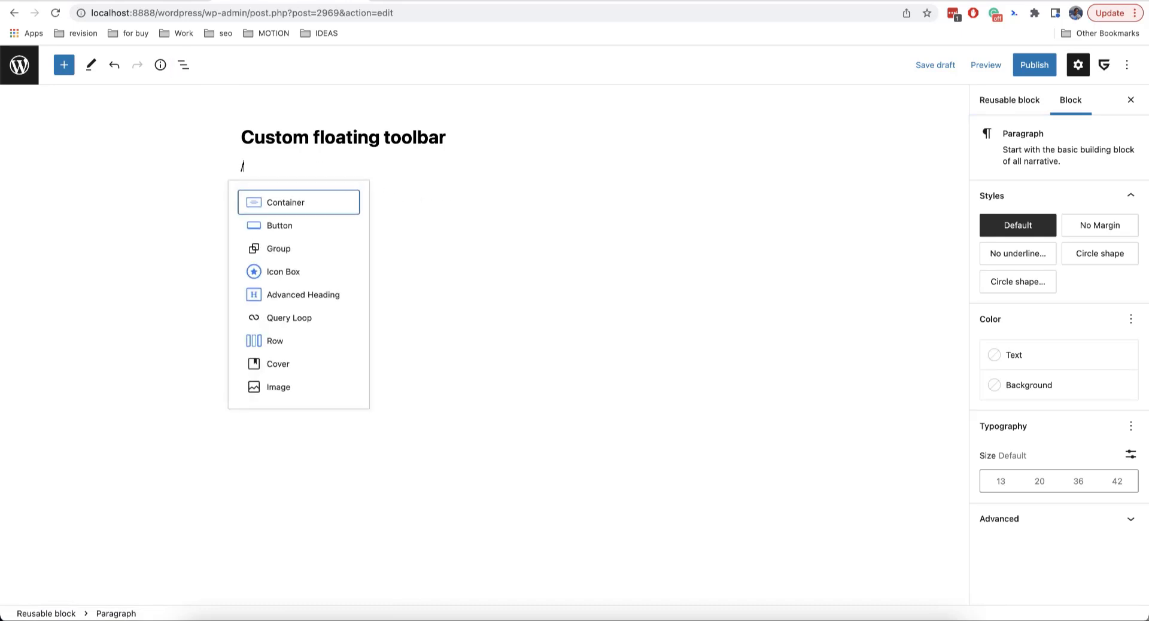
text(con)
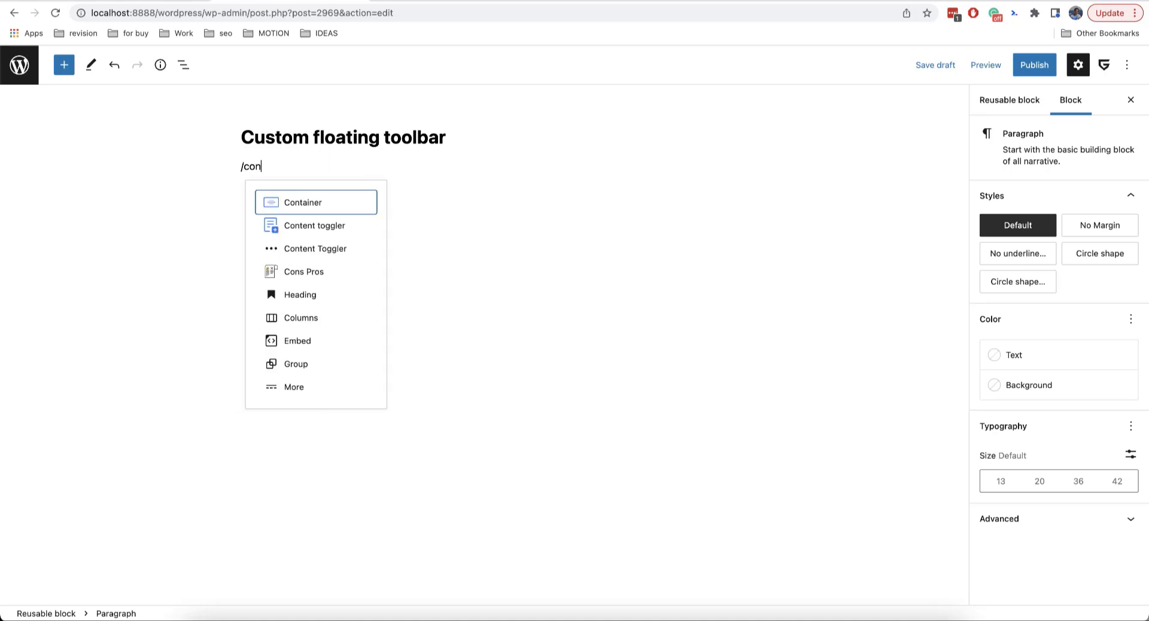
click(302, 202)
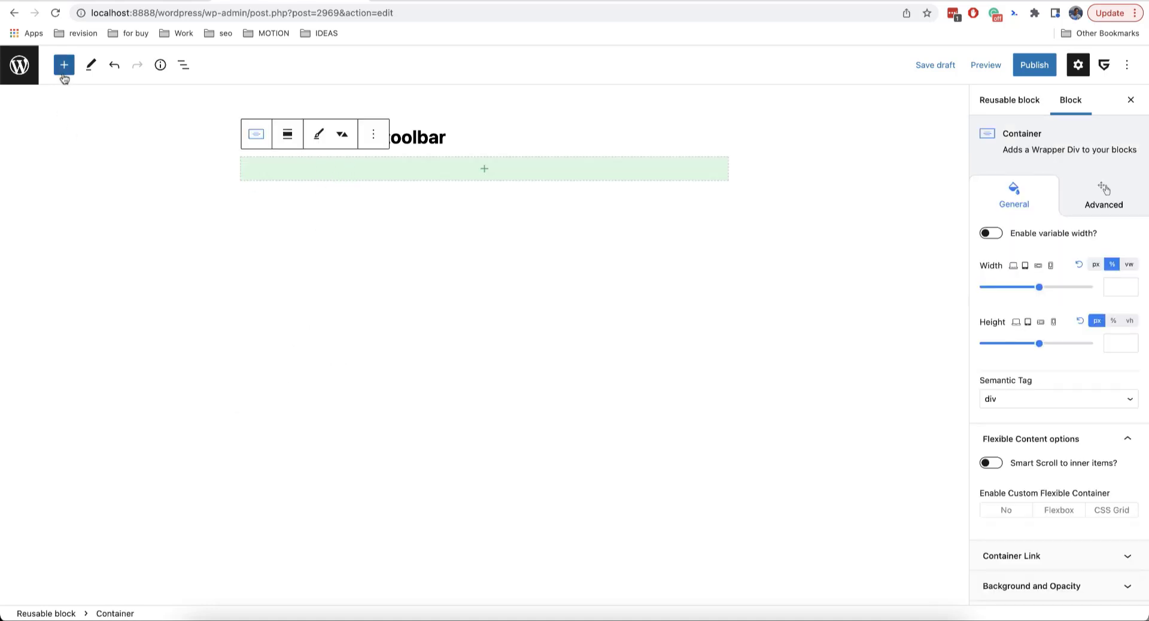
mouse_move(64, 65)
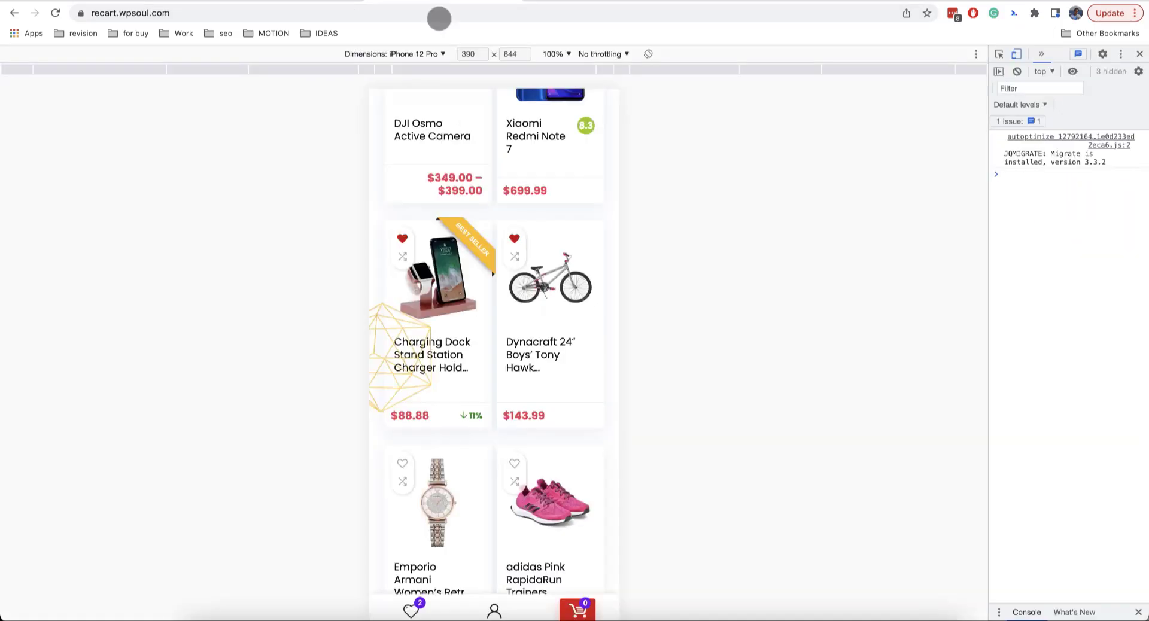
Scroll the recart mobile preview to view its product grid and bottom toolbar
scroll(down, 3)
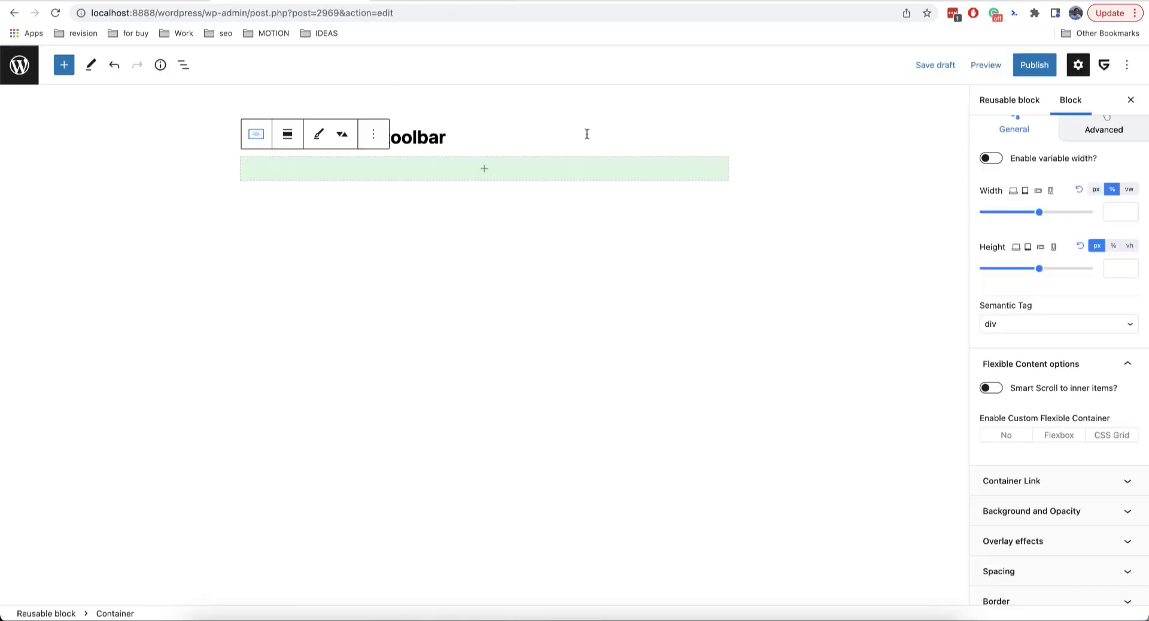
mouse_move(949, 301)
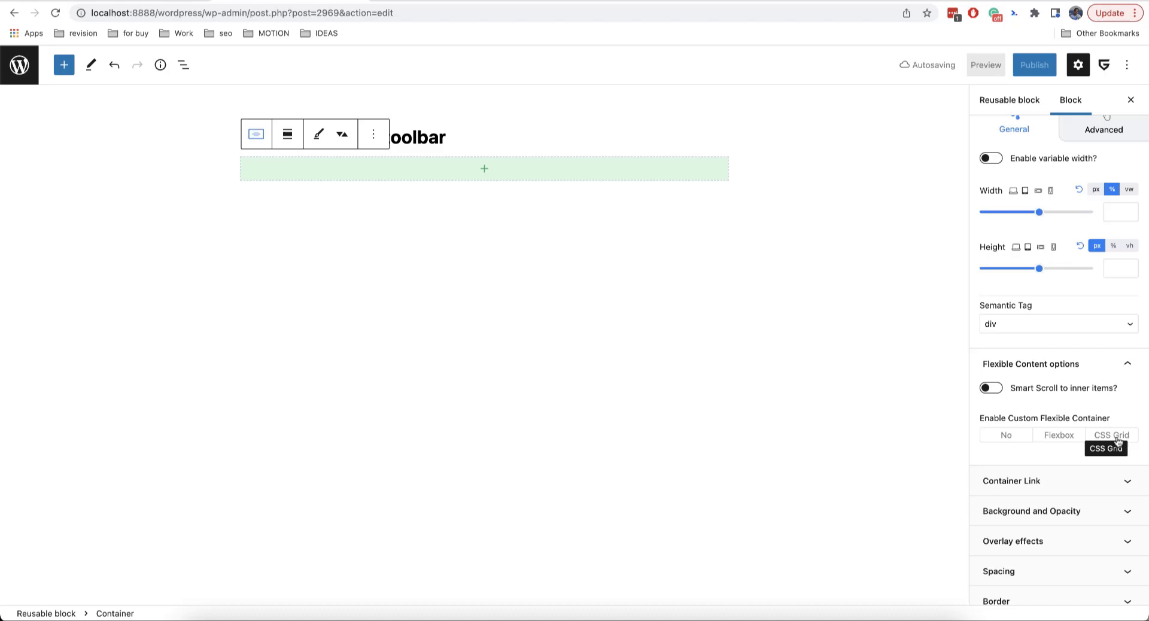
Switch the Container's layout to CSS Grid with 3 columns
click(1111, 435)
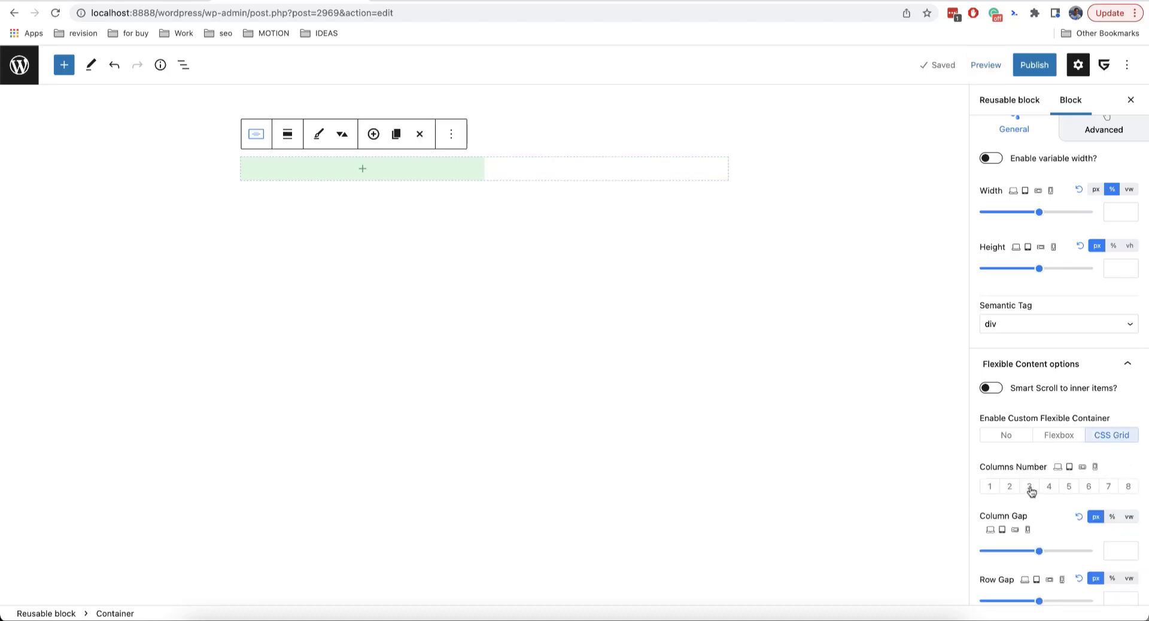
click(1029, 487)
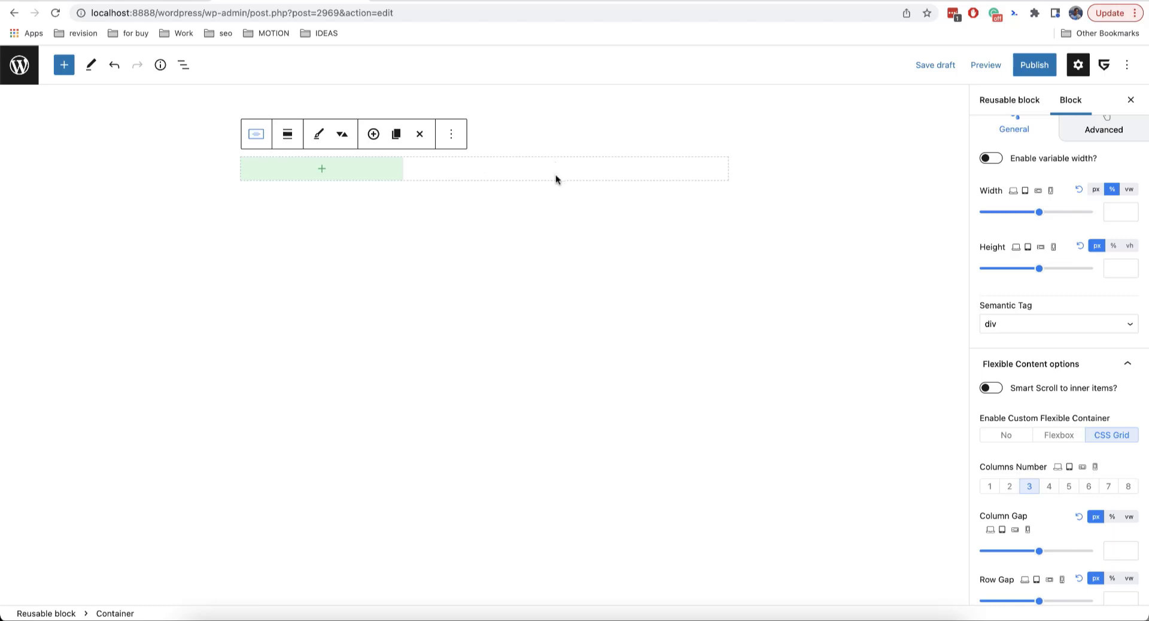
mouse_move(587, 171)
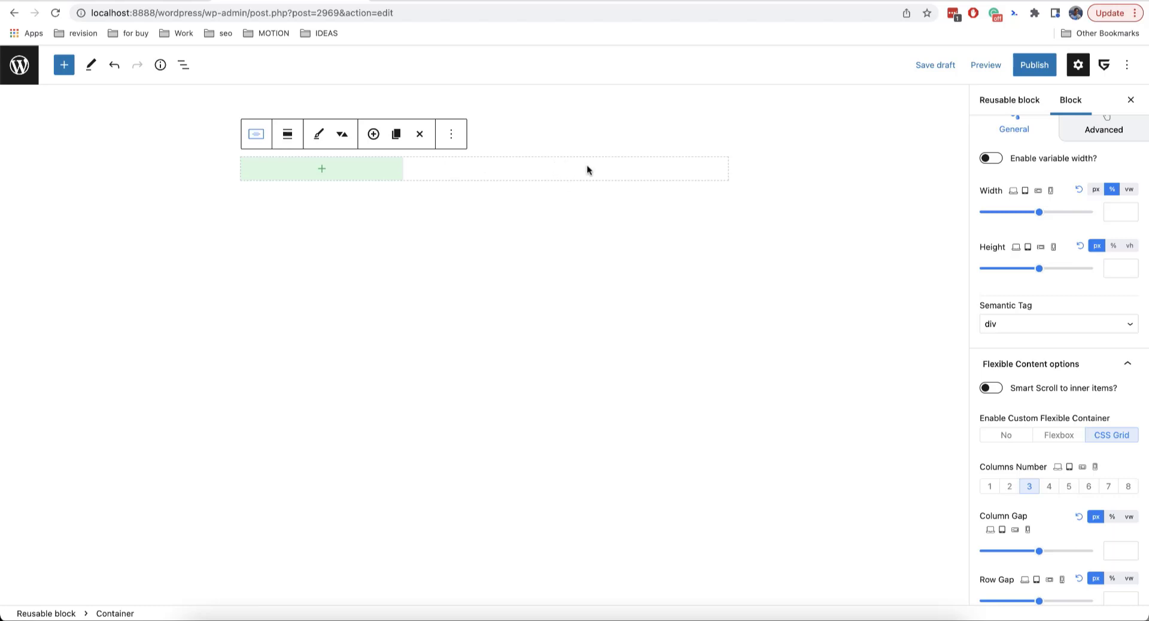
mouse_move(373, 177)
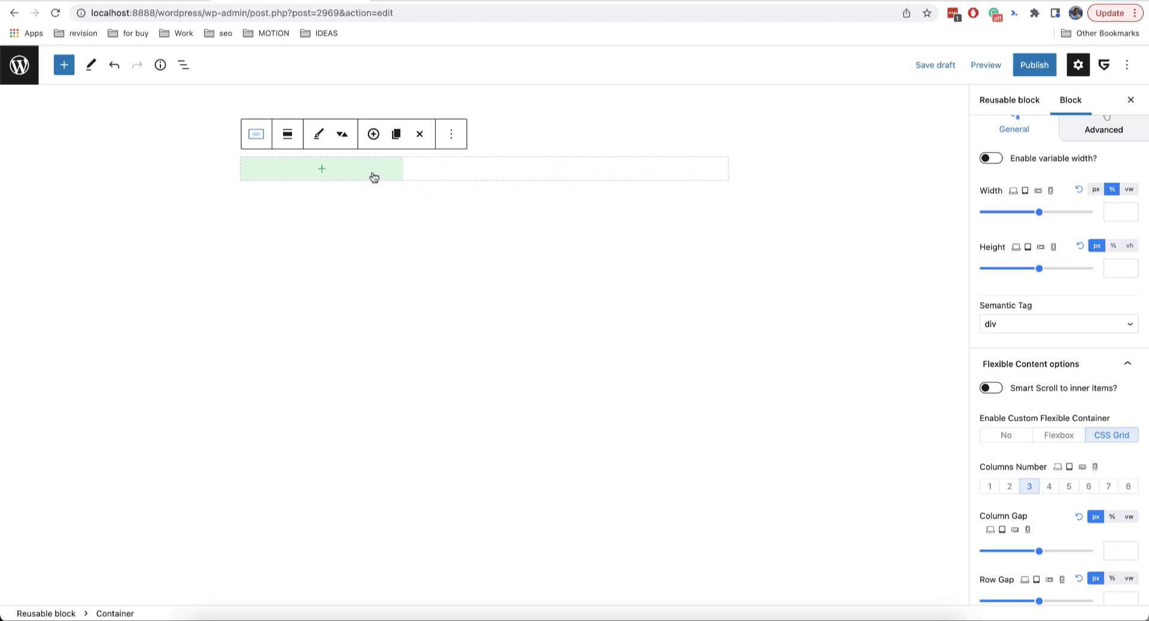
mouse_move(342, 229)
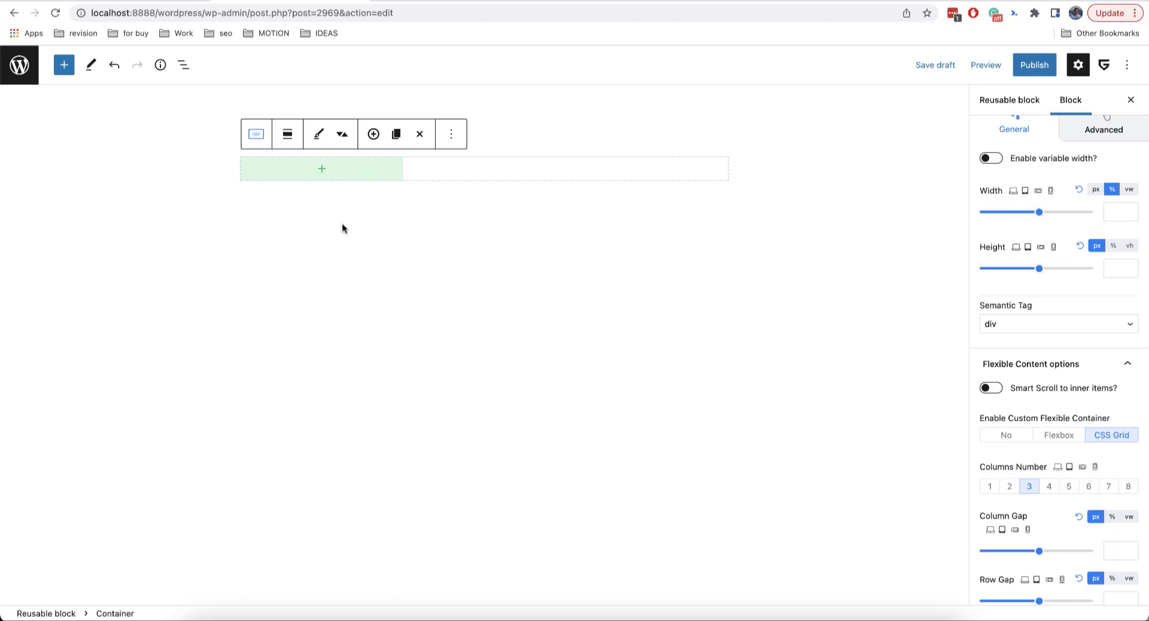
Insert an Icon Box block into the first grid cell
click(321, 170)
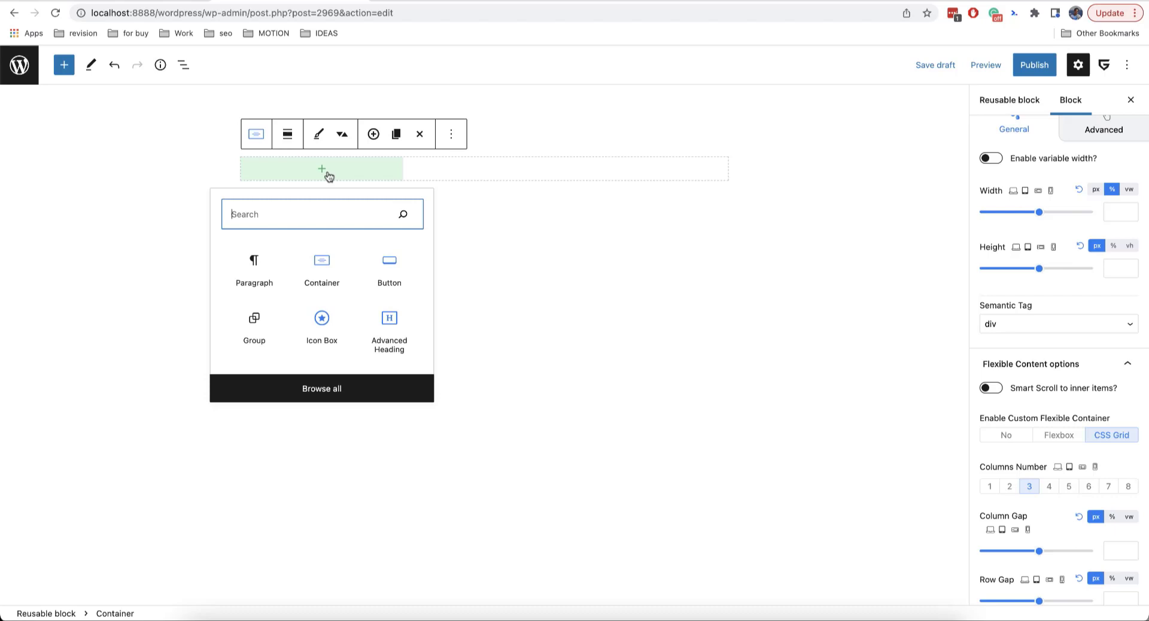
text(icon)
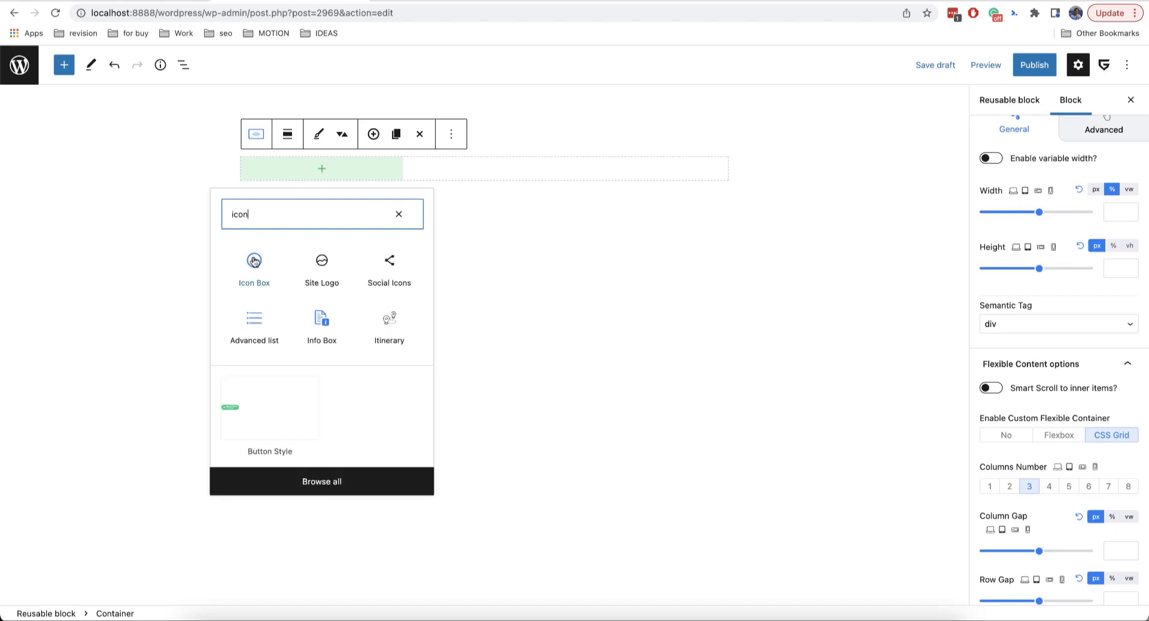
click(254, 265)
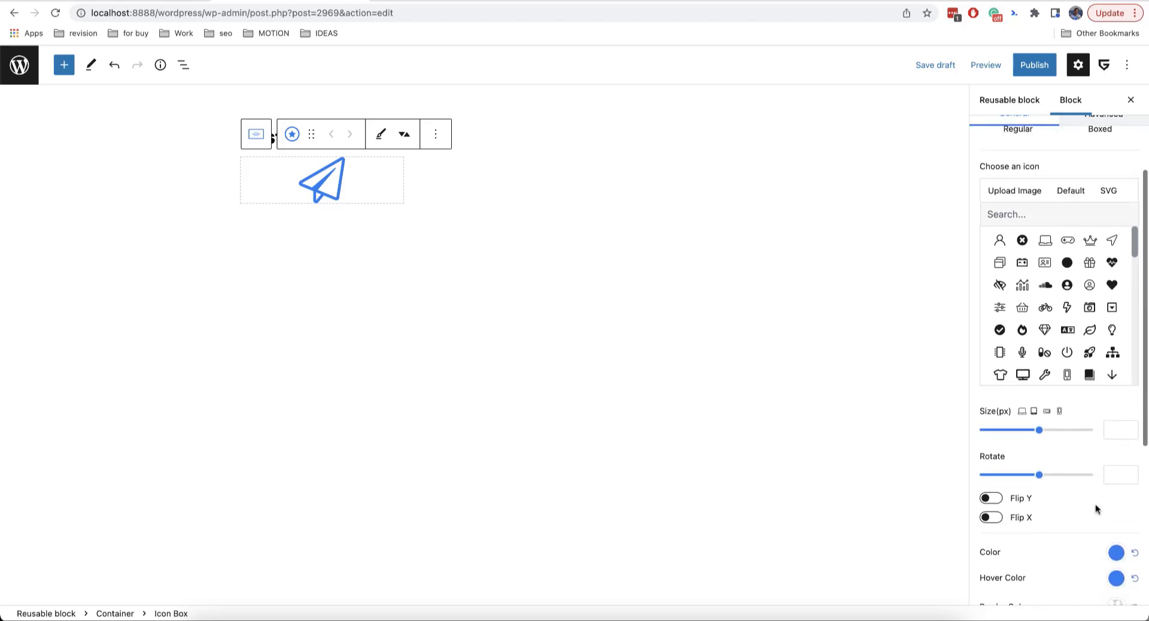
Set the icon size to 32 and reset its hover and default colours
text(30)
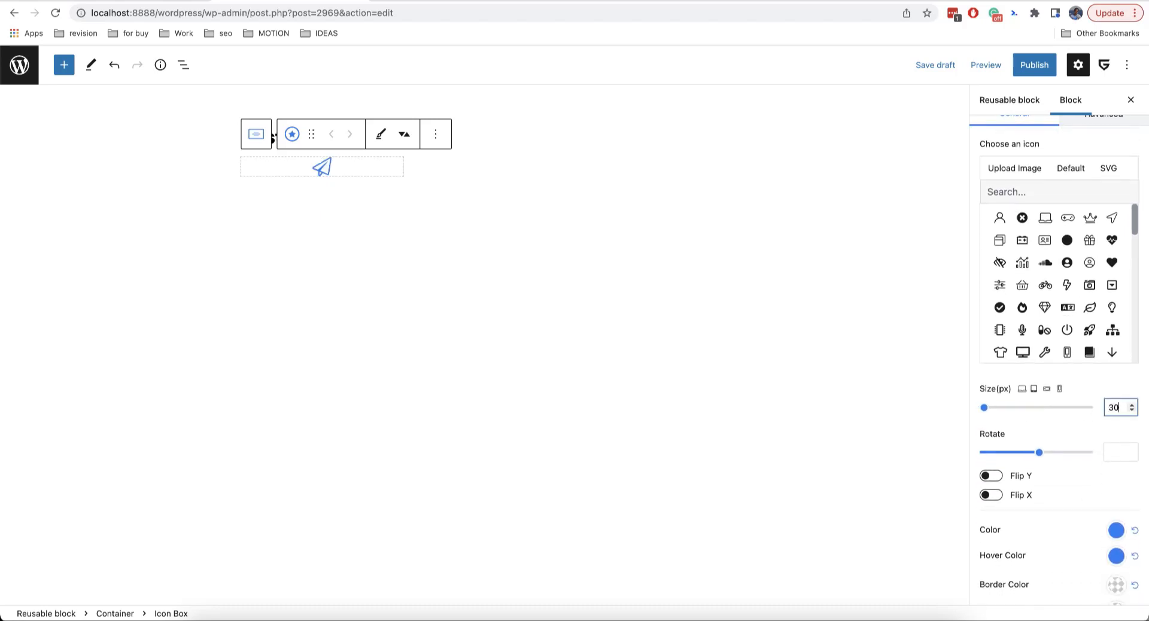
click(1135, 405)
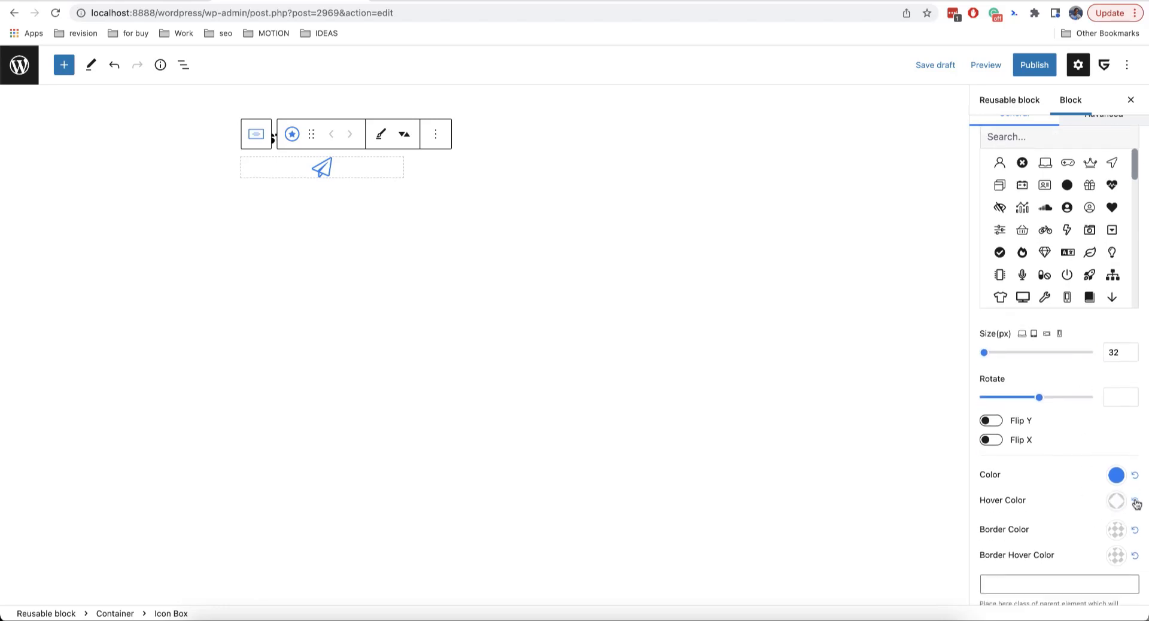
click(1116, 501)
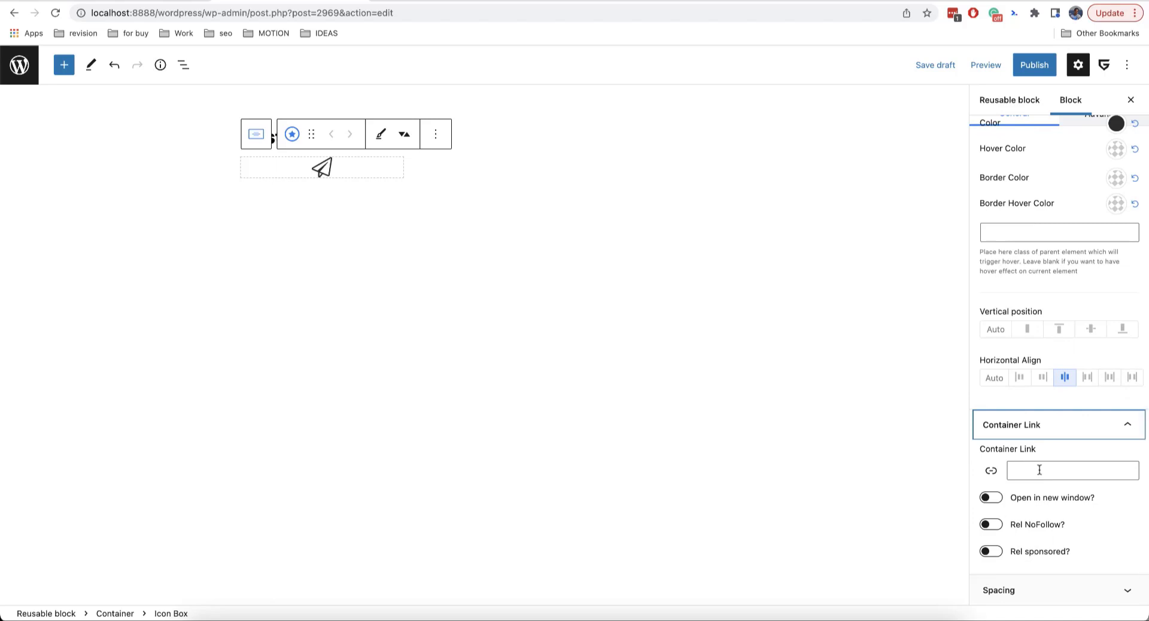
text(h)
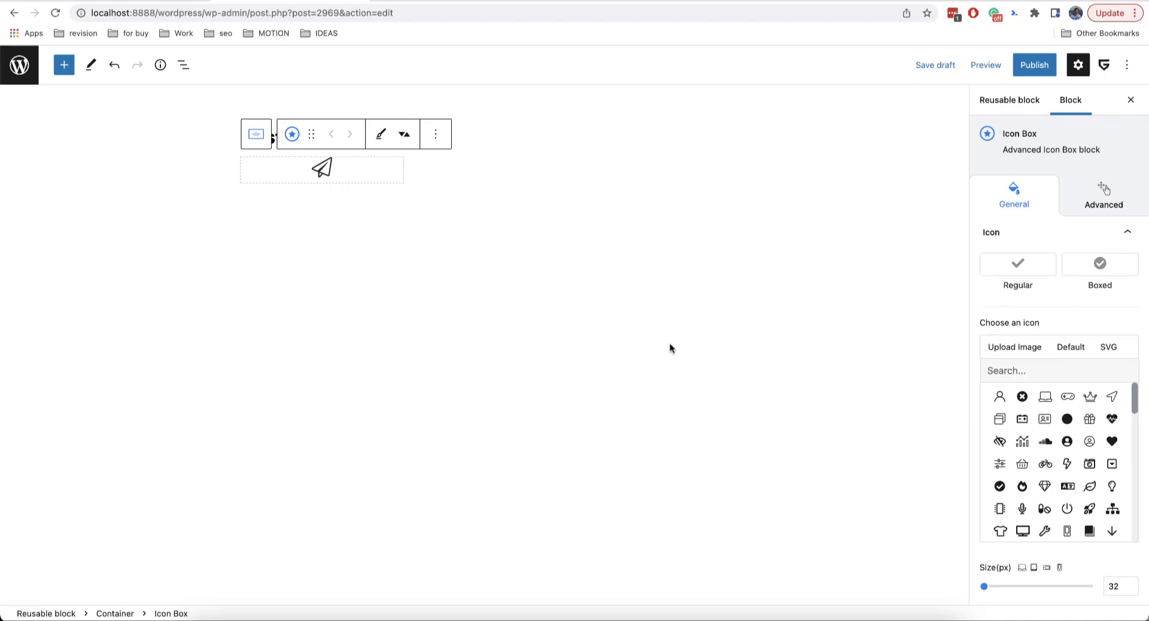
mouse_move(366, 173)
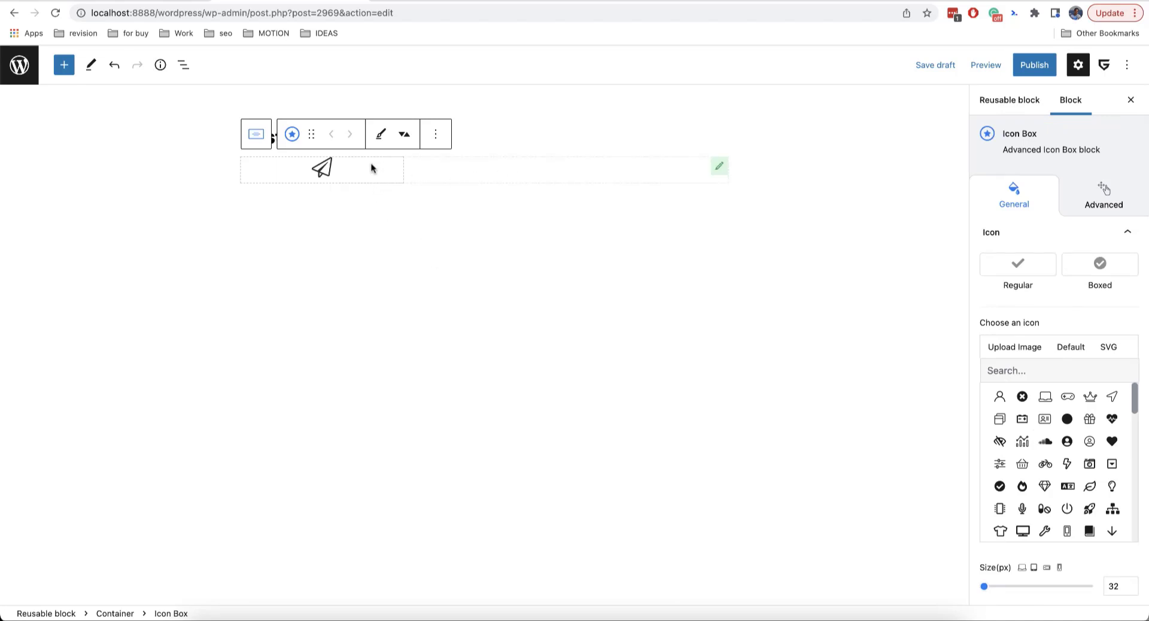
Duplicate the paper-plane Icon Box twice, switching the copies to a user icon and another icon
click(435, 134)
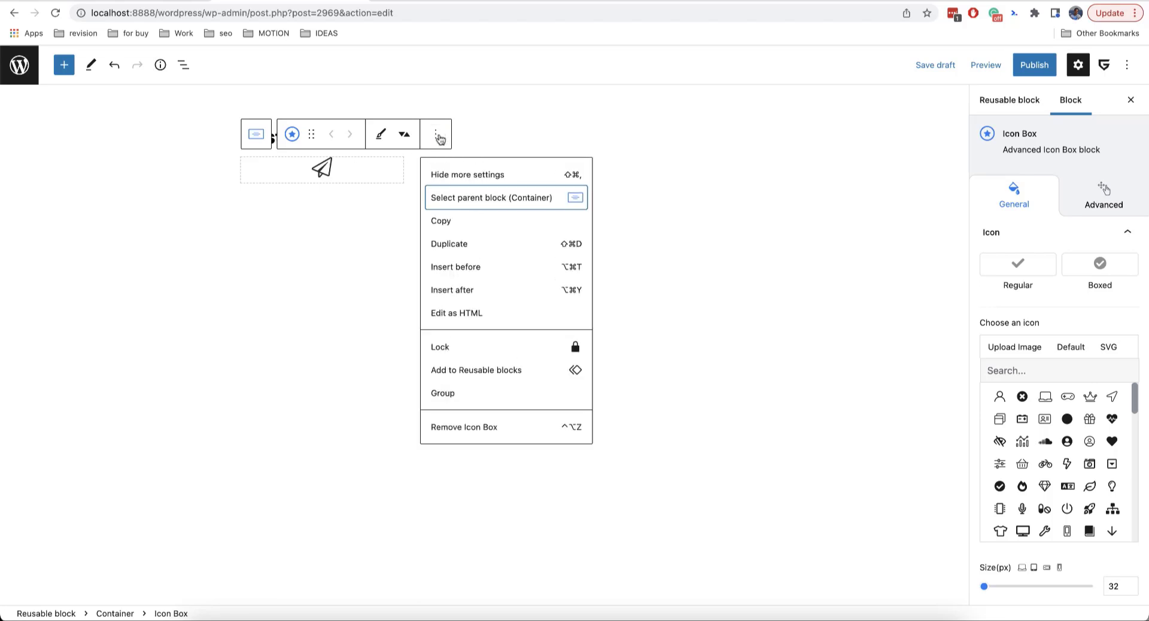
mouse_move(454, 248)
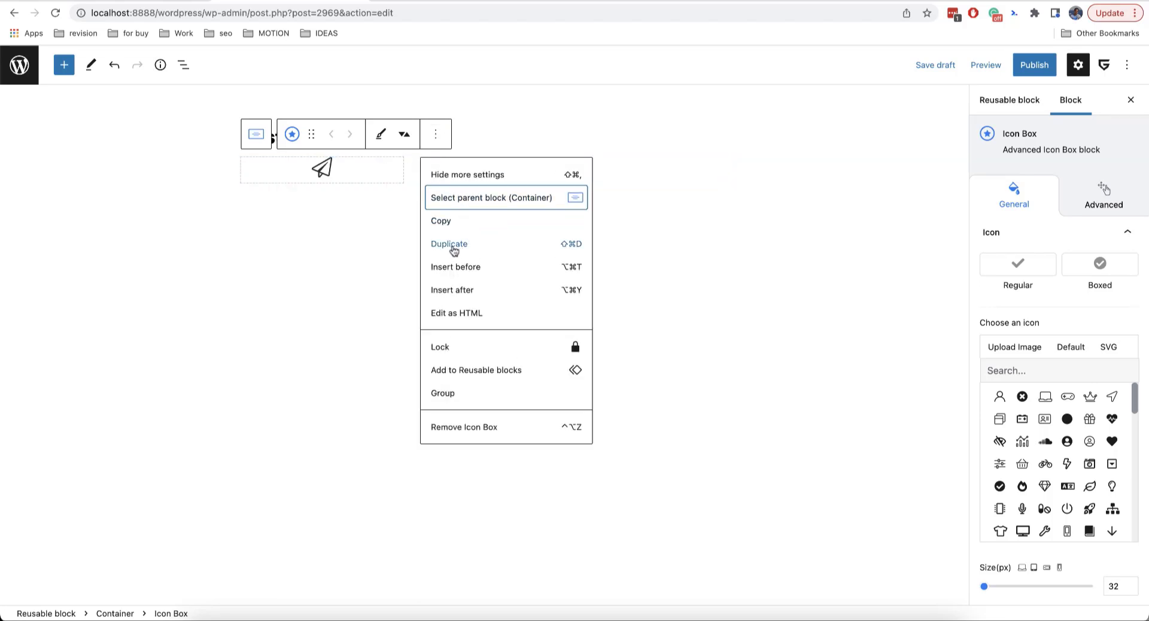
click(447, 244)
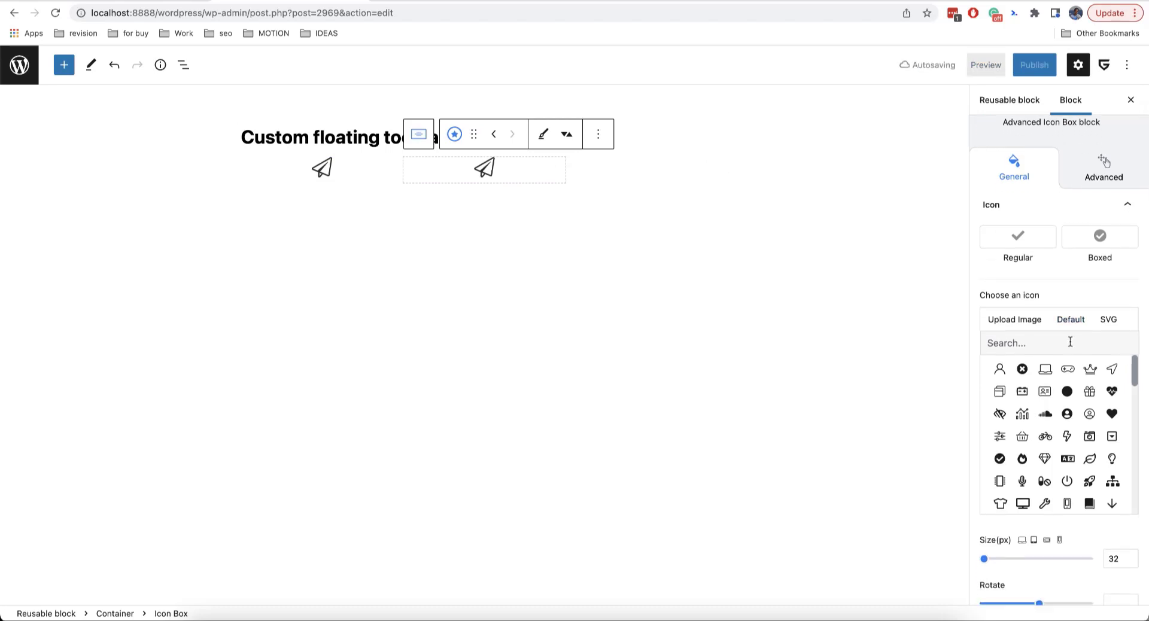
click(999, 369)
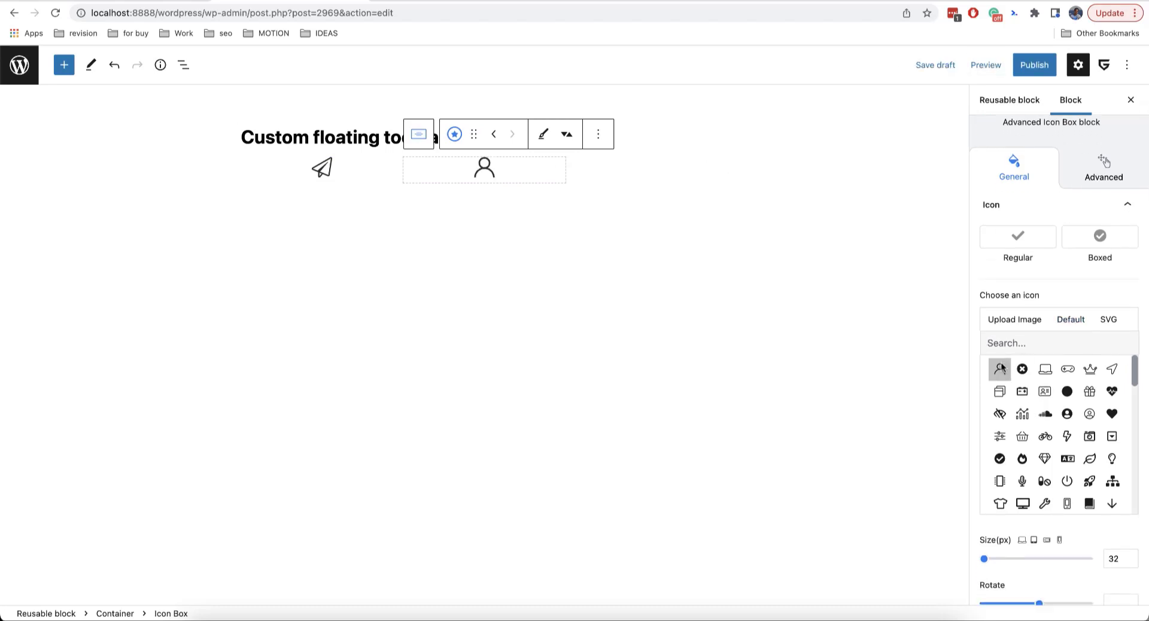
click(598, 134)
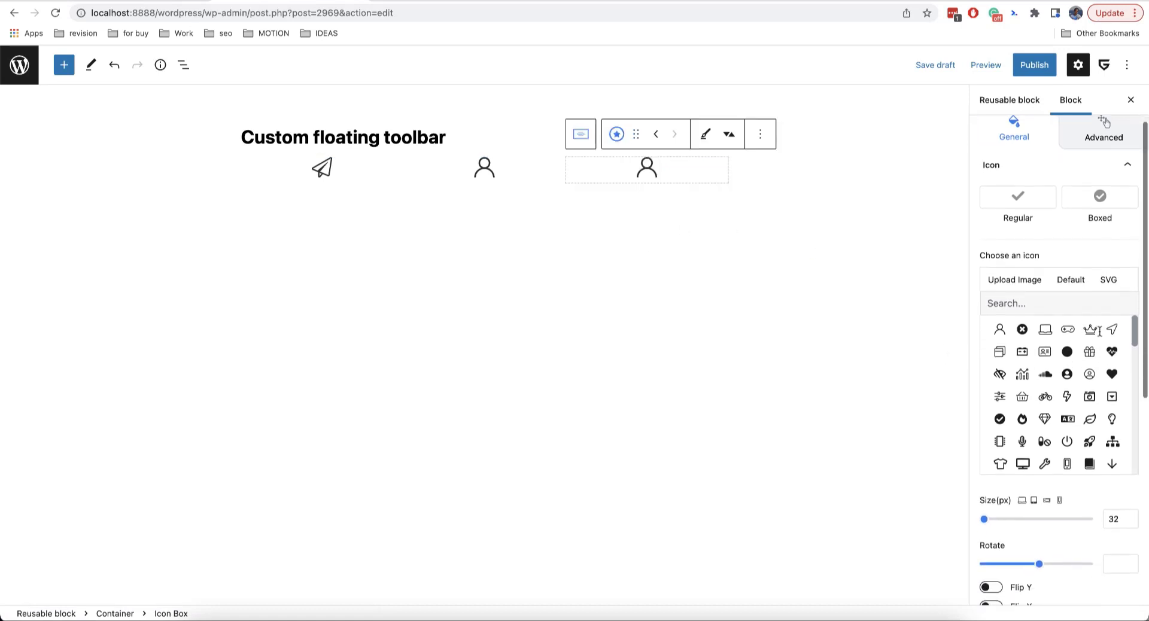
click(1090, 345)
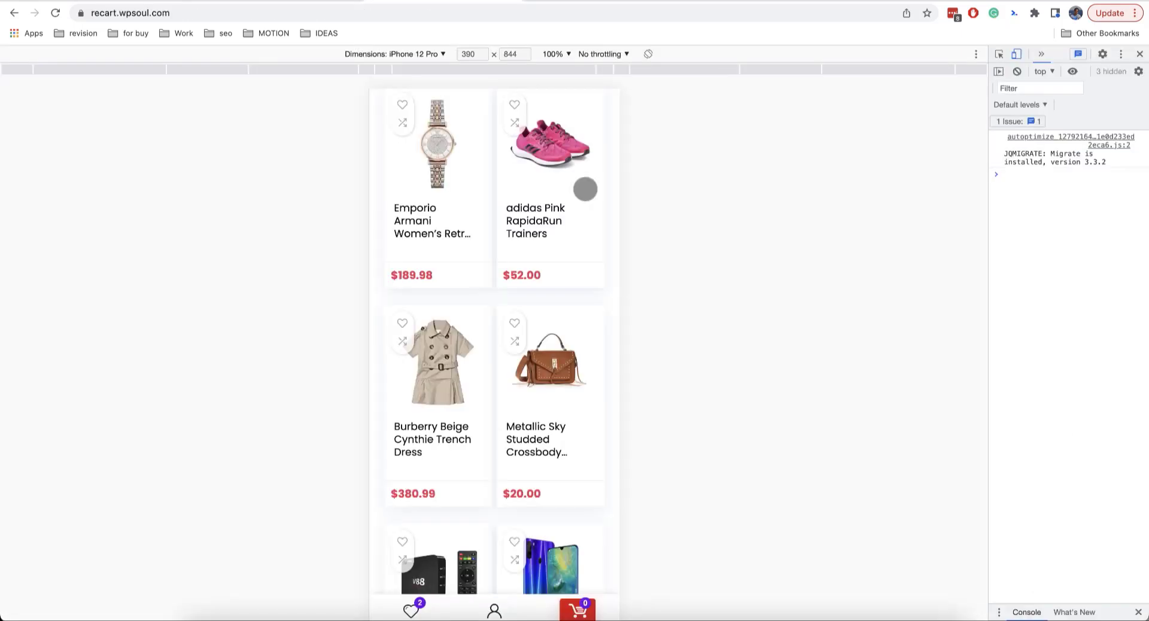
Scroll the recart mobile preview to its heart, user and cart bottom bar
scroll(down, 3)
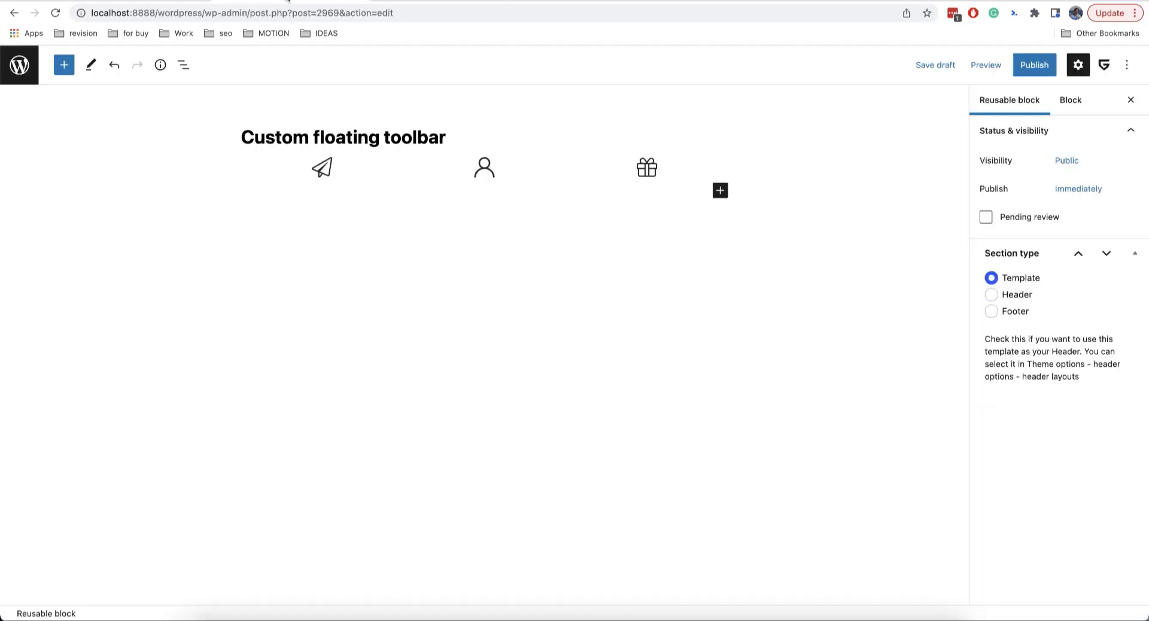
Select the parent Container and apply a soft shadow preset to it
click(647, 167)
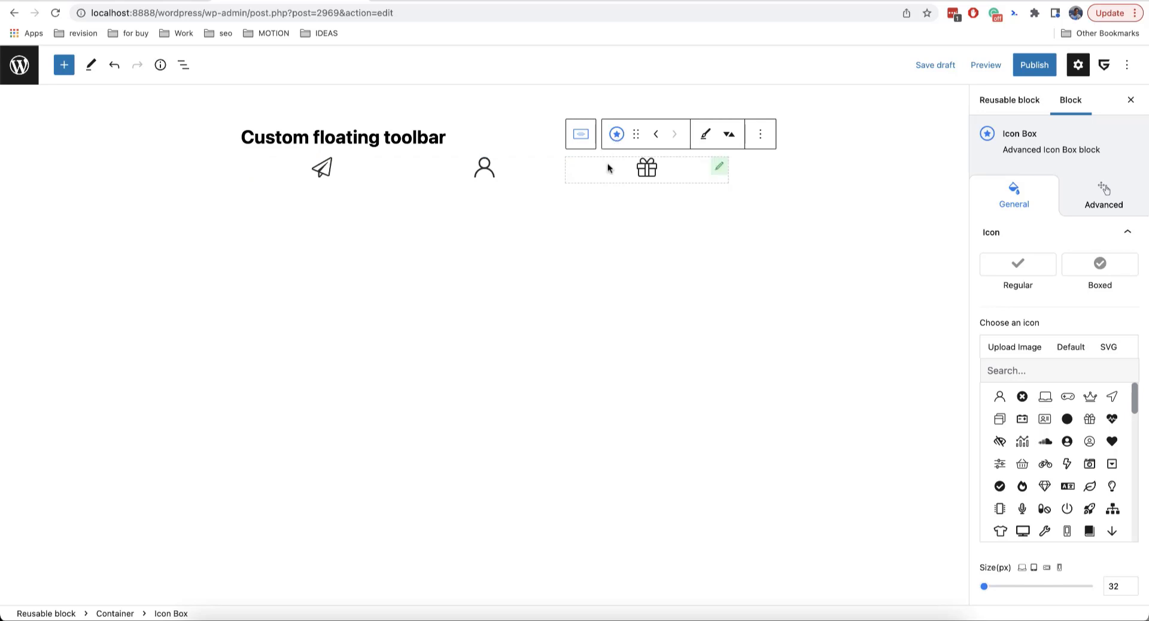
mouse_move(581, 133)
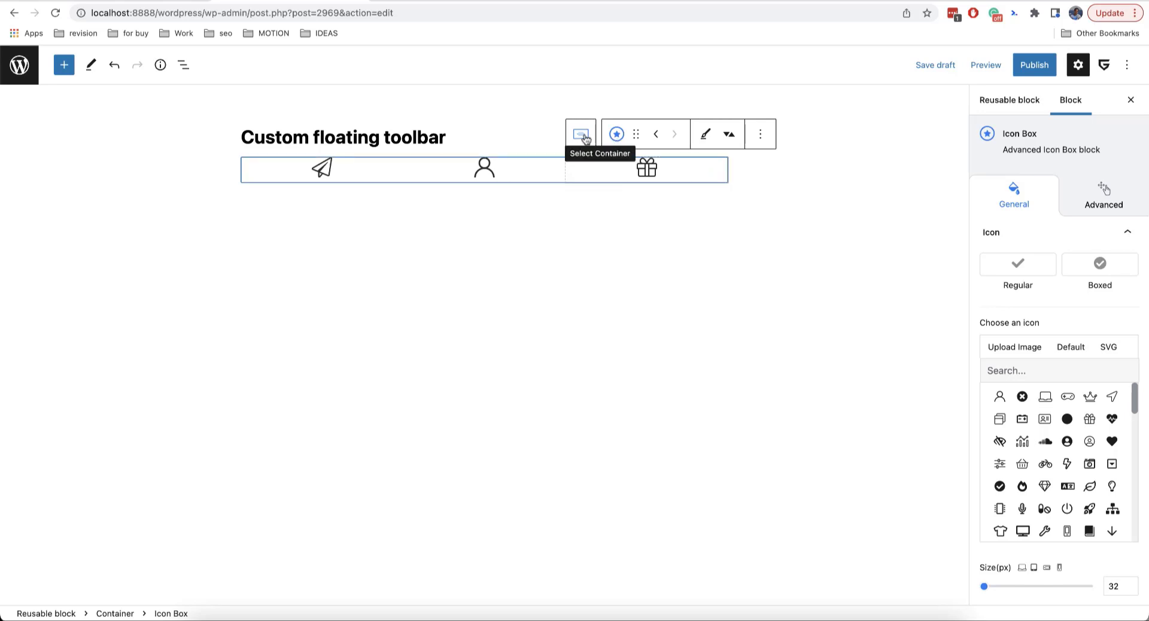
click(580, 134)
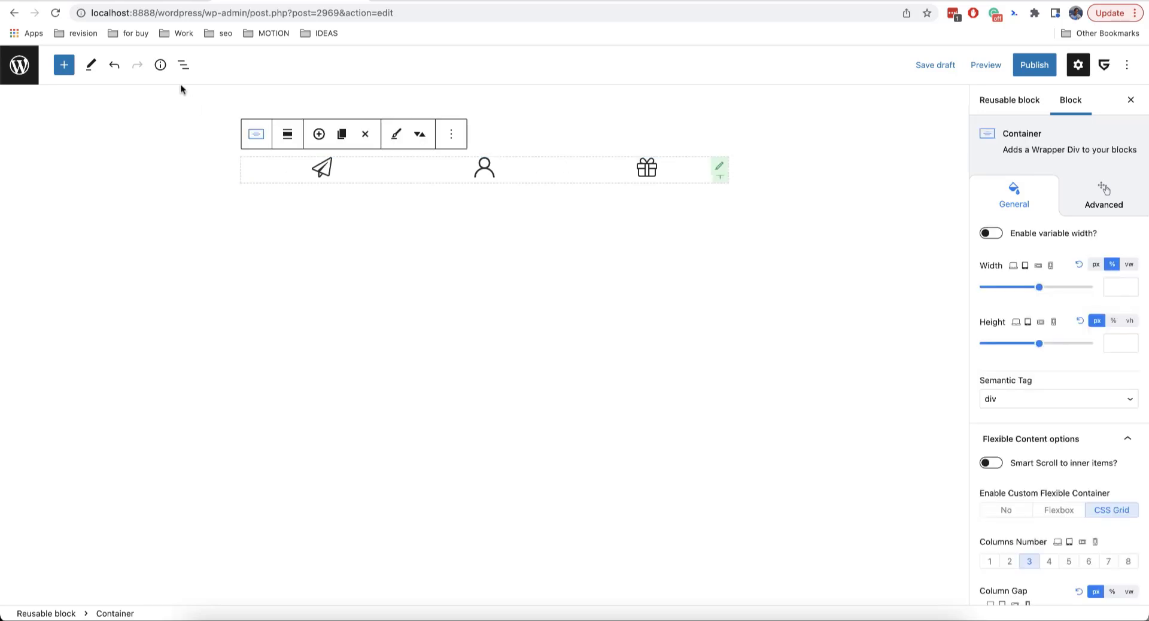
click(183, 66)
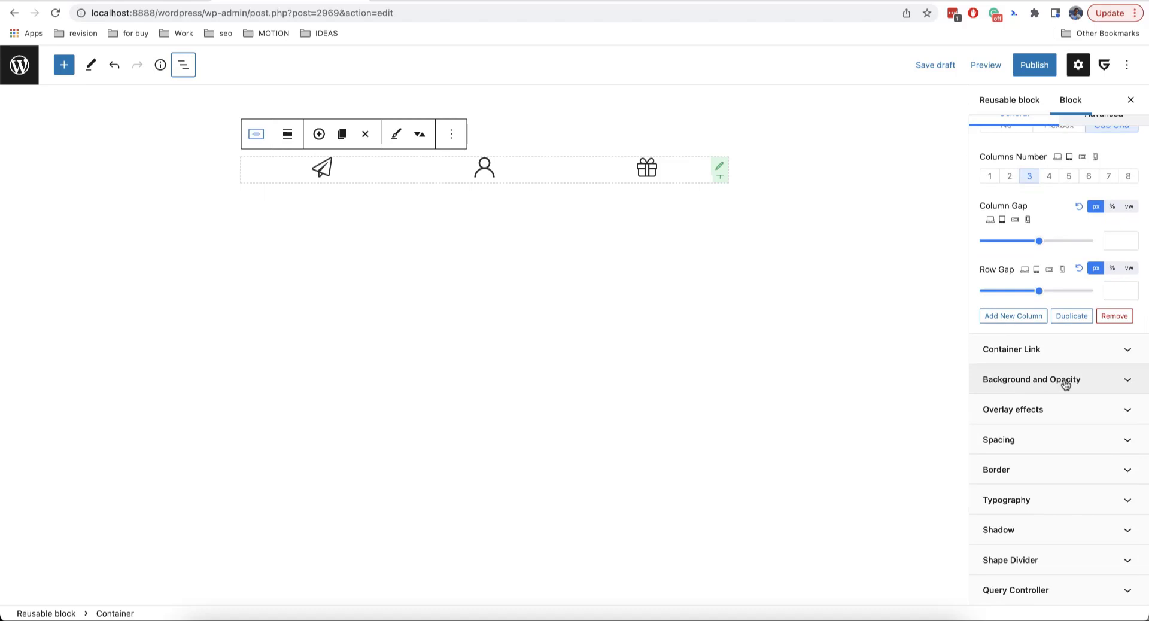
click(1032, 379)
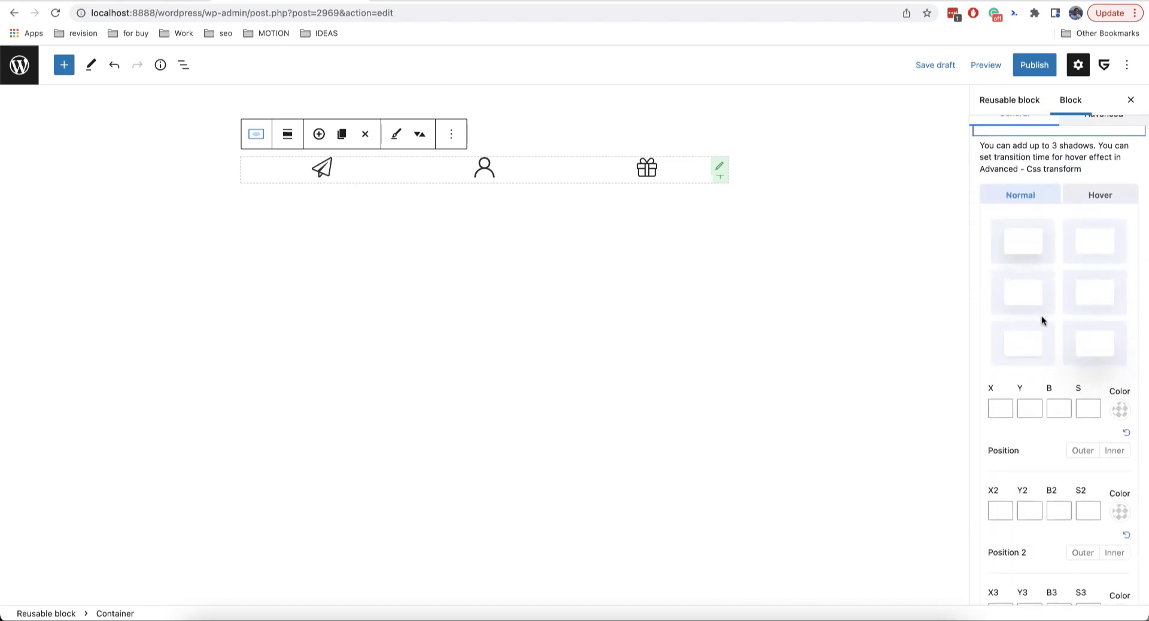
click(1093, 345)
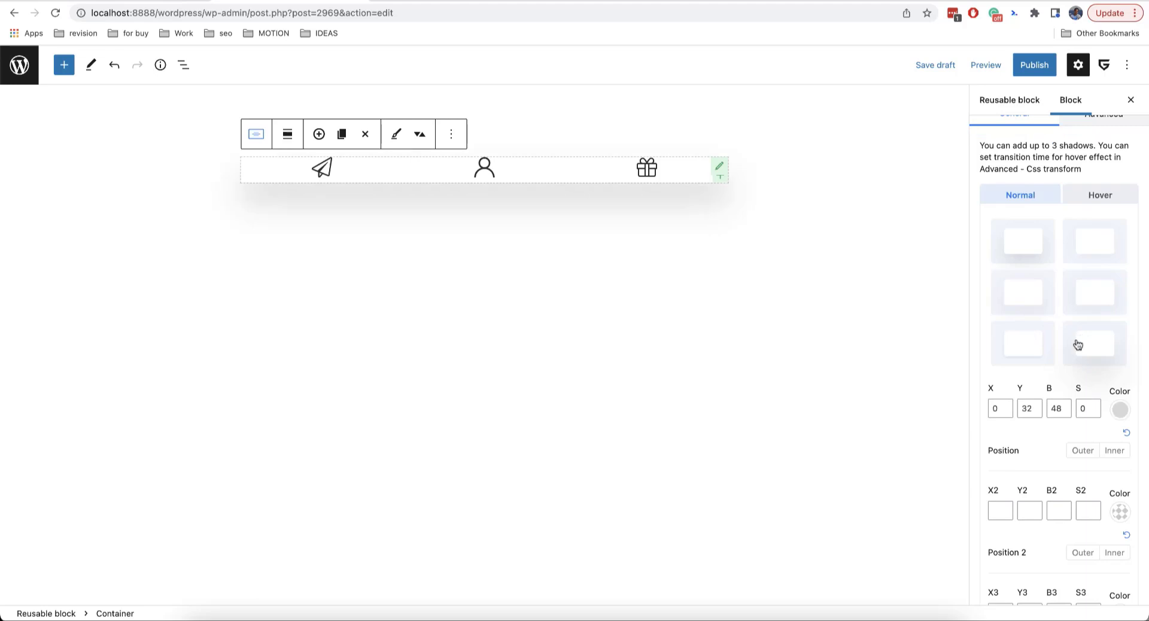
click(1022, 291)
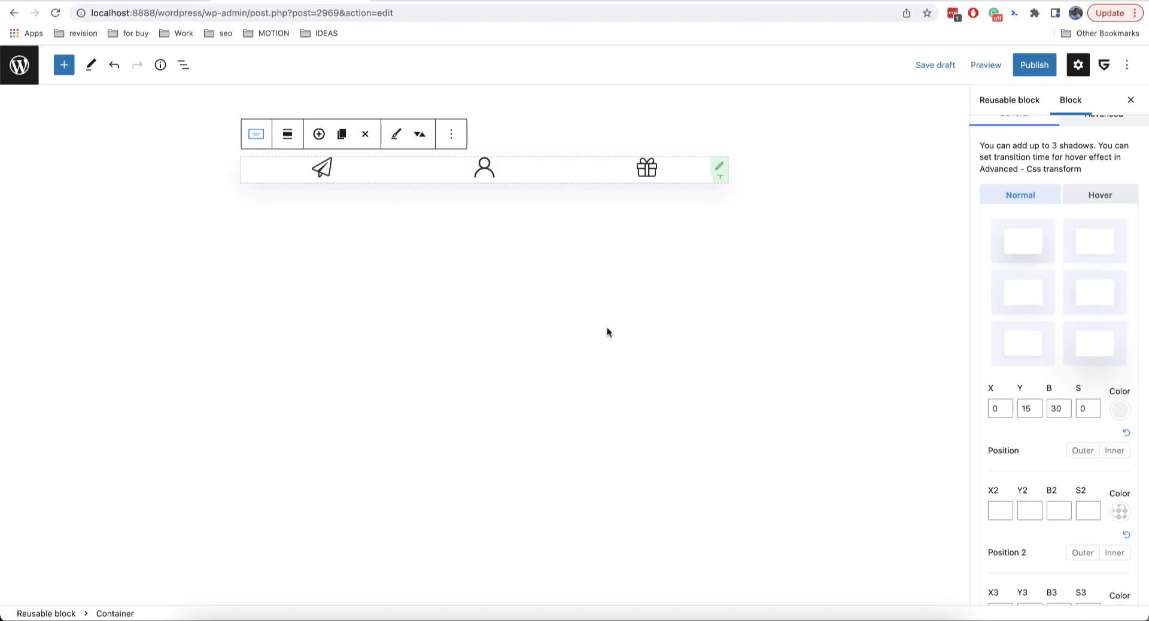
mouse_move(542, 227)
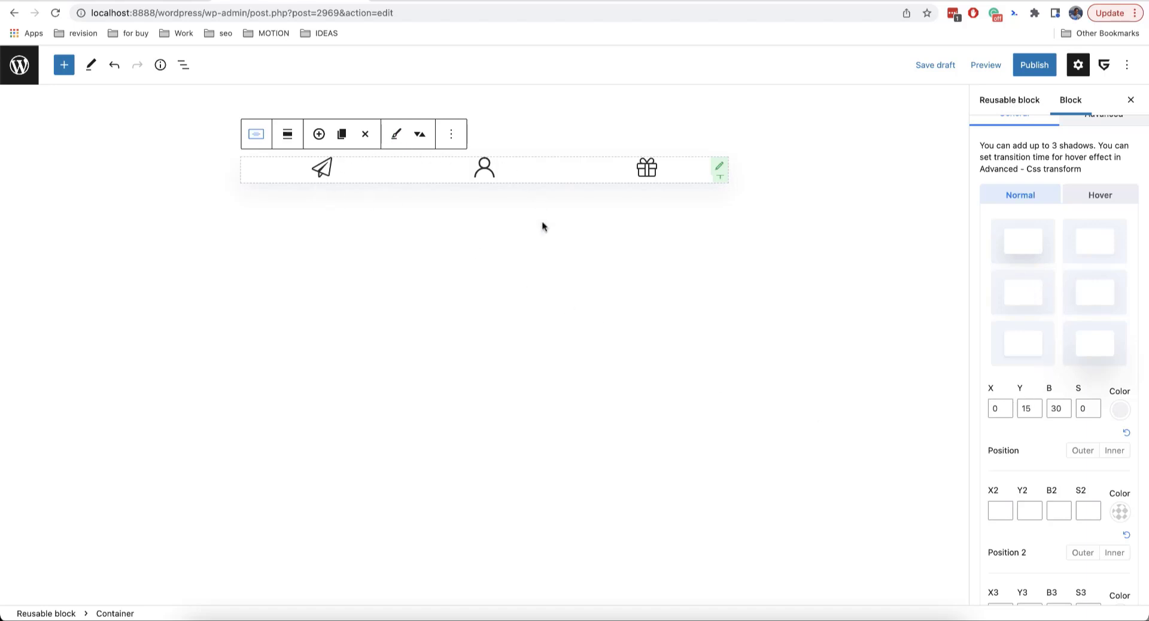
mouse_move(524, 150)
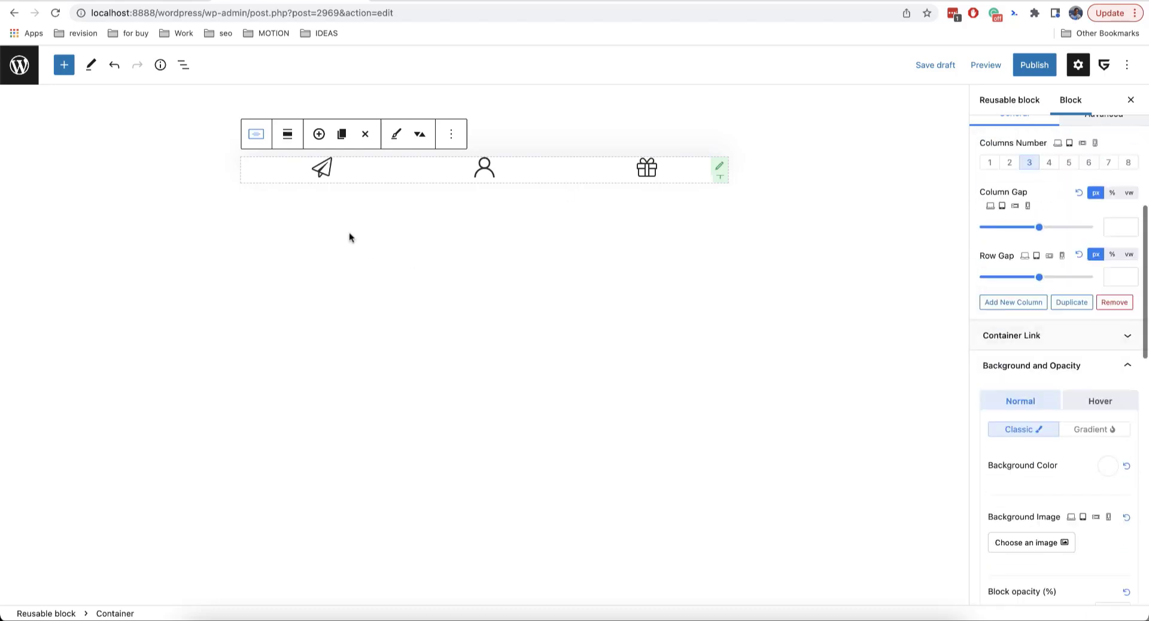
mouse_move(359, 180)
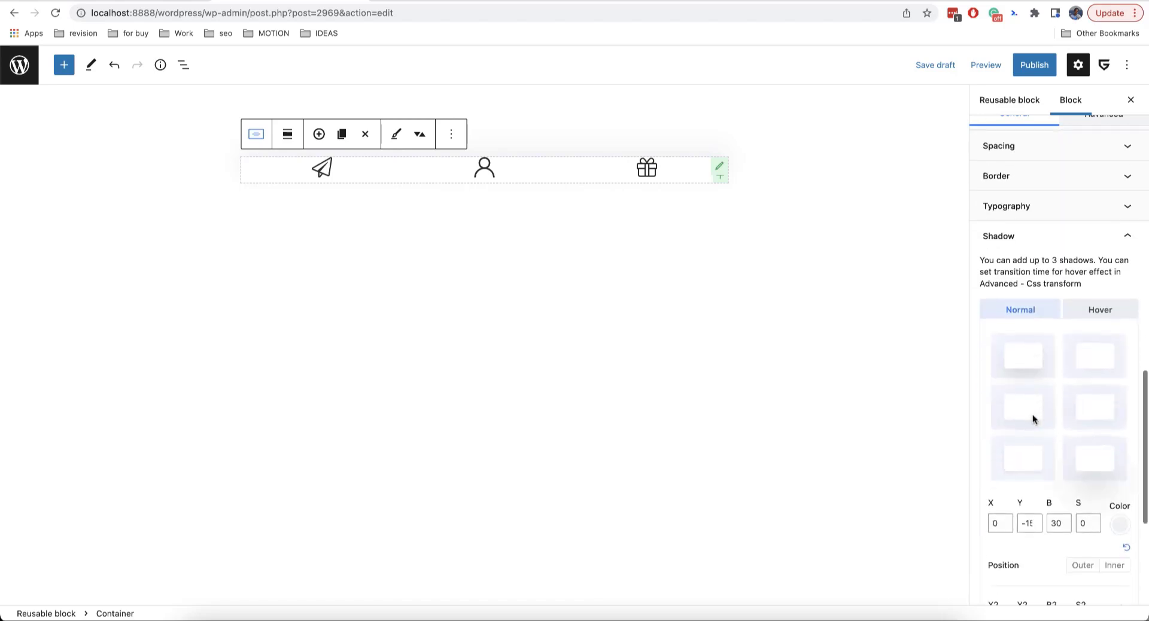
Set the container's linked padding to 15 px on all sides
scroll(down, 3)
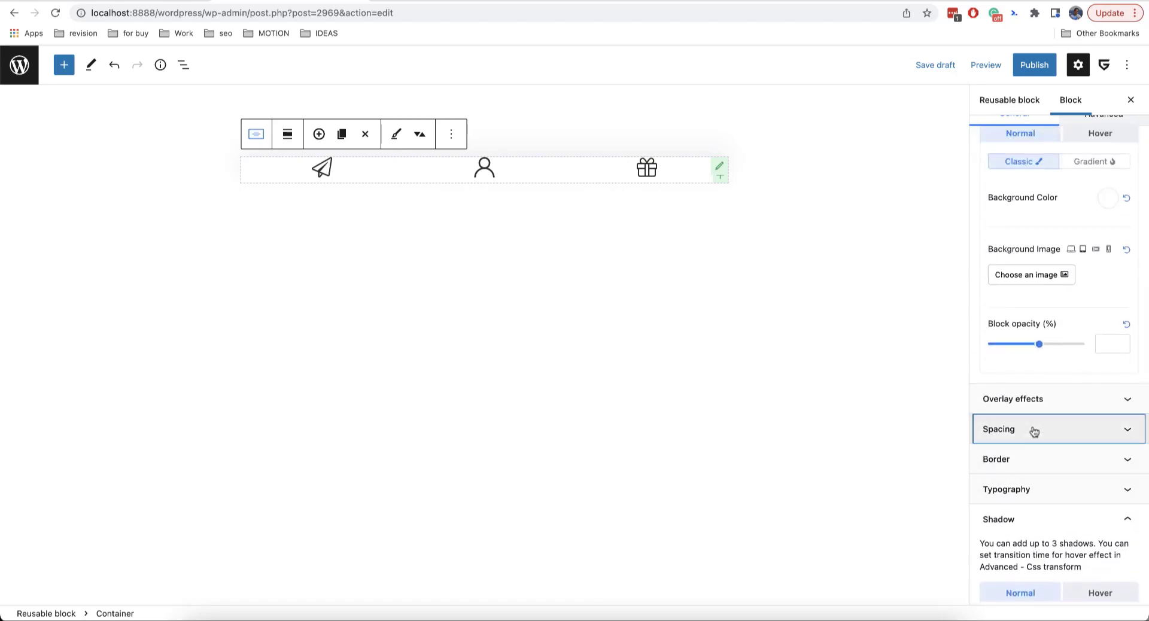
click(999, 430)
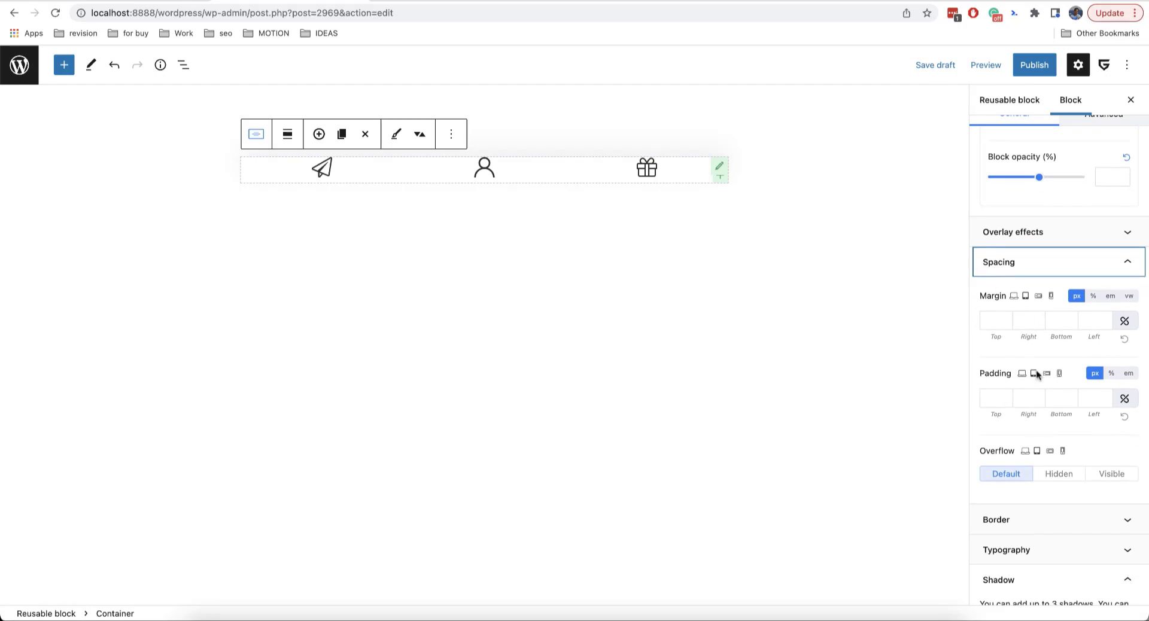
click(995, 398)
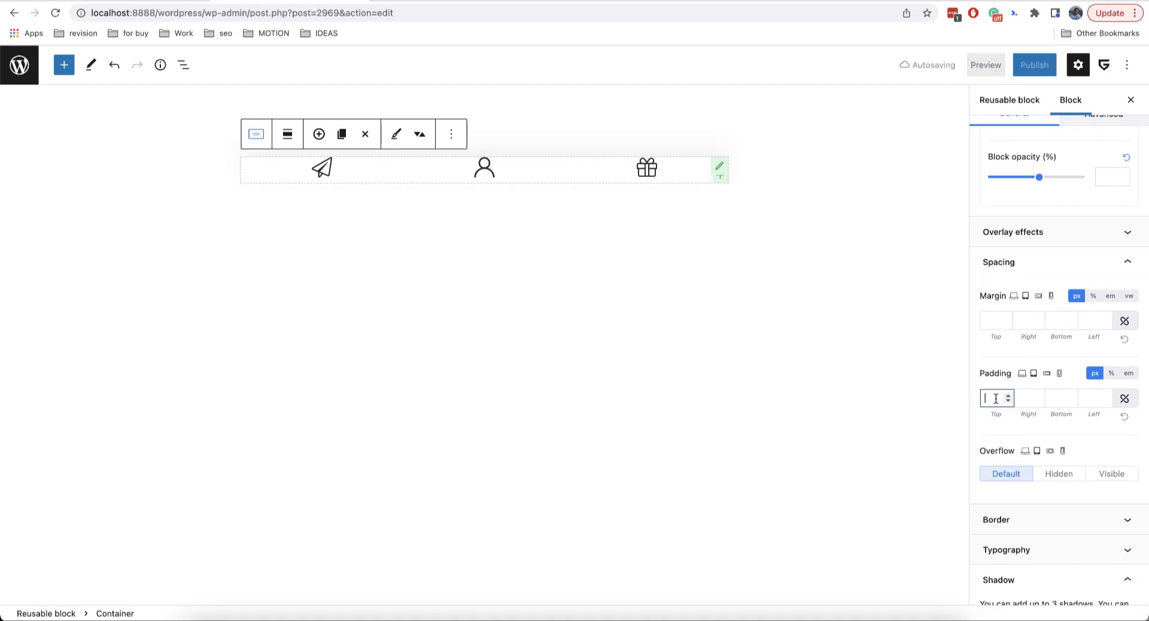
text(16)
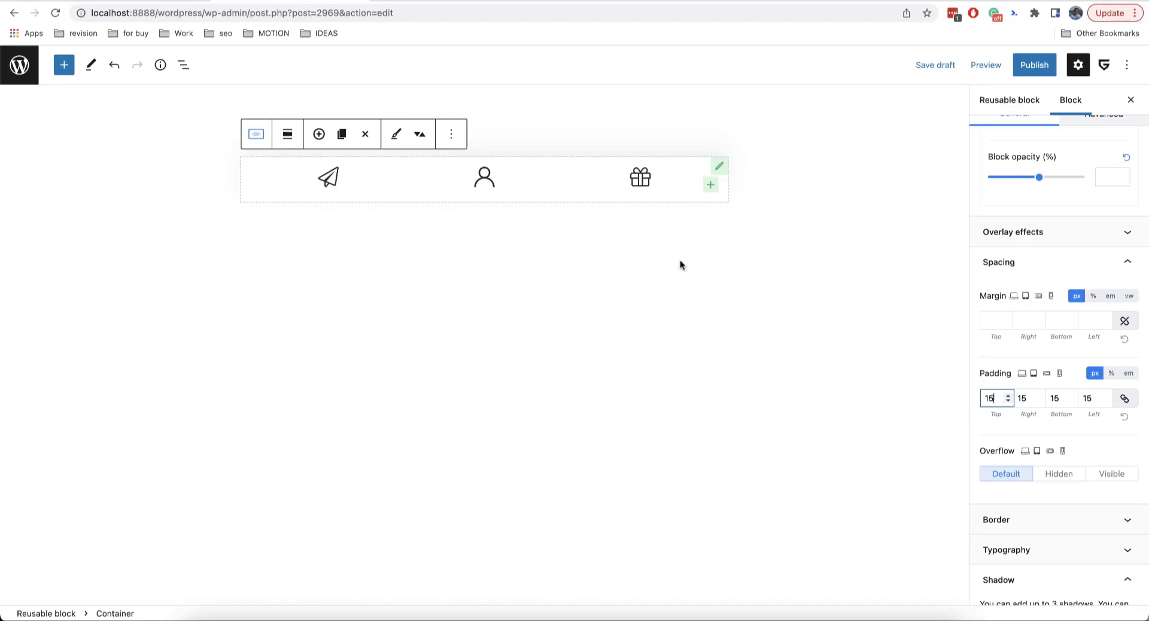
mouse_move(680, 229)
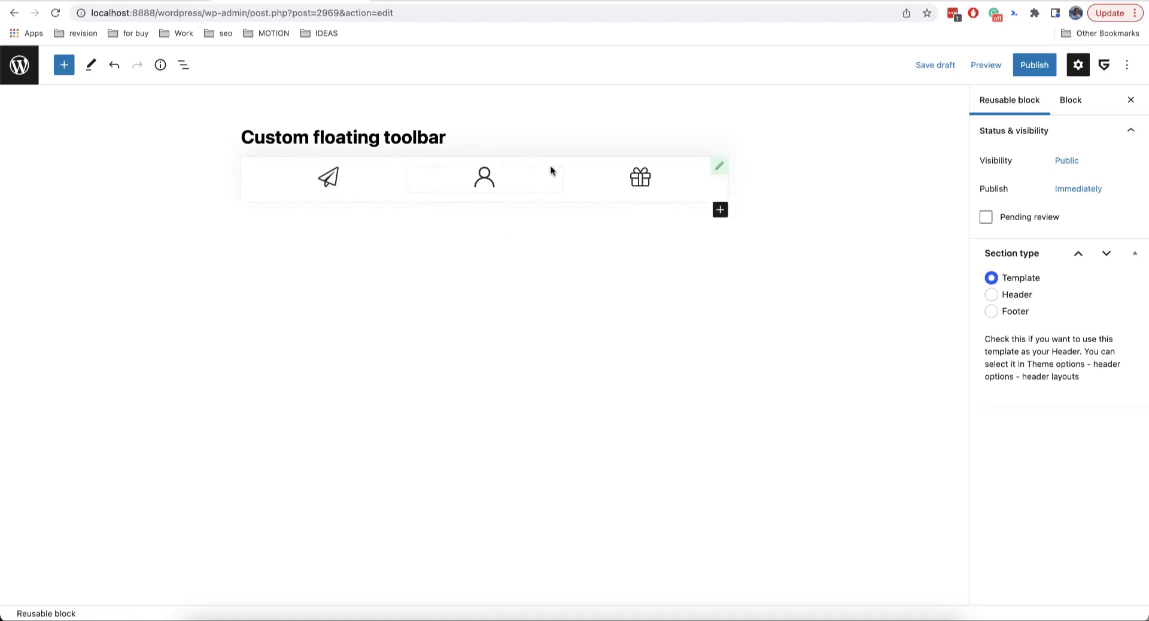
Publish the 'Custom floating toolbar' reusable block and reselect its Container
click(1034, 65)
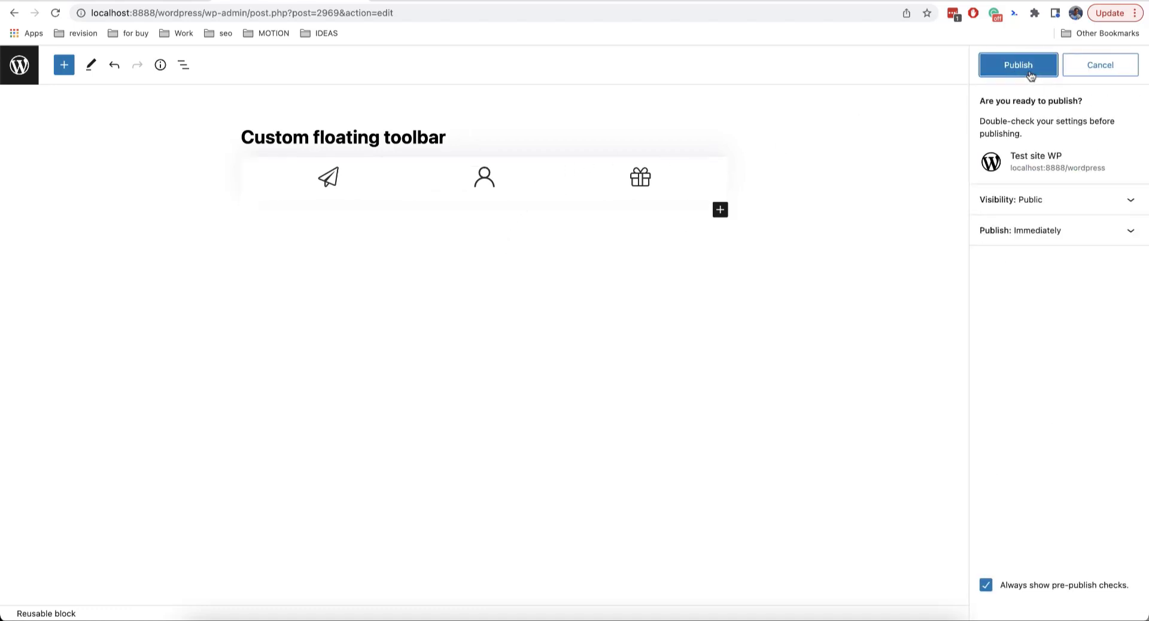
click(1018, 65)
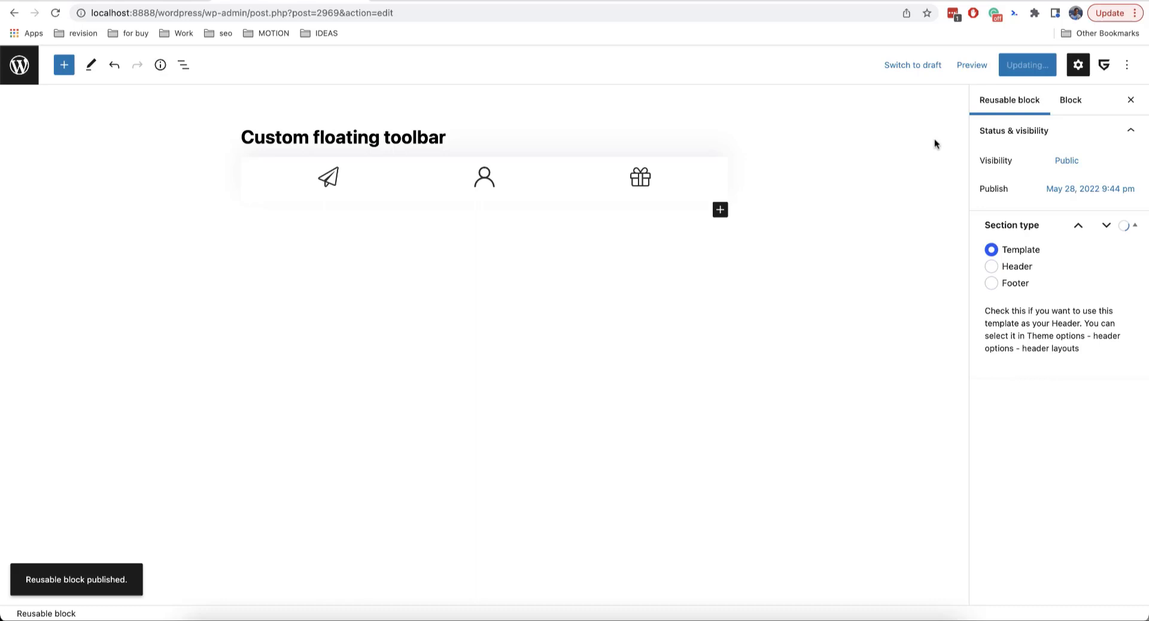
click(484, 179)
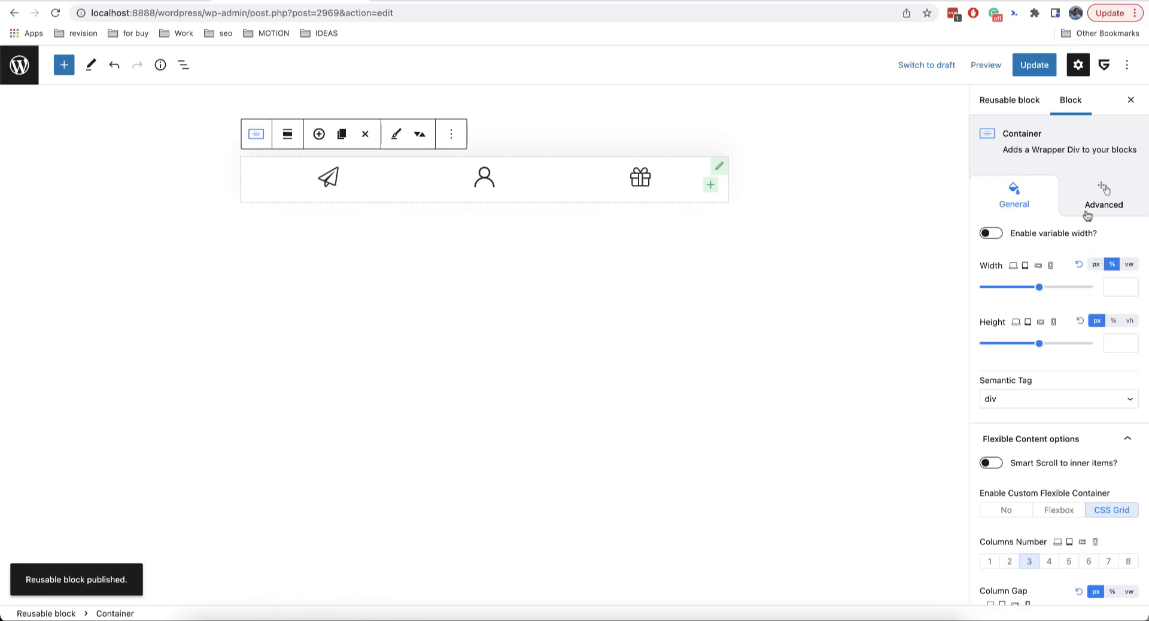
Give the container Fixed position with 0 left, right and bottom offsets, then update
click(1103, 194)
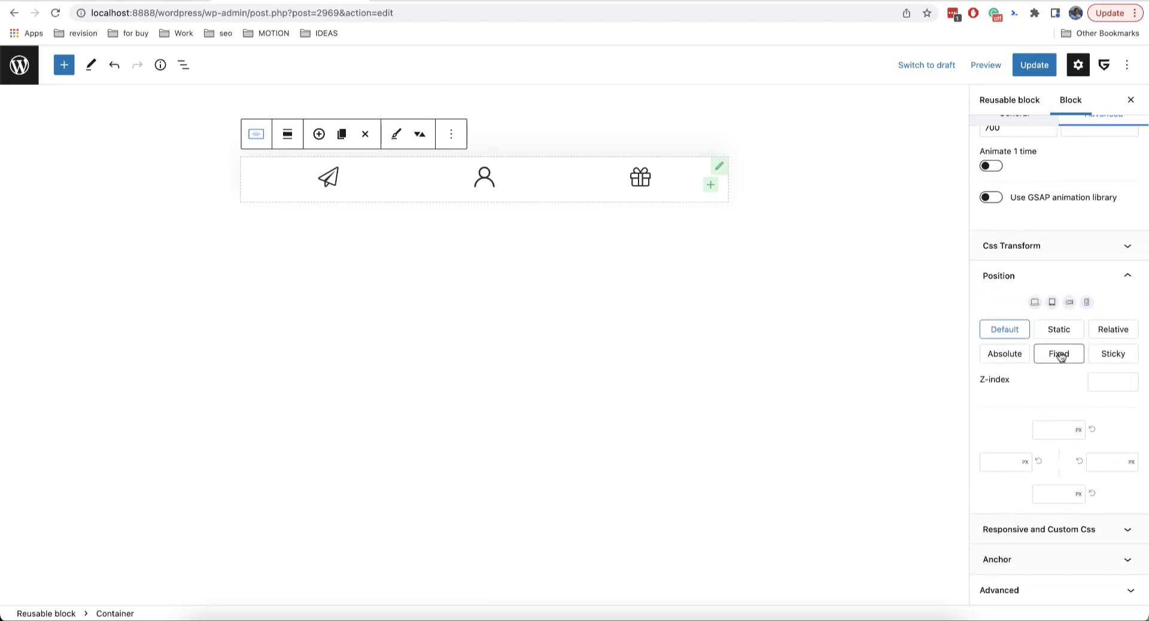
click(1058, 353)
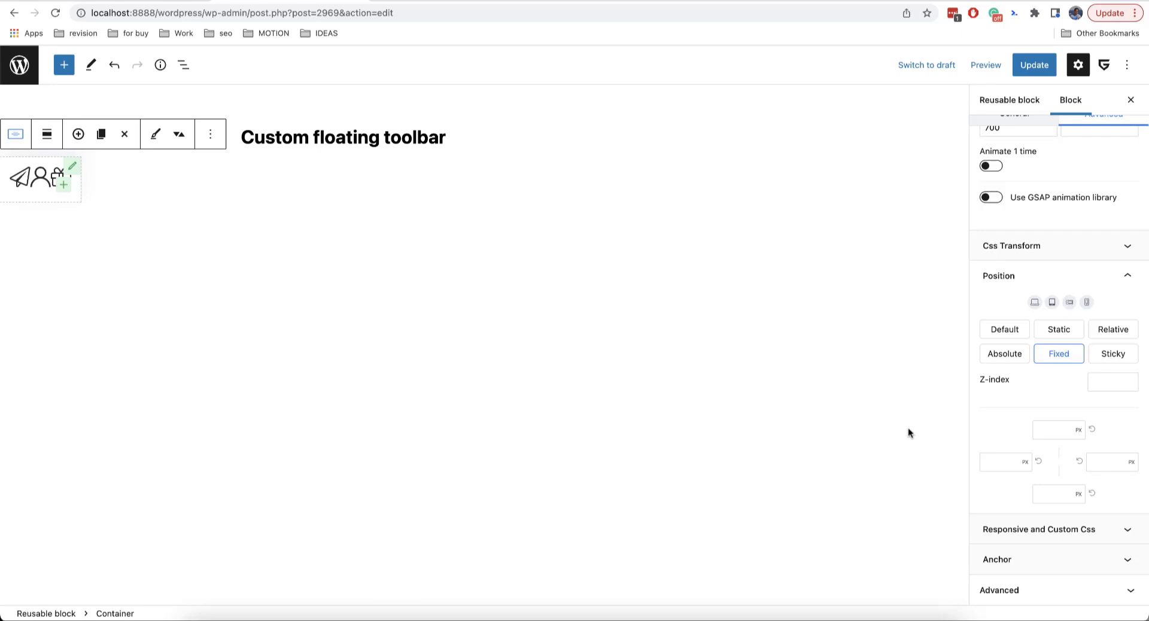
mouse_move(231, 173)
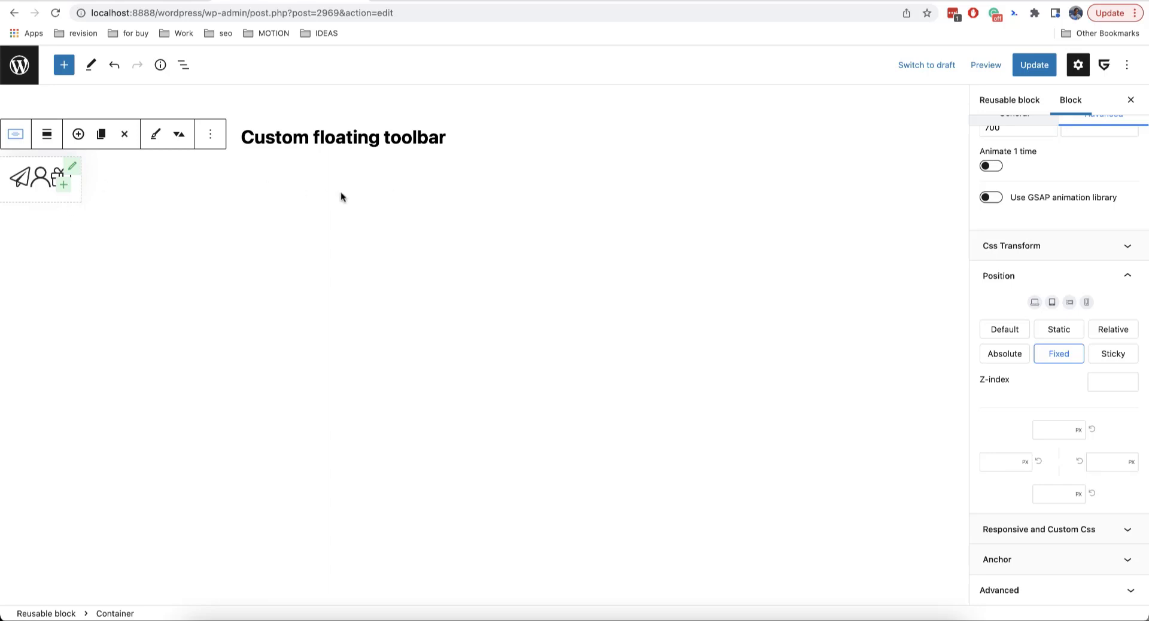
click(1004, 462)
text(0)
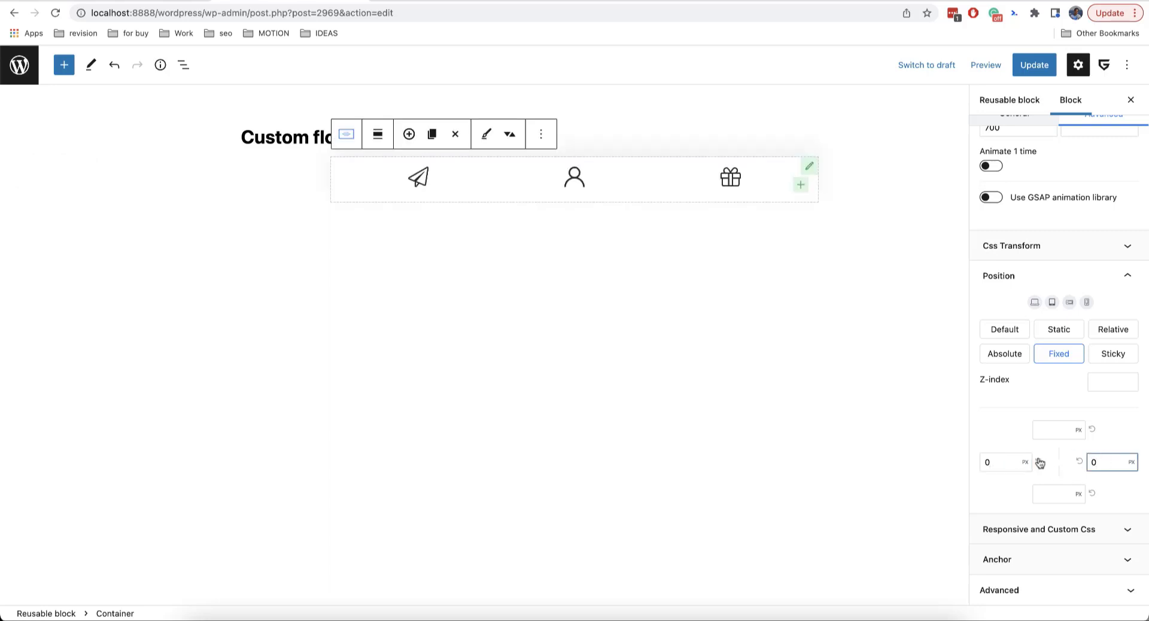
click(1056, 494)
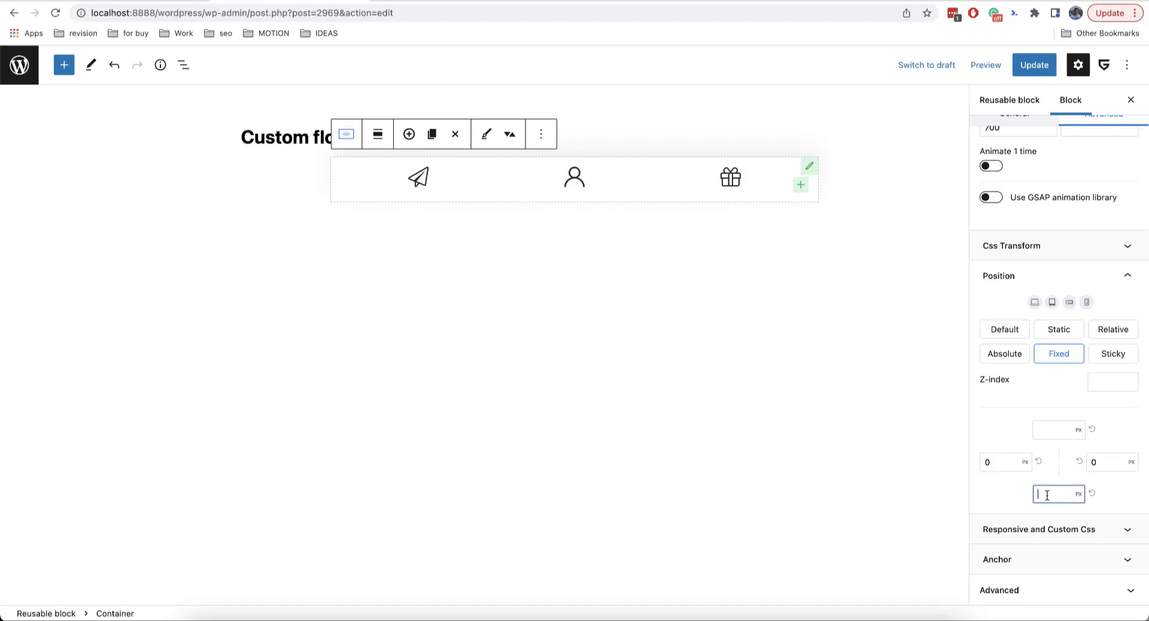
text(0)
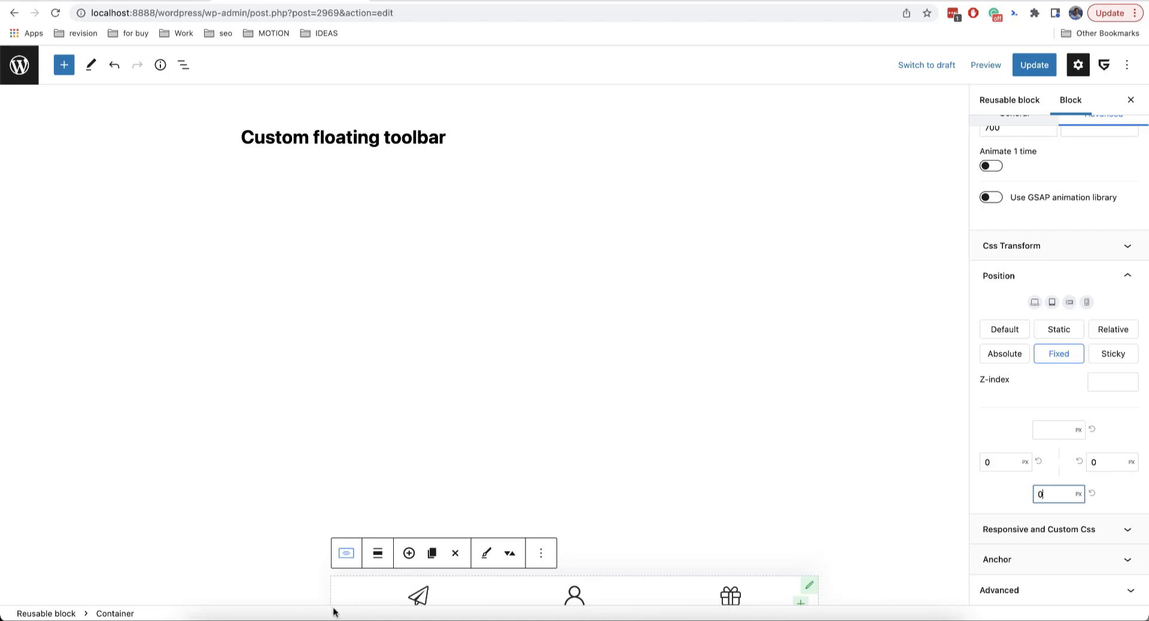
mouse_move(647, 615)
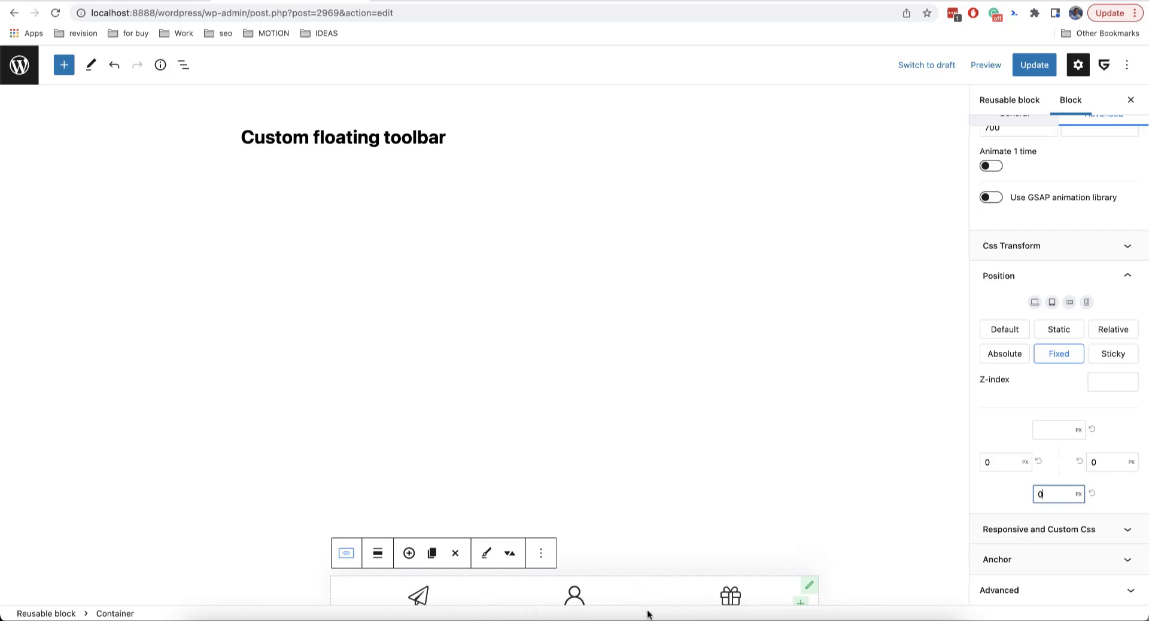
click(1033, 65)
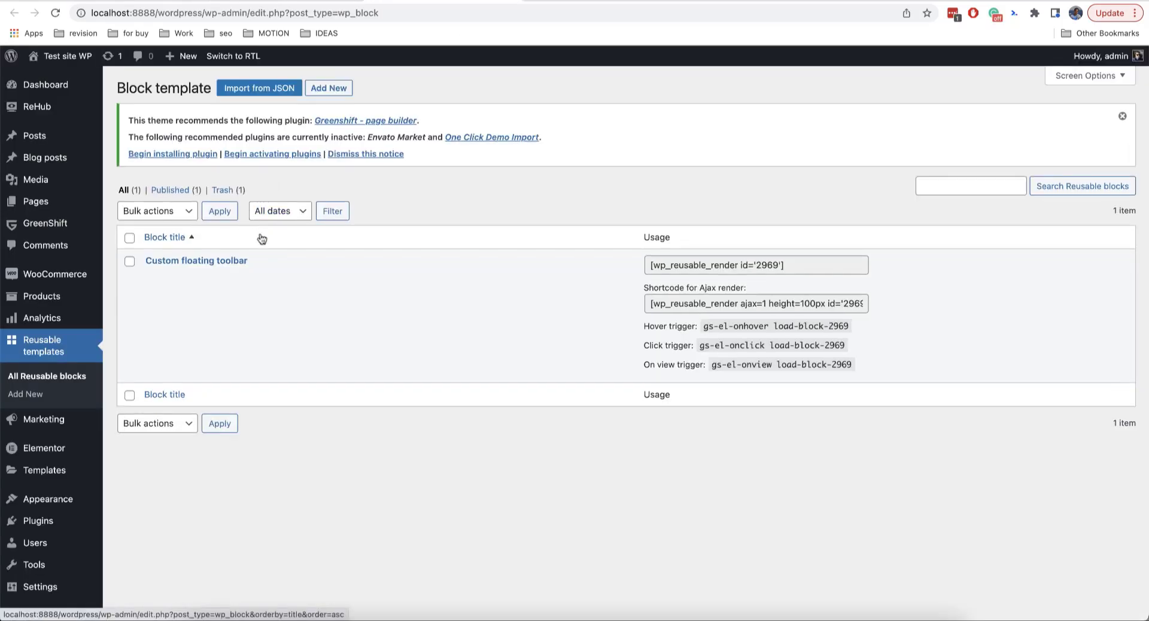
mouse_move(196, 261)
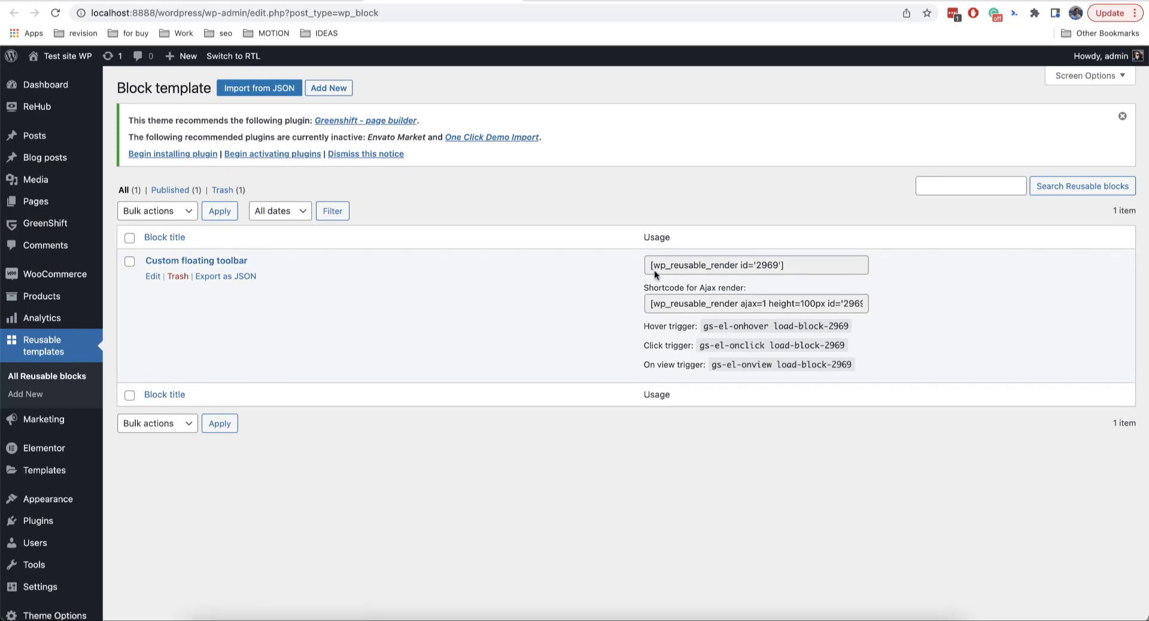
Copy the [wp_reusable_render id='2969'] shortcode from the Usage column
click(755, 265)
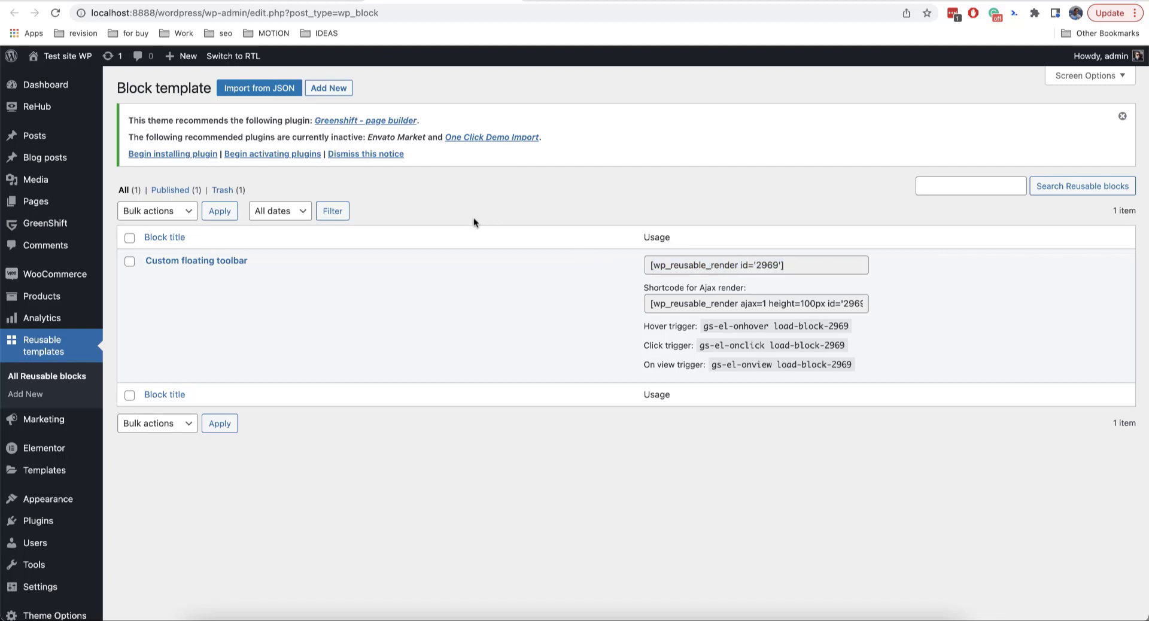
mouse_move(197, 261)
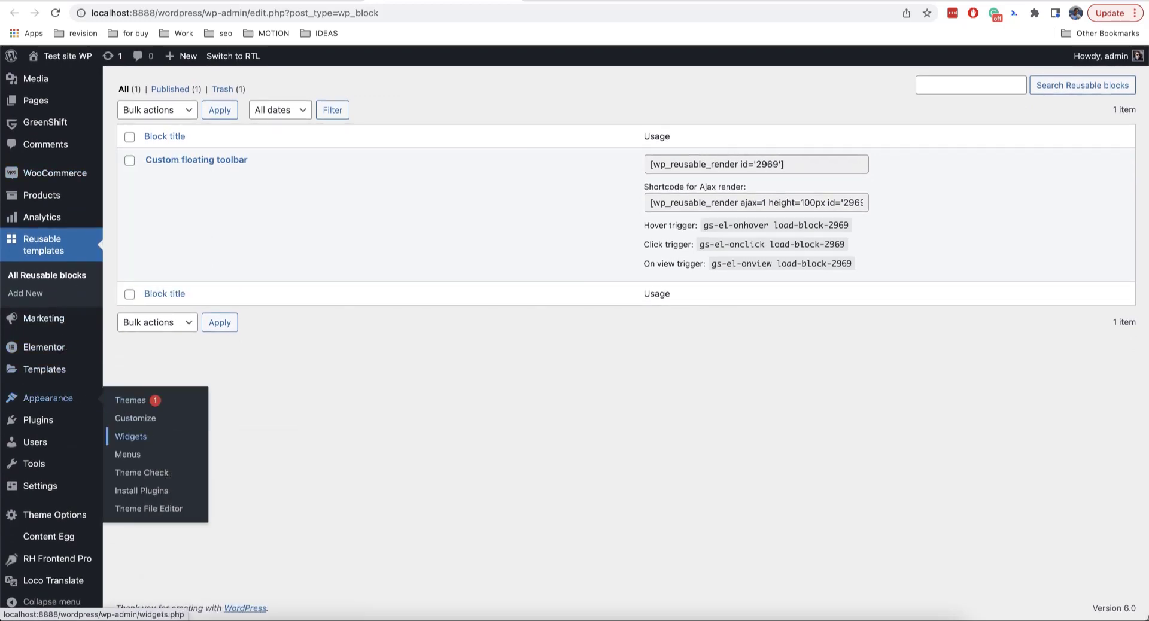
Open the Widgets page and expand the Bottom Custom Footer Area
click(131, 437)
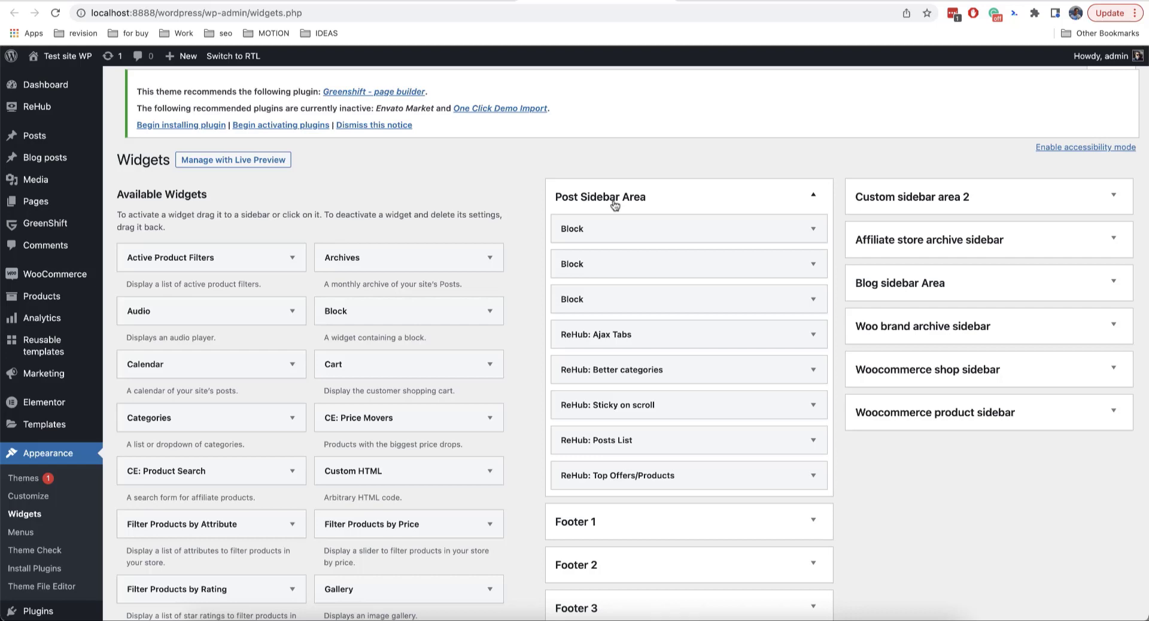
scroll(down, 3)
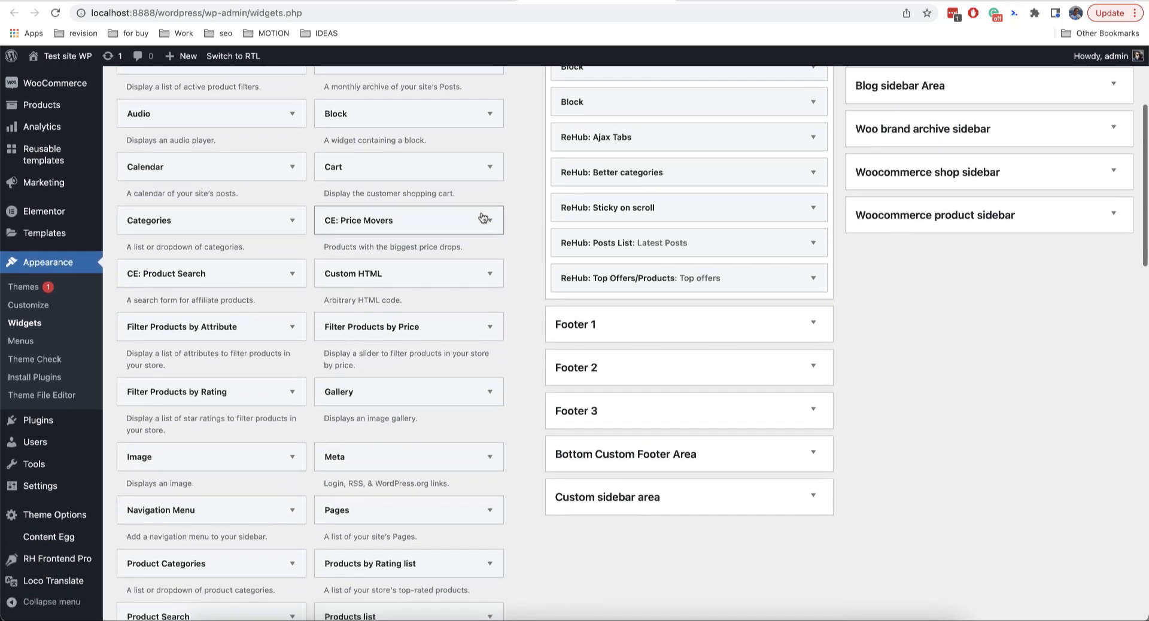
scroll(down, 3)
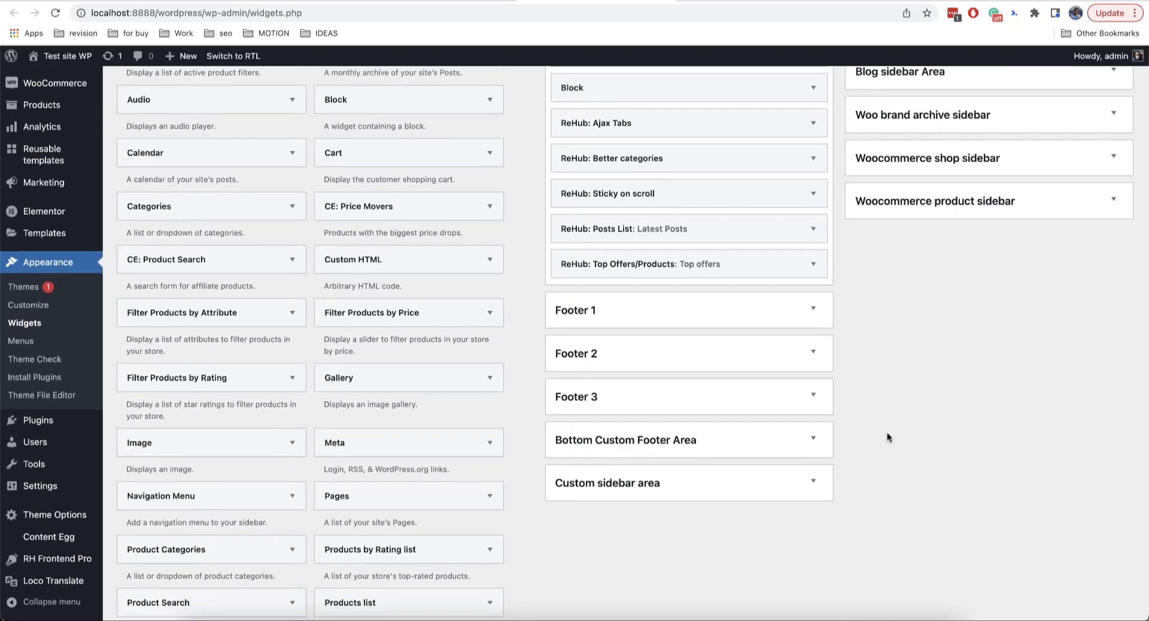
scroll(down, 3)
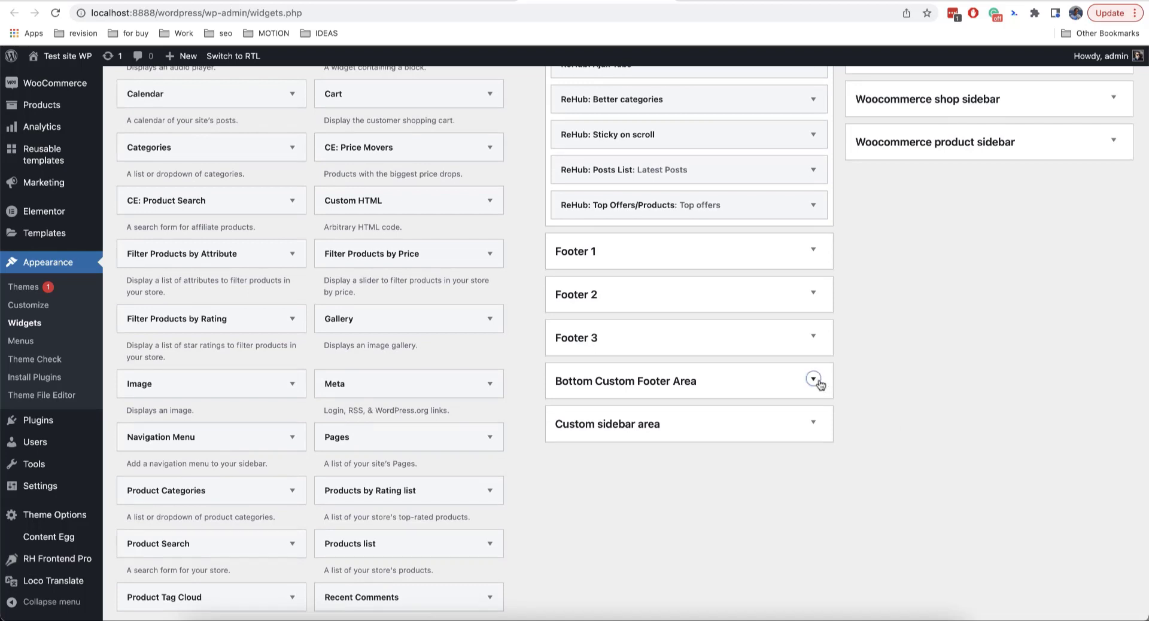
click(813, 380)
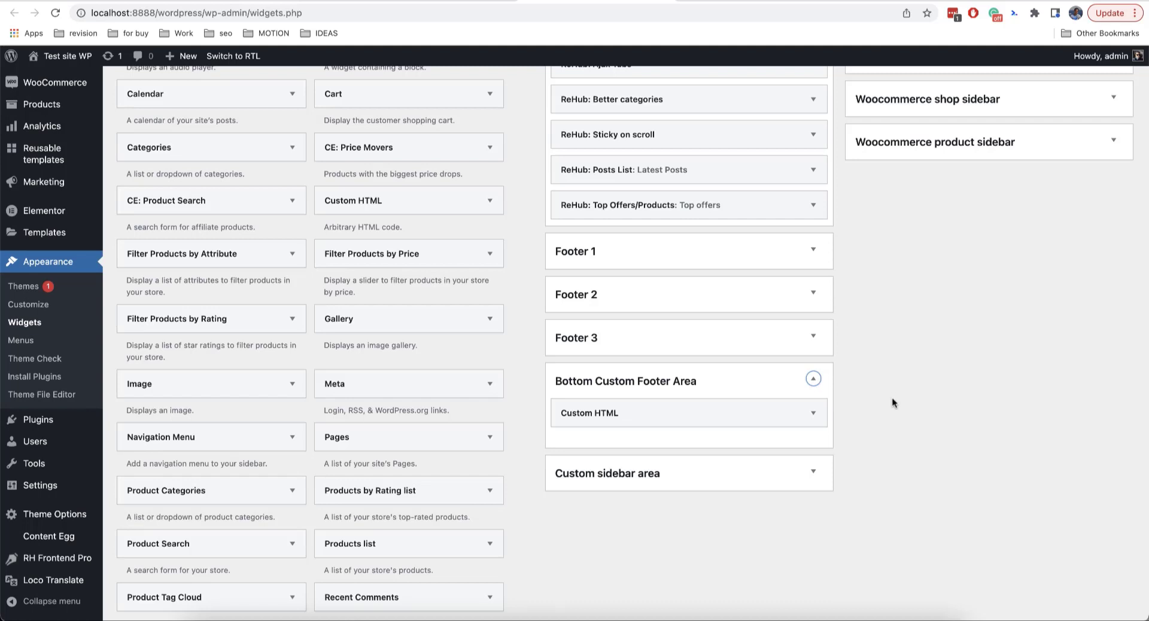
mouse_move(739, 348)
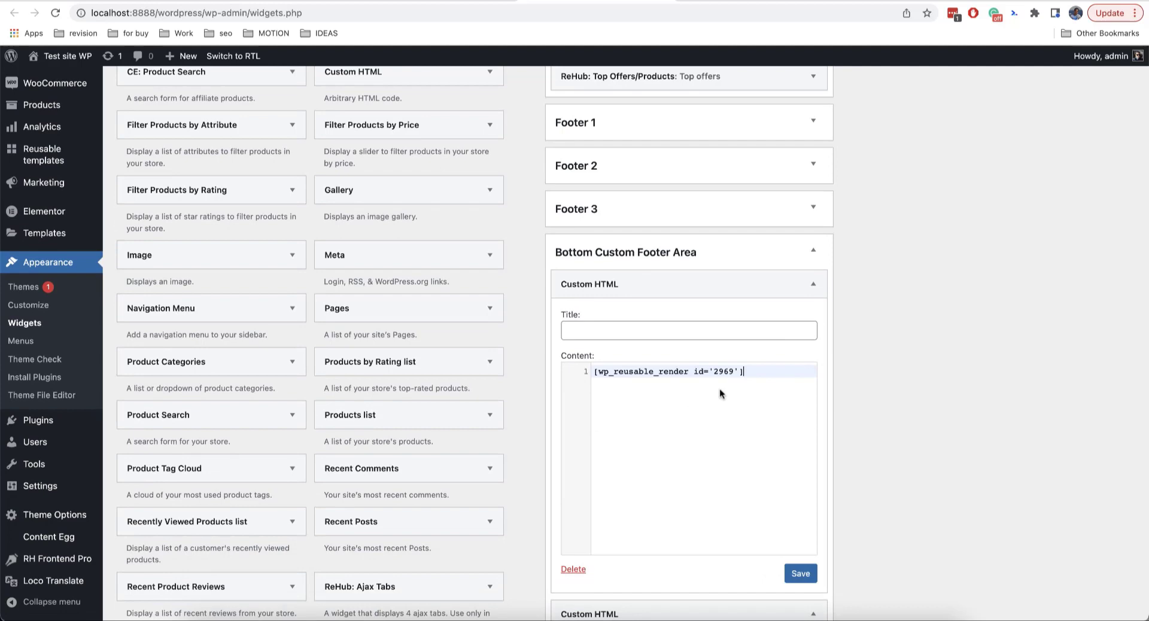
Save the Custom HTML widget holding the toolbar shortcode, then return to reusable templates
scroll(down, 3)
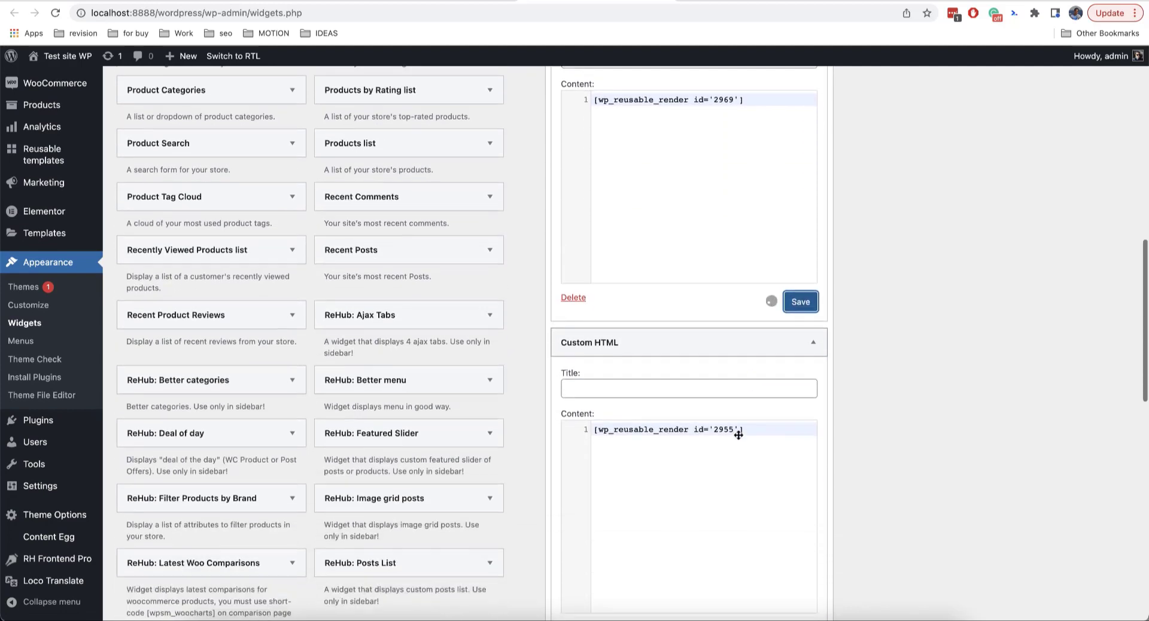
click(799, 301)
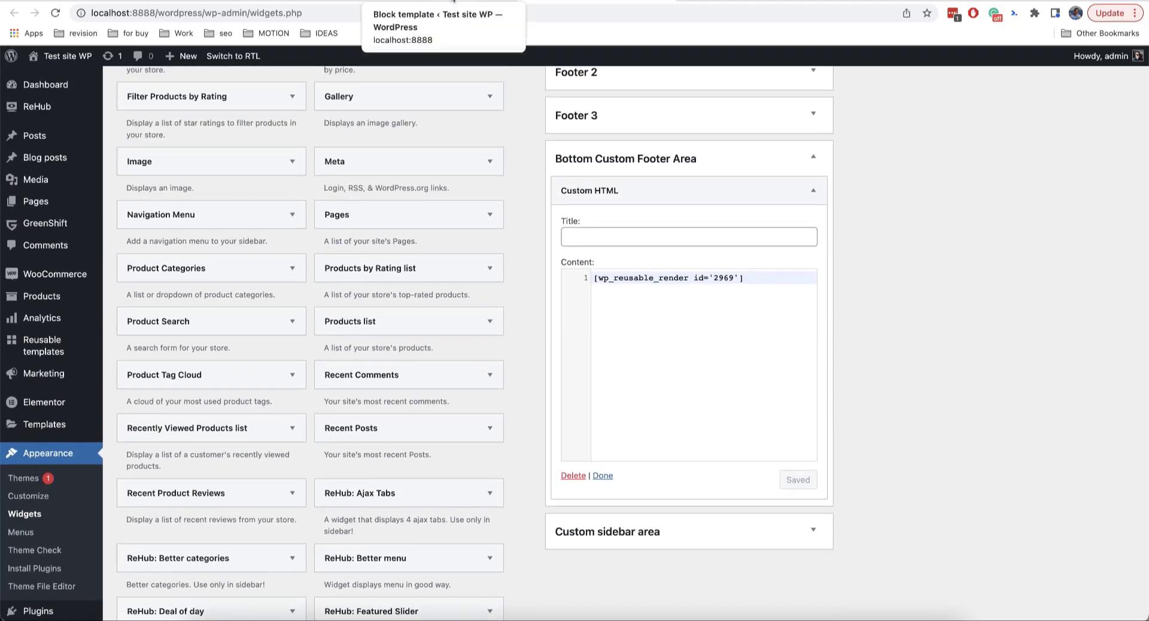
click(46, 343)
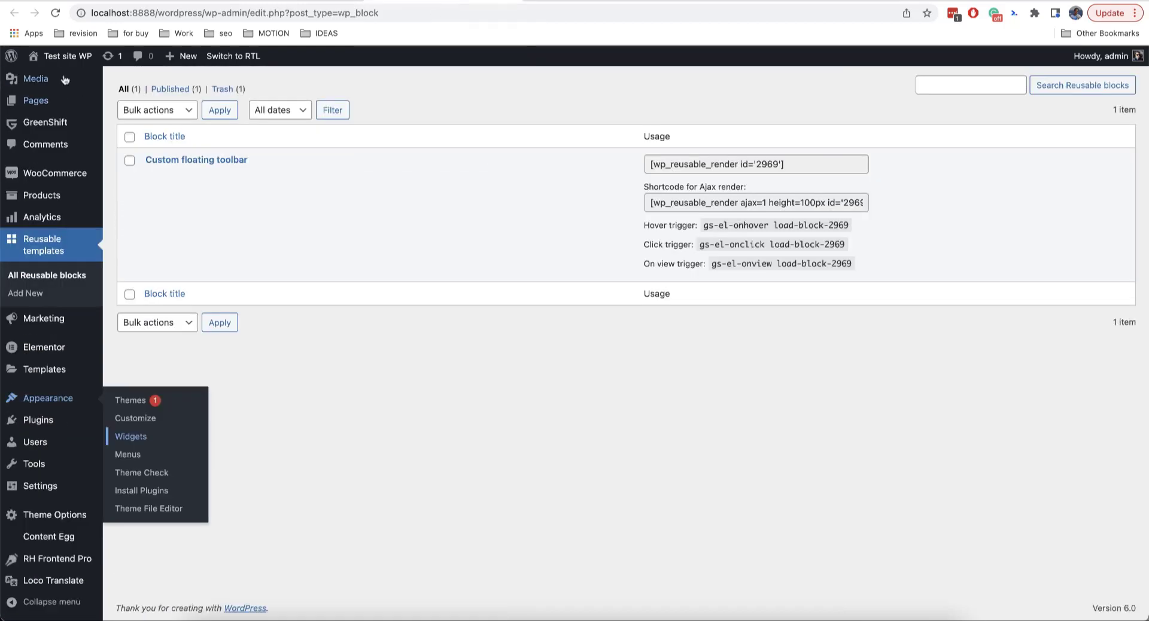
Open the live site in a new tab and scroll to watch the pinned bottom toolbar
right_click(44, 78)
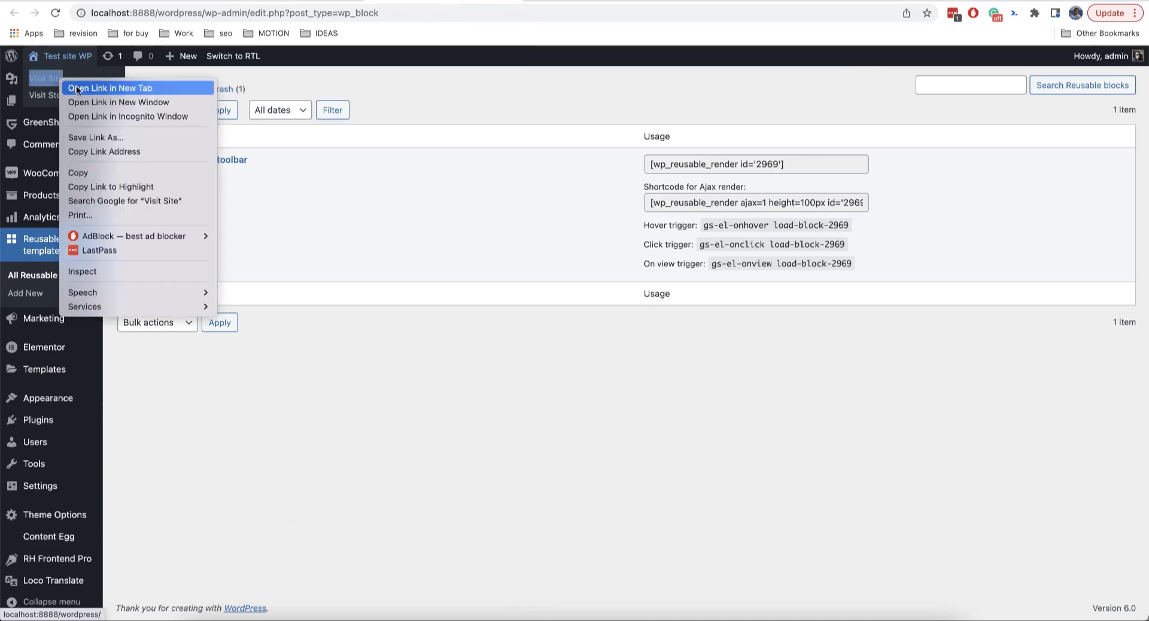
click(102, 88)
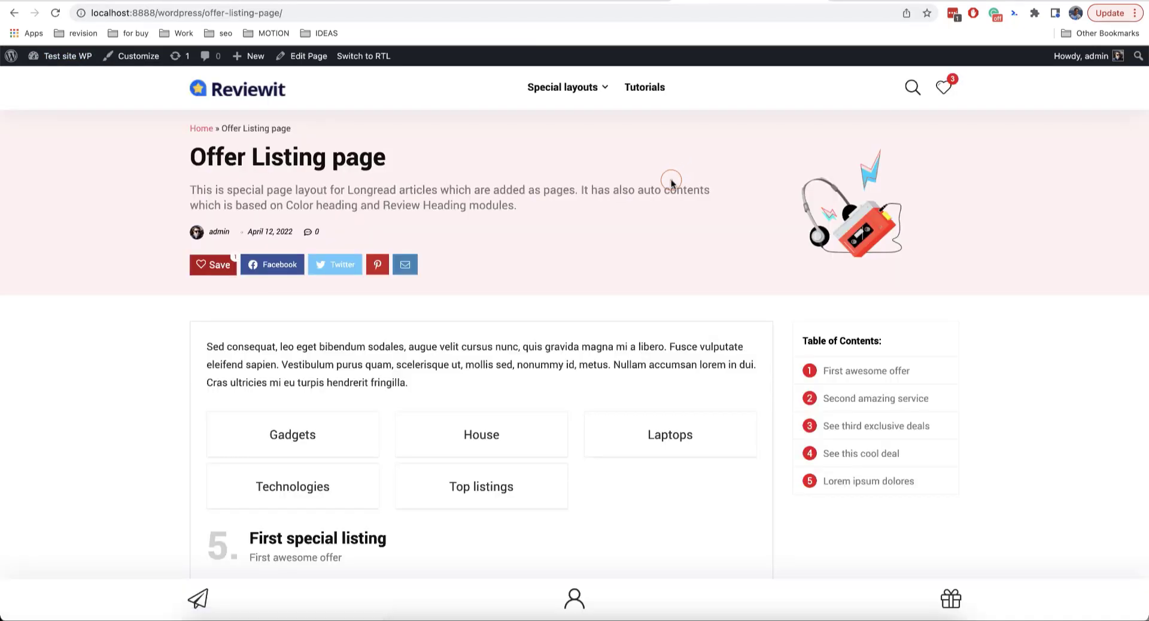
scroll(down, 3)
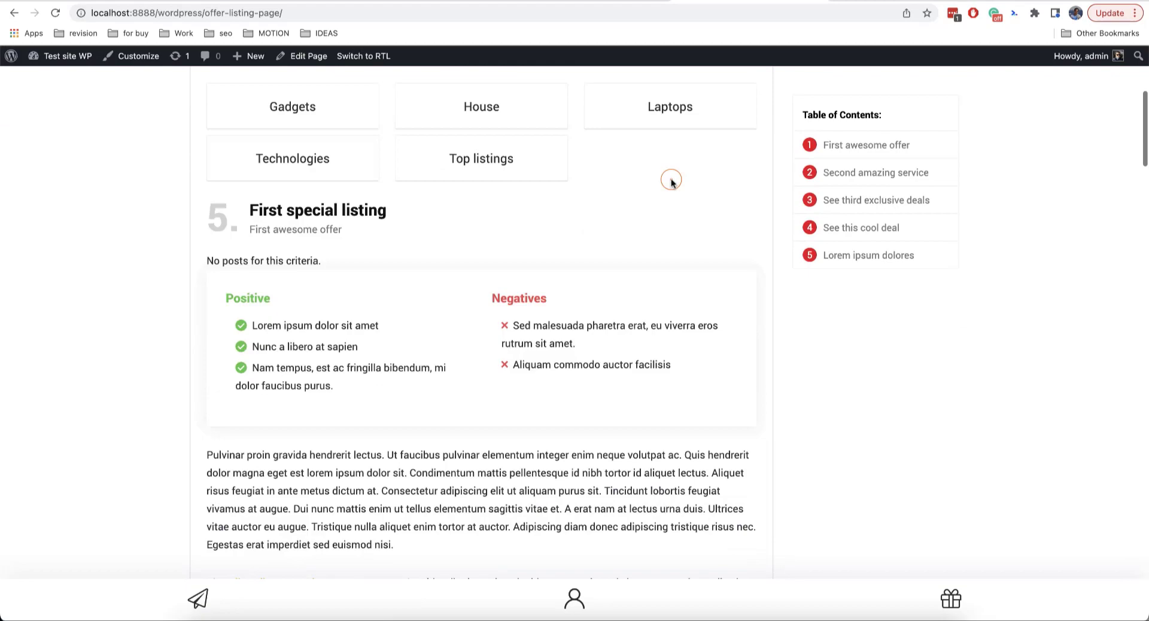
scroll(down, 3)
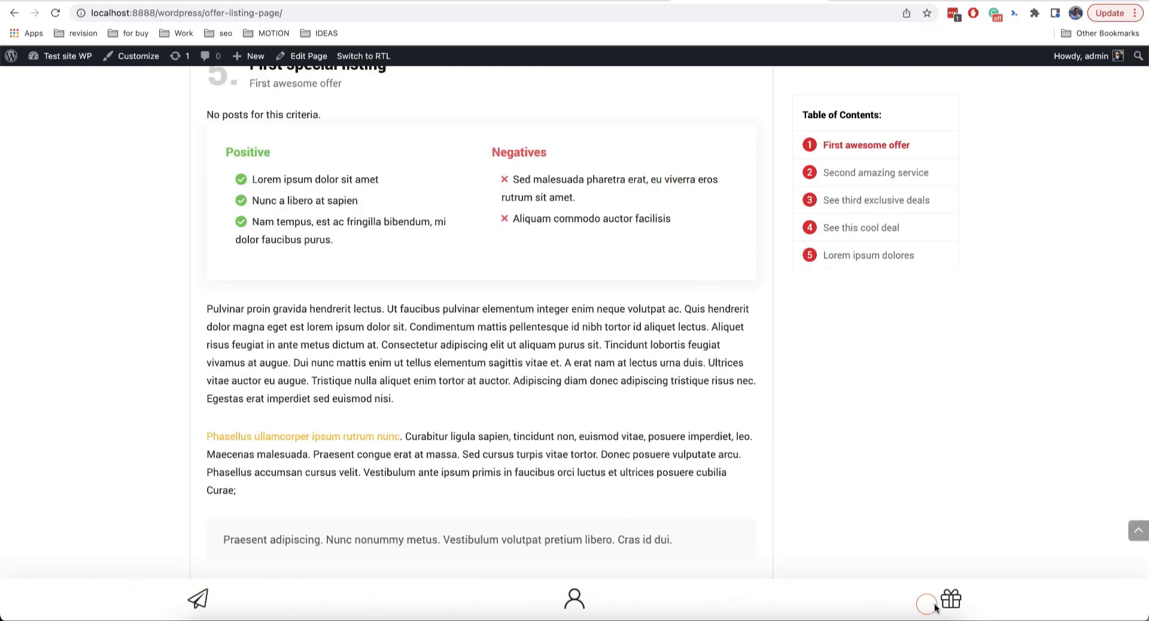
scroll(down, 3)
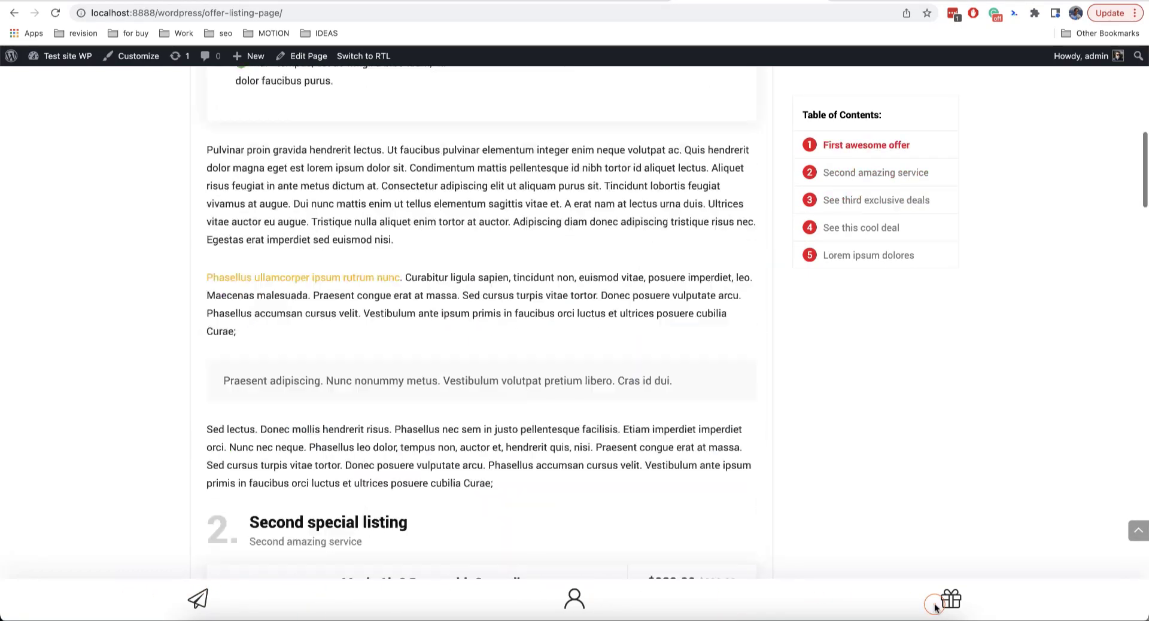
scroll(up, 3)
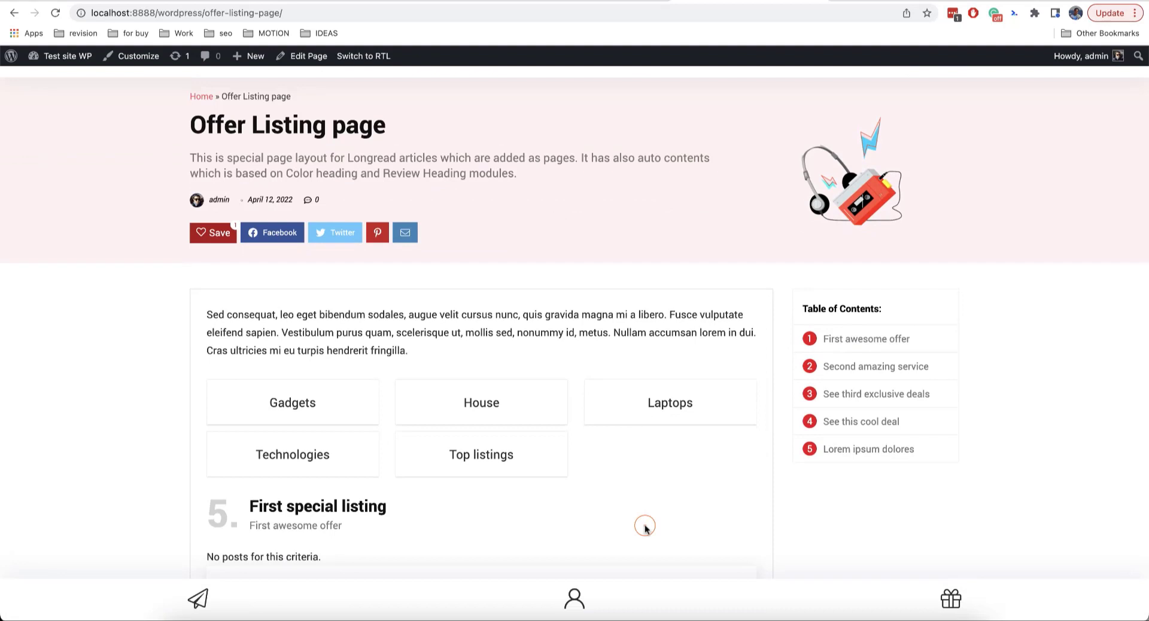
mouse_move(495, 593)
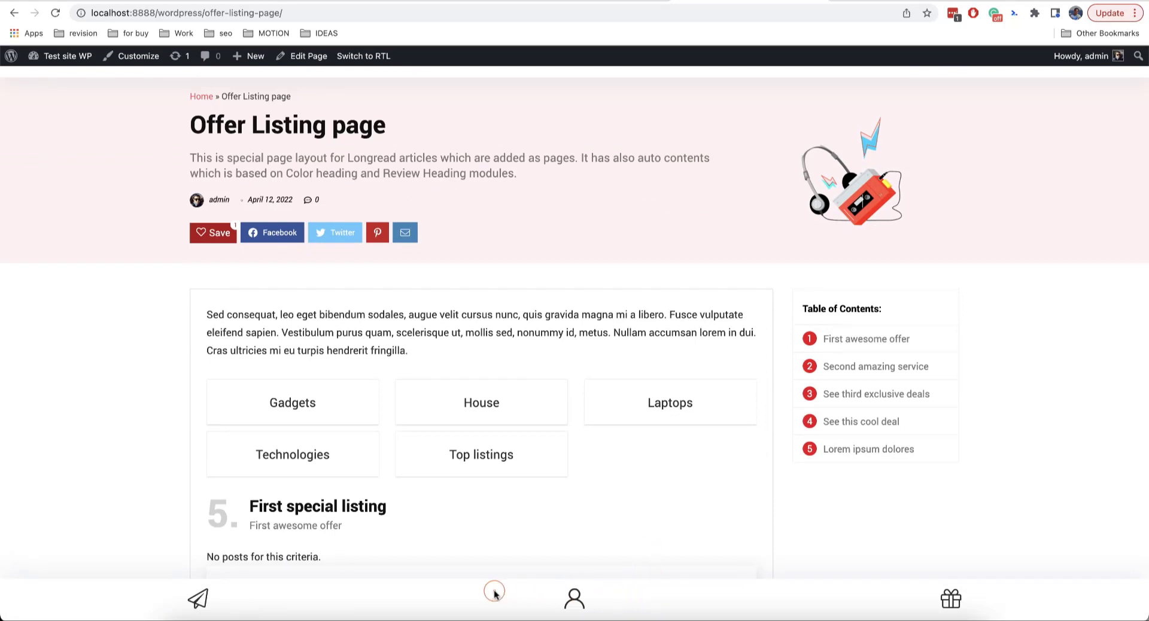
mouse_move(566, 563)
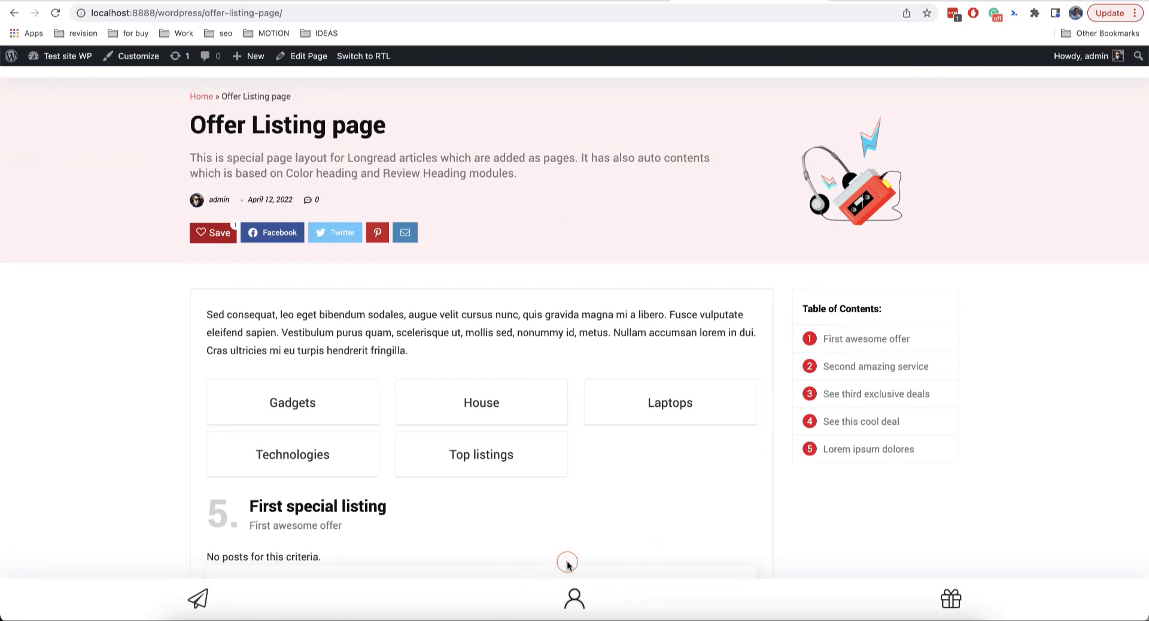
scroll(down, 3)
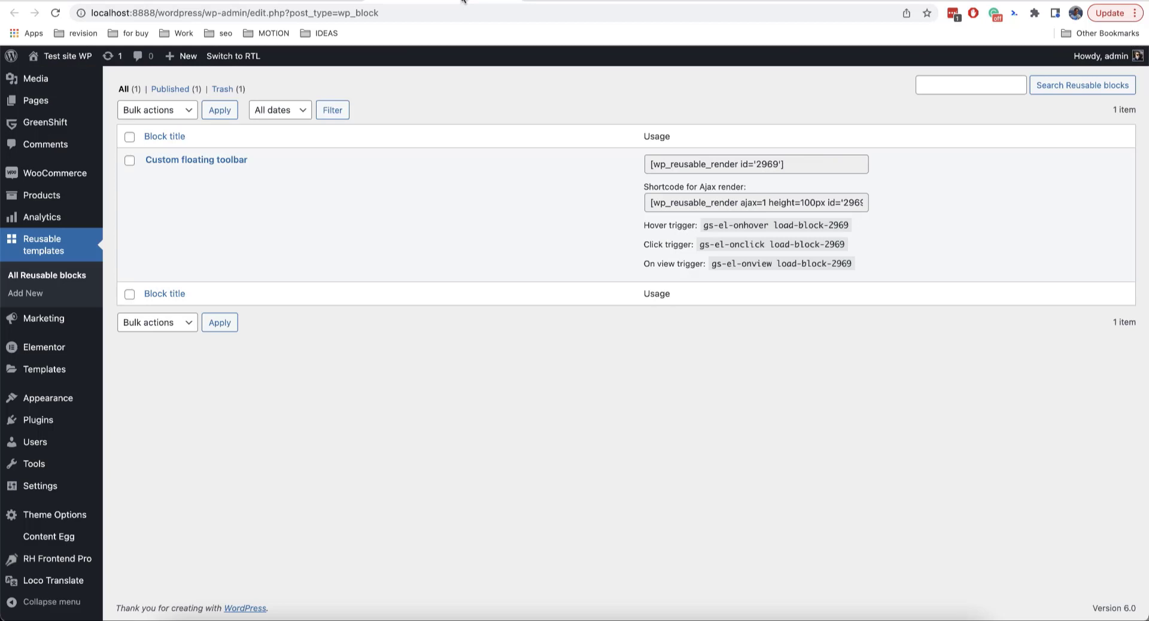
mouse_move(196, 160)
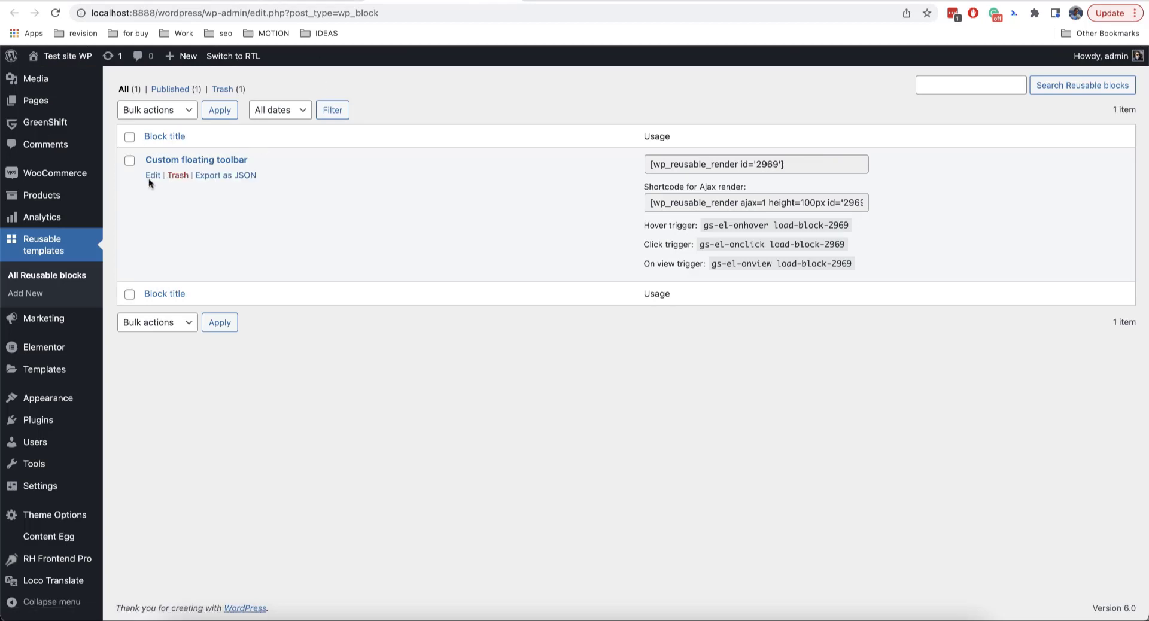
Edit the Custom floating toolbar from the reusable templates list
click(153, 175)
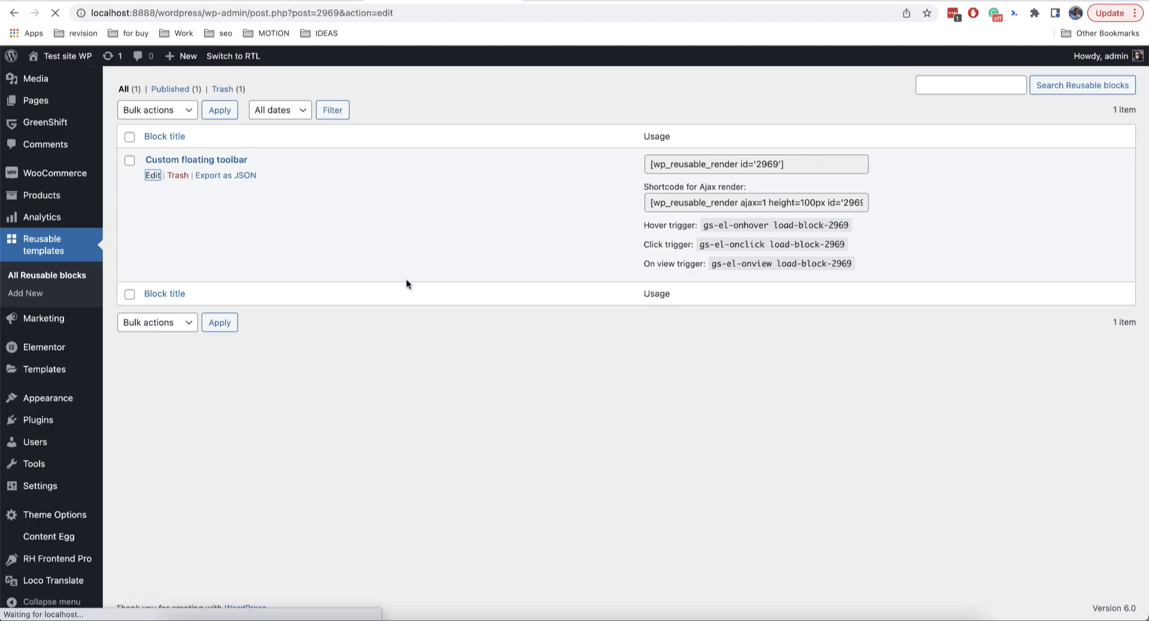
Turn on Hide on desktop and Hide on Tablet for the toolbar container
click(153, 175)
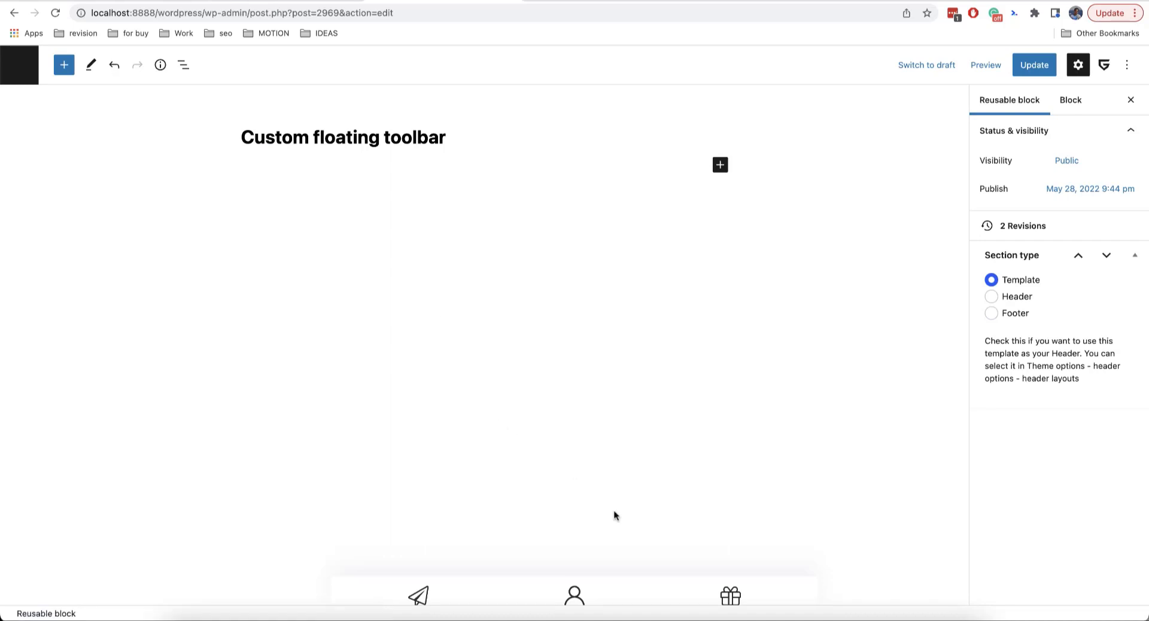
click(729, 594)
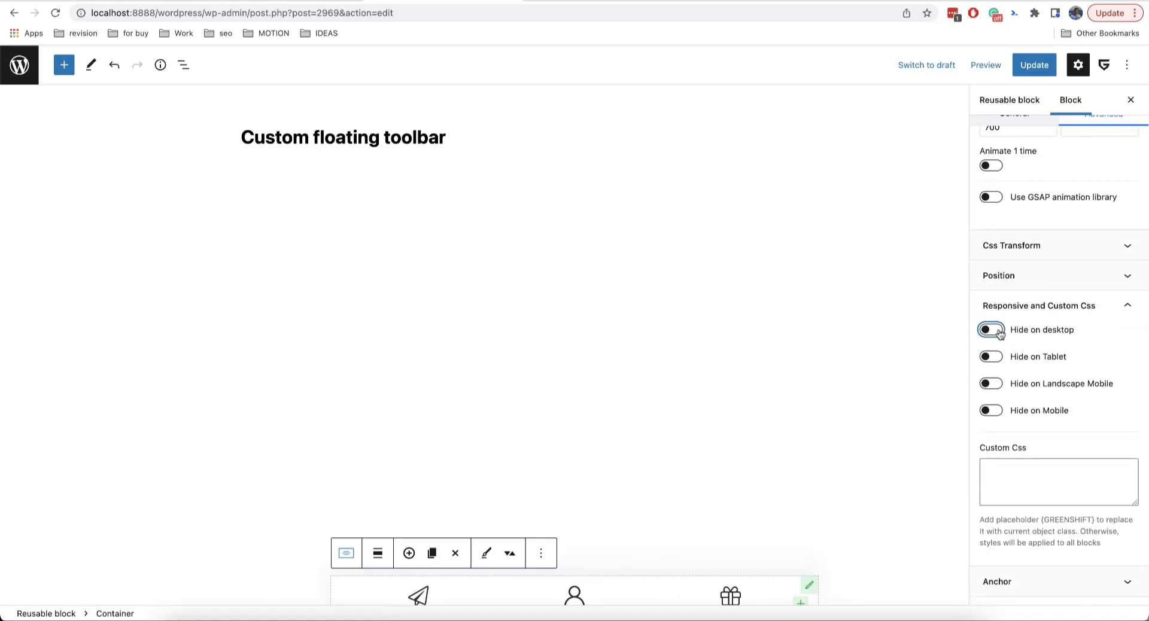
click(990, 356)
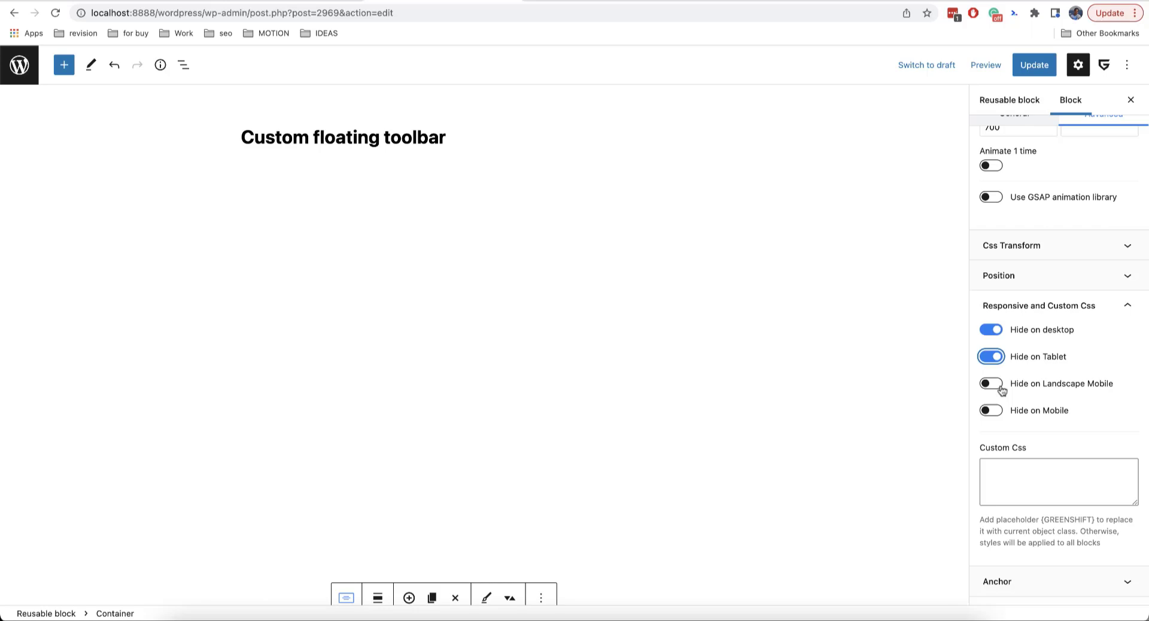
click(990, 383)
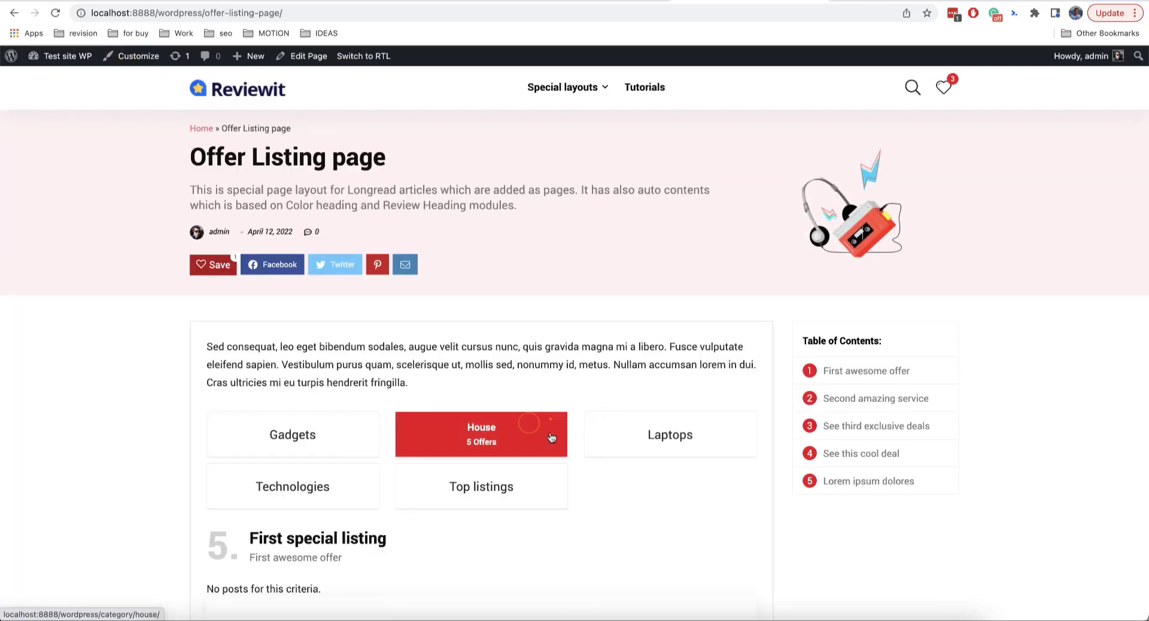
Scroll the reloaded front-end page to confirm no bottom toolbar appears
scroll(down, 3)
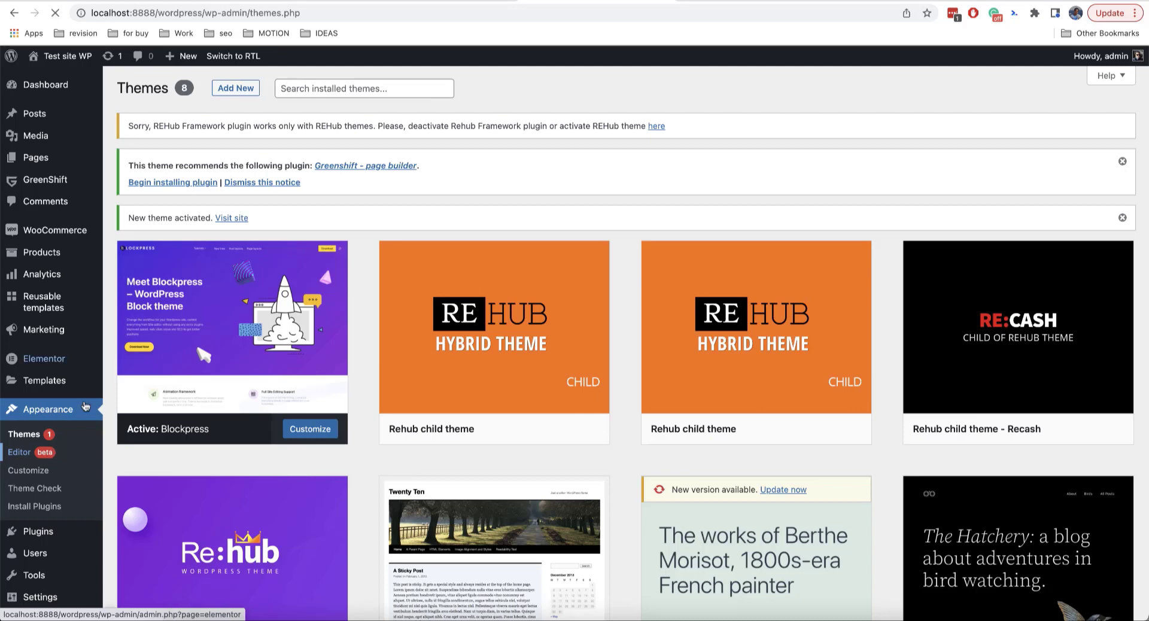
Open the site editor and scroll to the Front Page template's footer
click(19, 452)
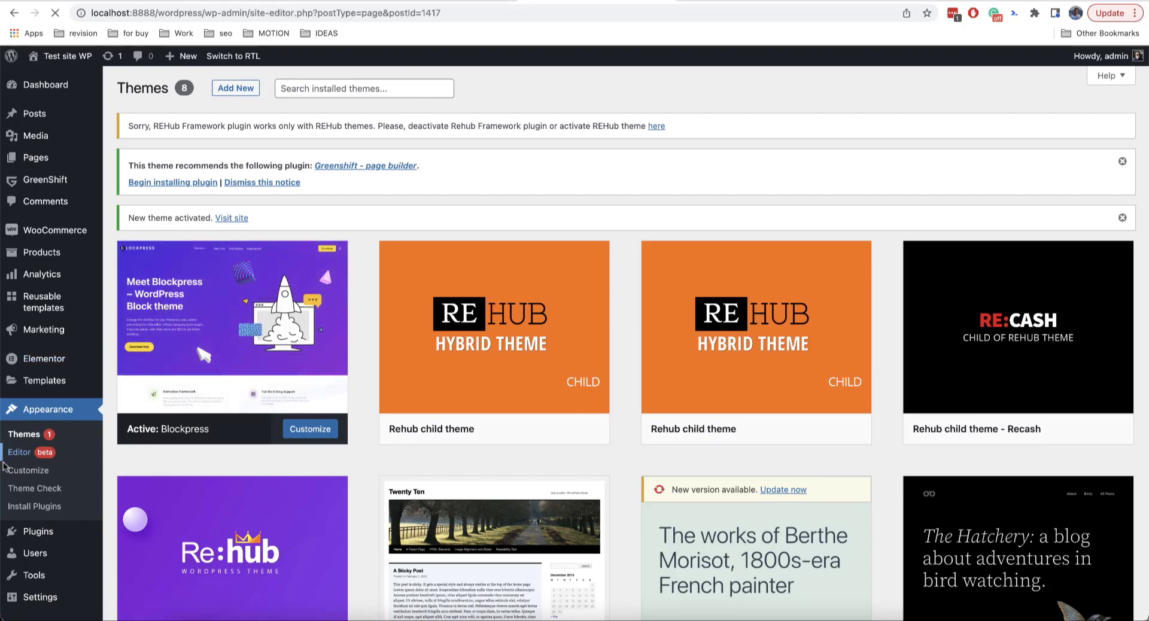
click(19, 452)
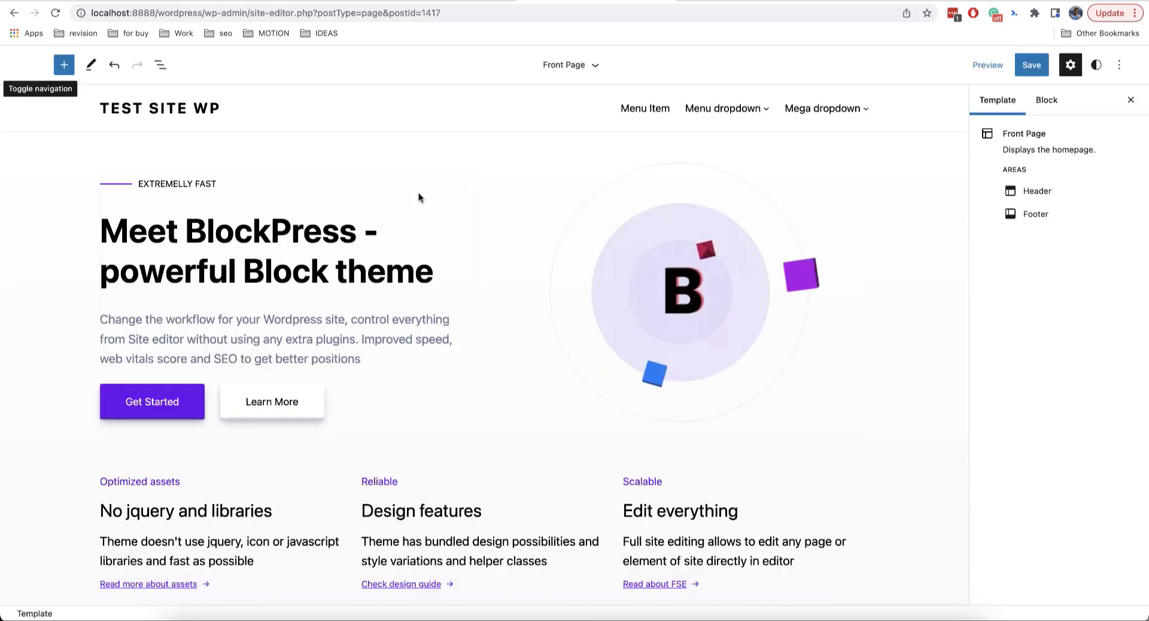
scroll(down, 3)
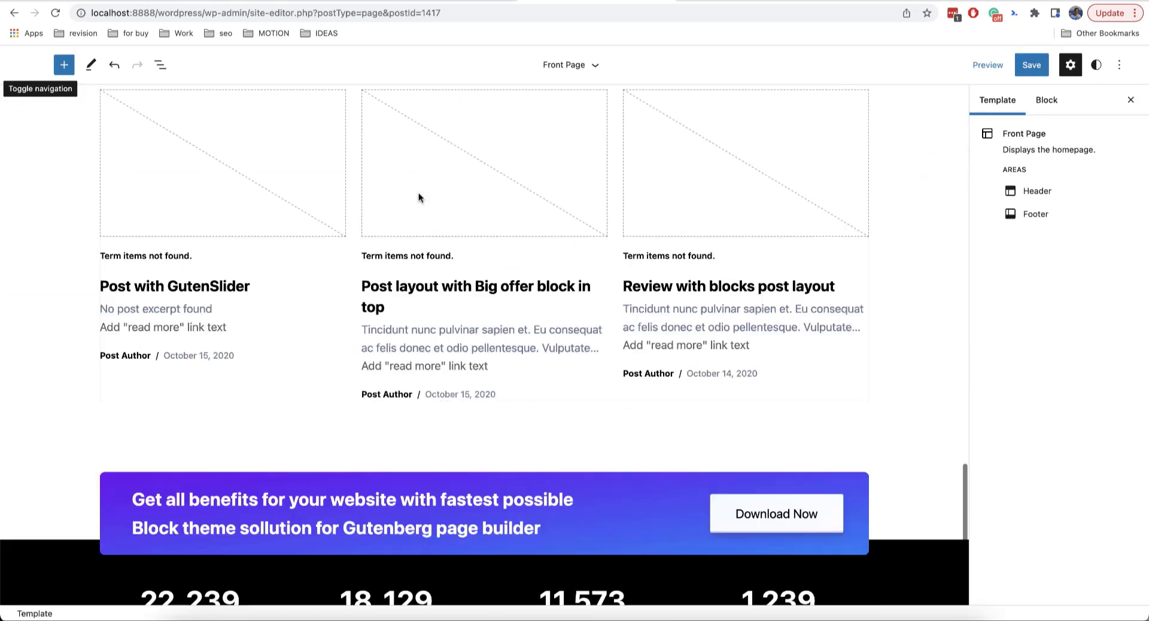
scroll(down, 3)
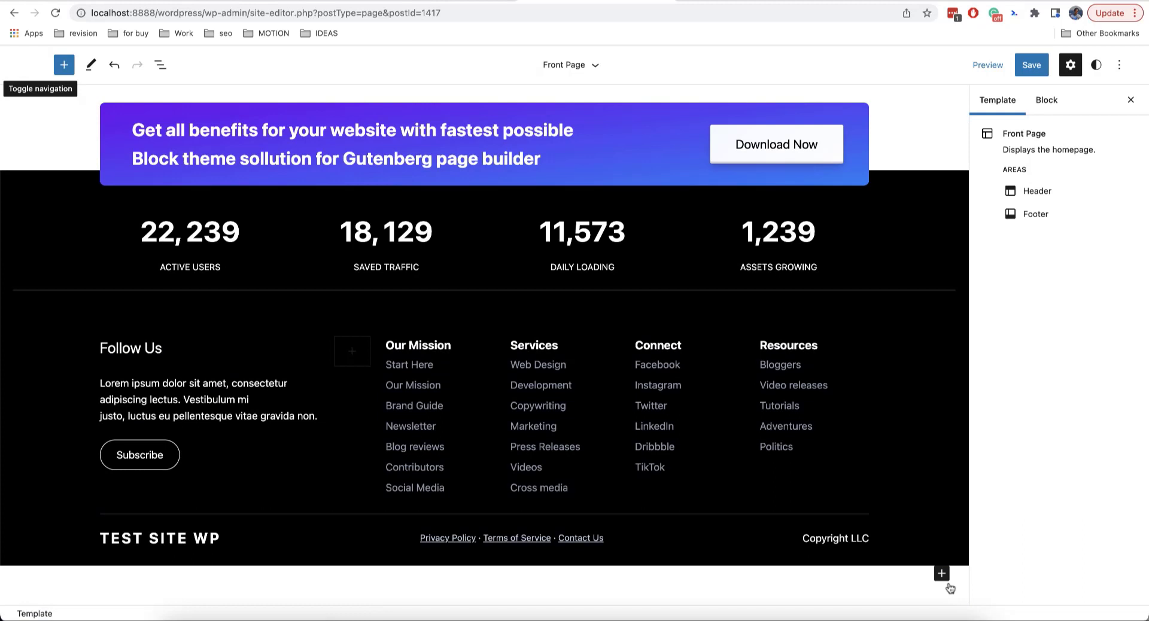
mouse_move(941, 573)
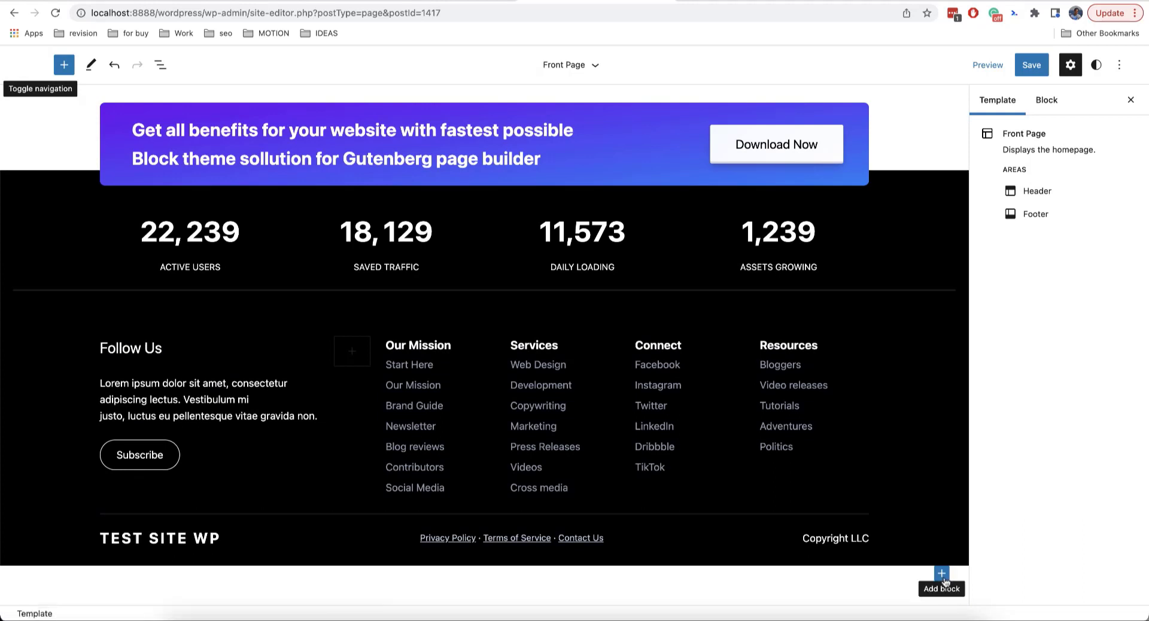
Insert the Custom floating toolbar block at the template's end and select it in List View
click(942, 573)
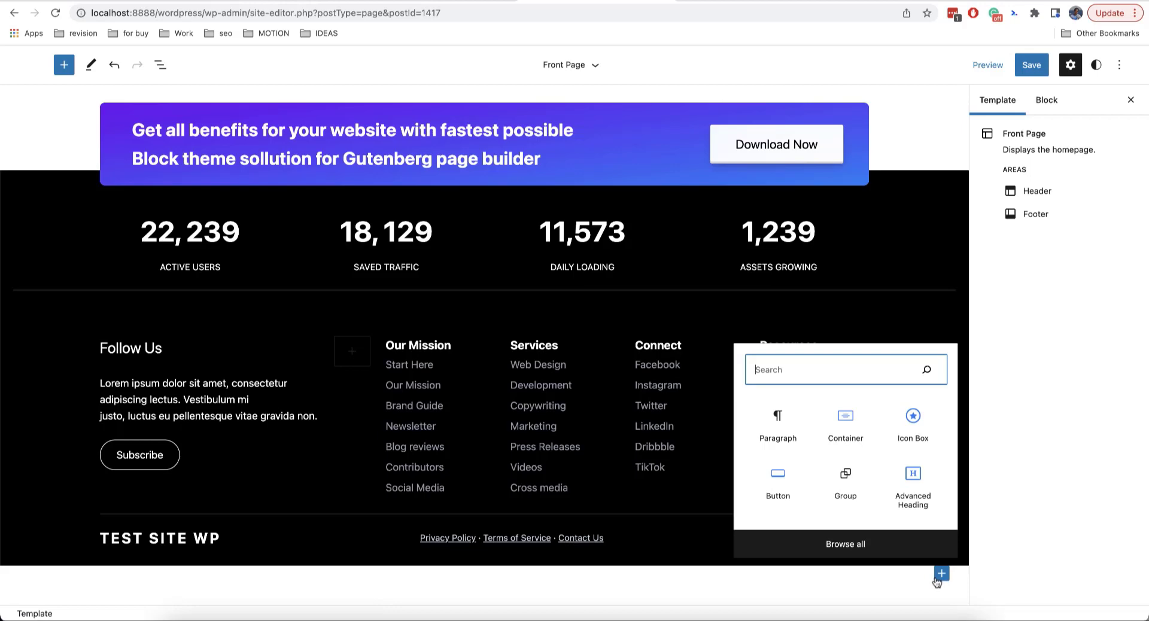
text(block)
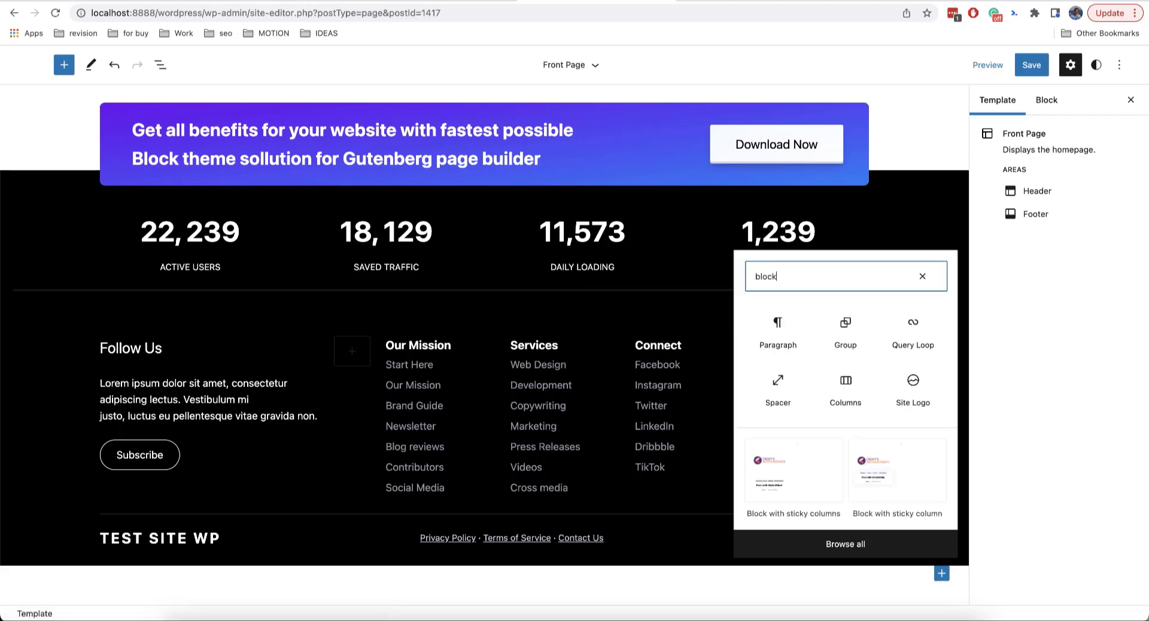
text(toolbar)
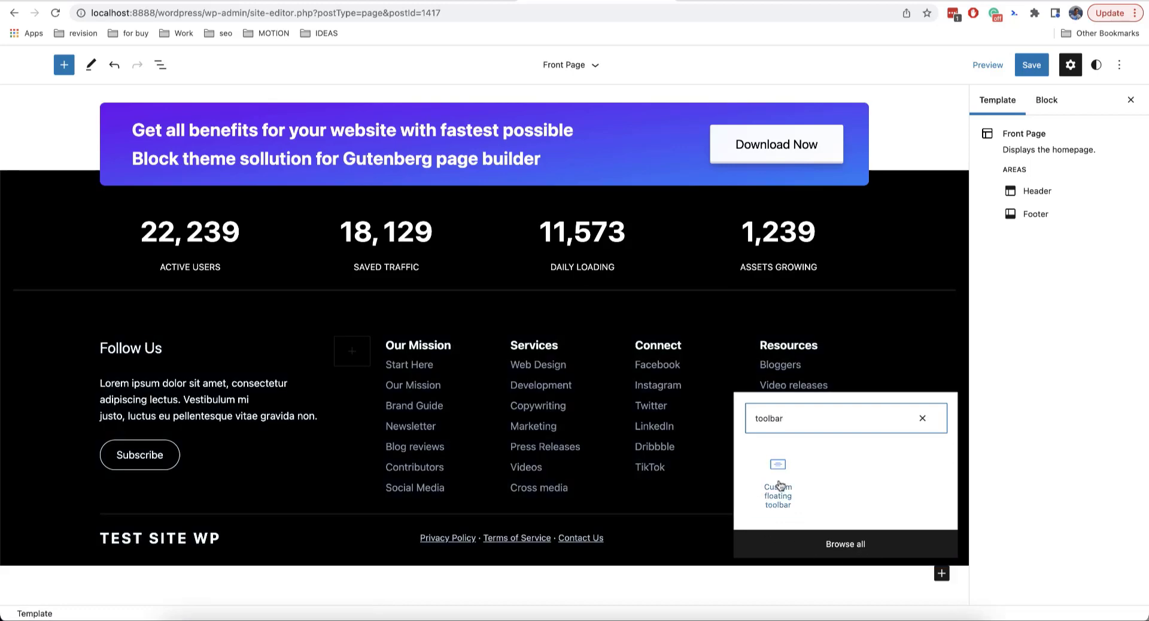
click(777, 476)
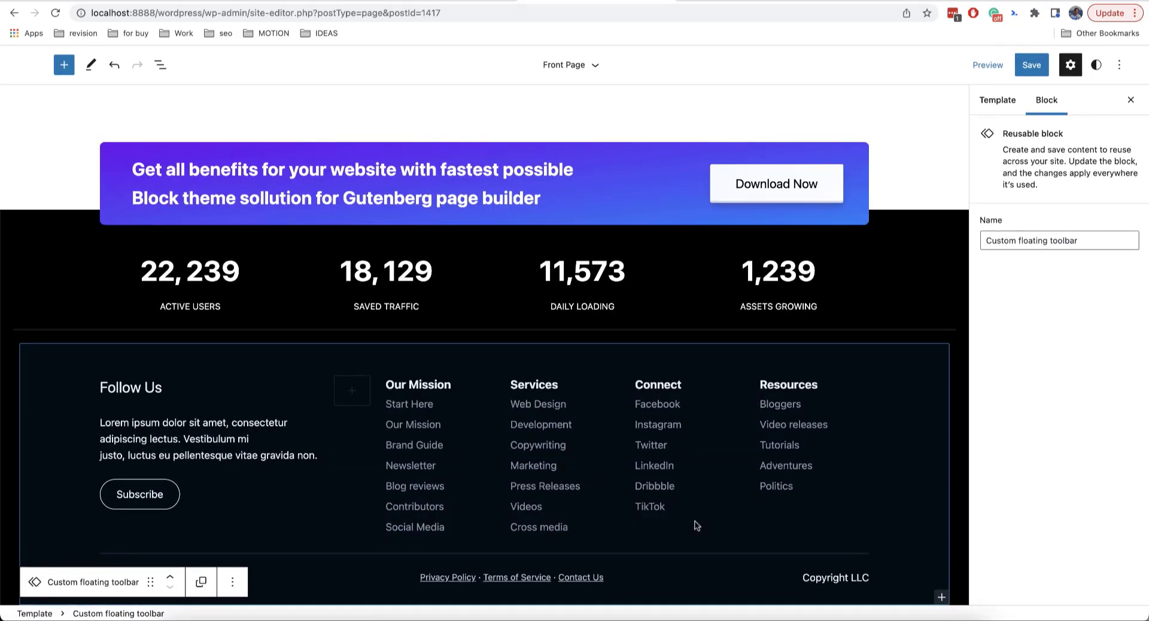
click(160, 65)
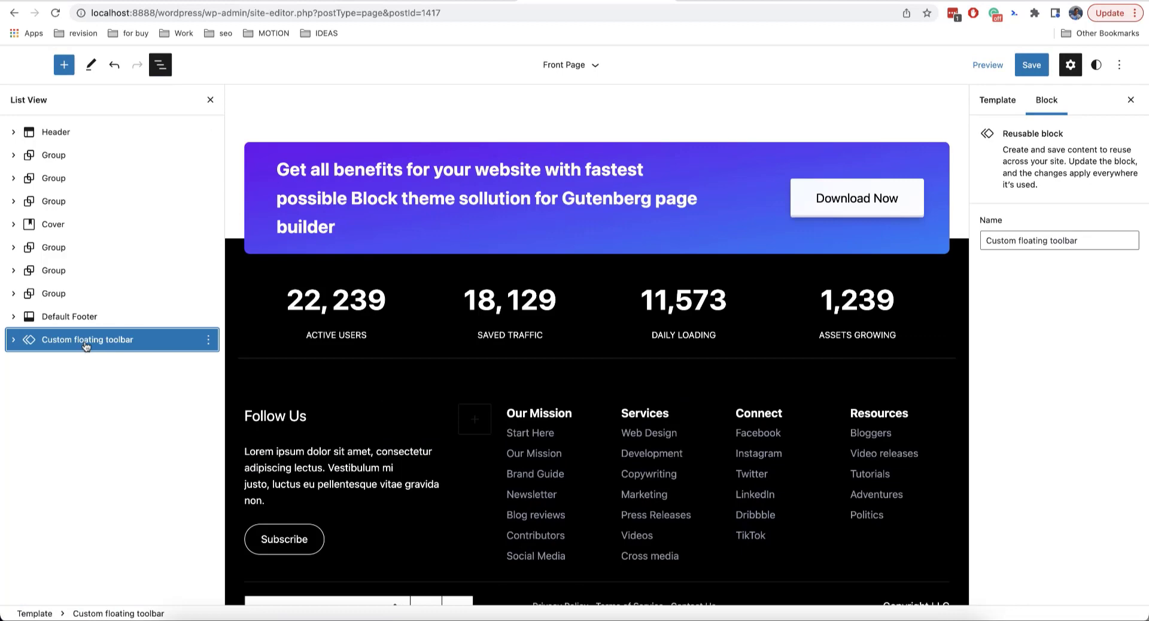
click(12, 339)
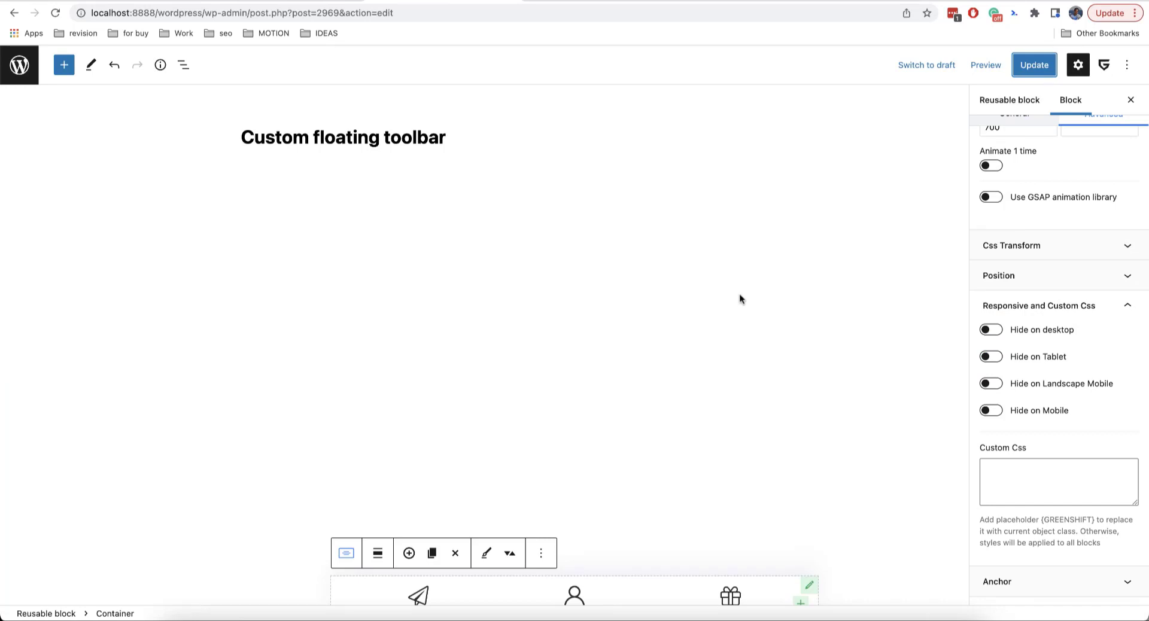
mouse_move(770, 437)
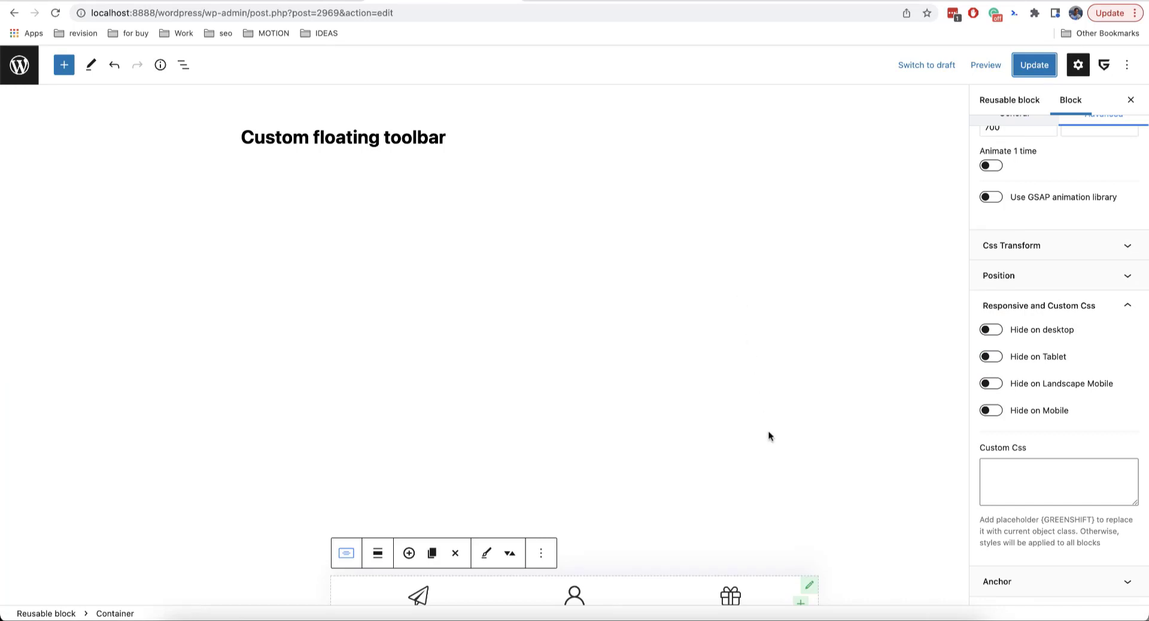
mouse_move(760, 451)
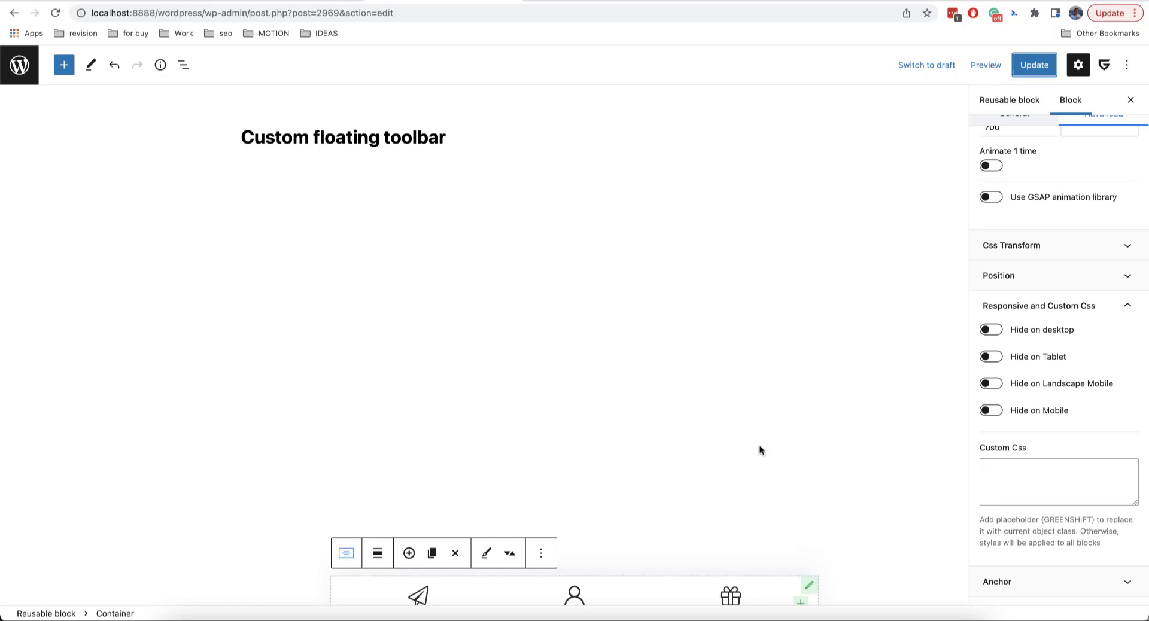
mouse_move(819, 451)
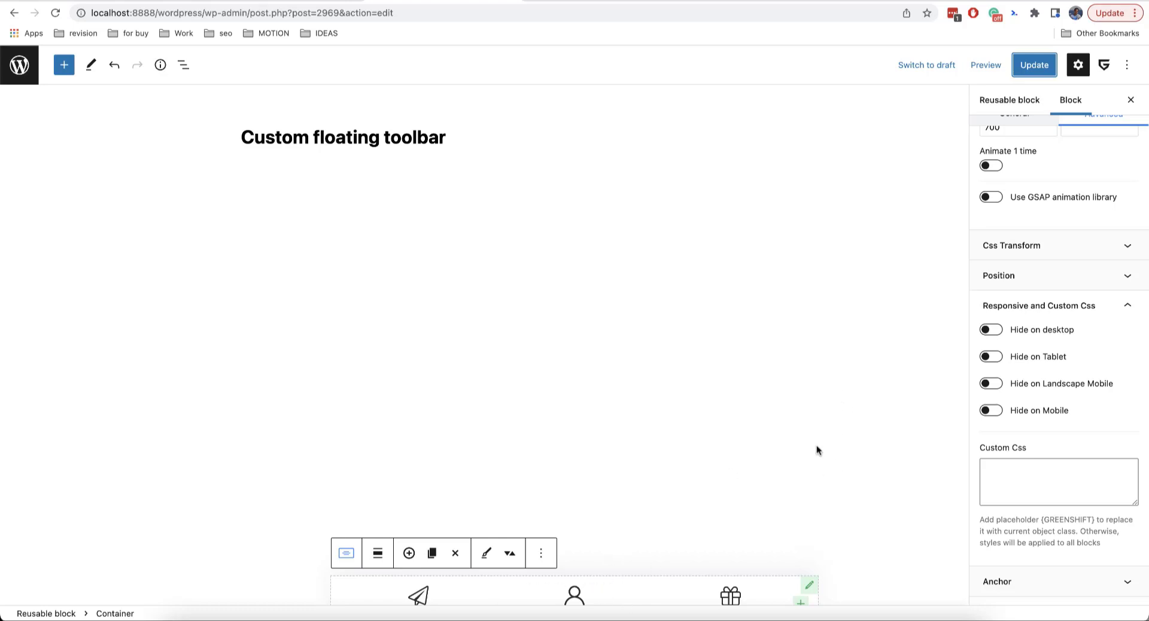
mouse_move(270, 471)
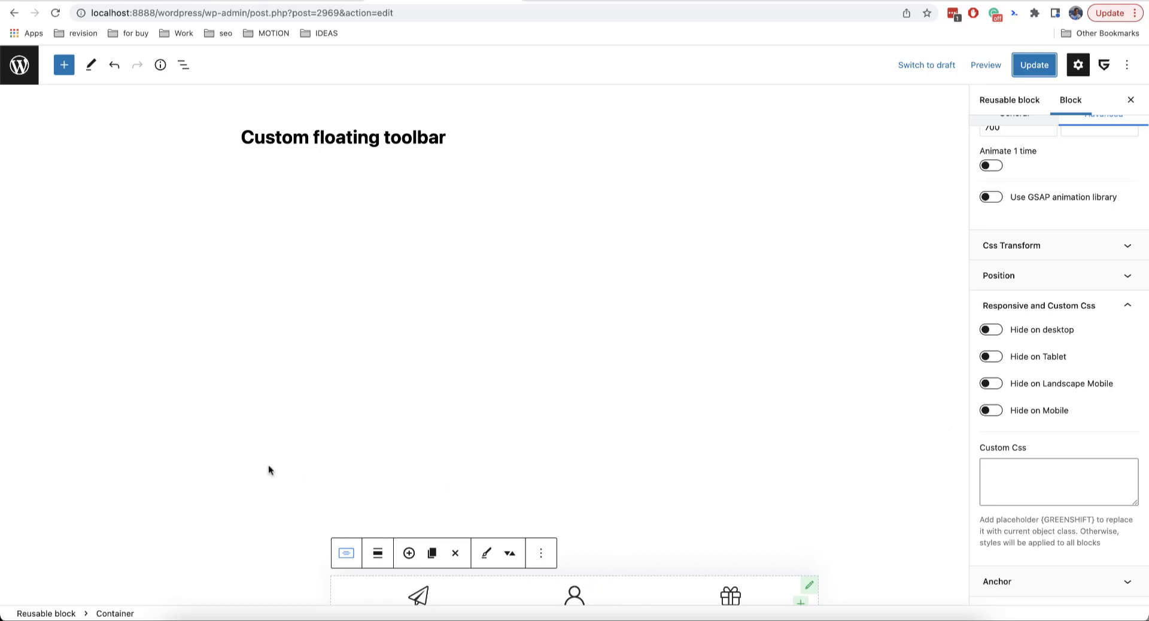
mouse_move(811, 588)
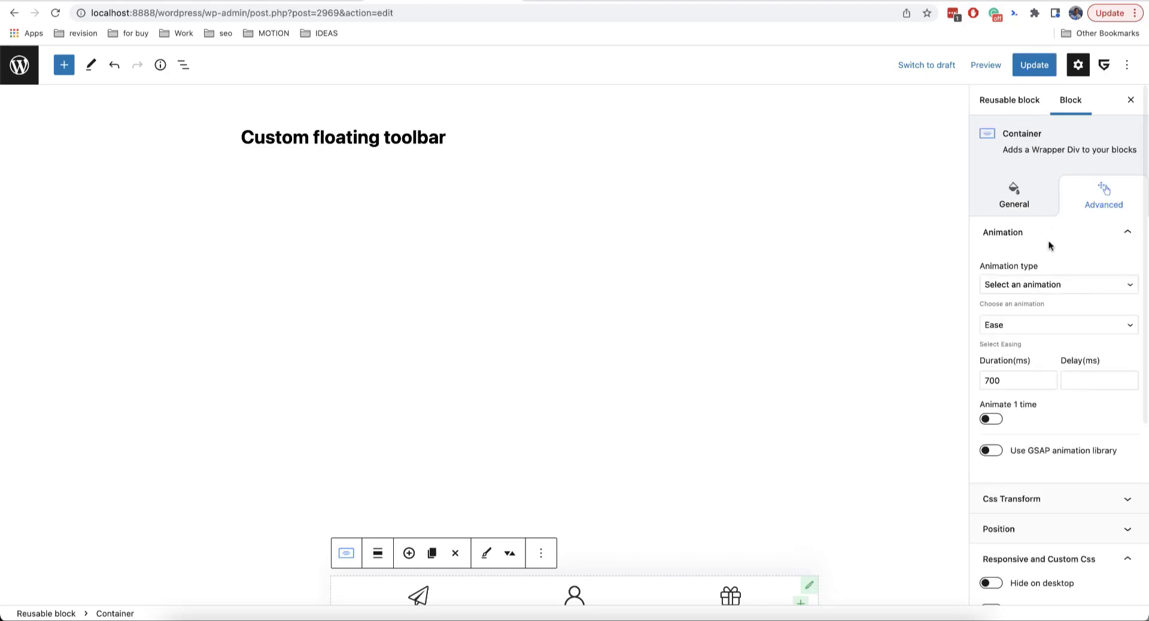
Set Columns Number to 1 in the container's General tab
click(1014, 196)
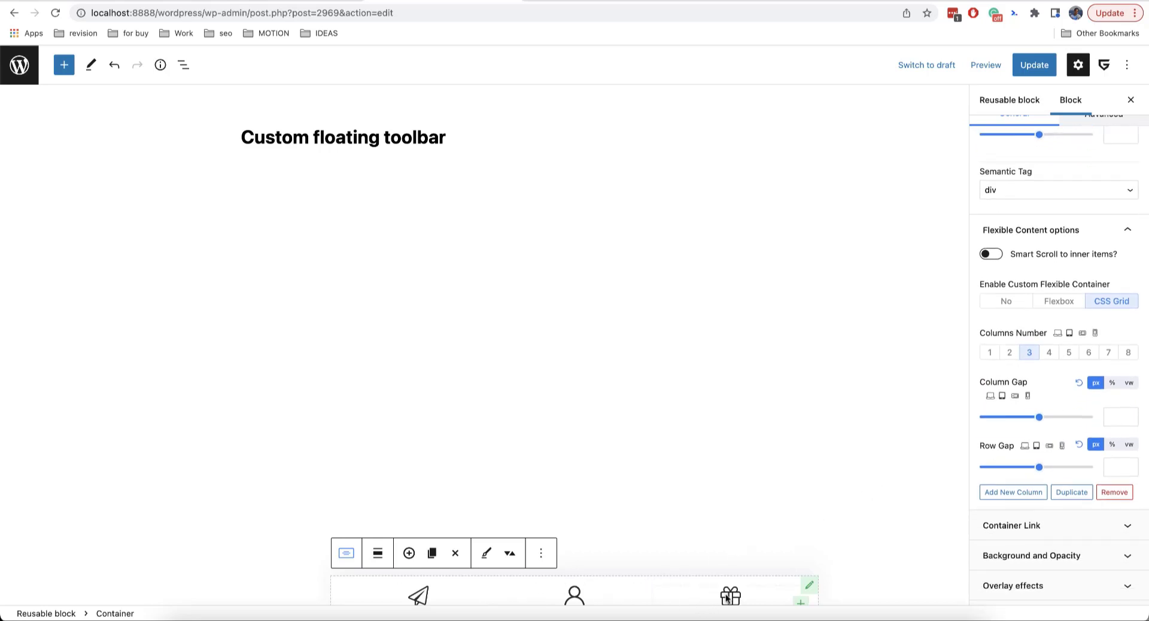
click(990, 353)
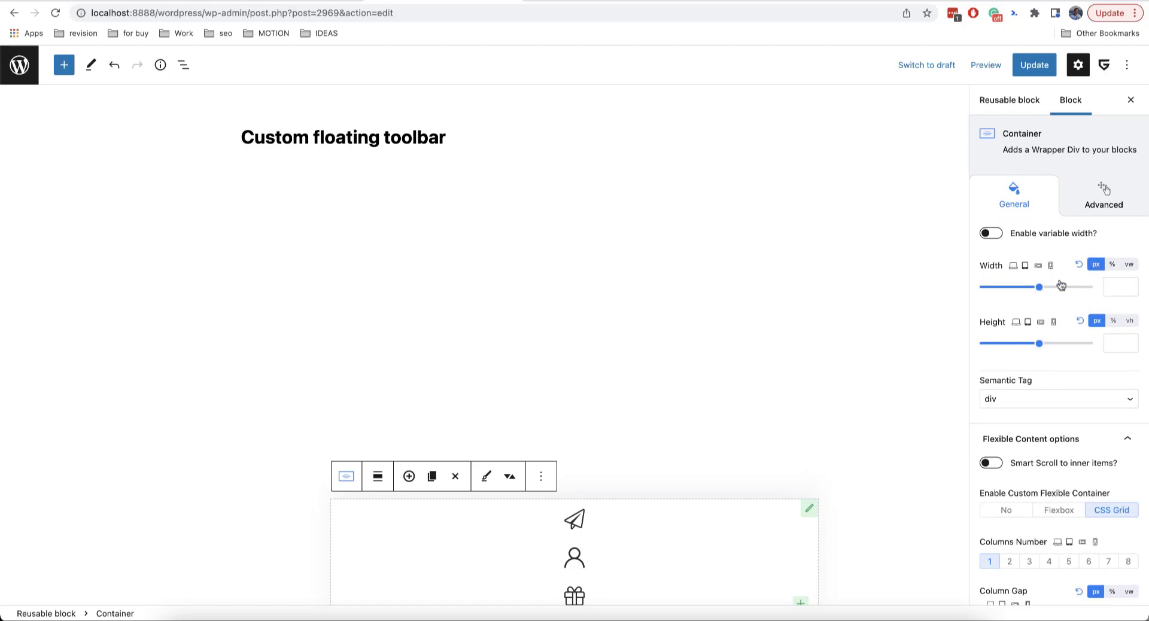
Set the container width to 80 px and switch its position to Fixed
click(1117, 287)
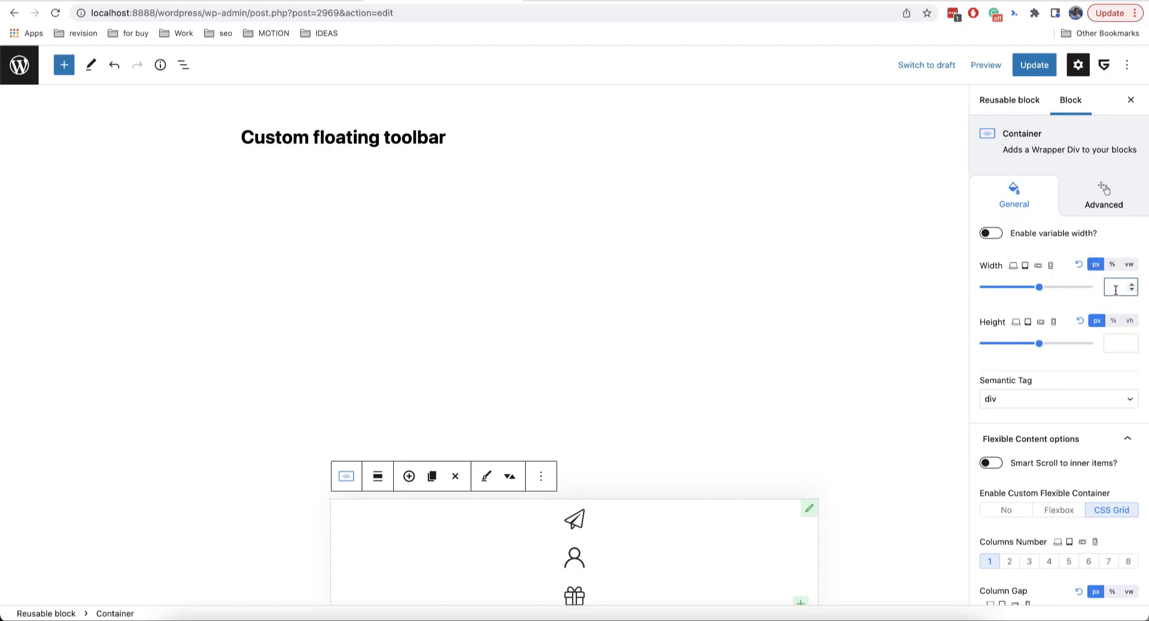
text(80)
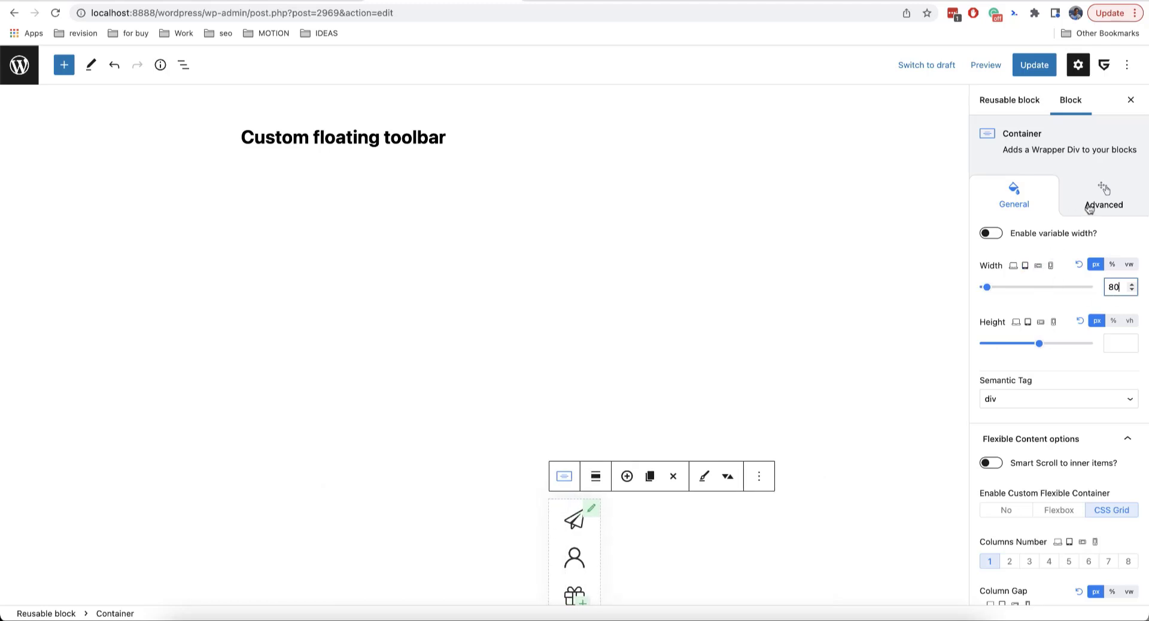
click(1105, 196)
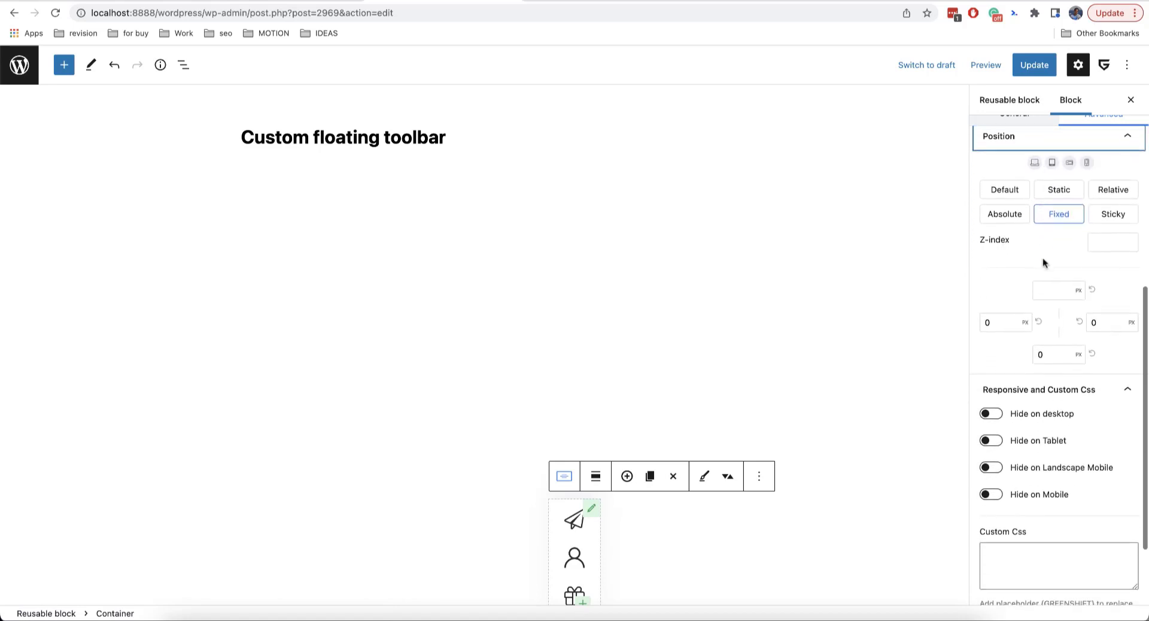
click(1005, 323)
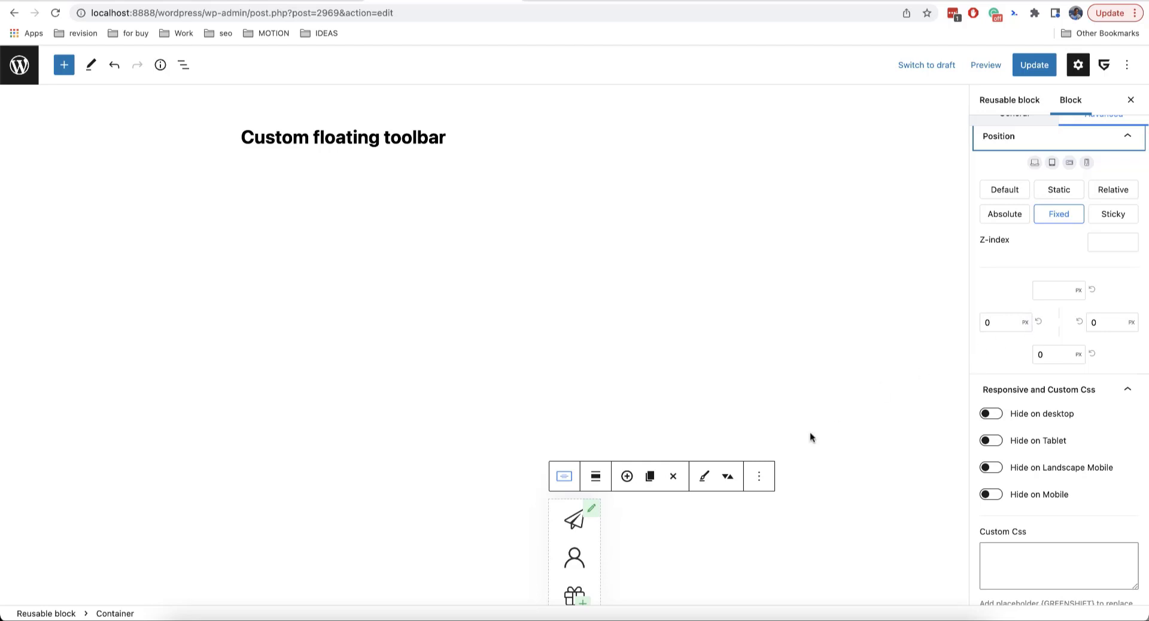
mouse_move(888, 395)
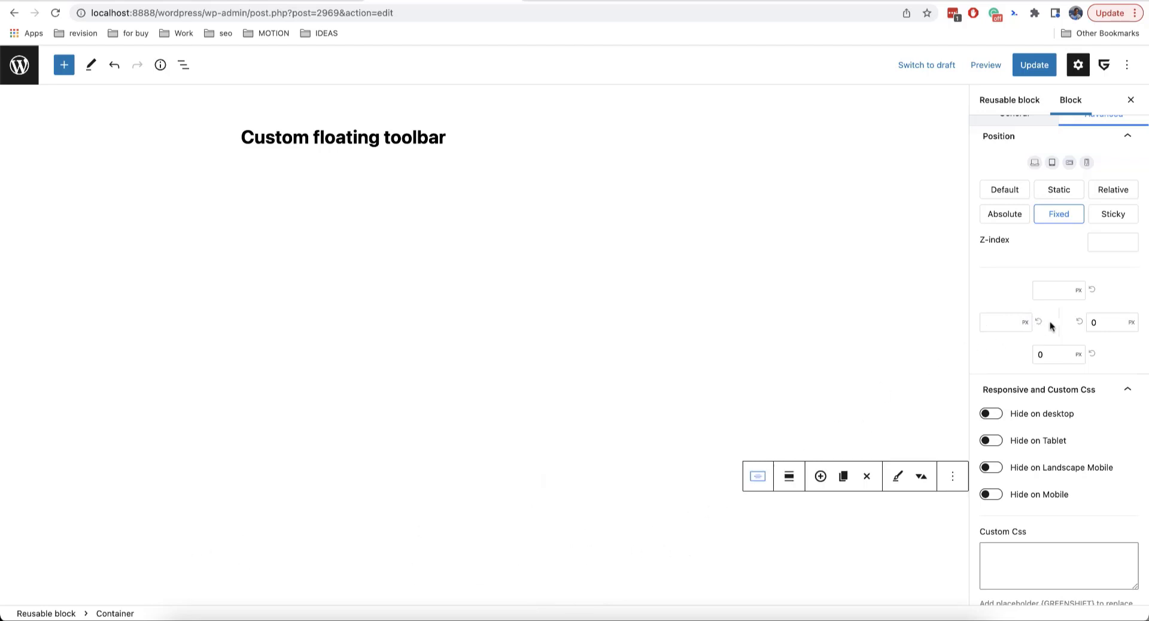
mouse_move(1101, 344)
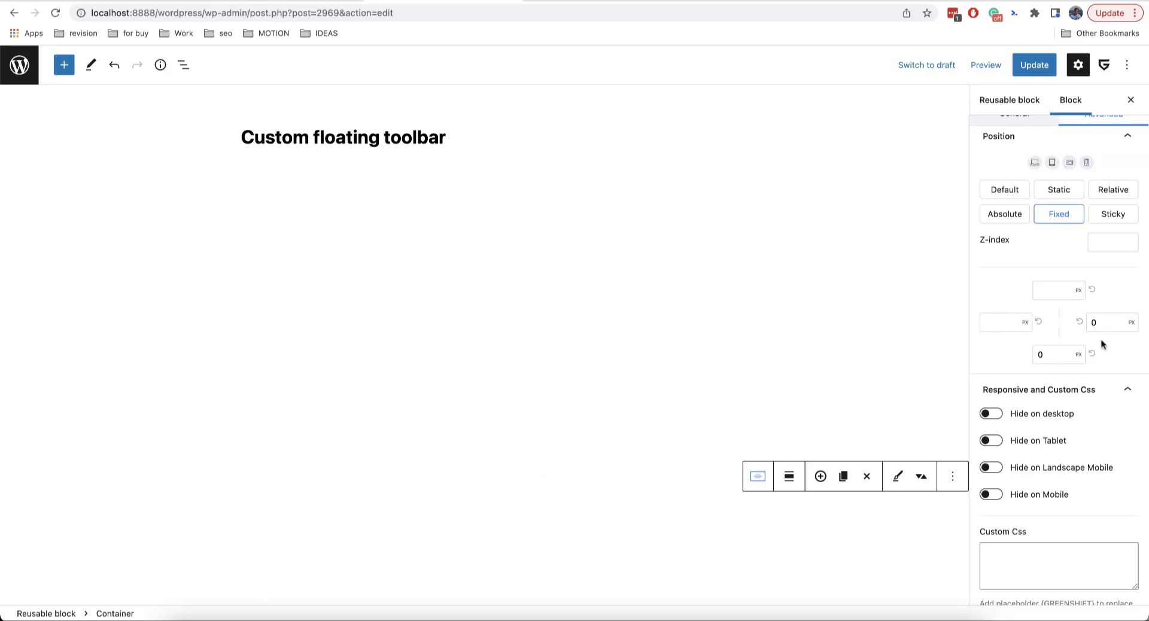
Set the container's bottom offset to 100 and update the reusable block
click(1058, 354)
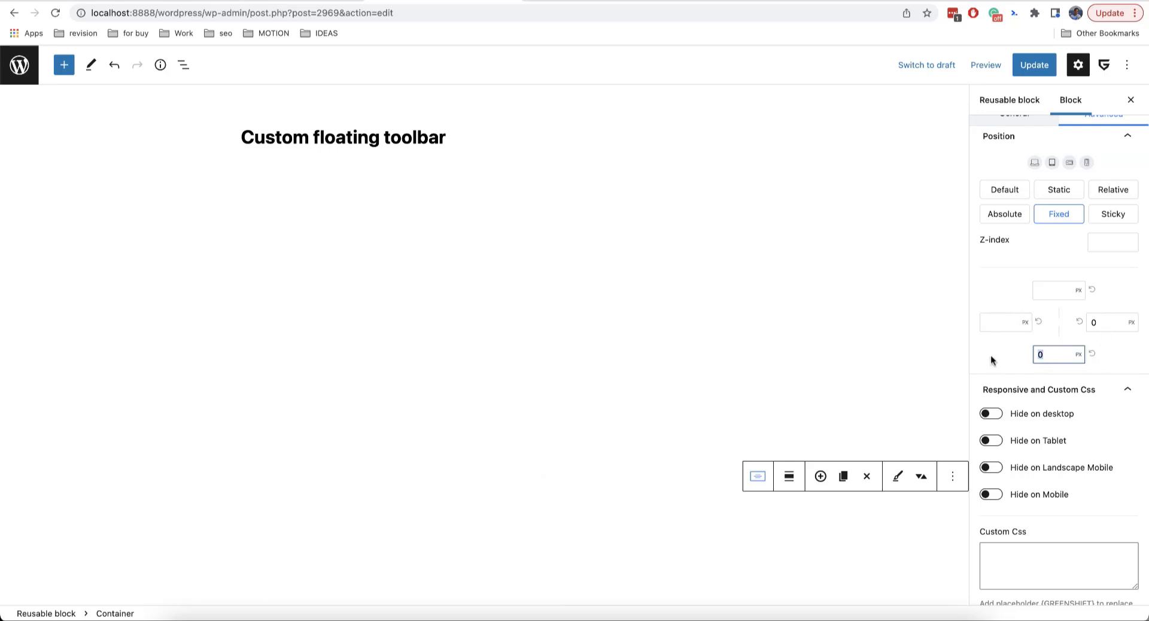
text(100)
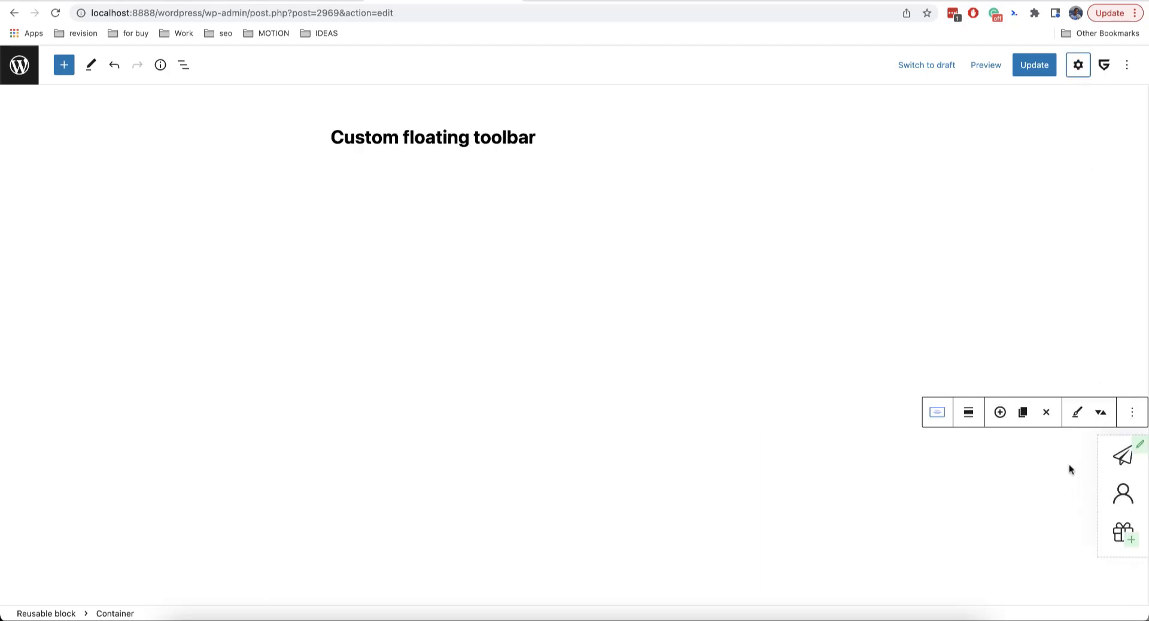
click(1034, 64)
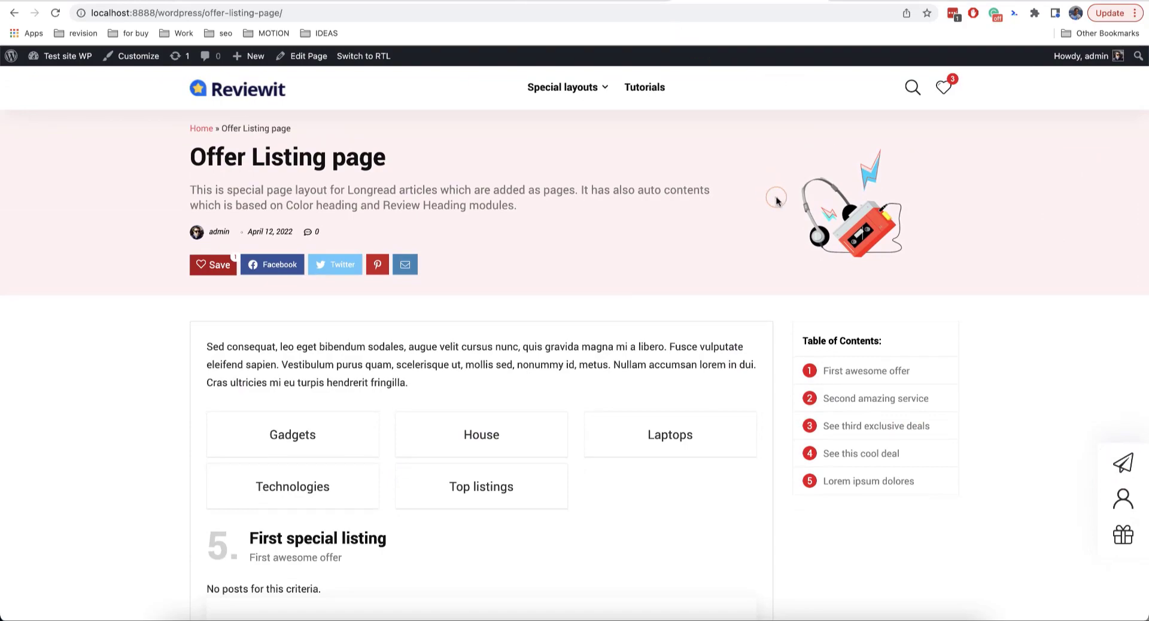
scroll(down, 3)
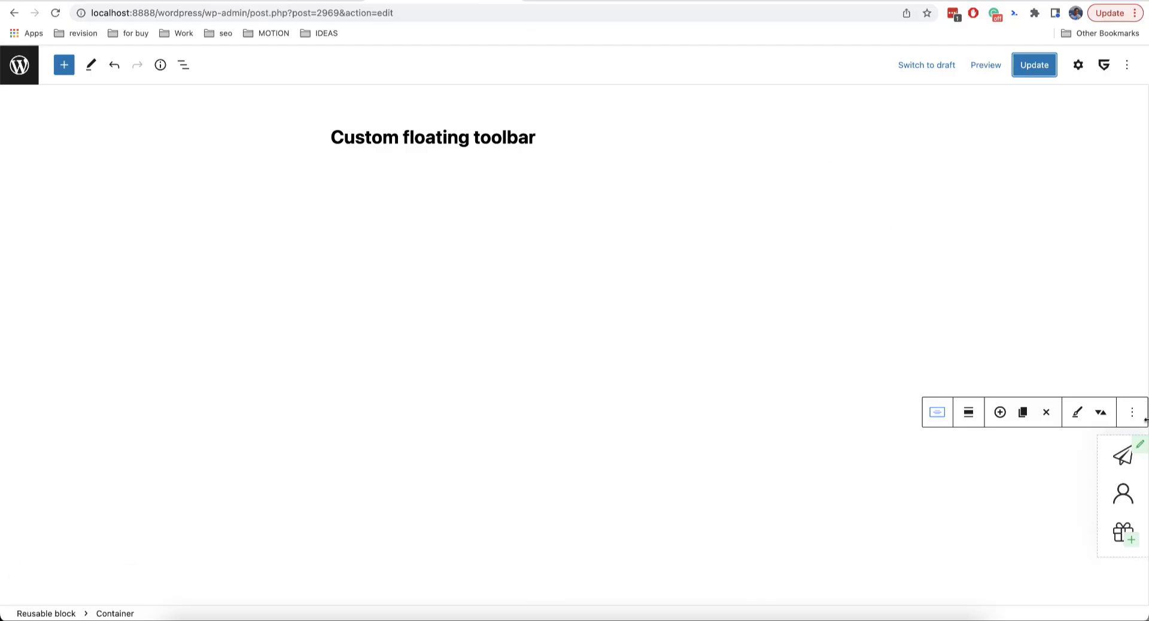
Reopen the container's Advanced settings, update the block, and reset the bottom offset
click(1078, 64)
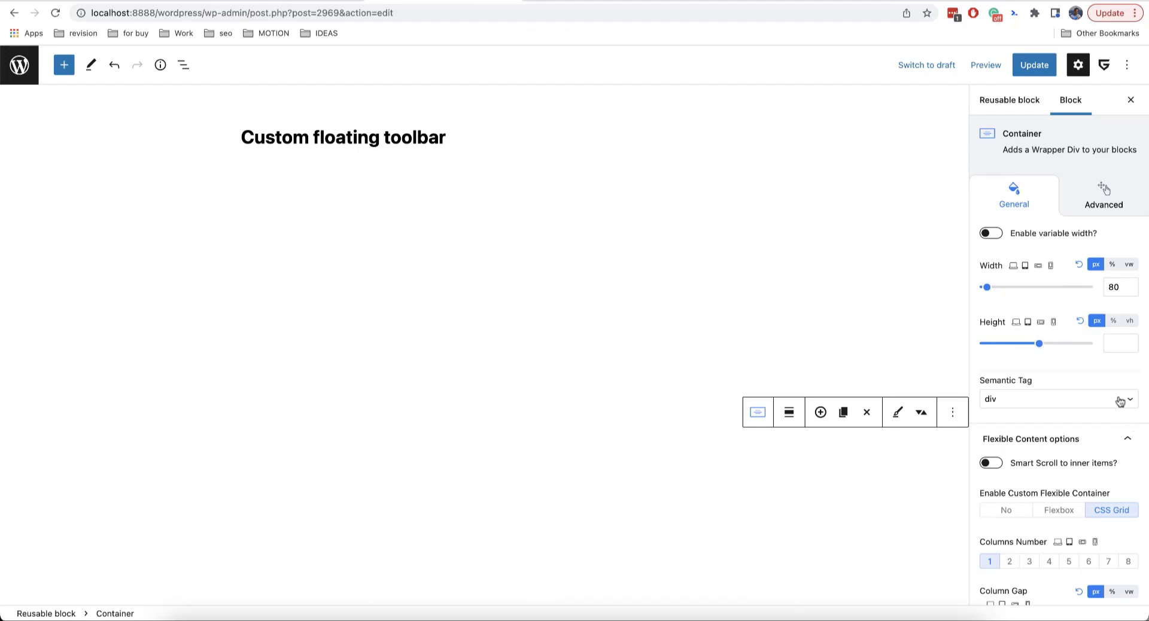
mouse_move(1079, 379)
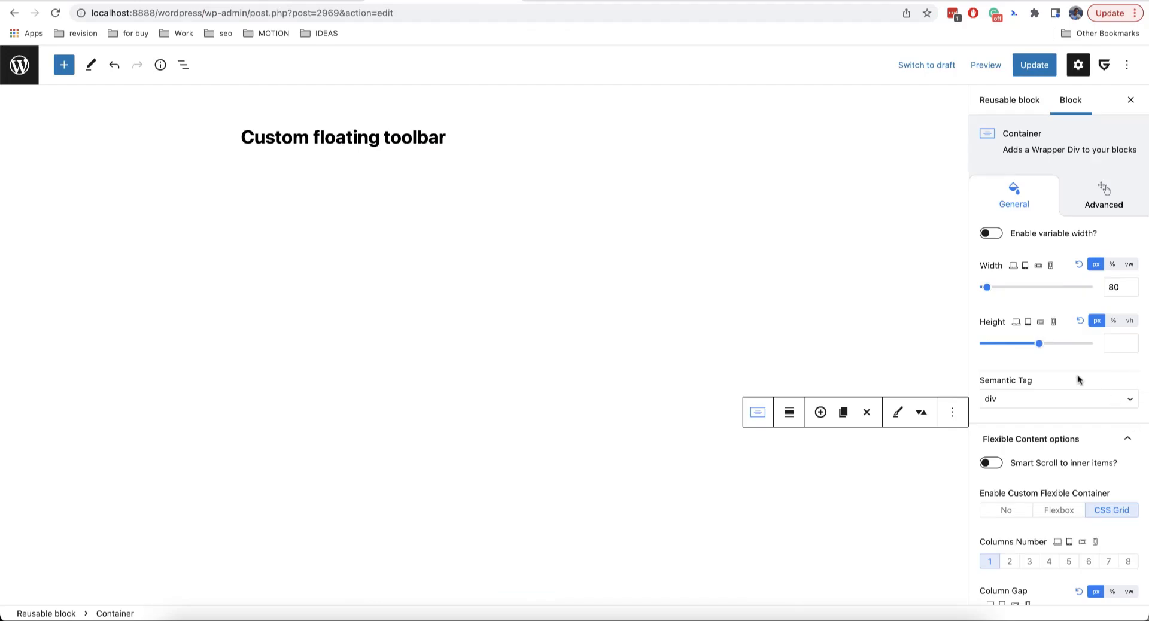
mouse_move(956, 298)
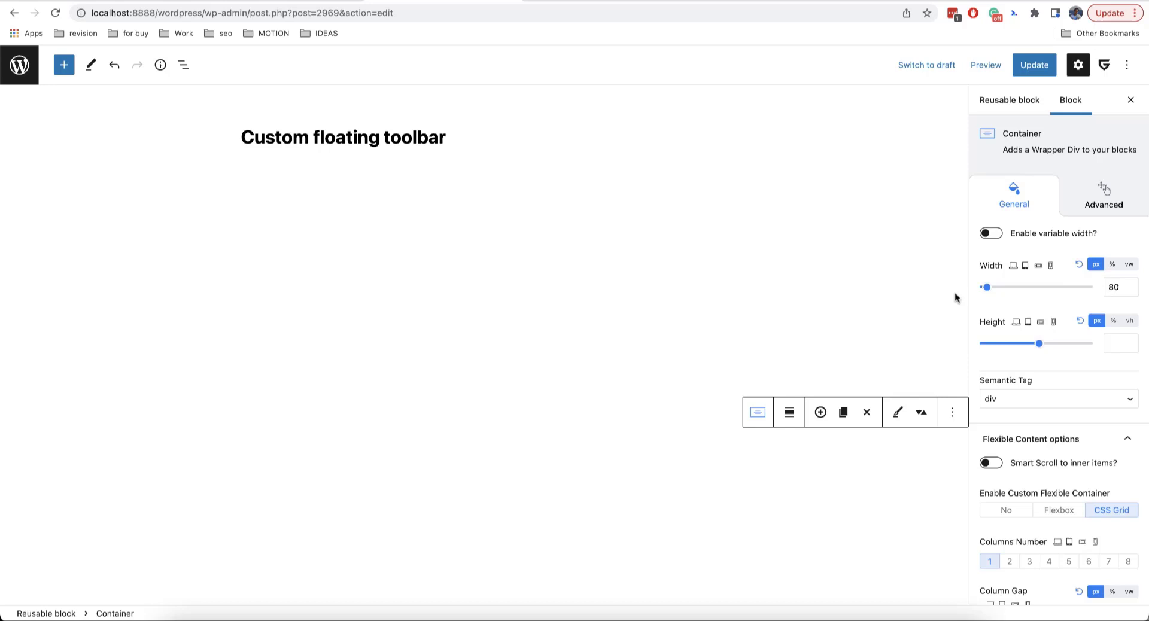
click(1103, 196)
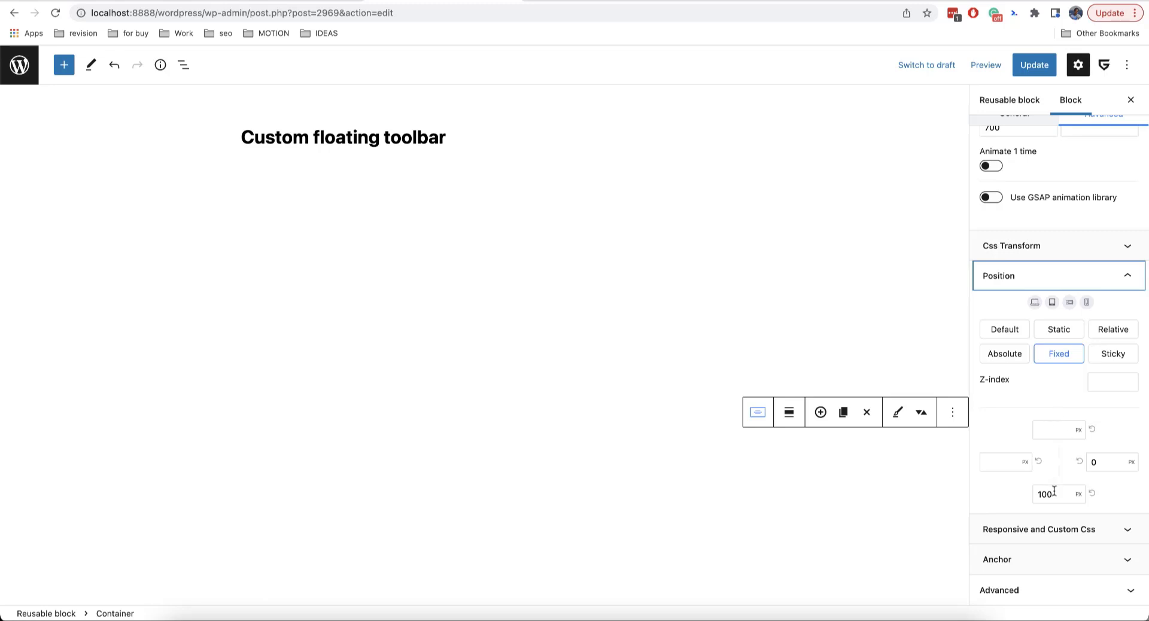
click(1034, 65)
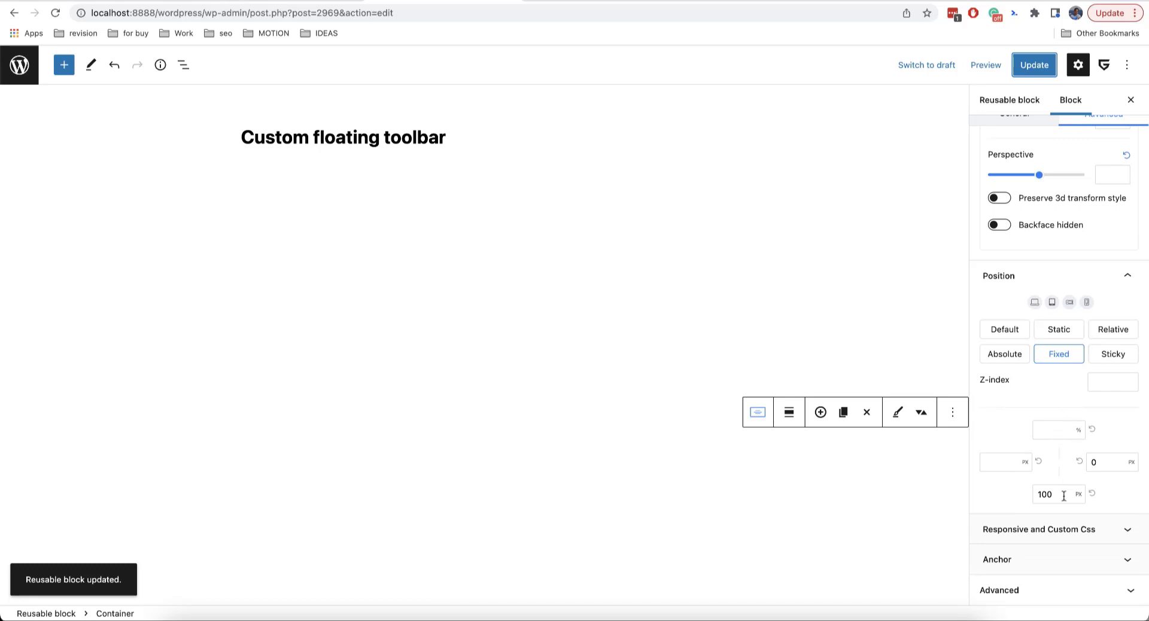
click(1095, 495)
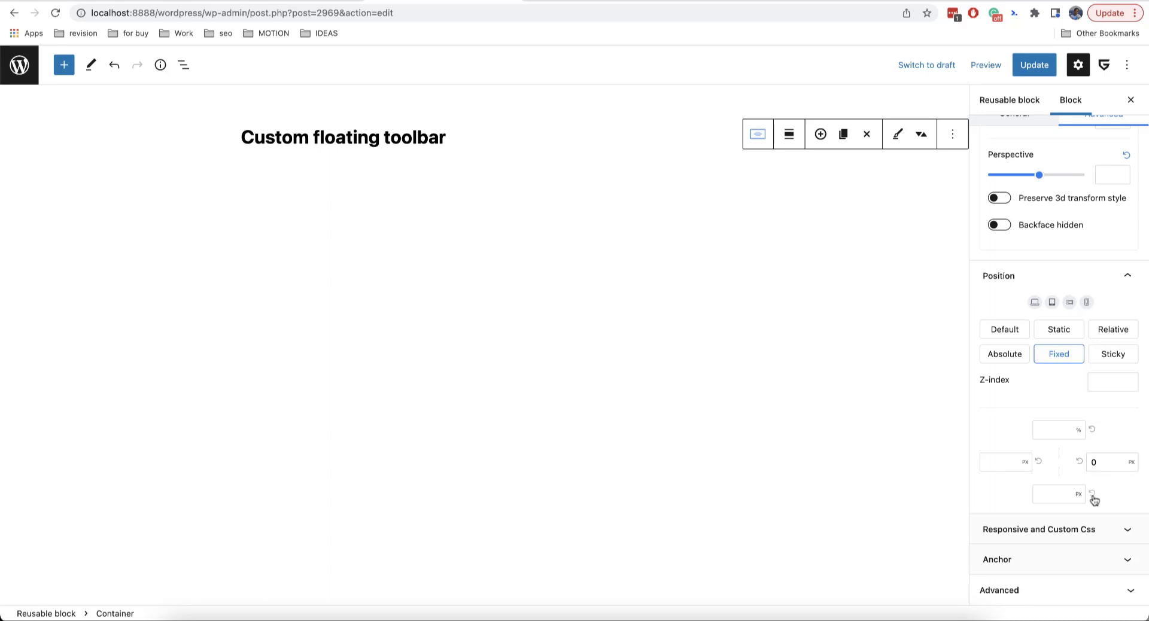
Set the top offset to 50% and a -50% vertical Shift Y transform
click(1058, 429)
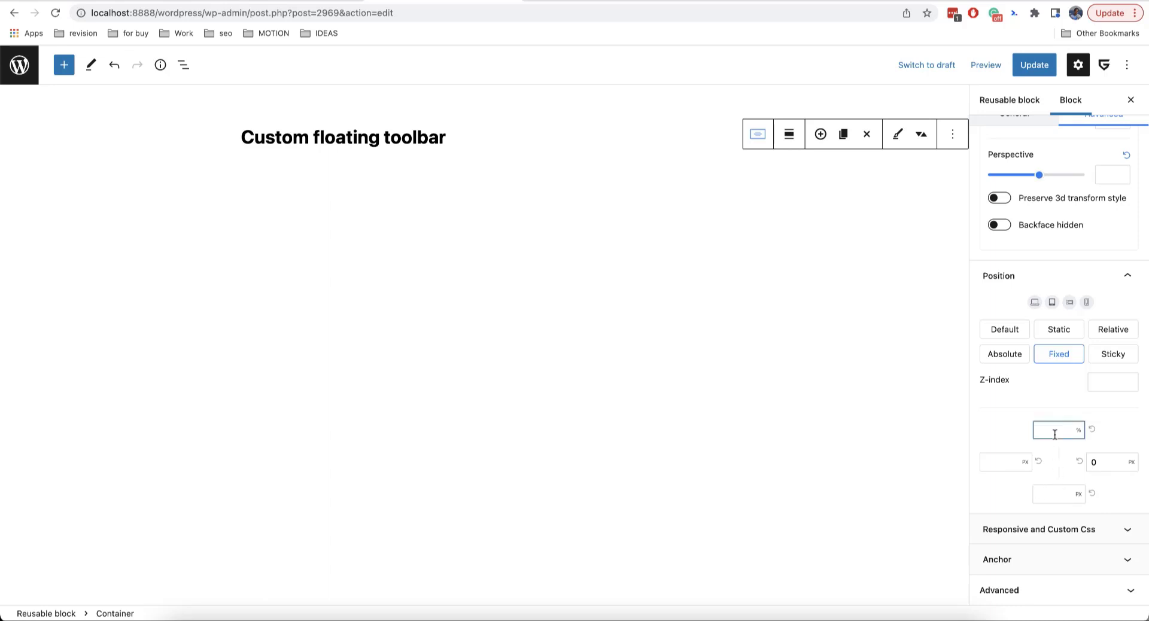
text(50)
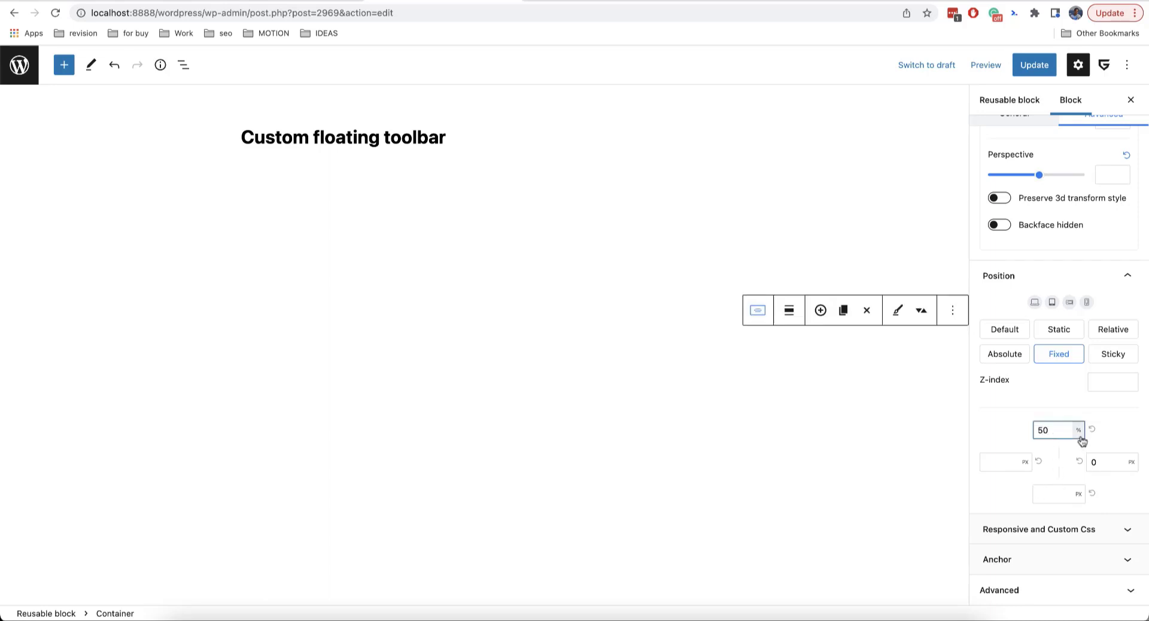
click(1078, 430)
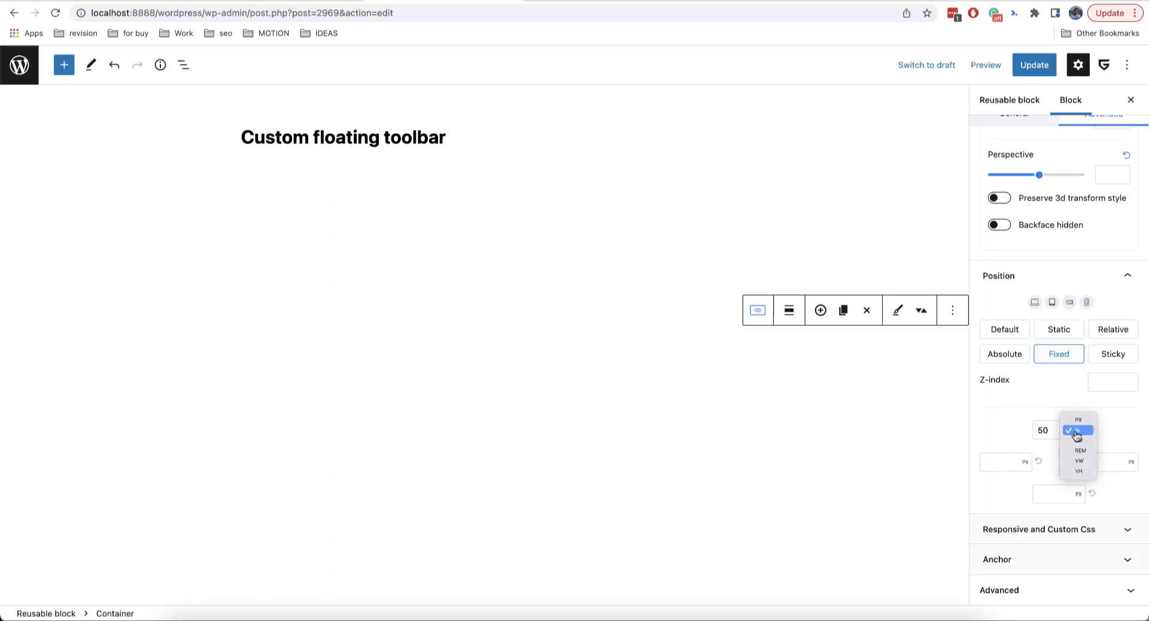
click(1080, 431)
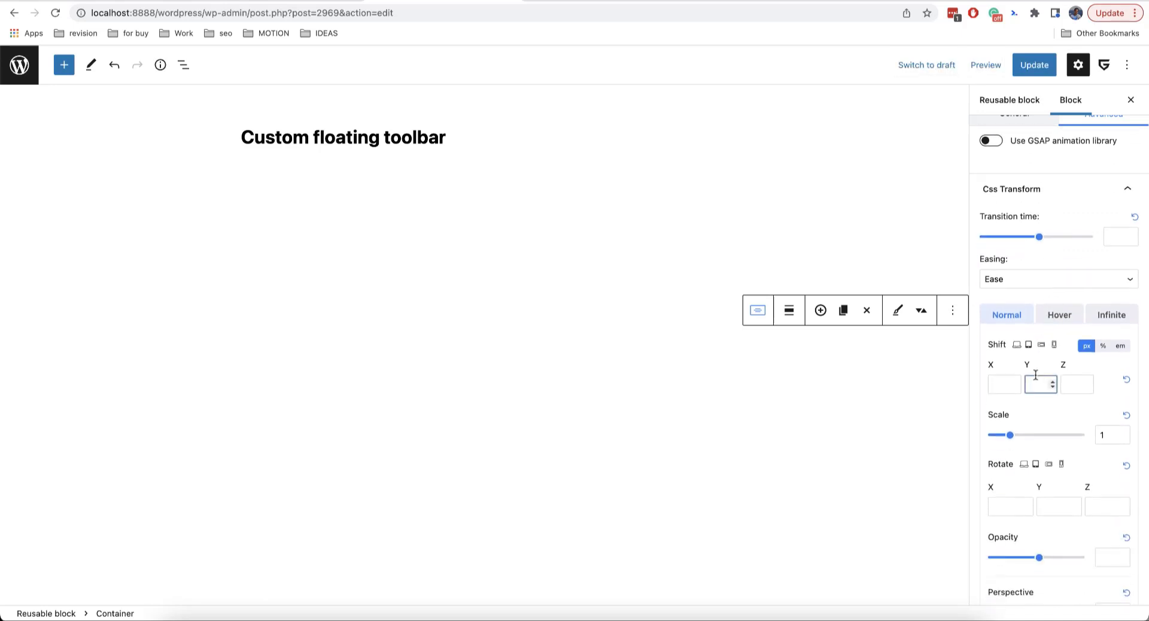
text(-50)
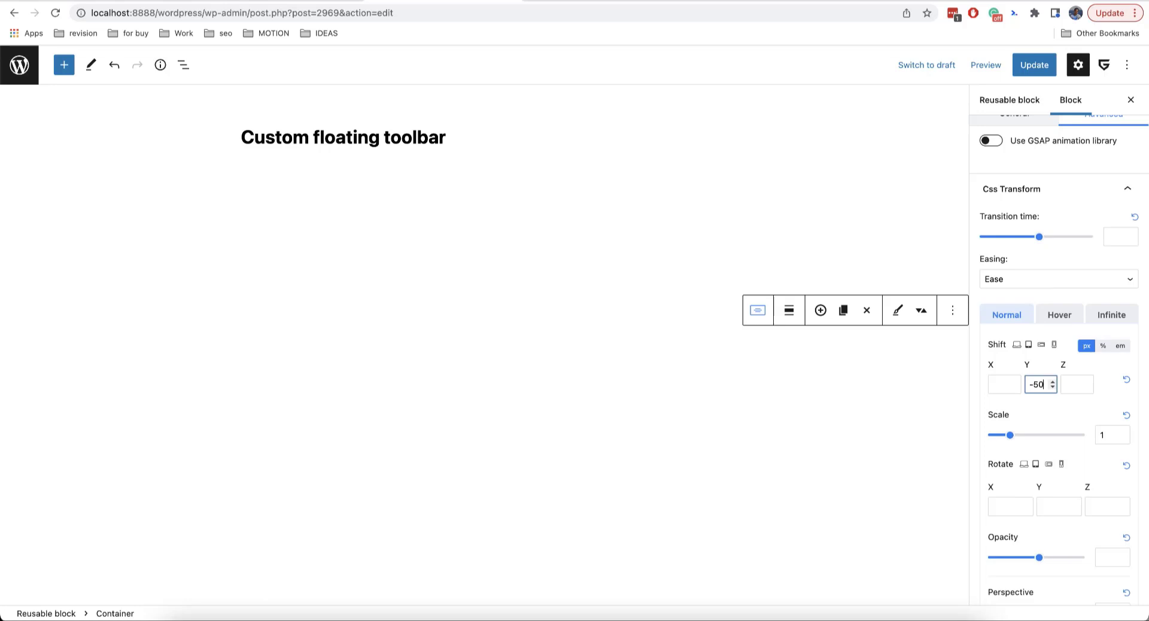
click(1103, 345)
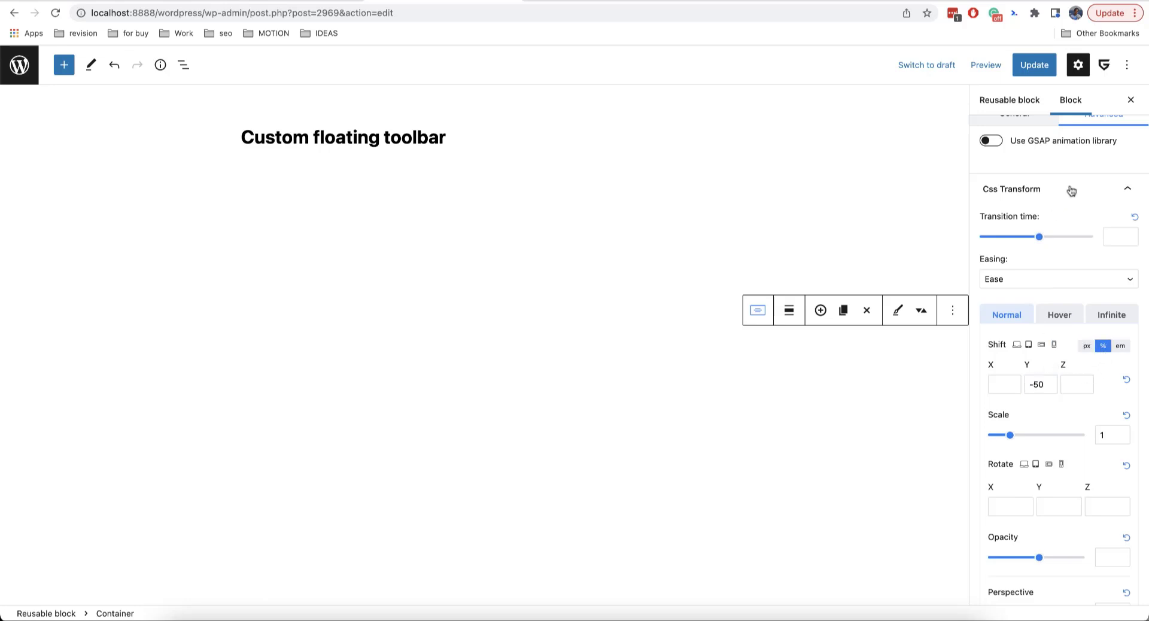
click(1078, 65)
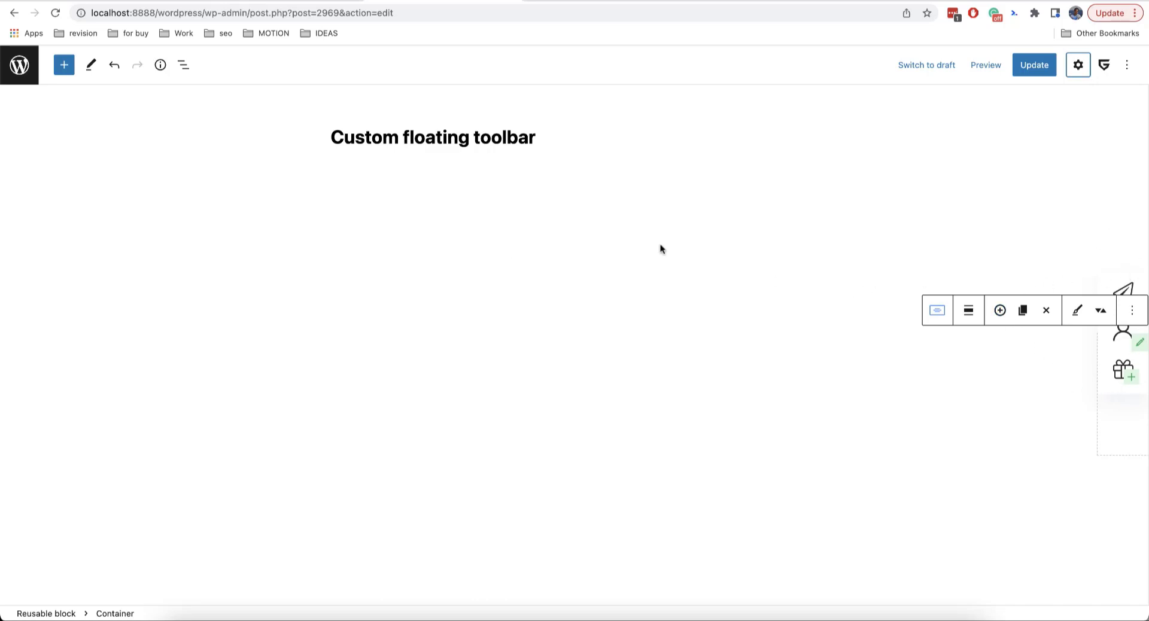
mouse_move(1113, 401)
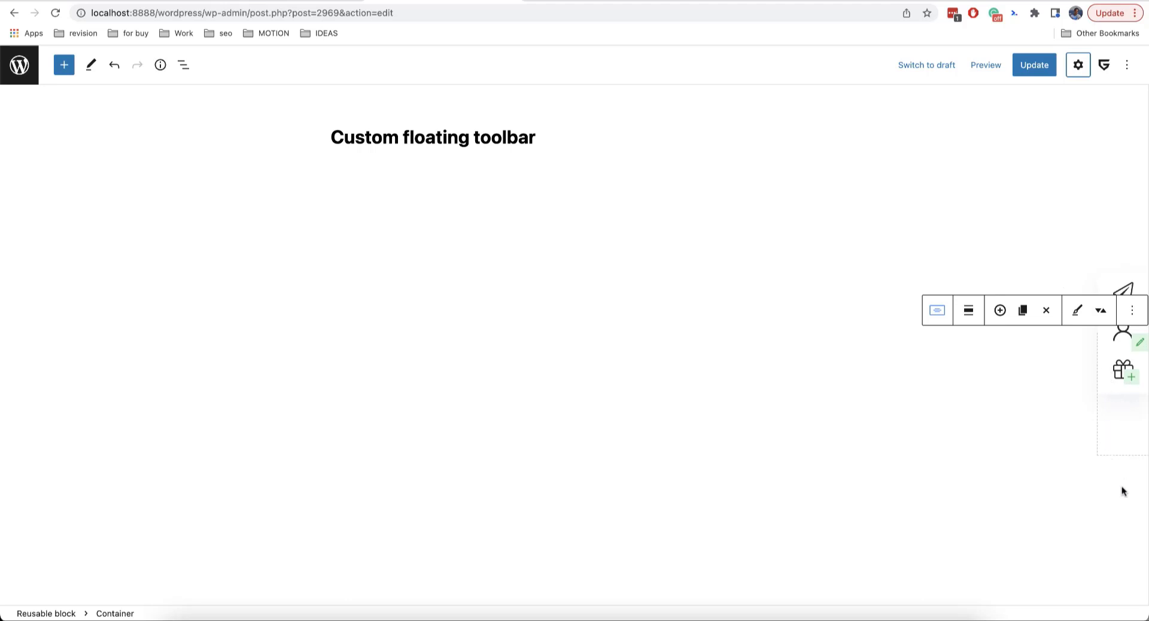
mouse_move(1056, 176)
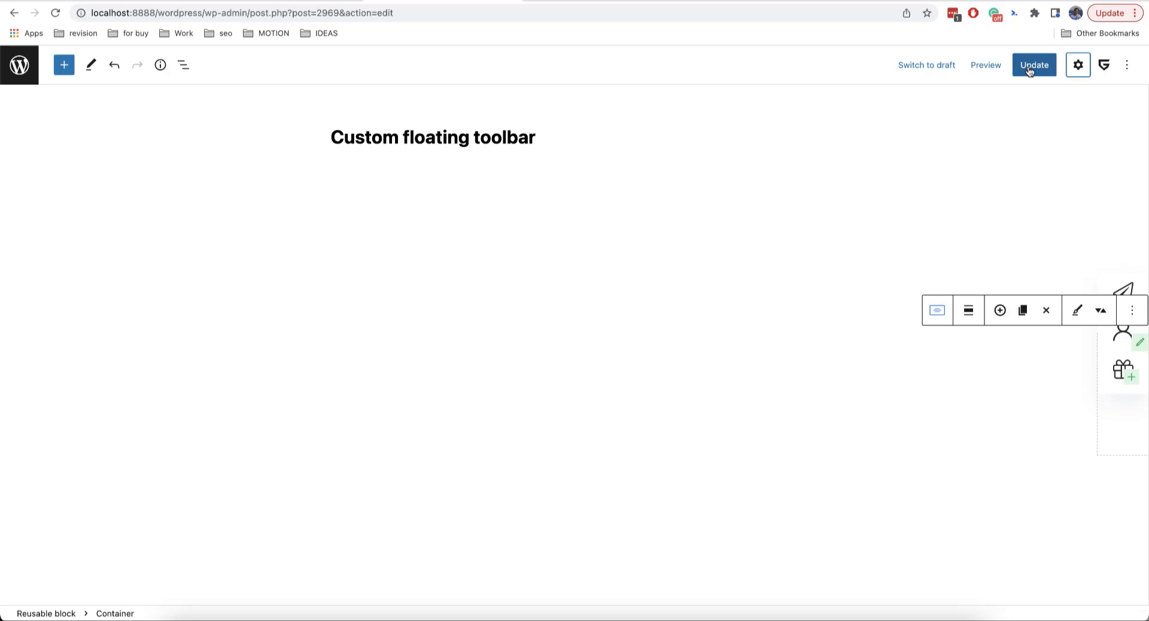
Update the post and scroll the frontend page to check the toolbar
click(1034, 65)
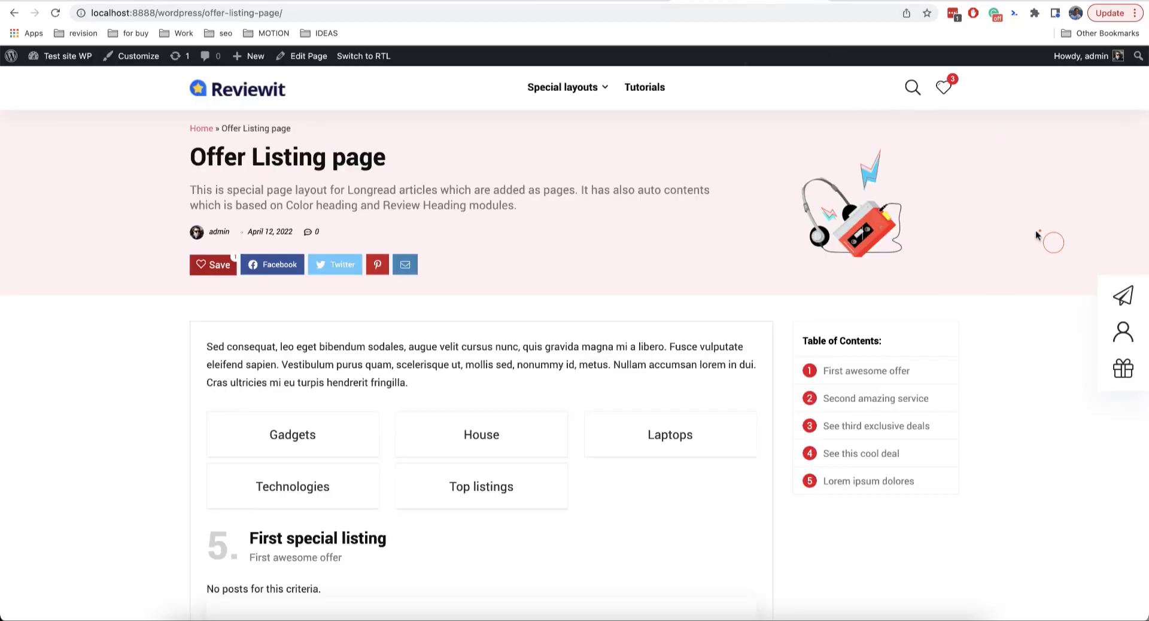
scroll(down, 3)
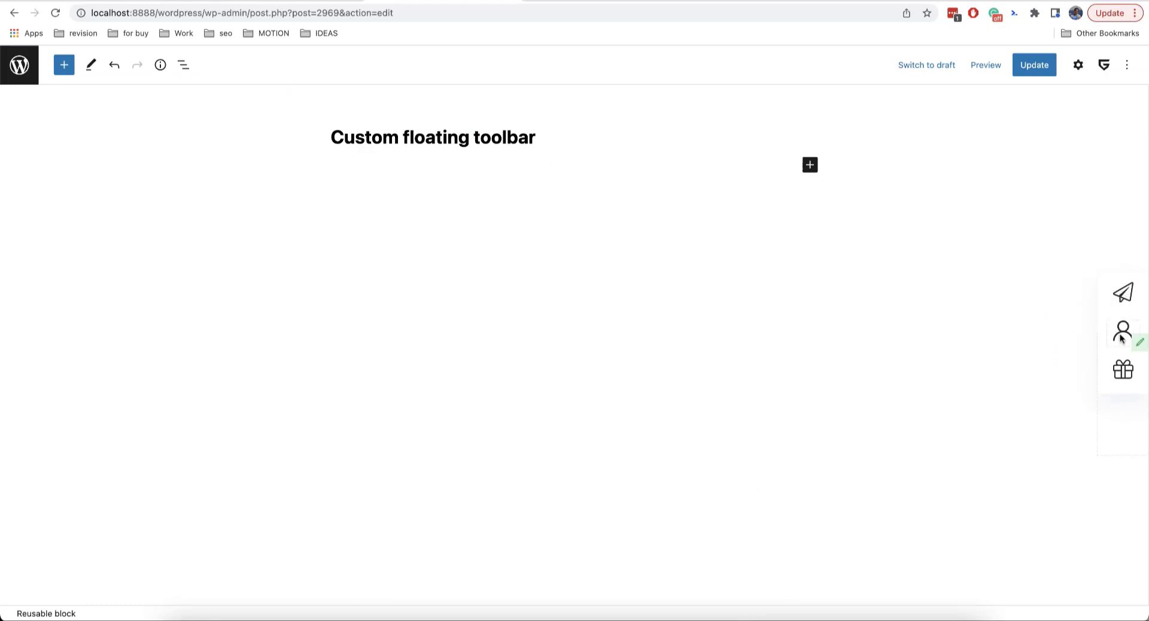
mouse_move(998, 411)
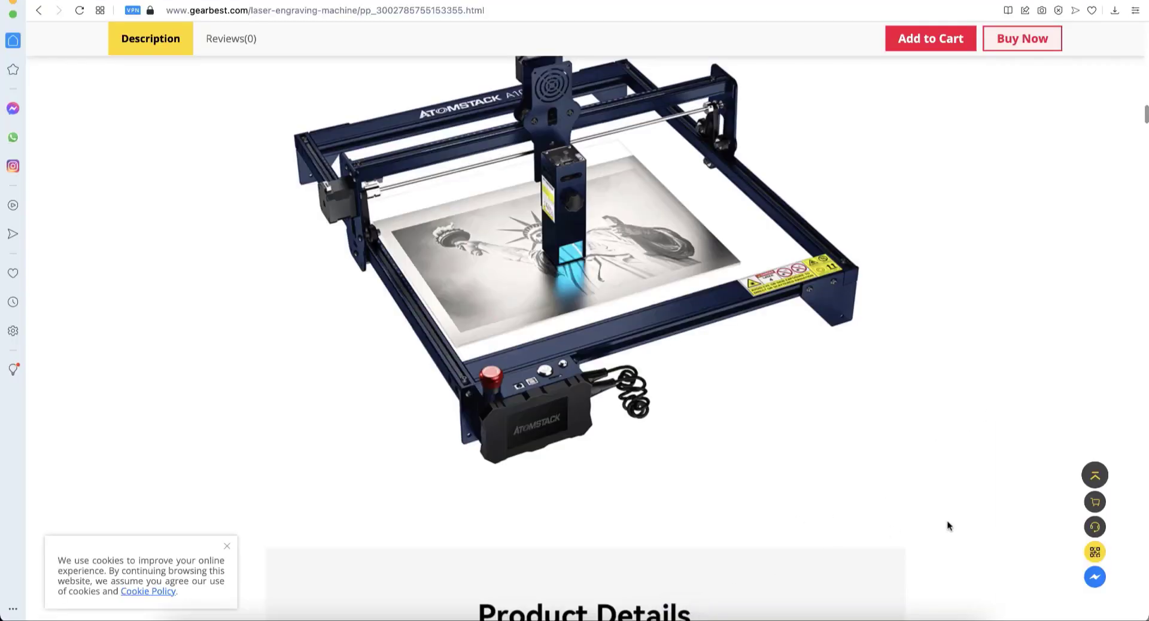
mouse_move(1069, 550)
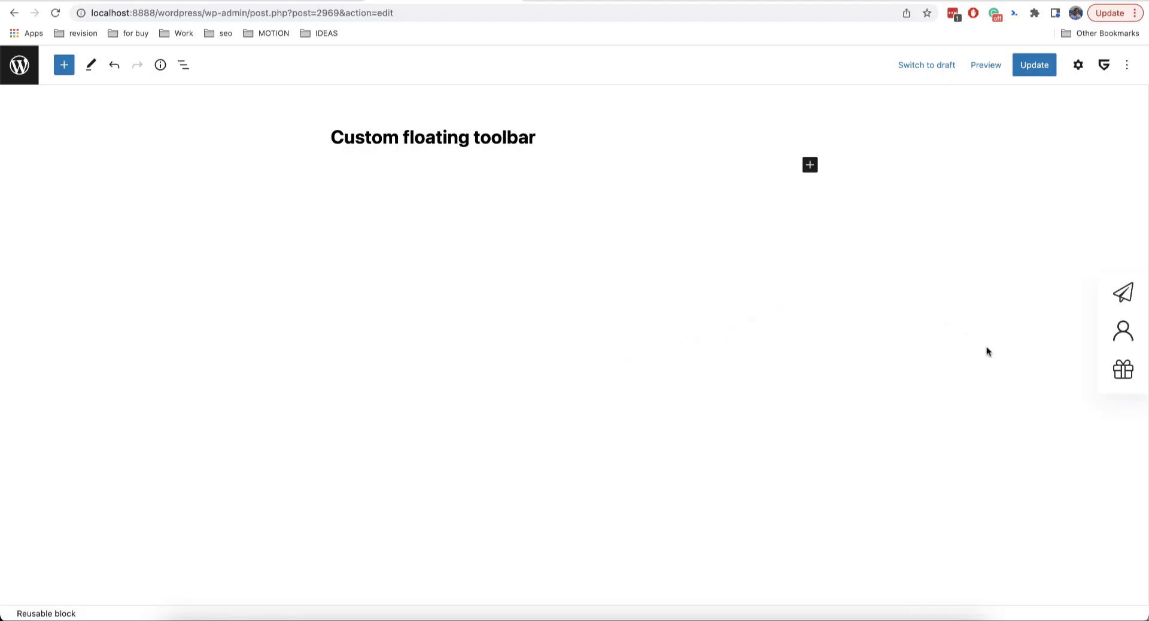
mouse_move(1027, 357)
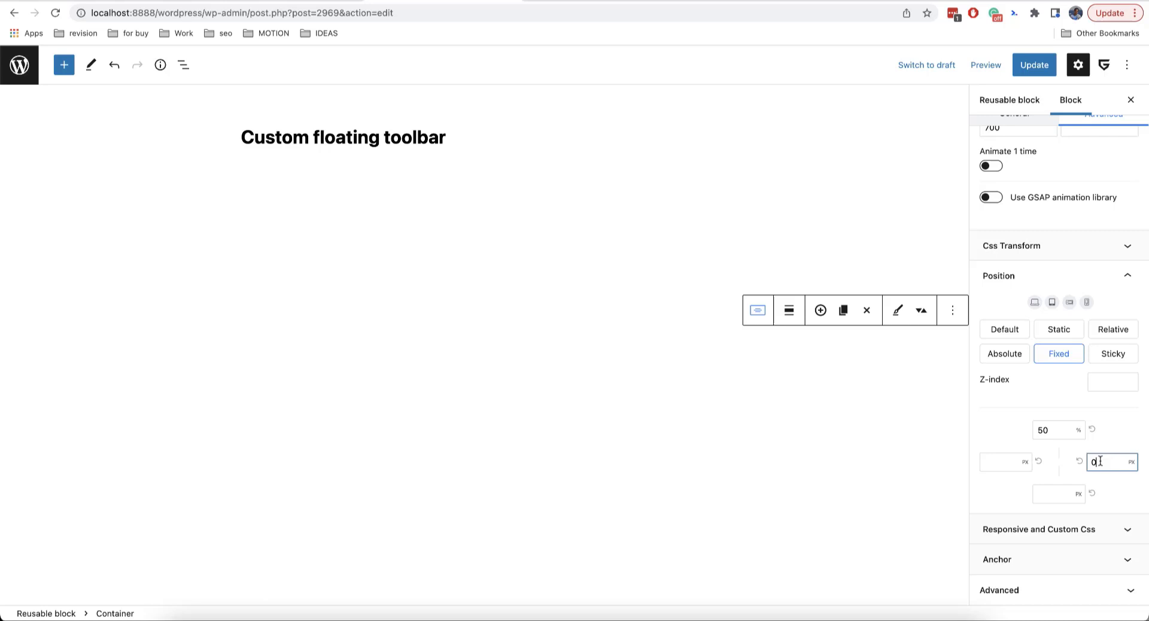
Enter 27 in the container's right offset field
text(27)
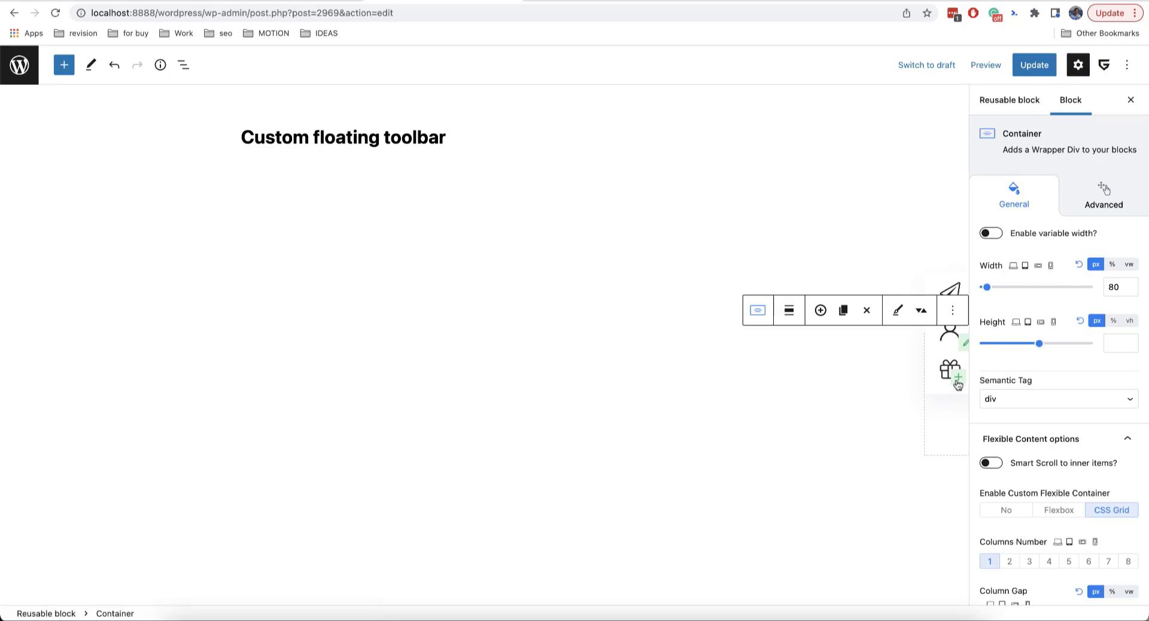
Insert a Button block into the toolbar container by searching 'sli'
click(955, 373)
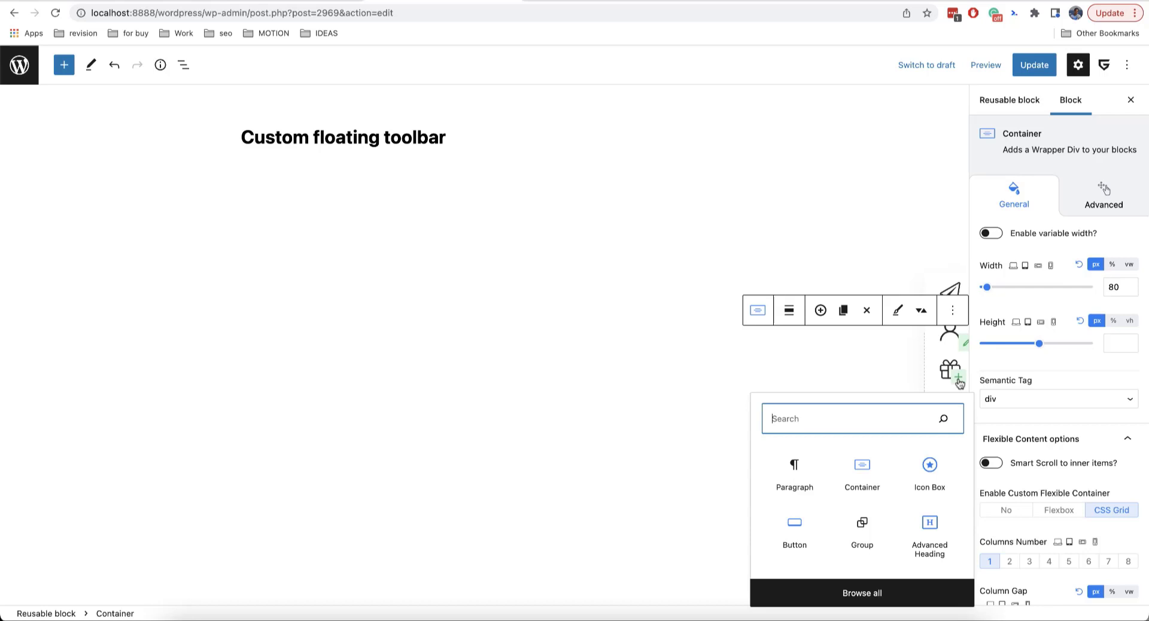
text(sli)
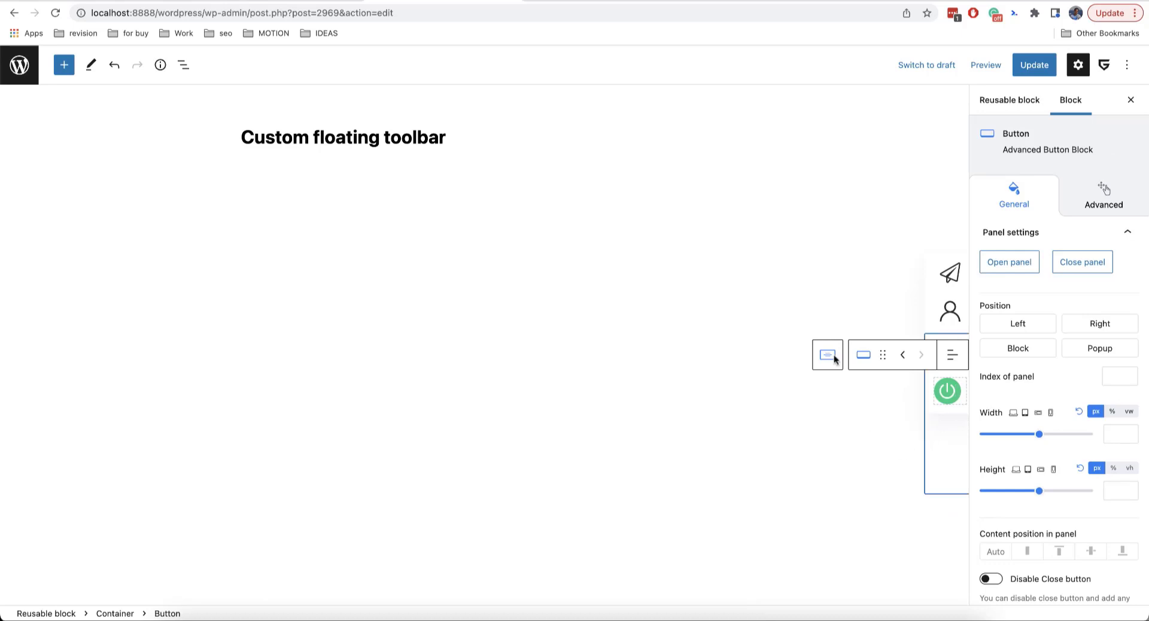
click(1009, 101)
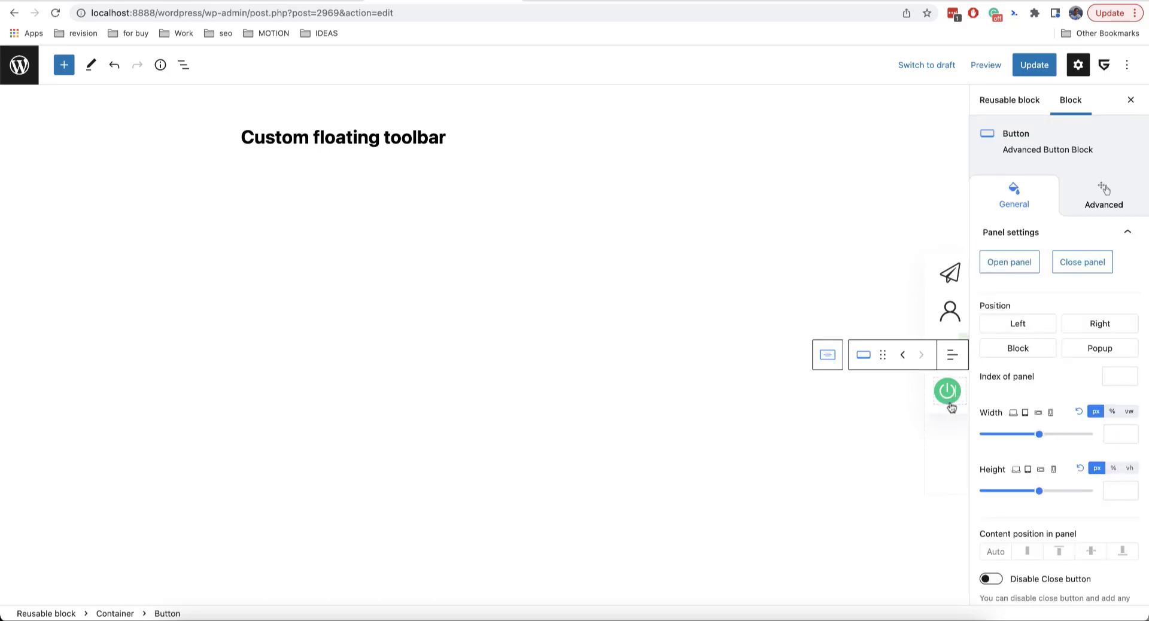
Expand Background and Opacity and open the button's background colour swatch
scroll(down, 3)
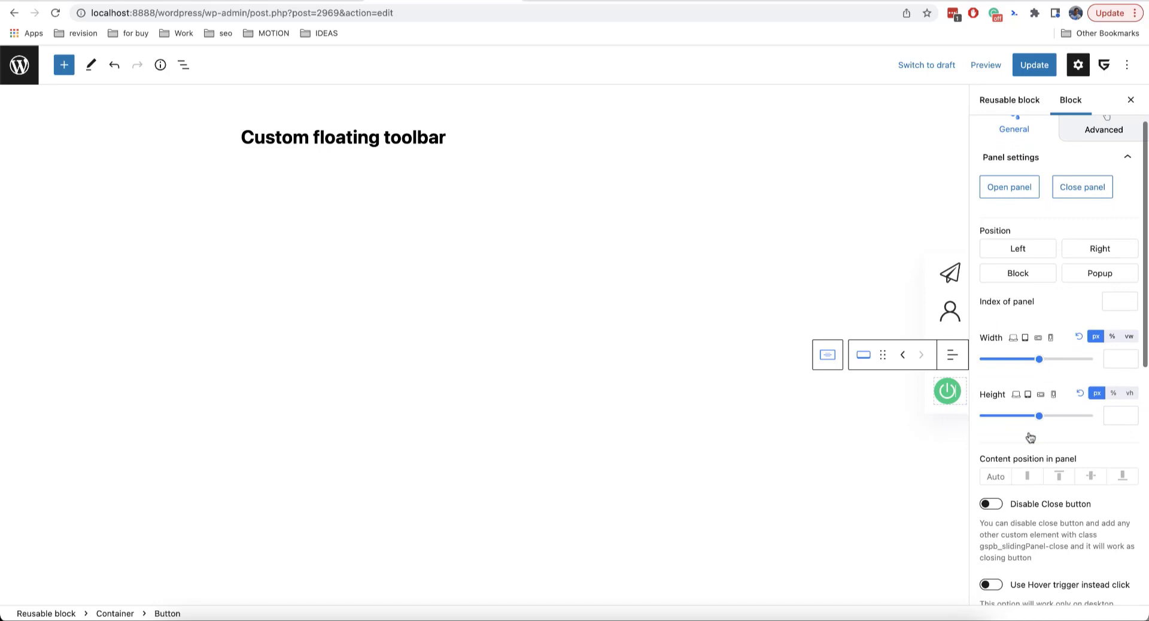
scroll(down, 3)
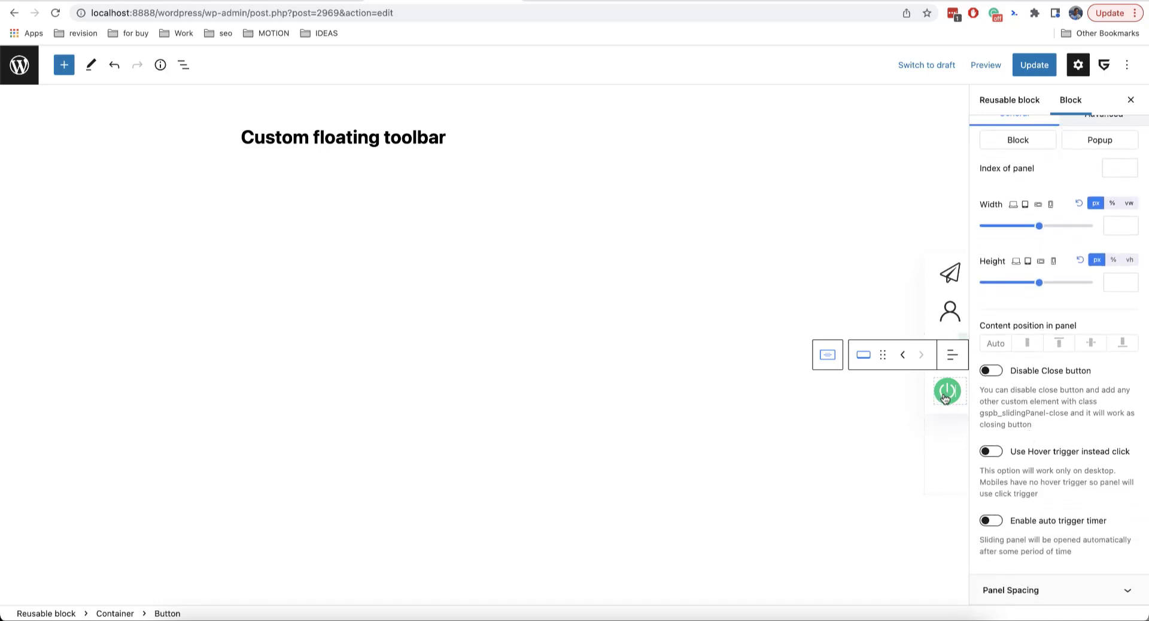
mouse_move(1061, 446)
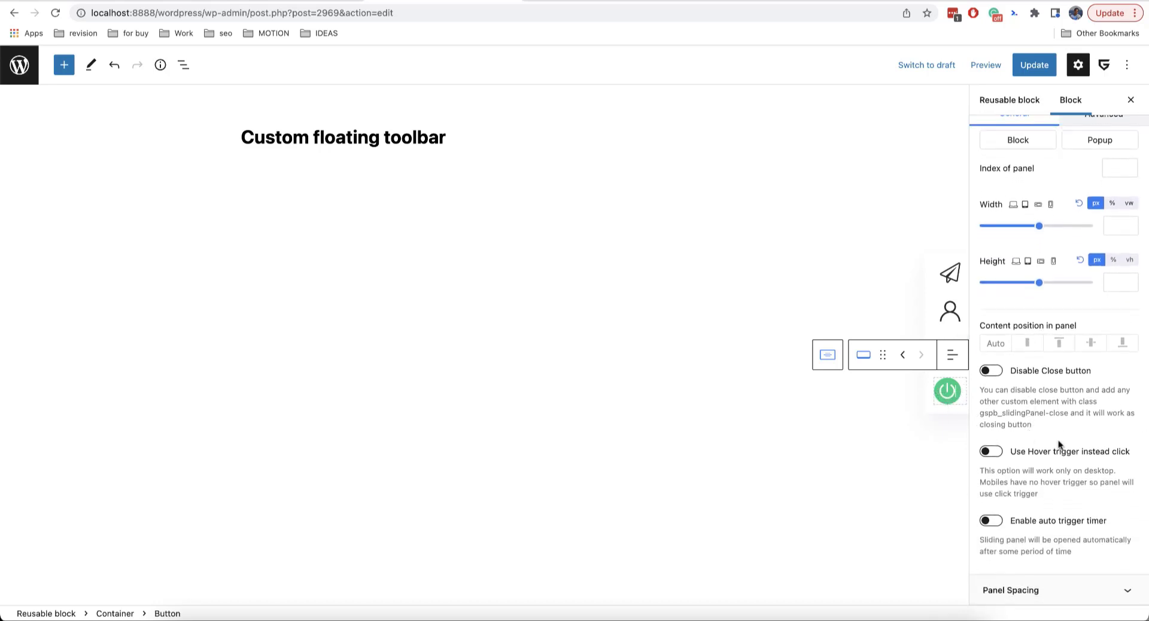
scroll(down, 3)
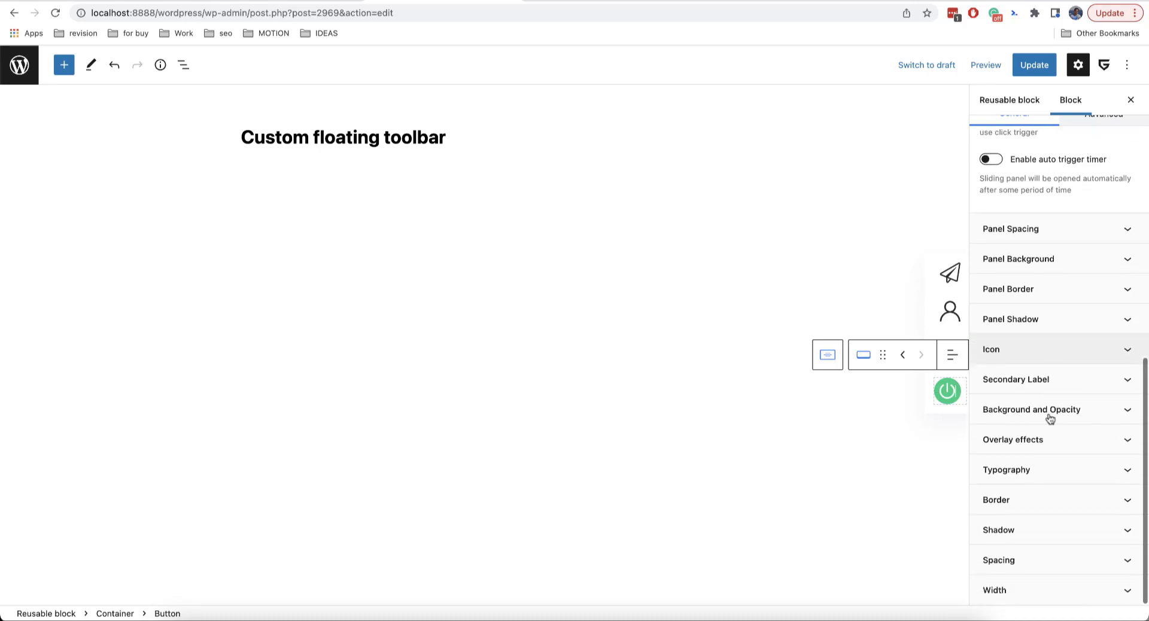
click(1032, 409)
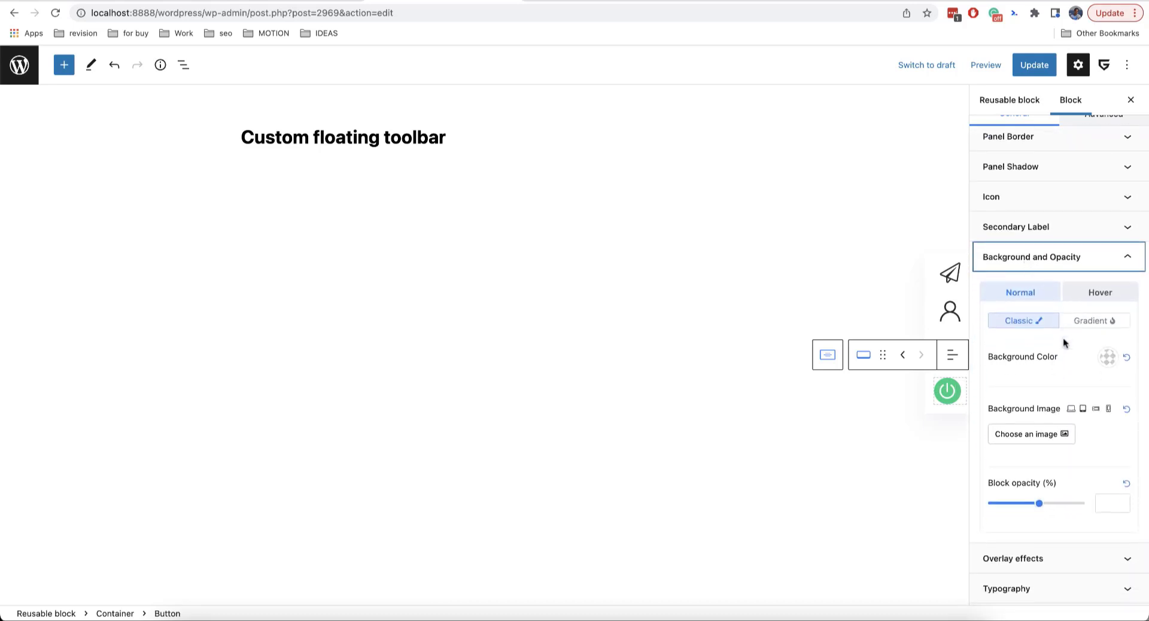
mouse_move(1107, 366)
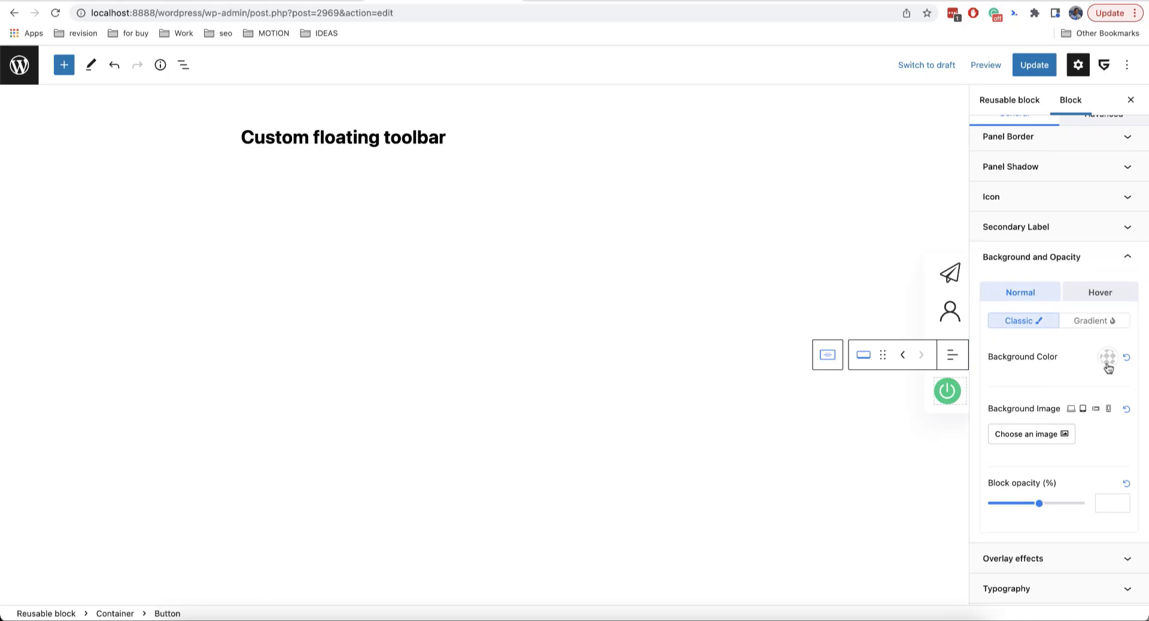
click(1108, 359)
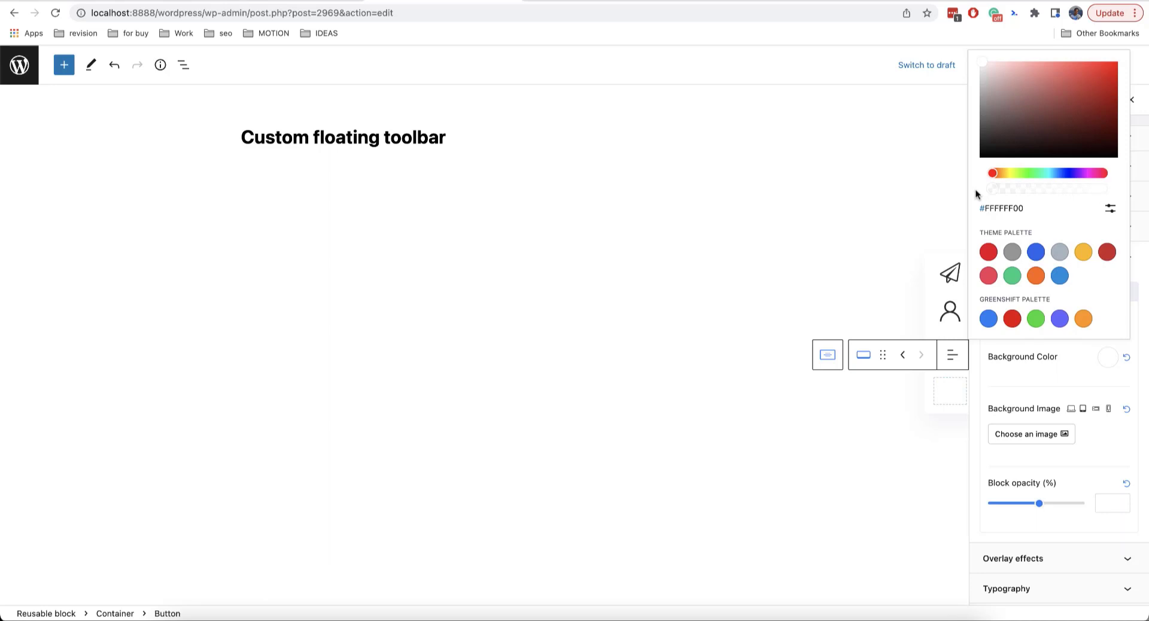
mouse_move(1074, 382)
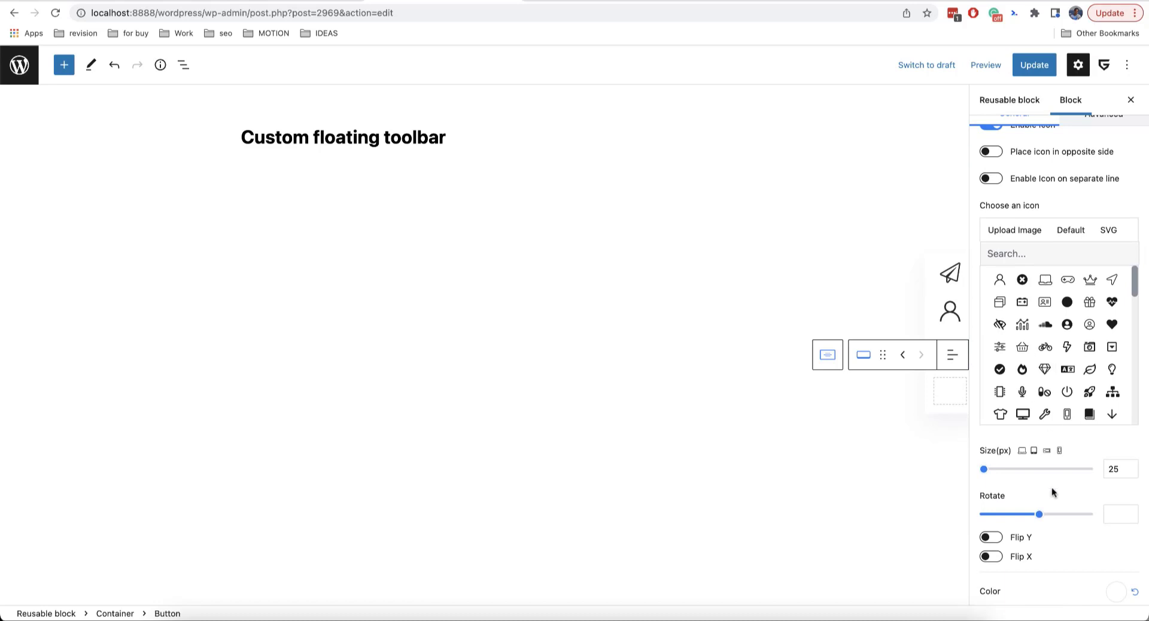
Make the power icon black, centre the button, and reselect it
click(1115, 462)
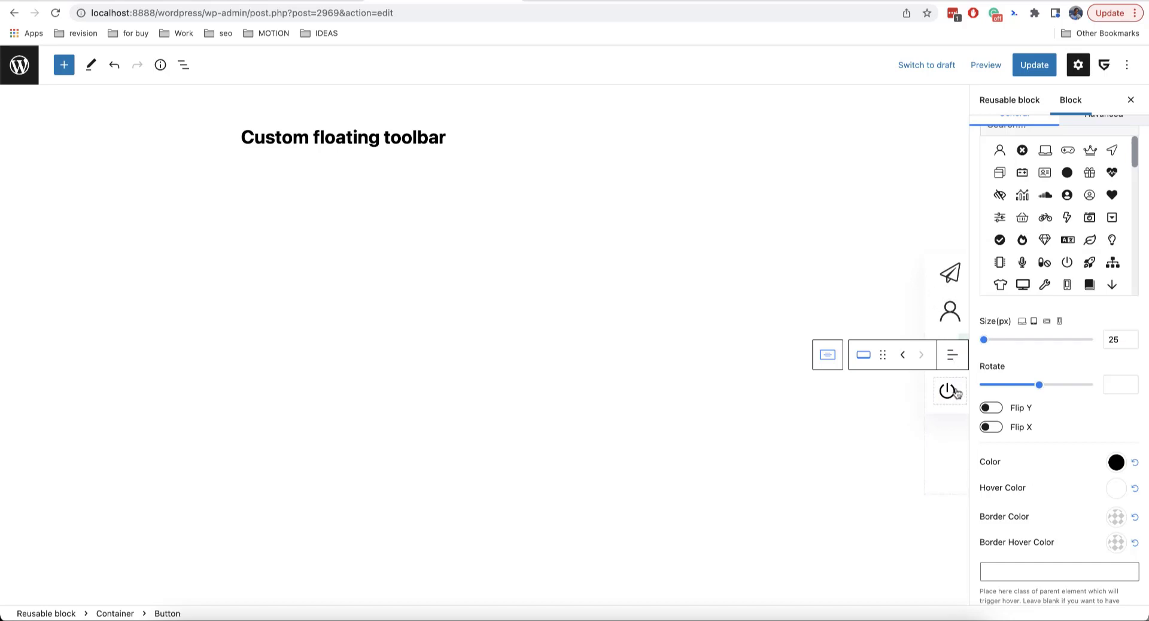
mouse_move(1087, 458)
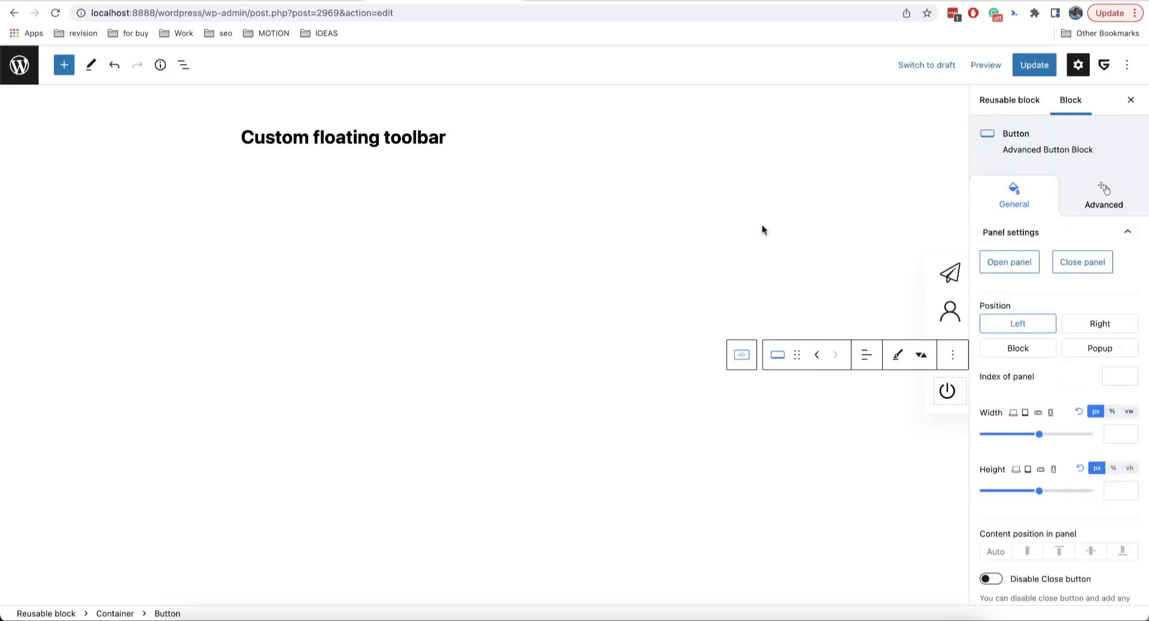
mouse_move(901, 379)
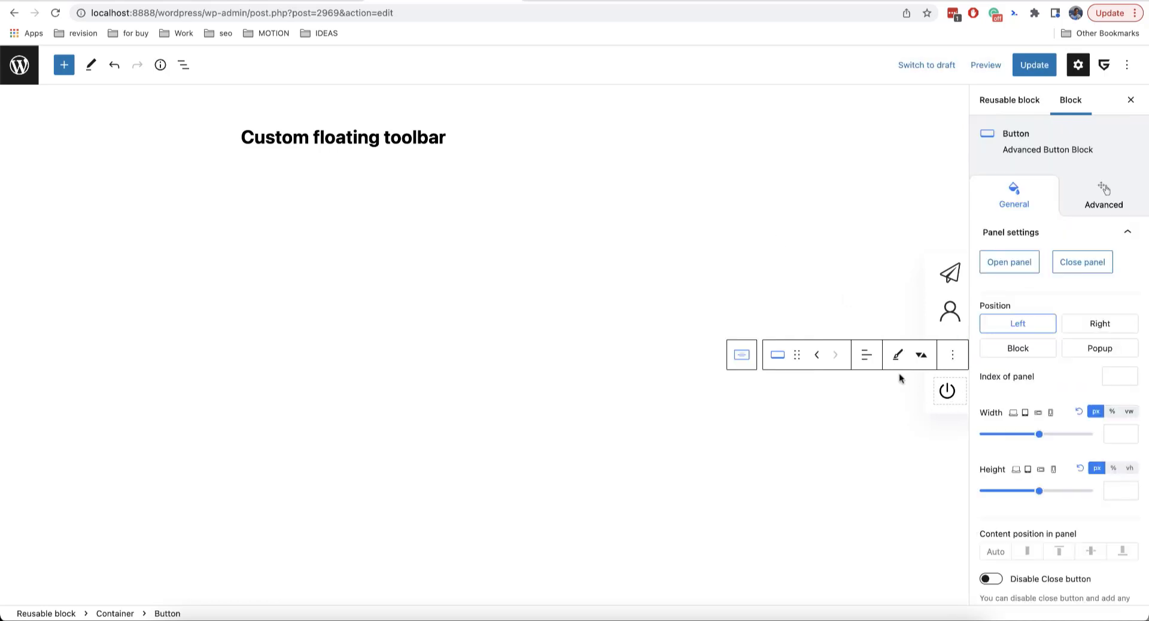
click(865, 354)
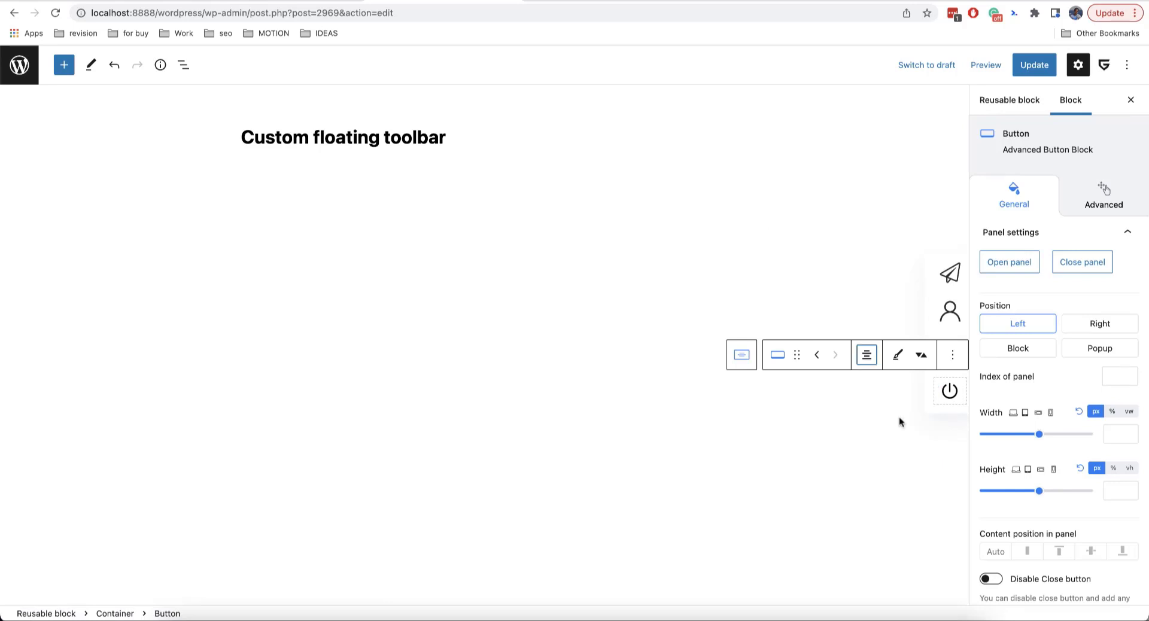
click(1009, 100)
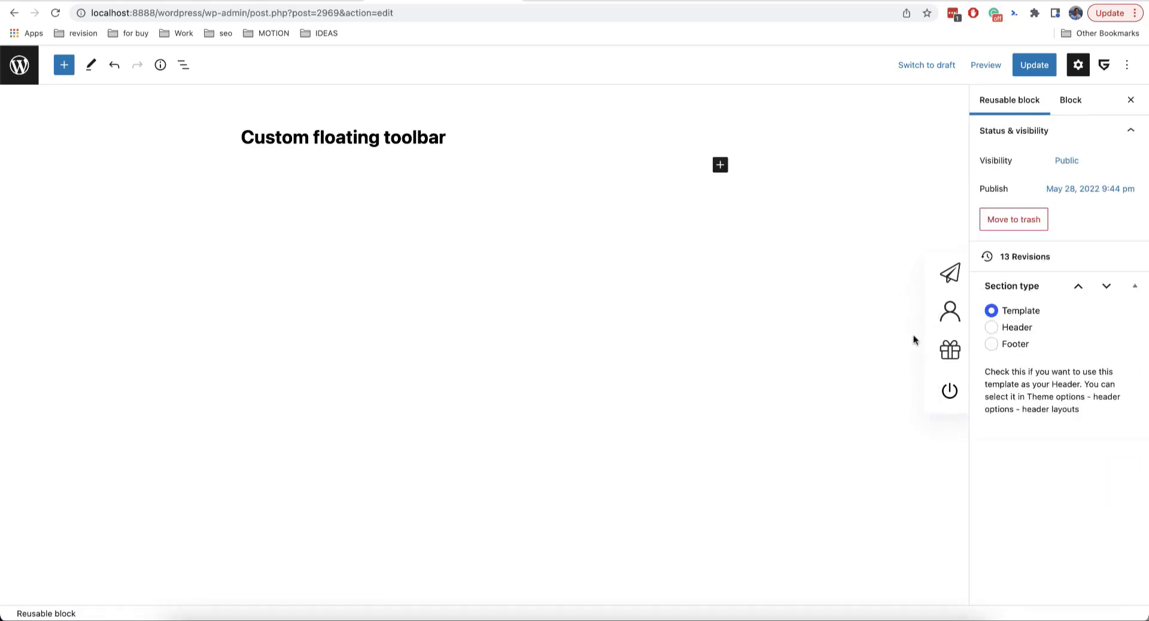
click(950, 391)
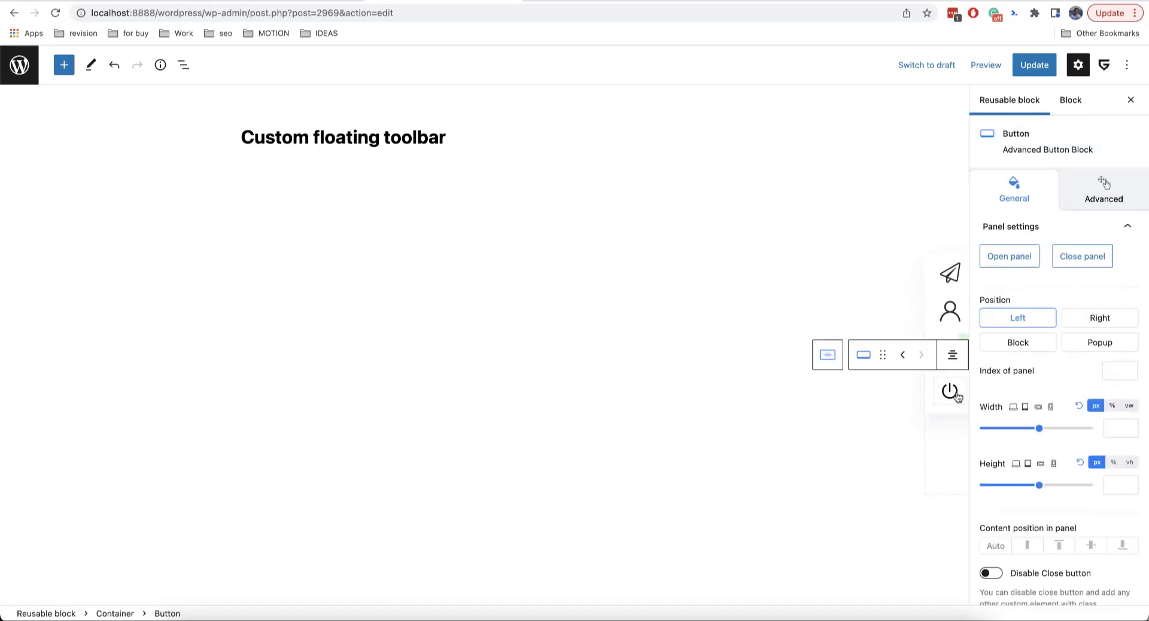
Set the button's sliding panel Position to Block, opening to the left
click(1071, 99)
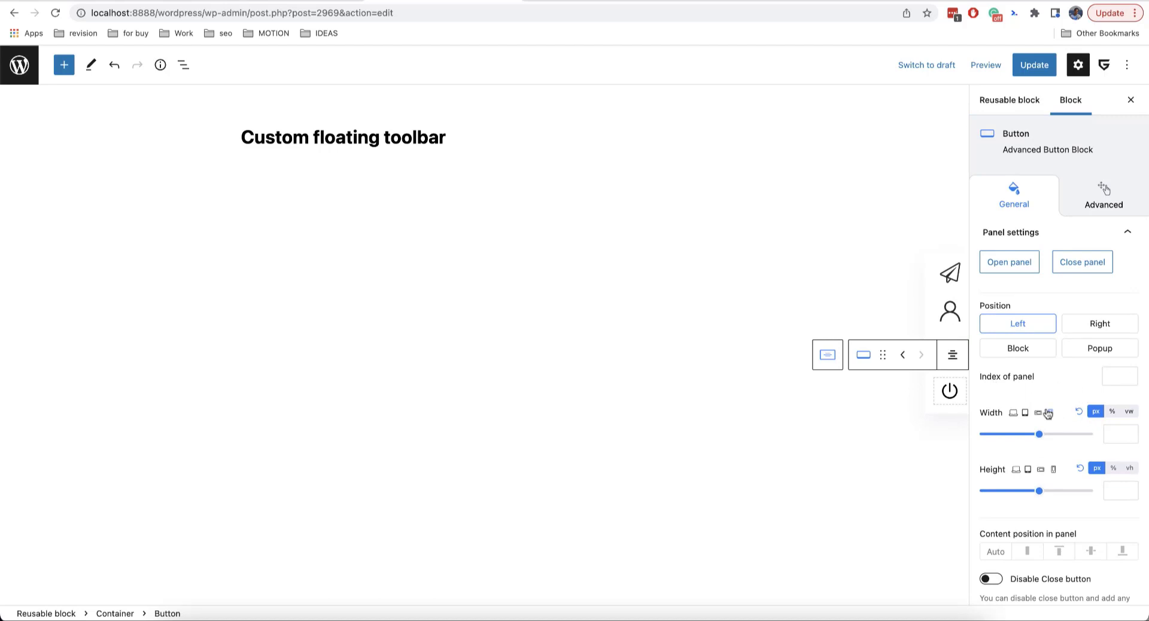
mouse_move(834, 409)
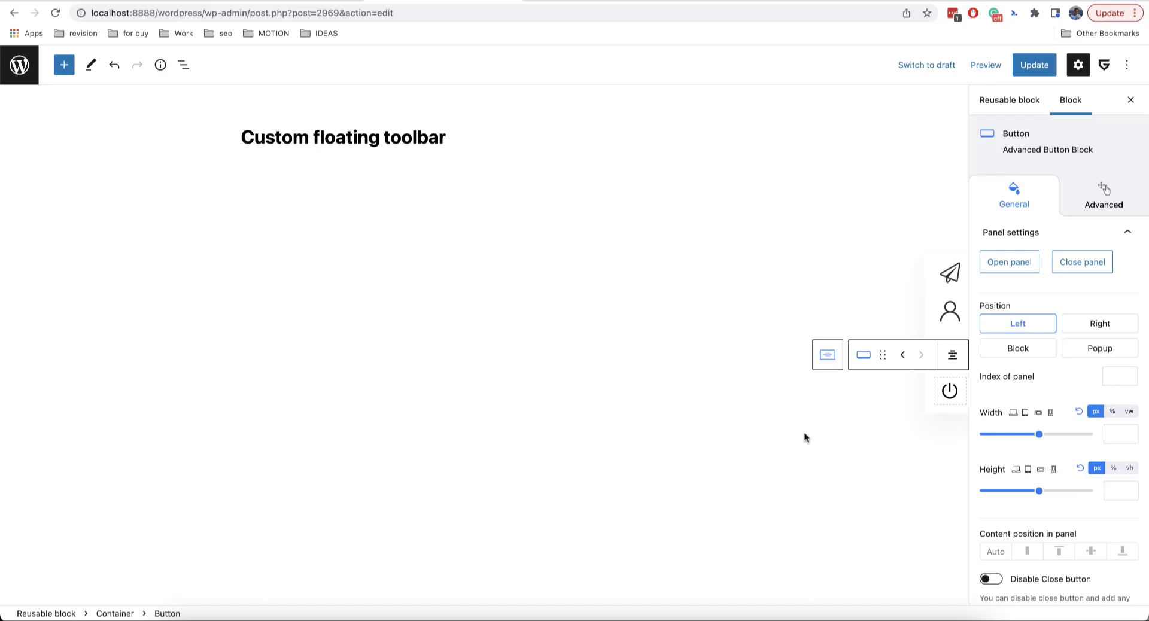
mouse_move(1054, 297)
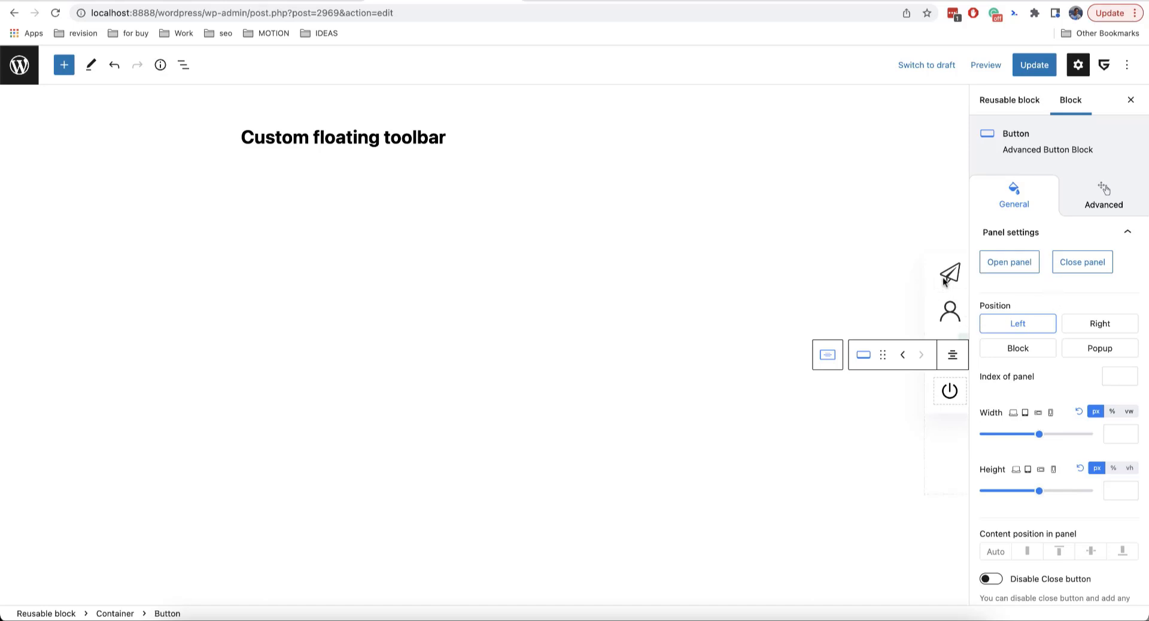
mouse_move(940, 305)
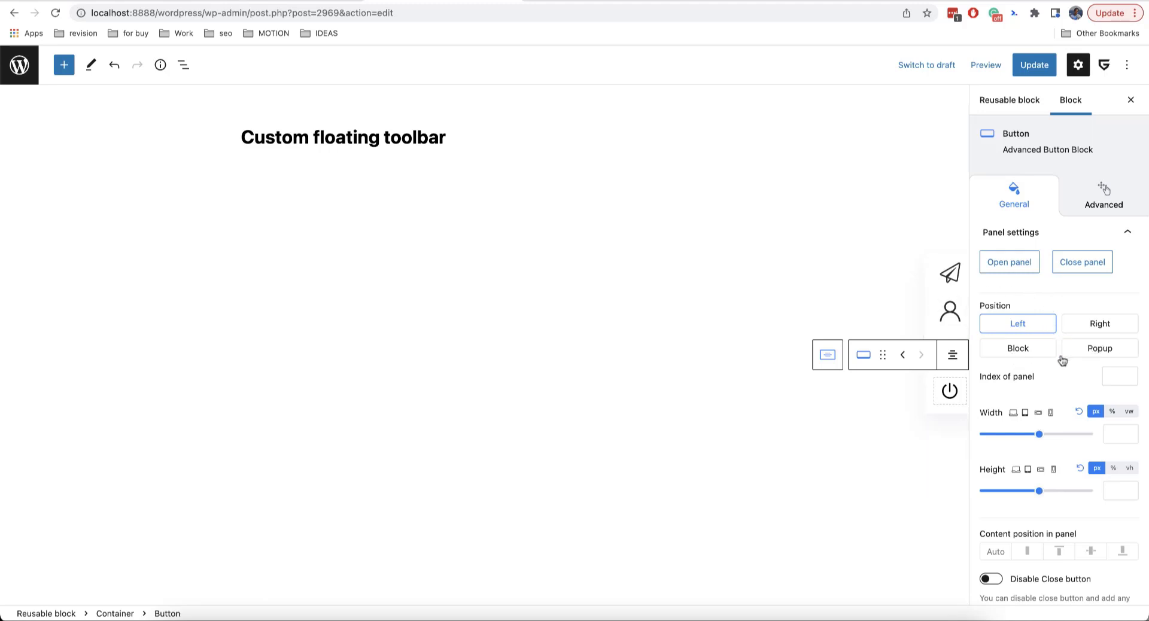
click(1018, 347)
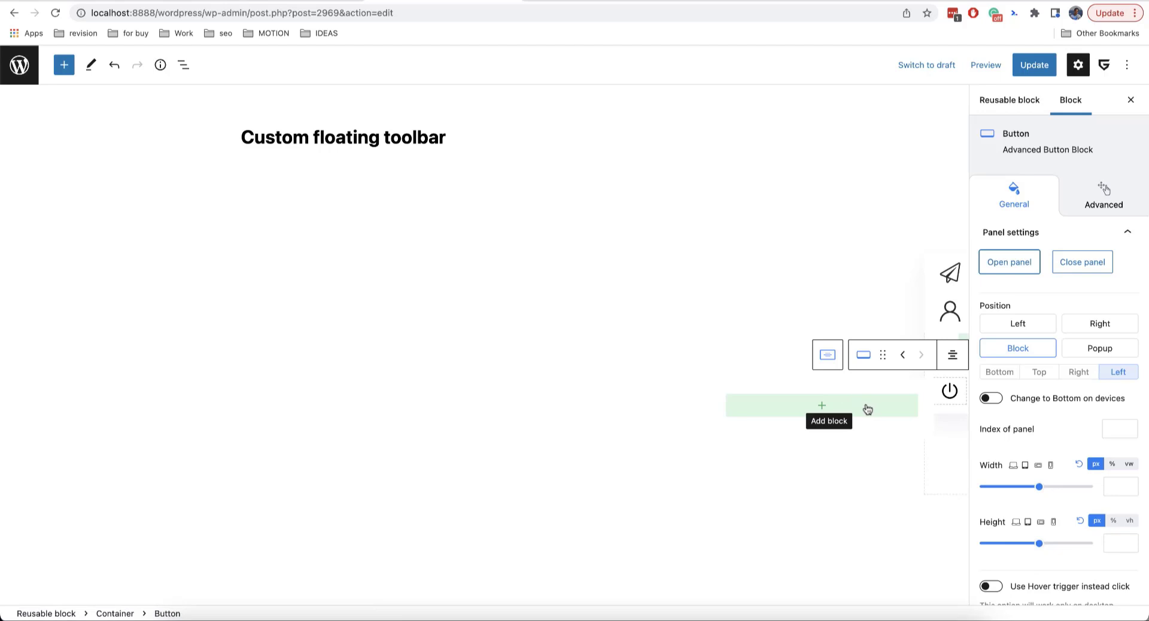
mouse_move(865, 409)
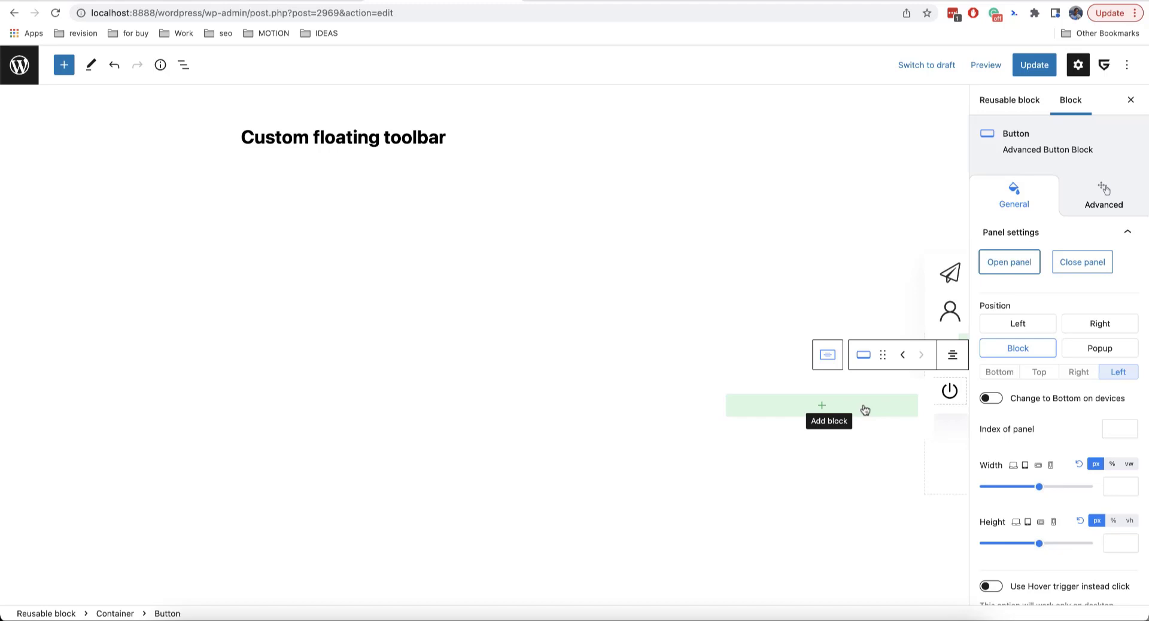
Add a paragraph 'I am sliding panel' to the panel, then reselect the Button
click(822, 406)
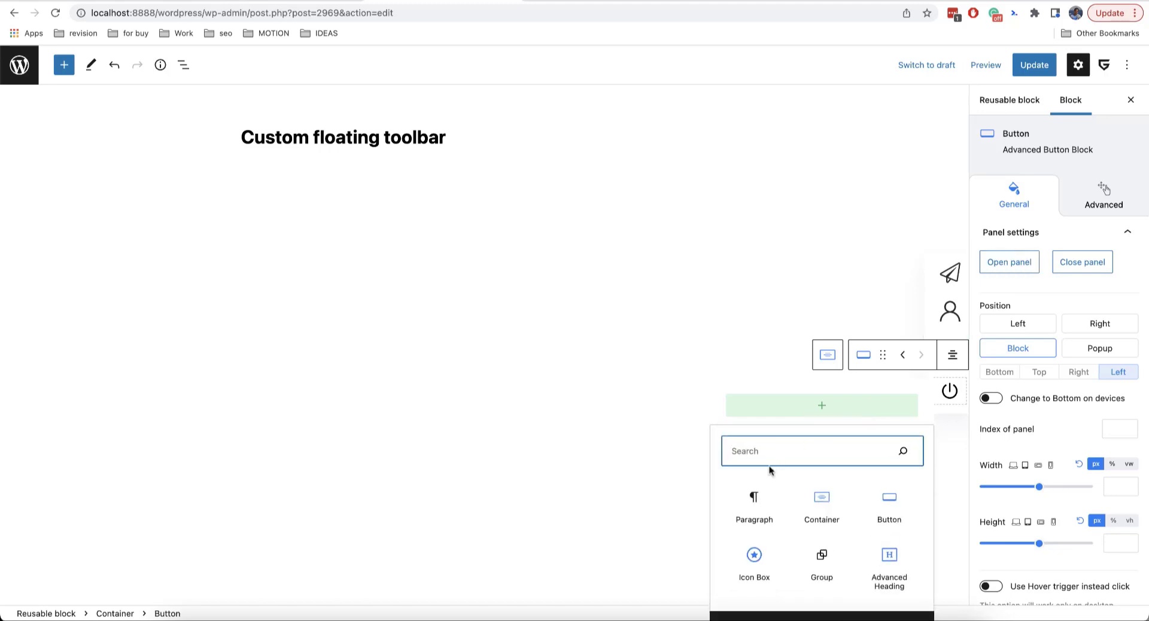
click(753, 504)
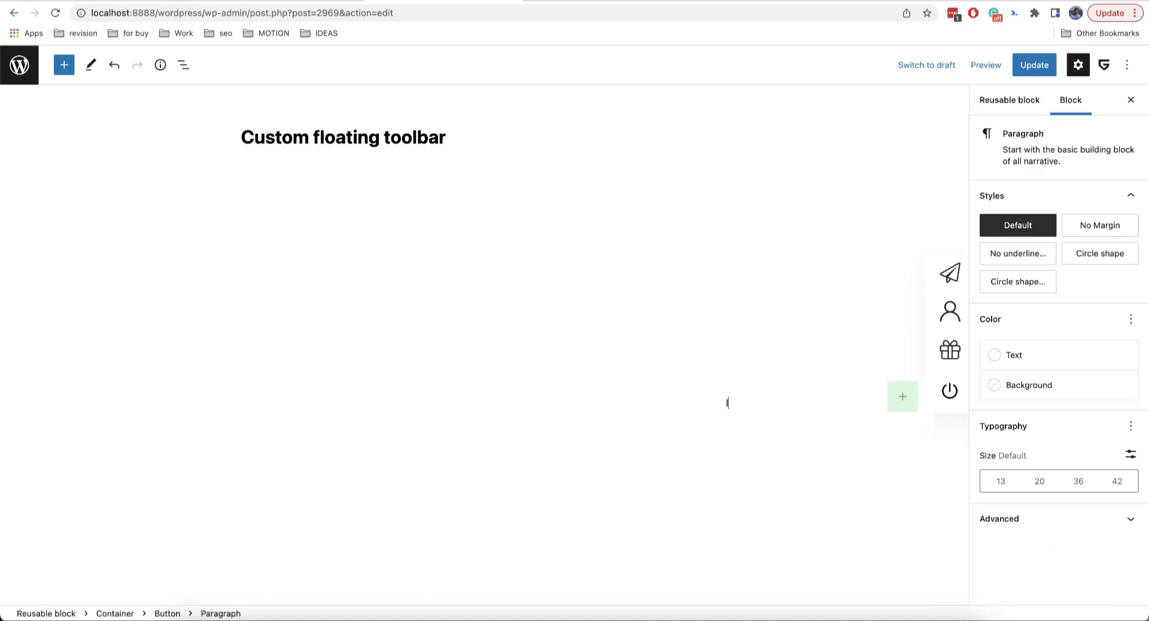
text(I am s)
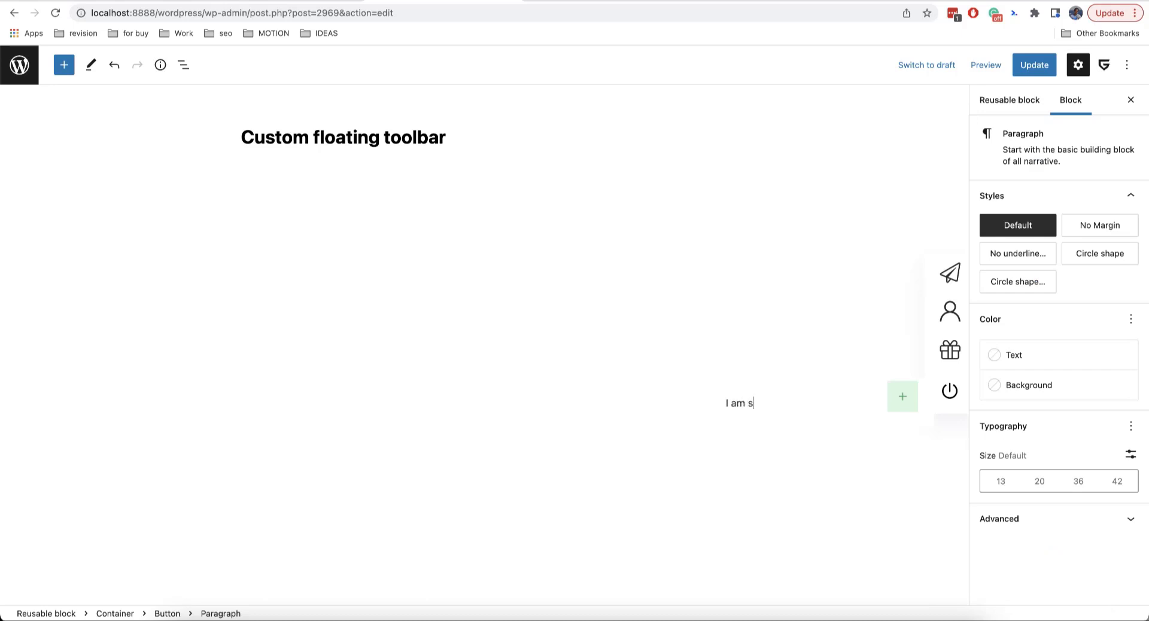
text(liding panel)
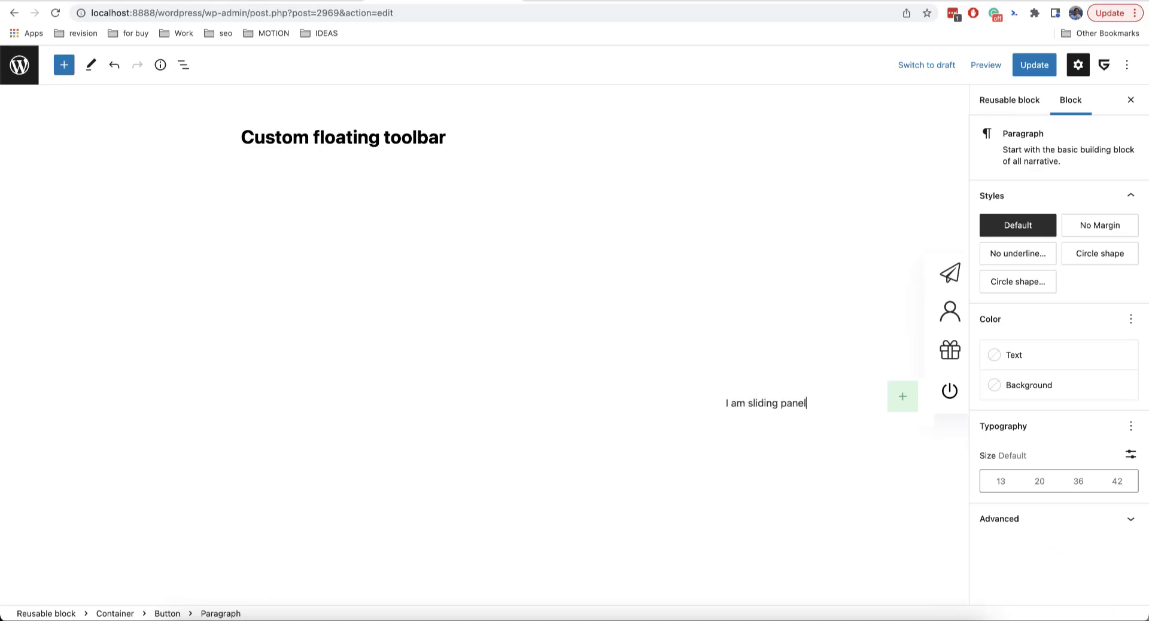
click(765, 403)
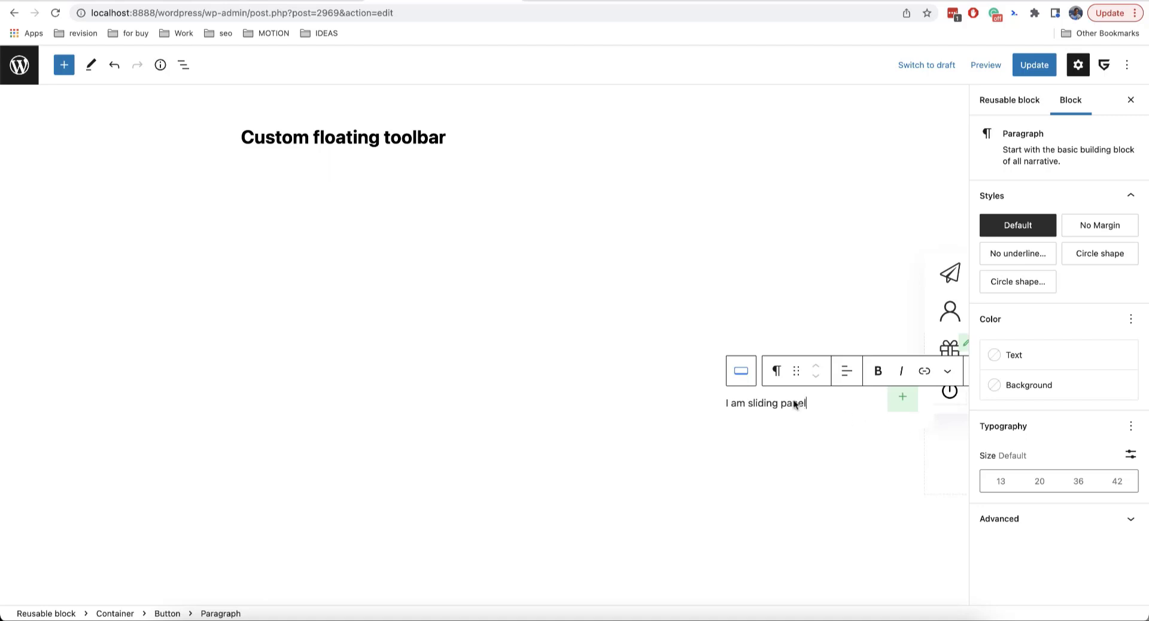
click(741, 370)
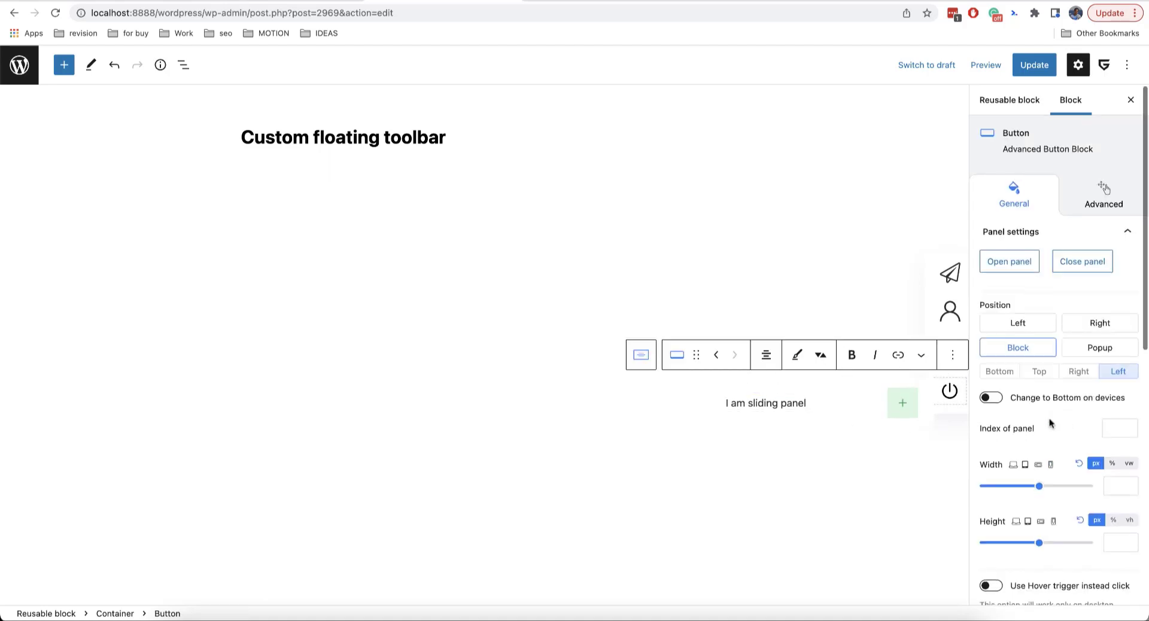
scroll(down, 3)
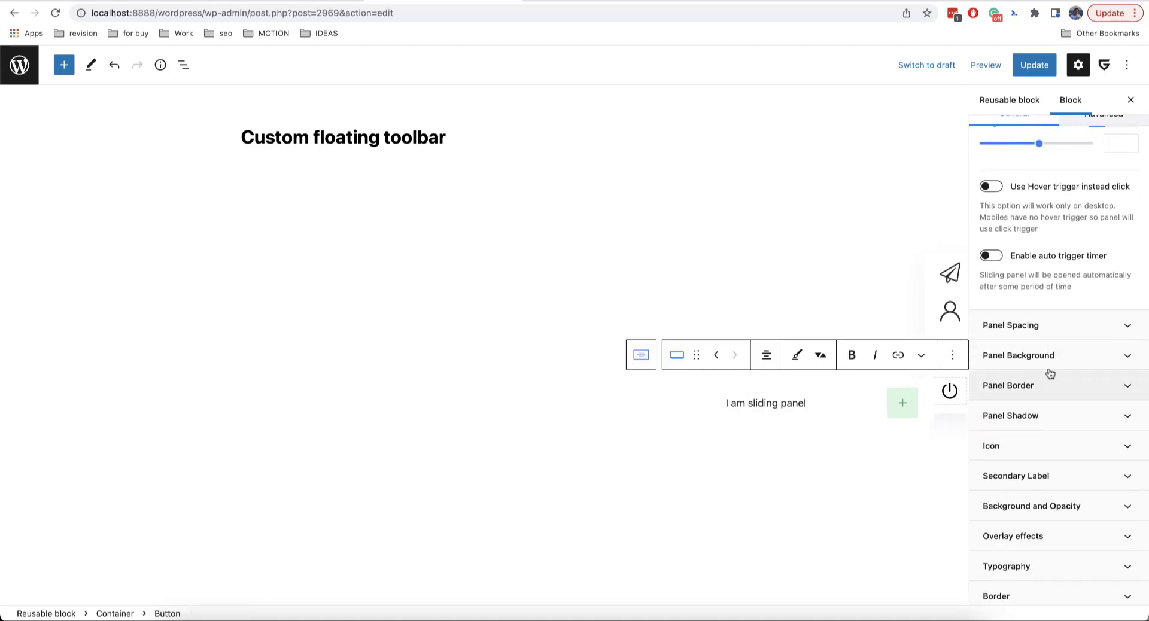
Give the panel a black background and a 15 px right margin
click(1018, 356)
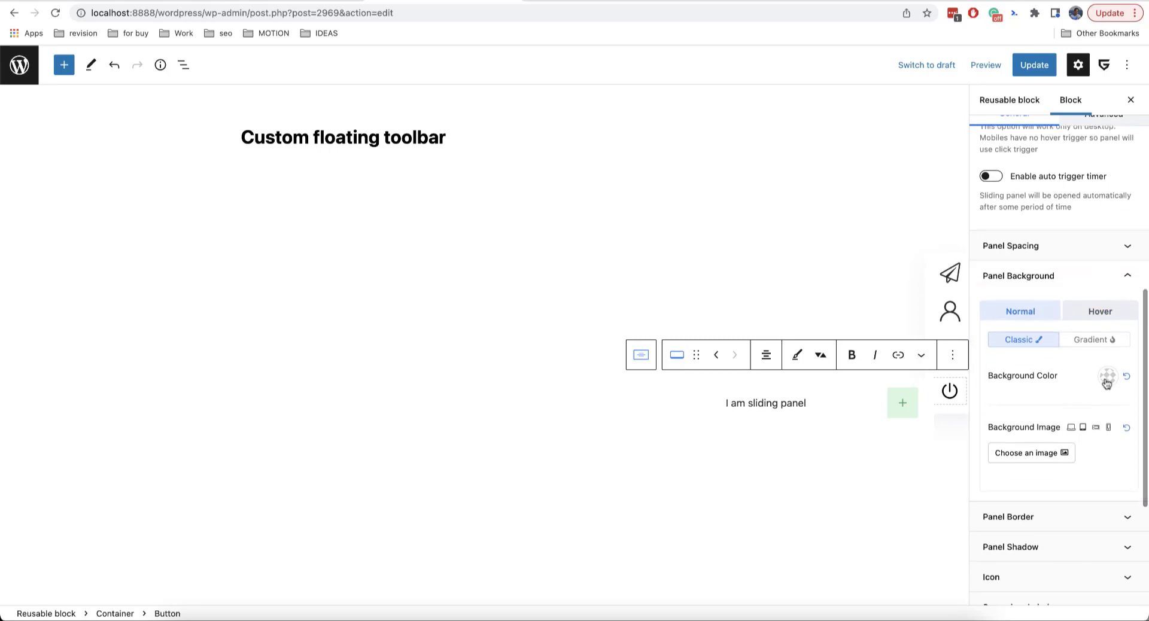
click(1108, 376)
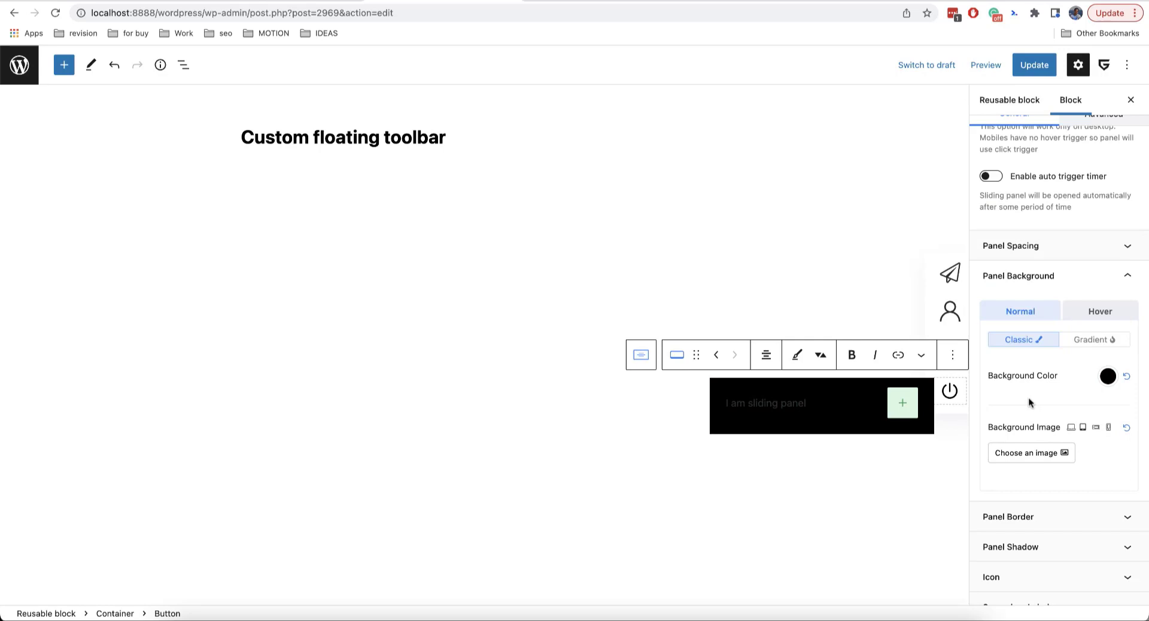
scroll(down, 3)
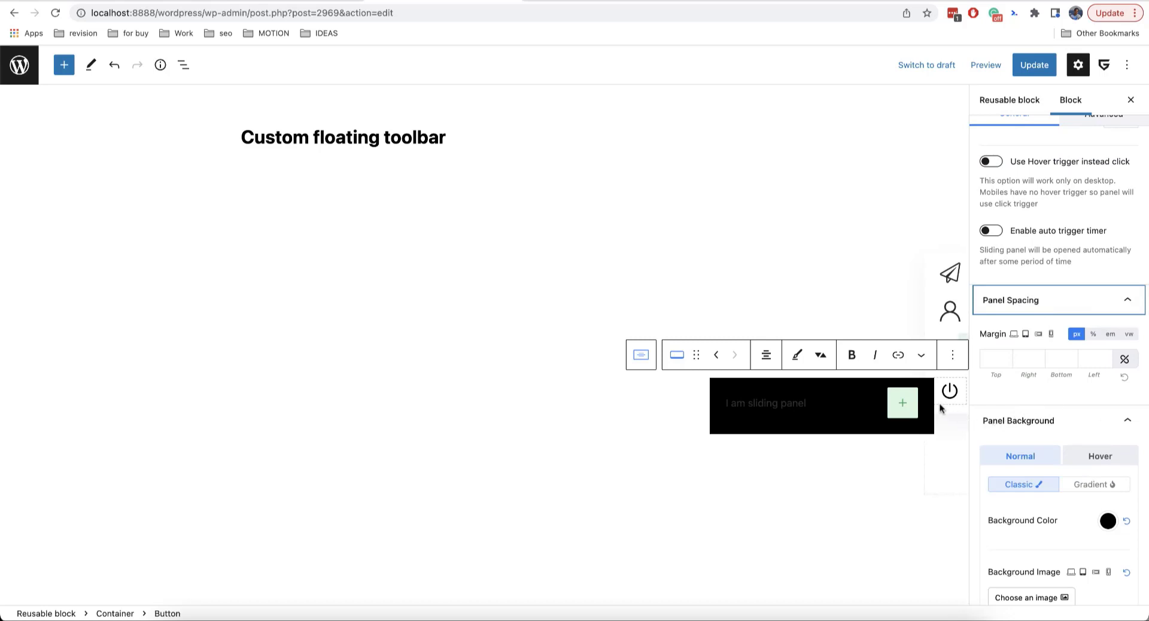
mouse_move(946, 399)
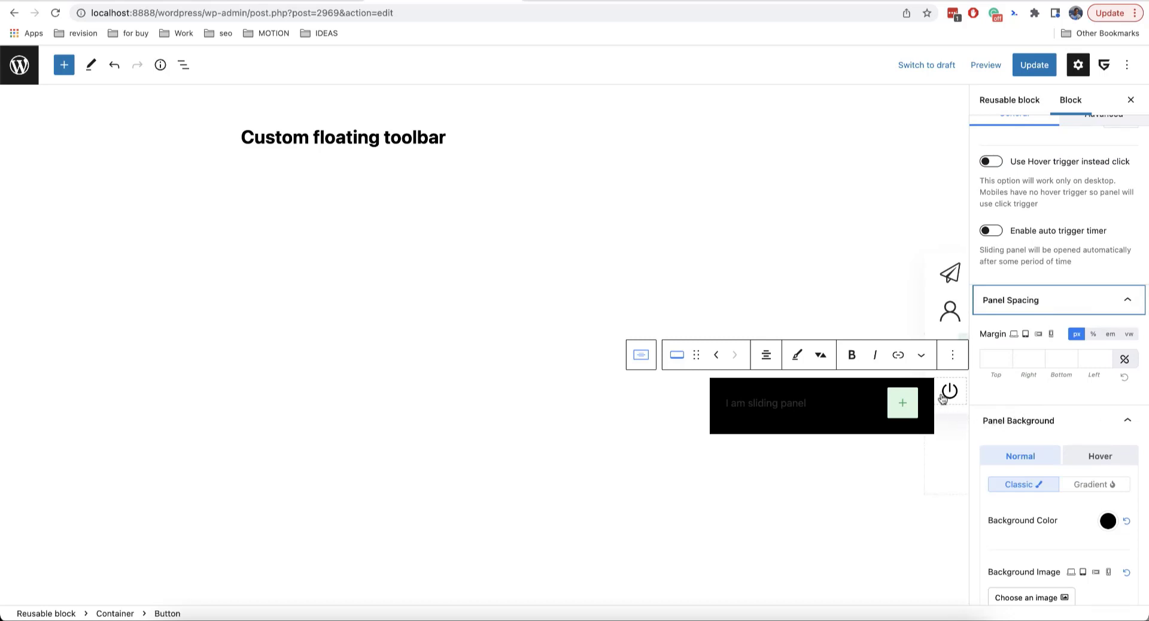
mouse_move(941, 398)
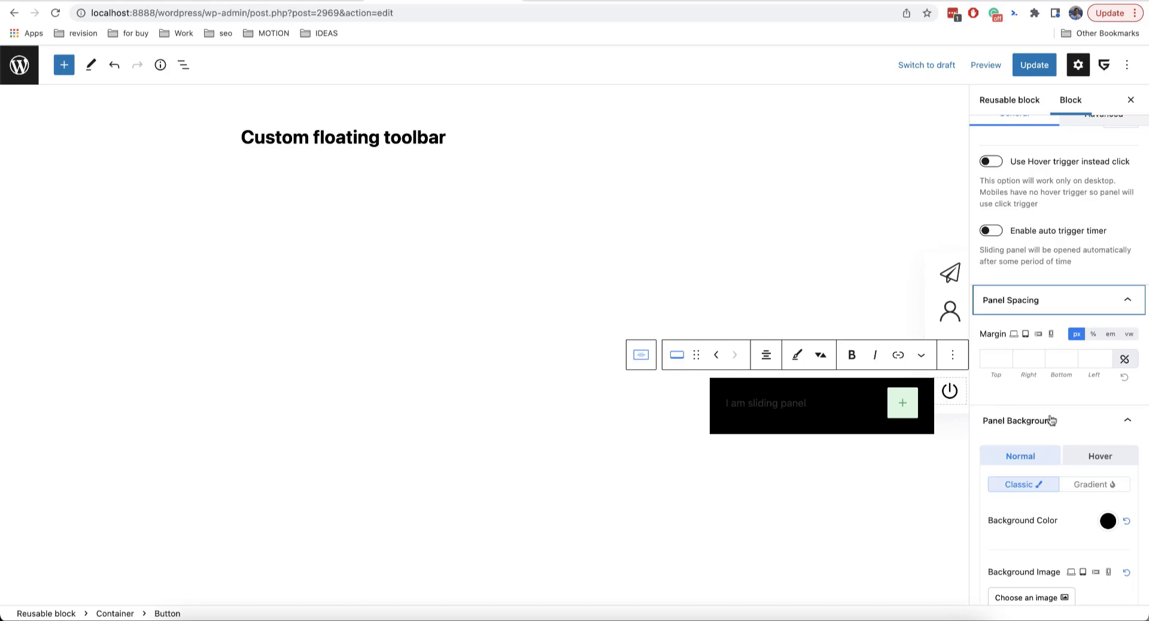
click(1028, 358)
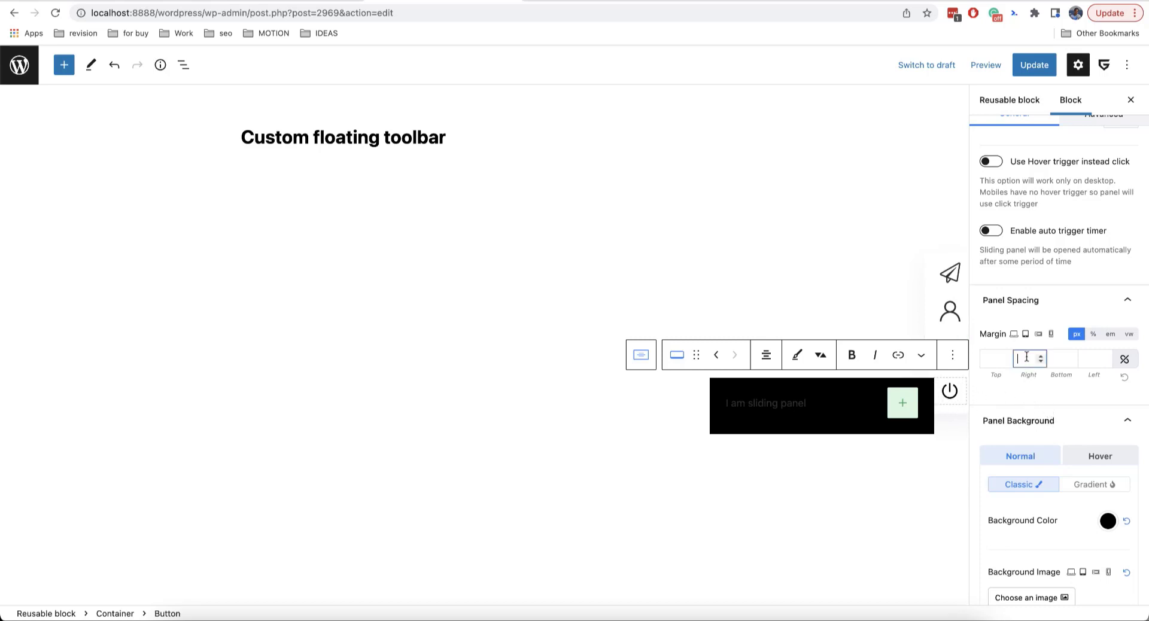
text(10)
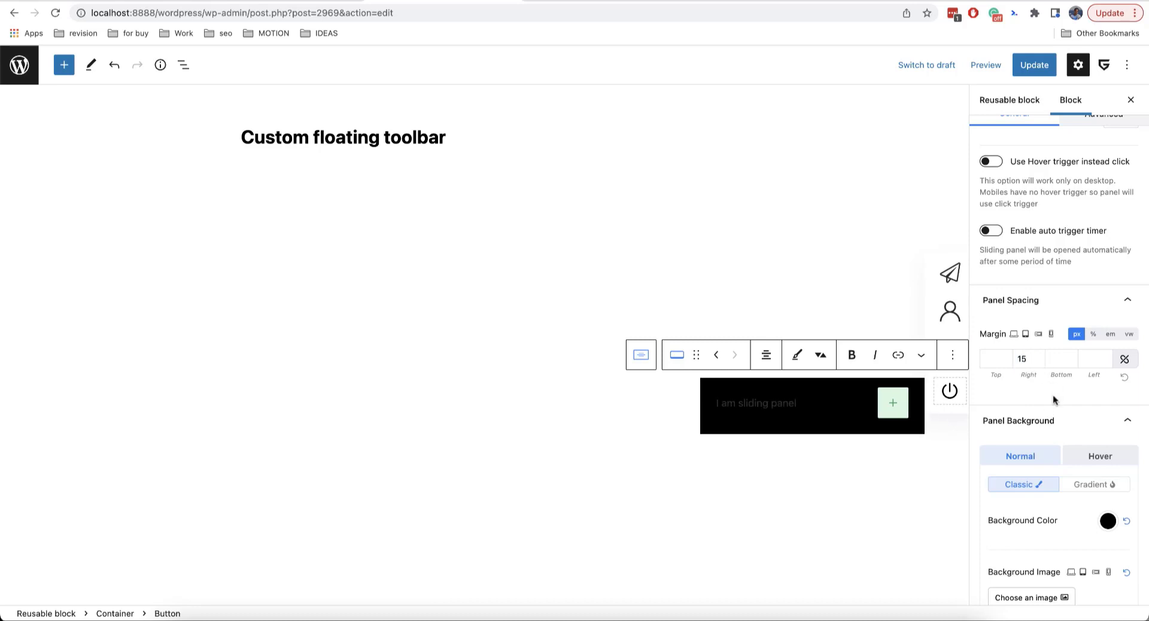
click(754, 403)
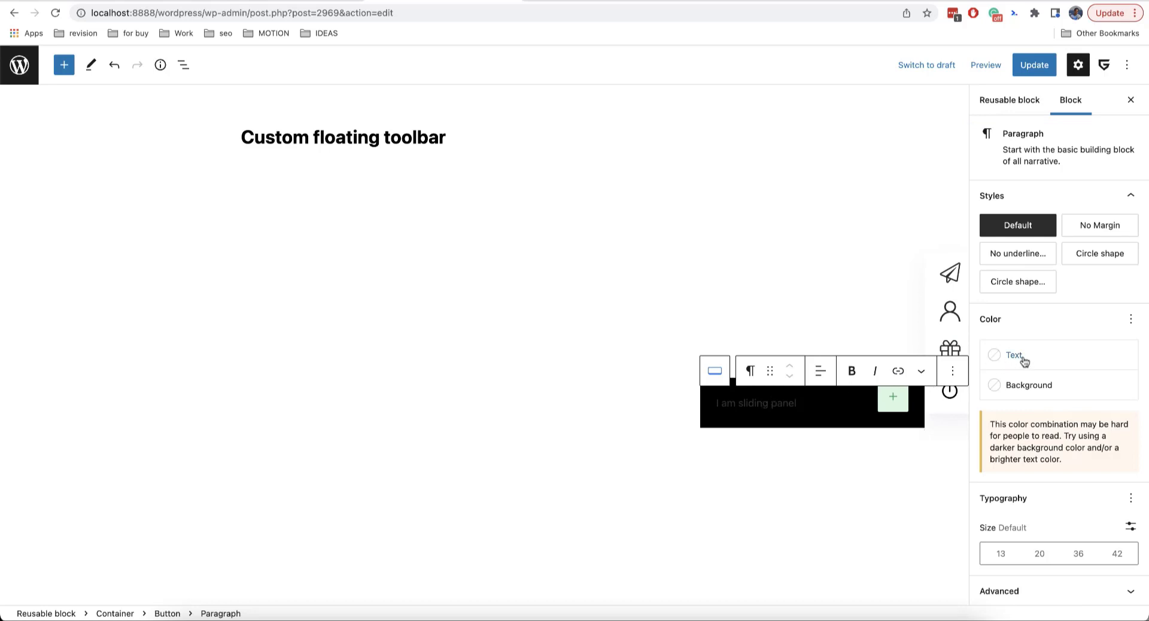
mouse_move(1026, 362)
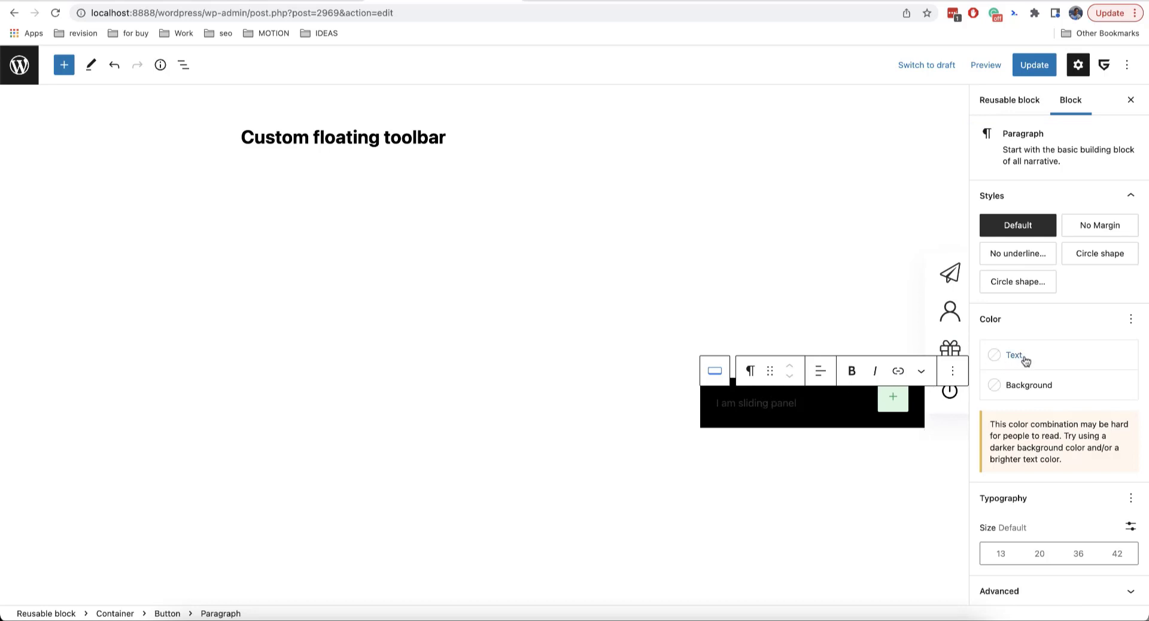
Close the sliding panel preview and update the post
click(1015, 355)
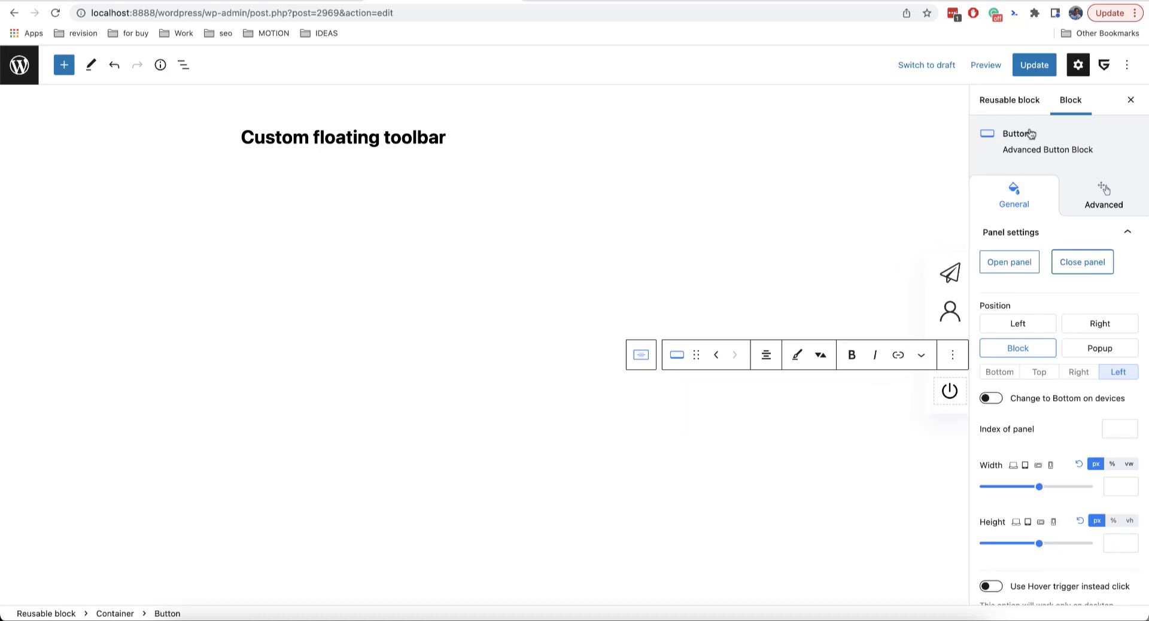
click(1034, 65)
text(0)
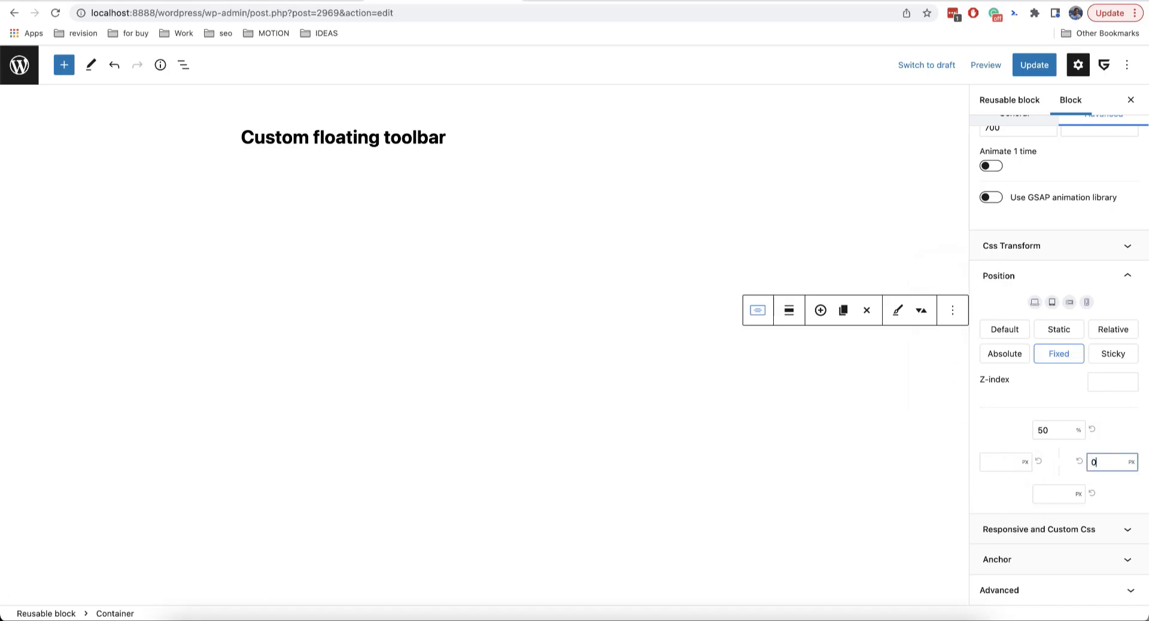
Give the toolbar container a z-index of 999999 and reselect its parent block
click(1034, 64)
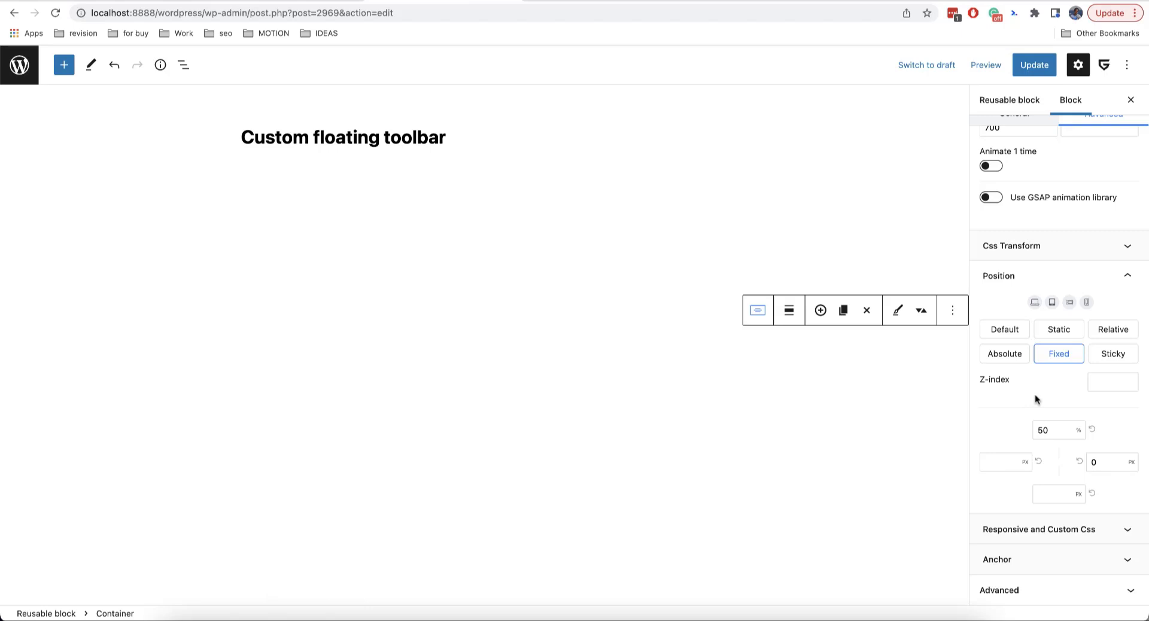
mouse_move(1047, 396)
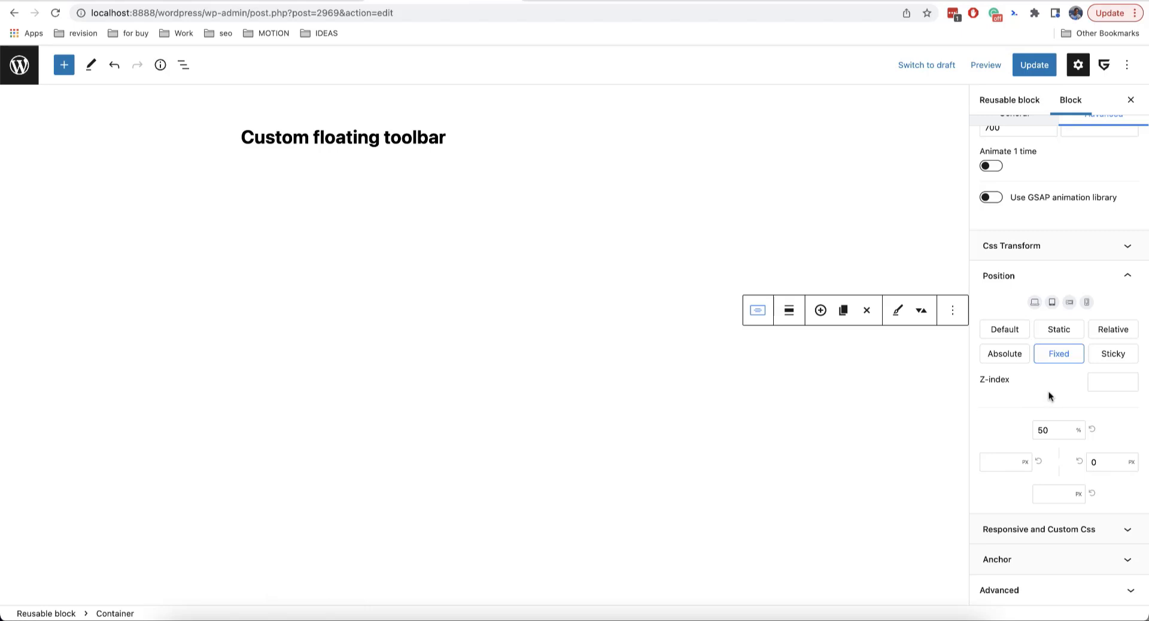
mouse_move(1027, 402)
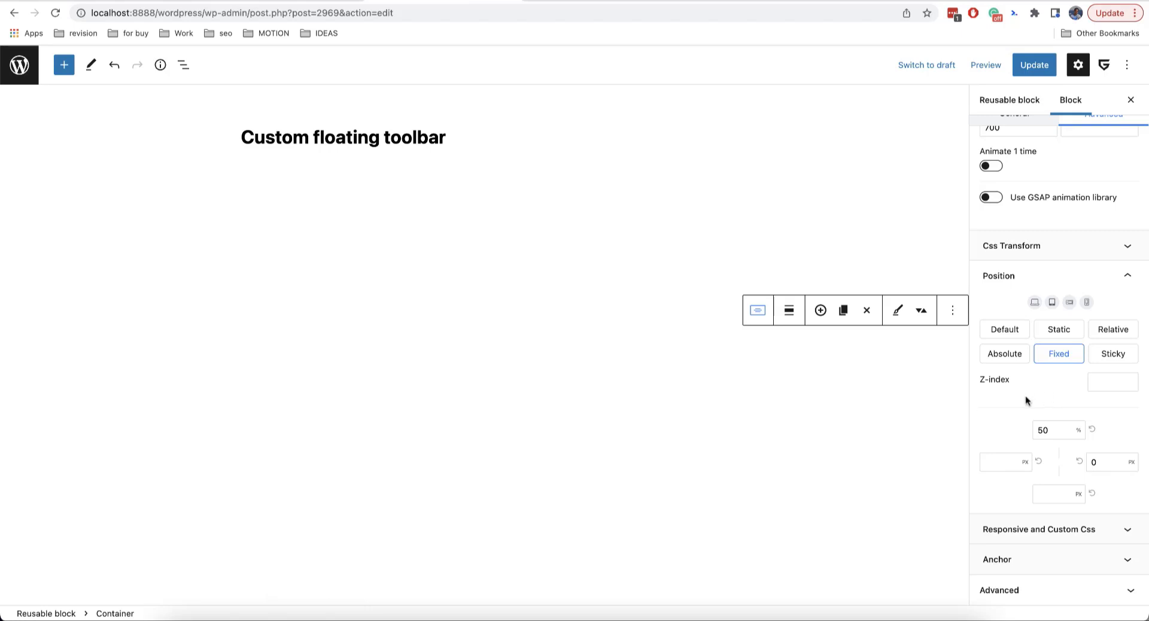
mouse_move(1008, 398)
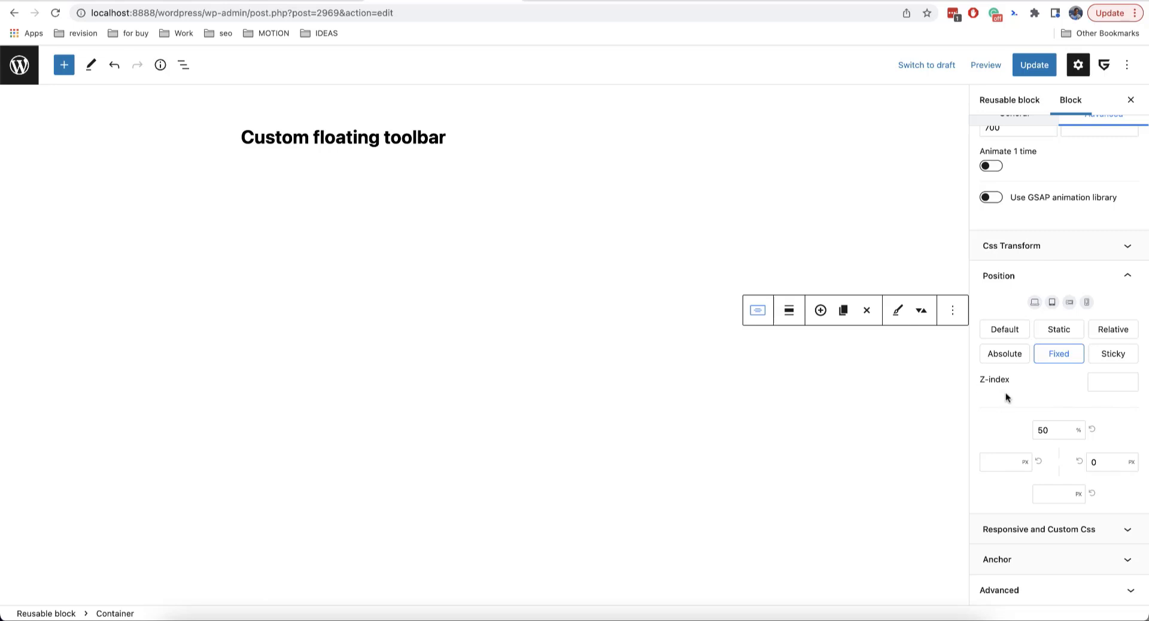
mouse_move(1054, 399)
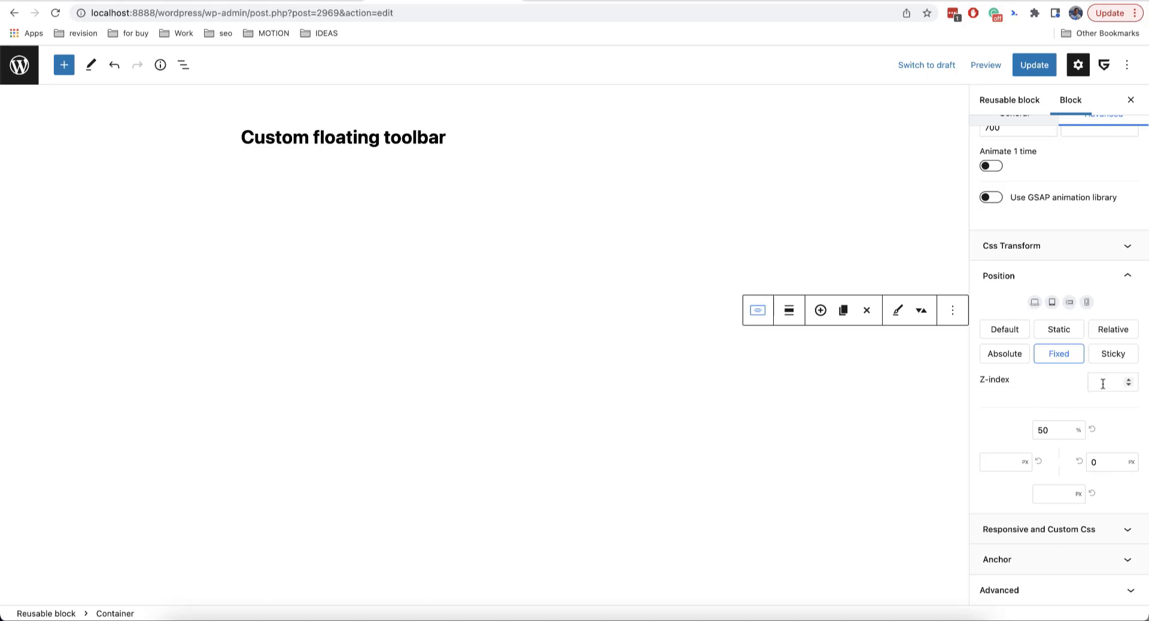
click(1107, 382)
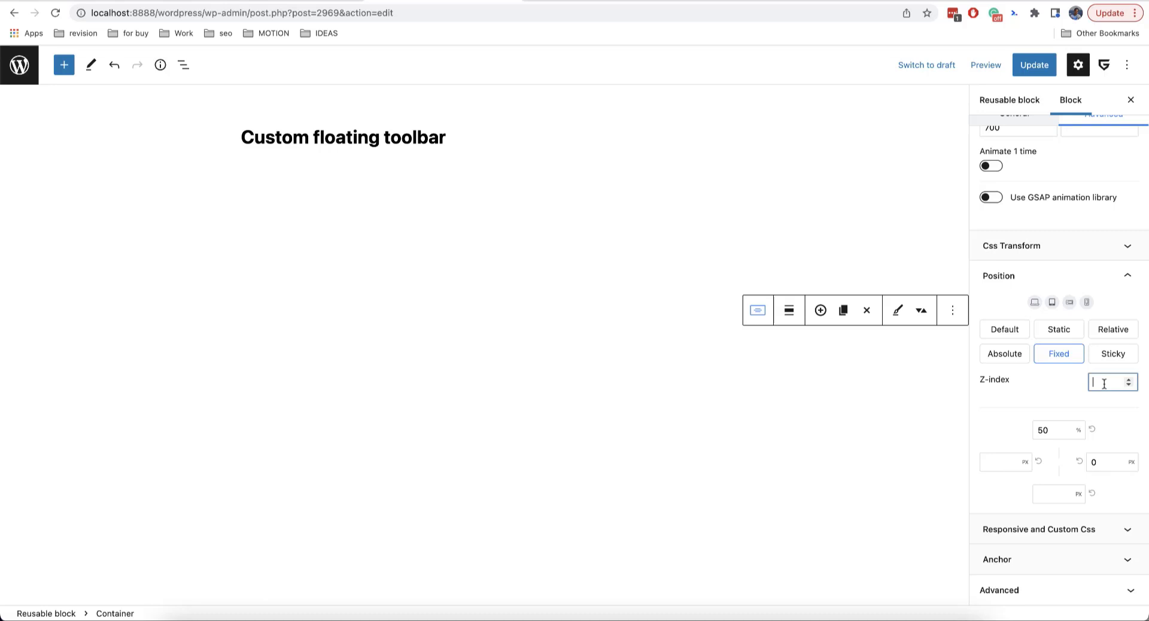
text(999999)
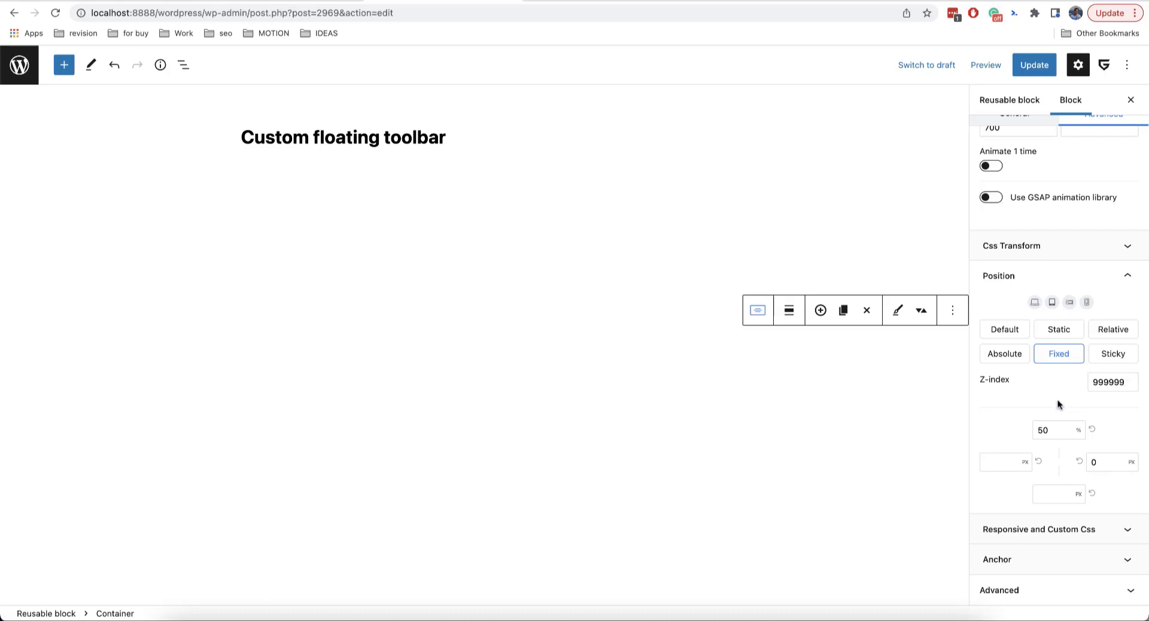
mouse_move(1027, 403)
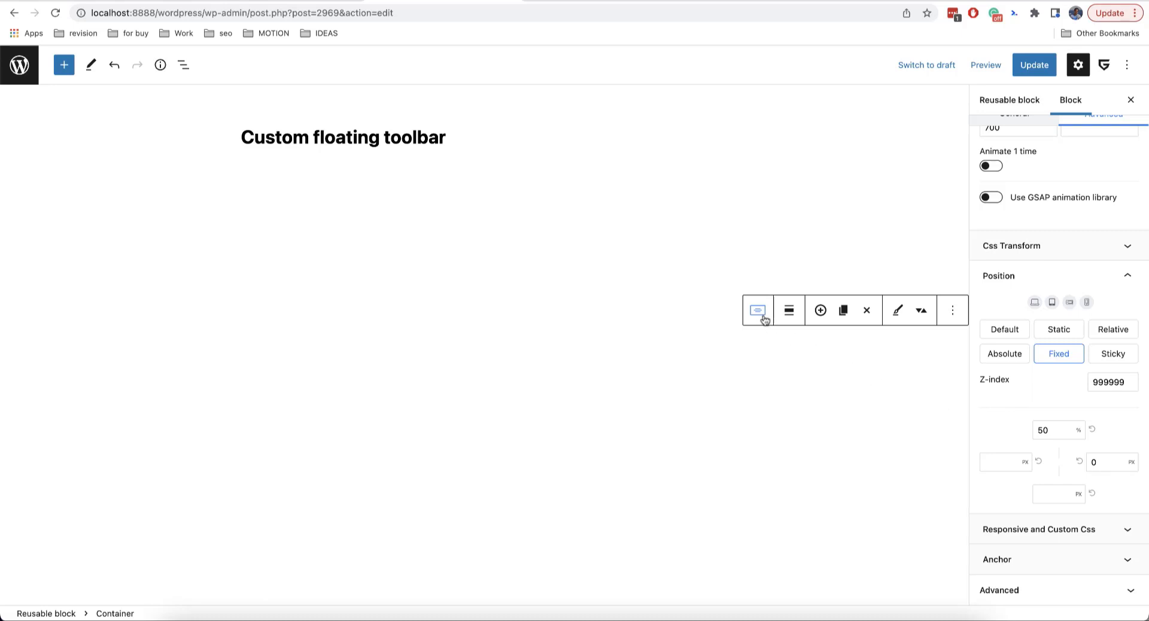
click(758, 310)
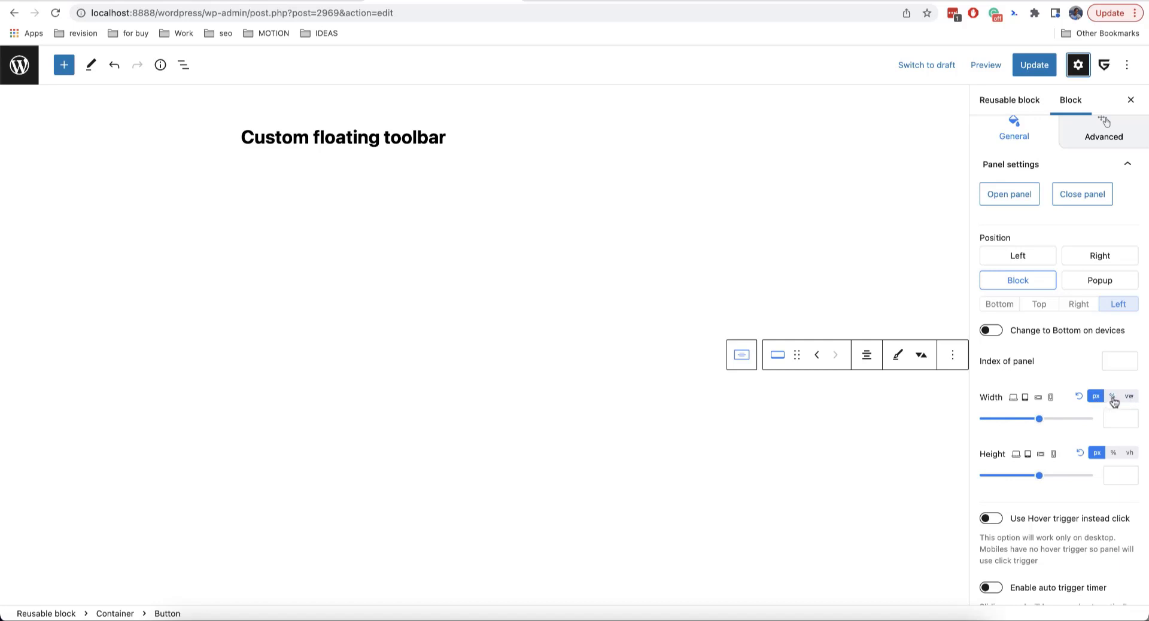
Set the panel Position to Right, preview Popup, then return to Right and preview it
click(1099, 323)
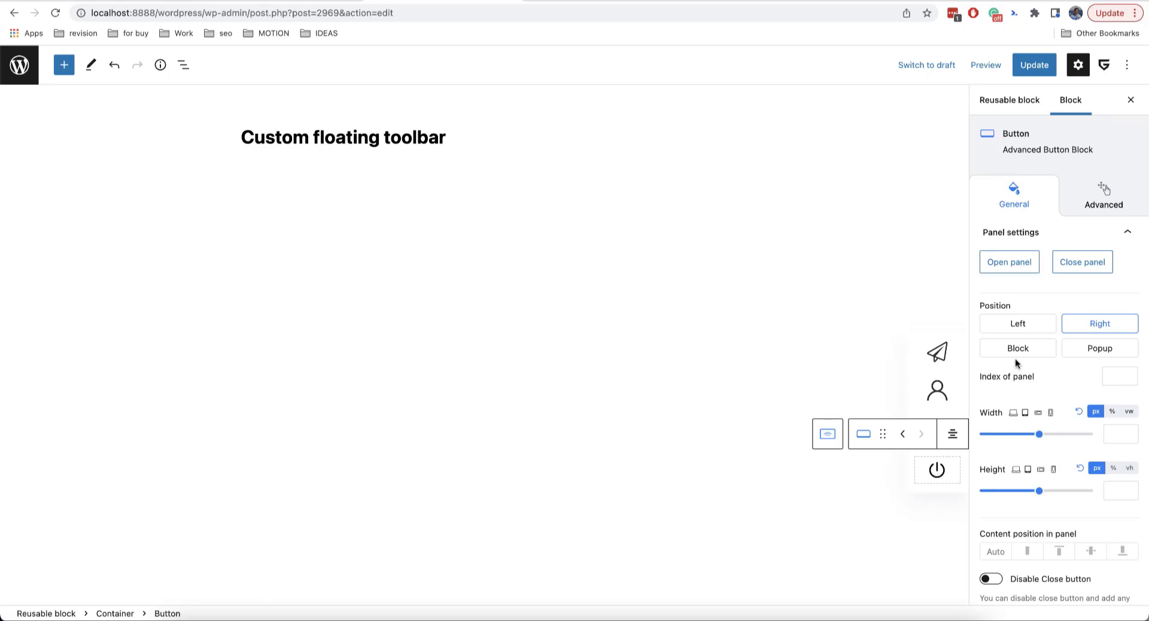
mouse_move(1048, 379)
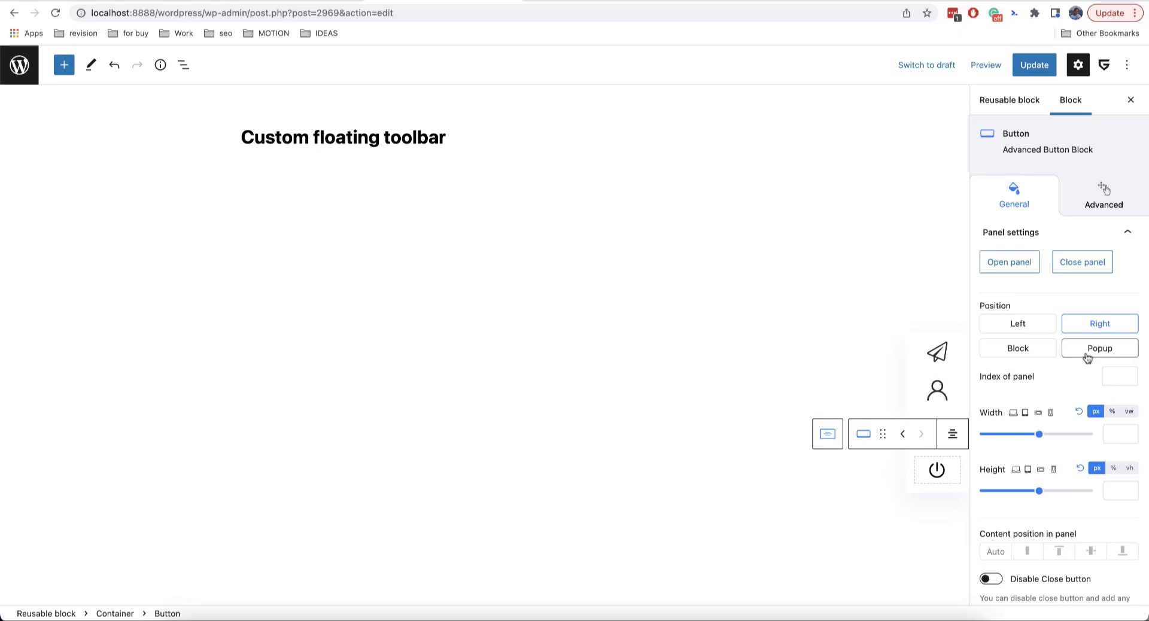
click(1100, 347)
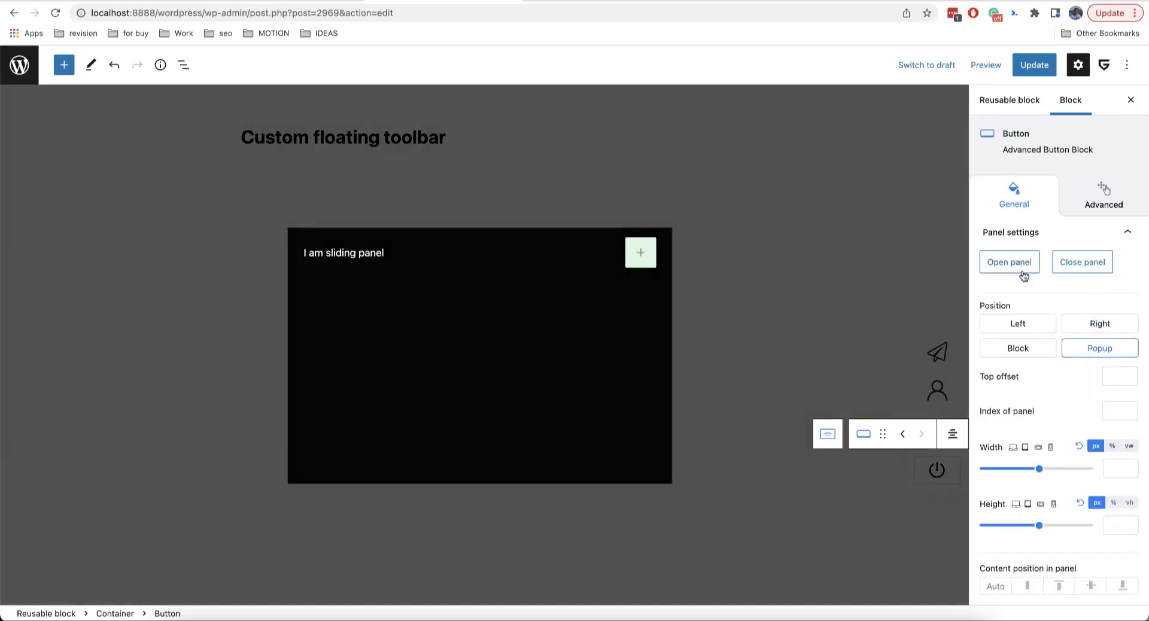
click(1083, 261)
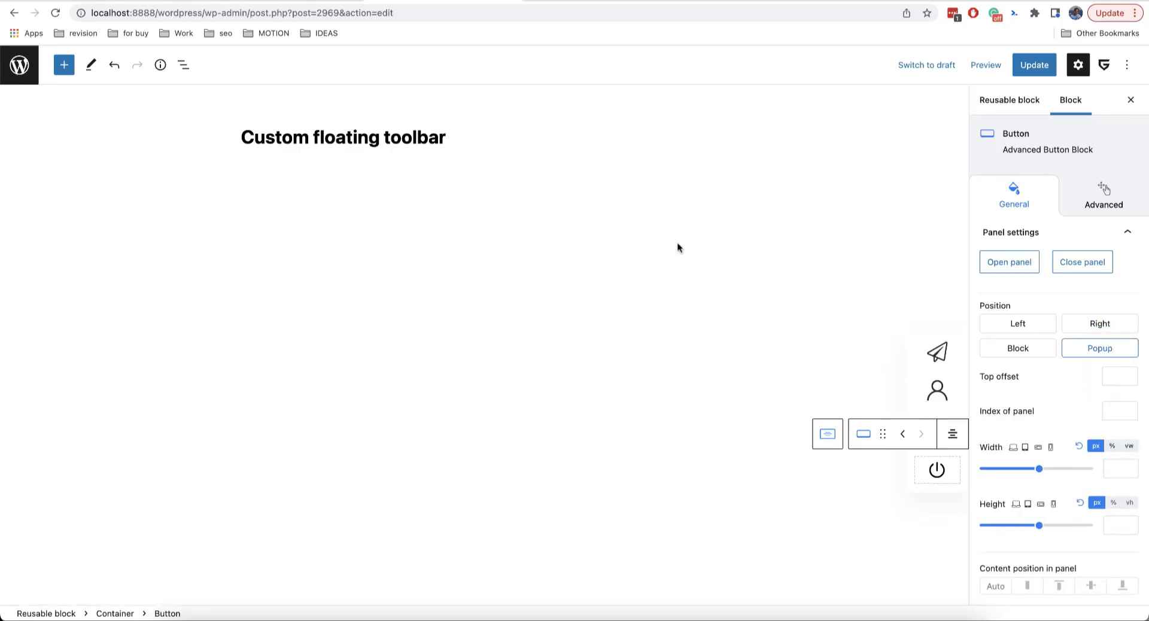
click(1099, 324)
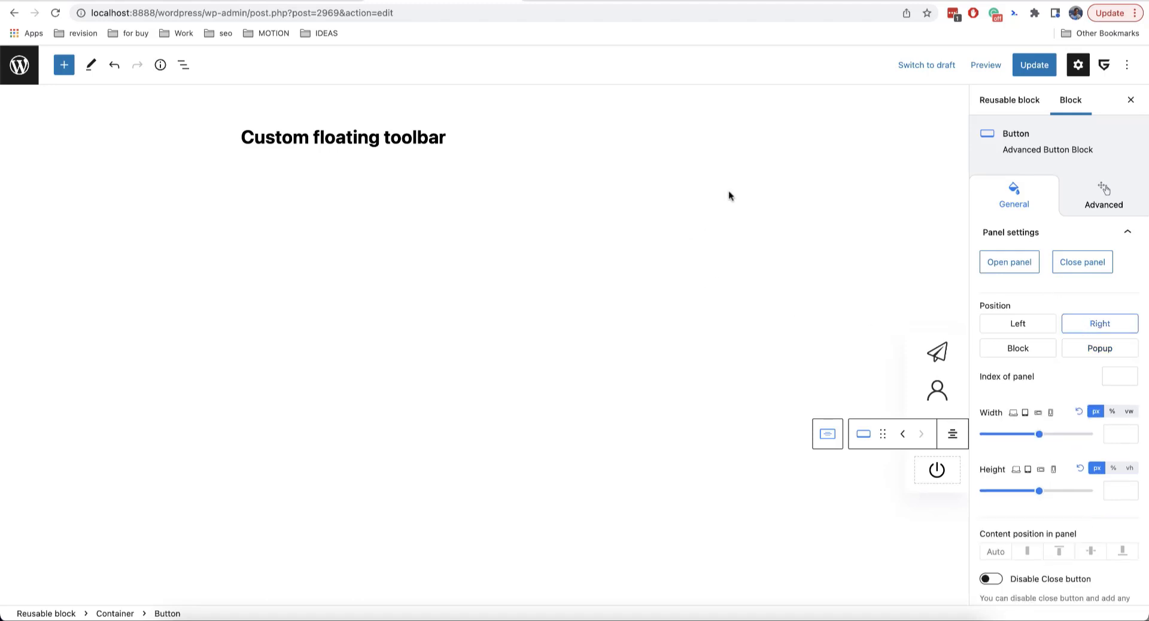
mouse_move(1013, 285)
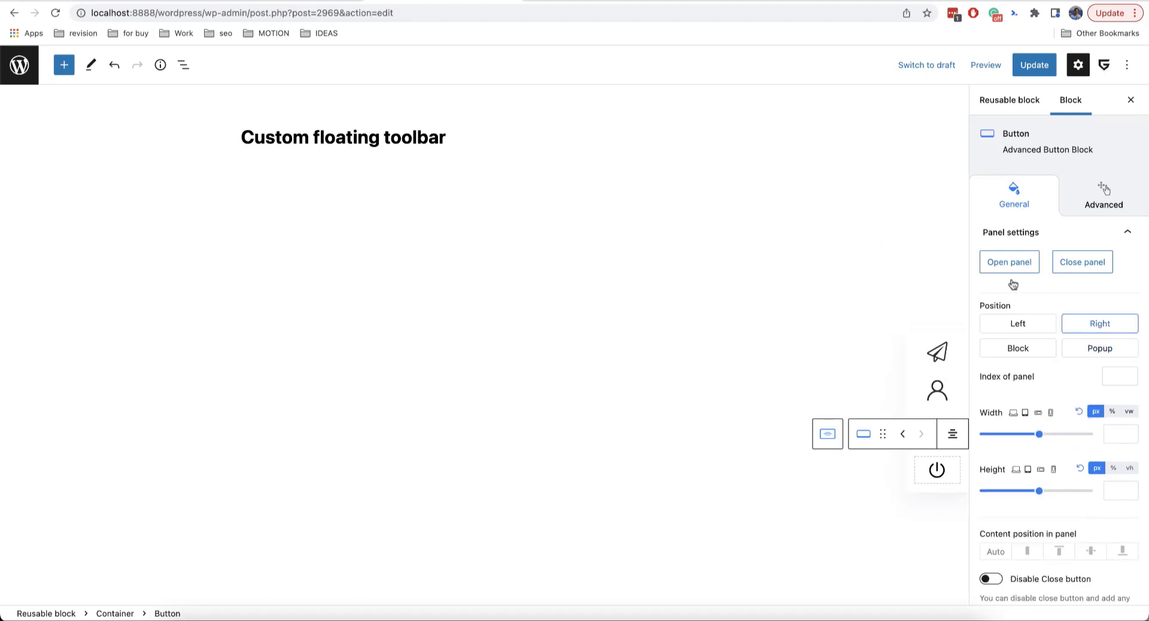
click(1010, 262)
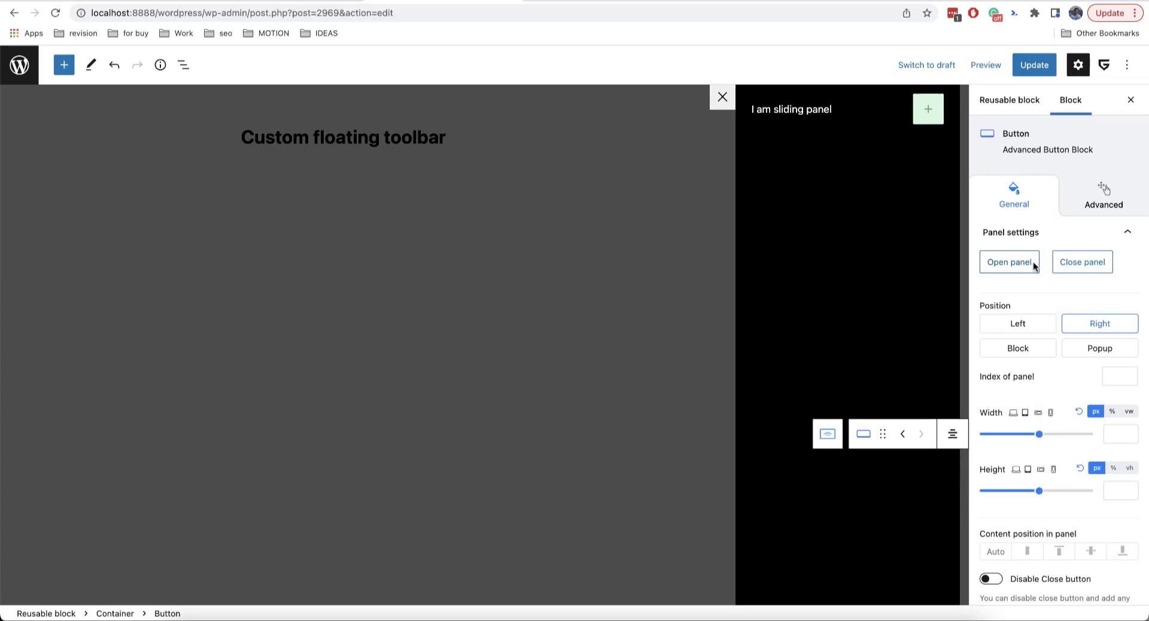
click(1082, 262)
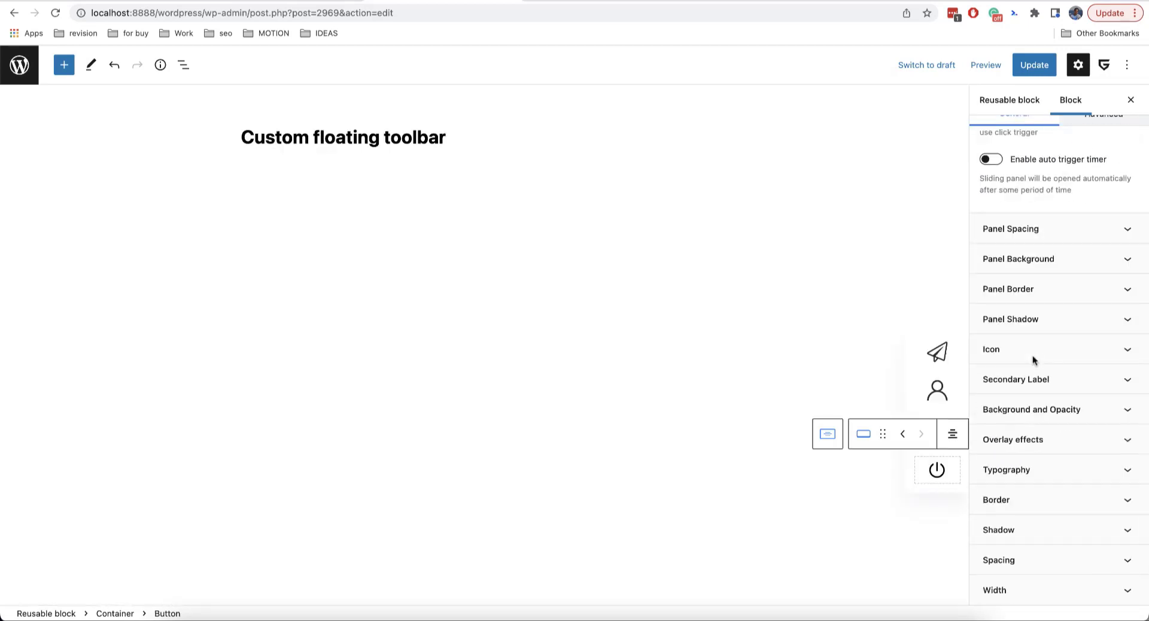
mouse_move(1034, 372)
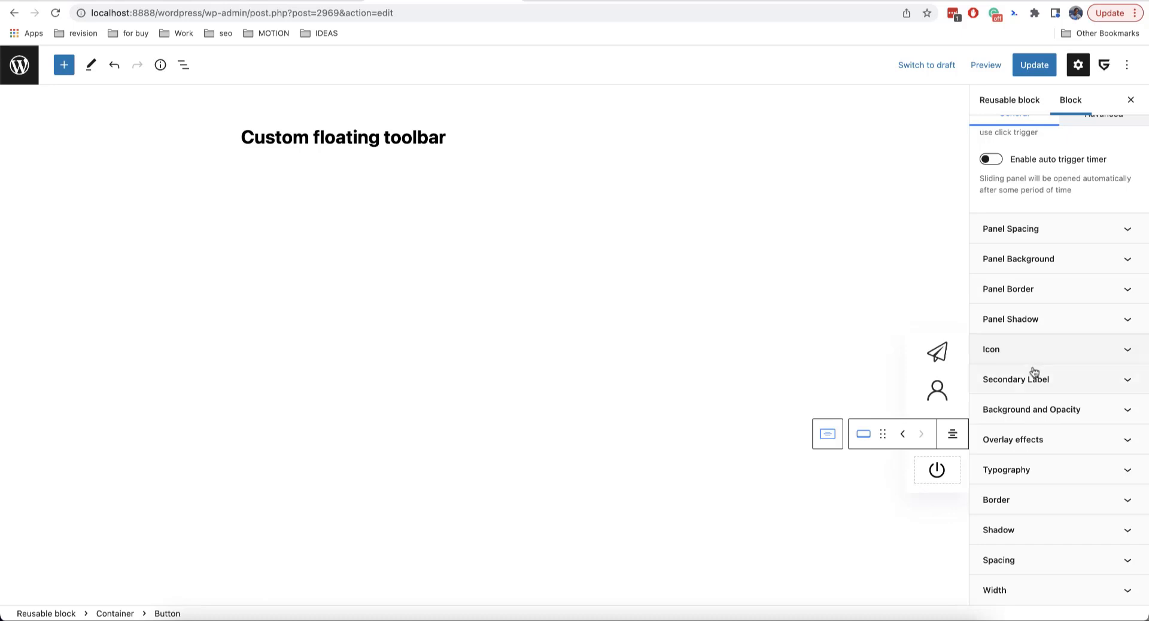
Switch the panel Position to Popup and insert a Login Form block inside it
click(1019, 259)
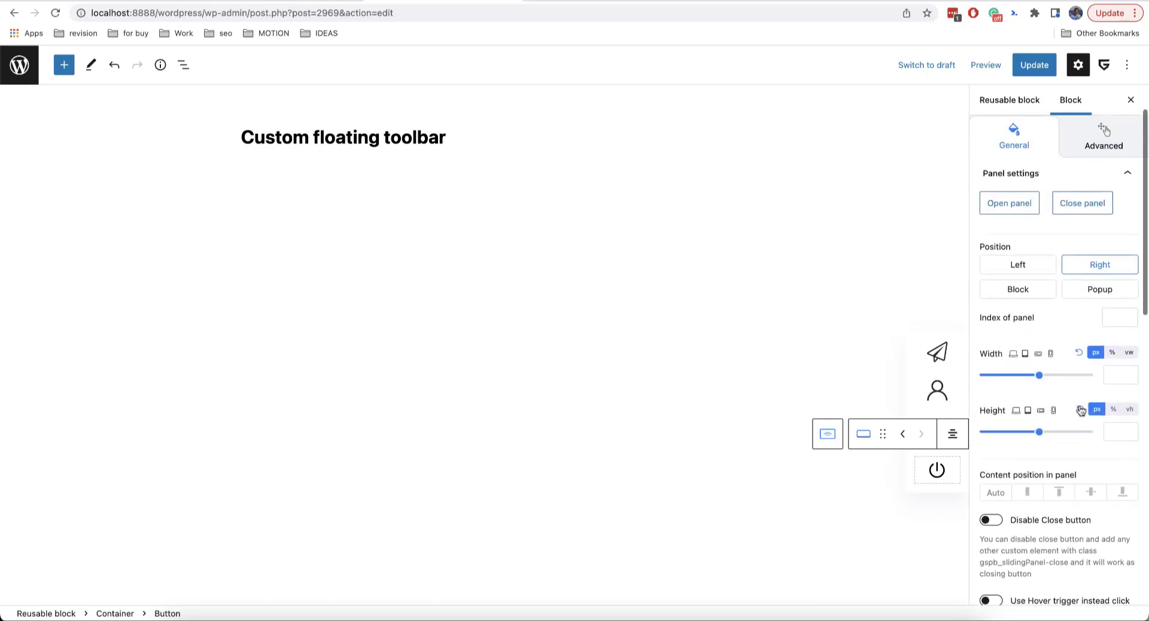
click(1099, 348)
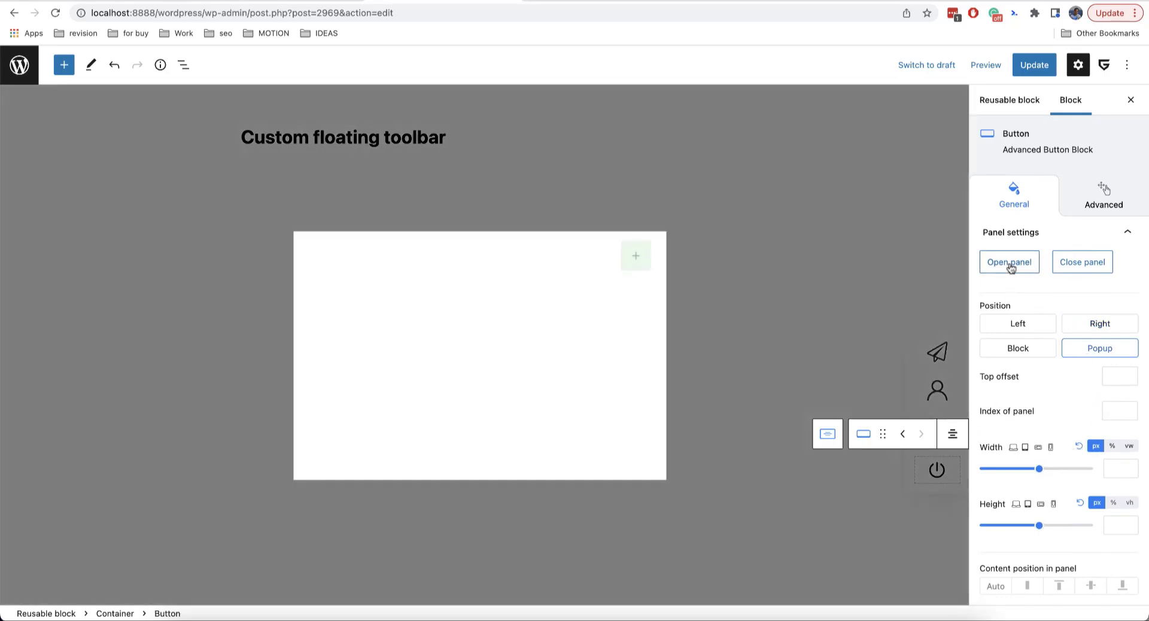
click(636, 255)
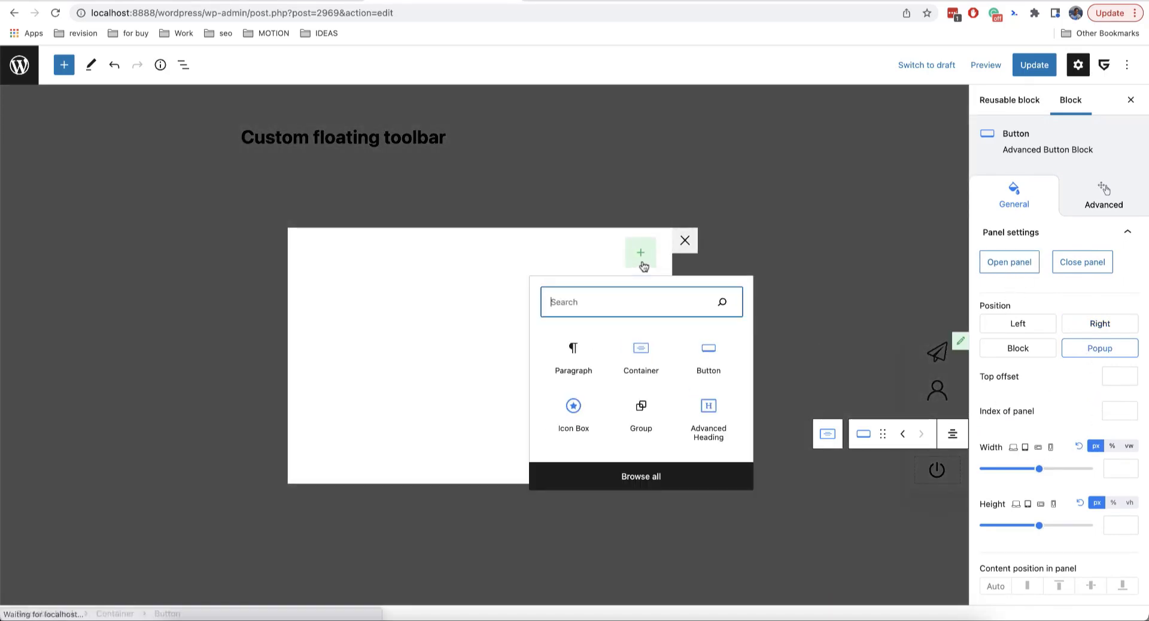
text(login)
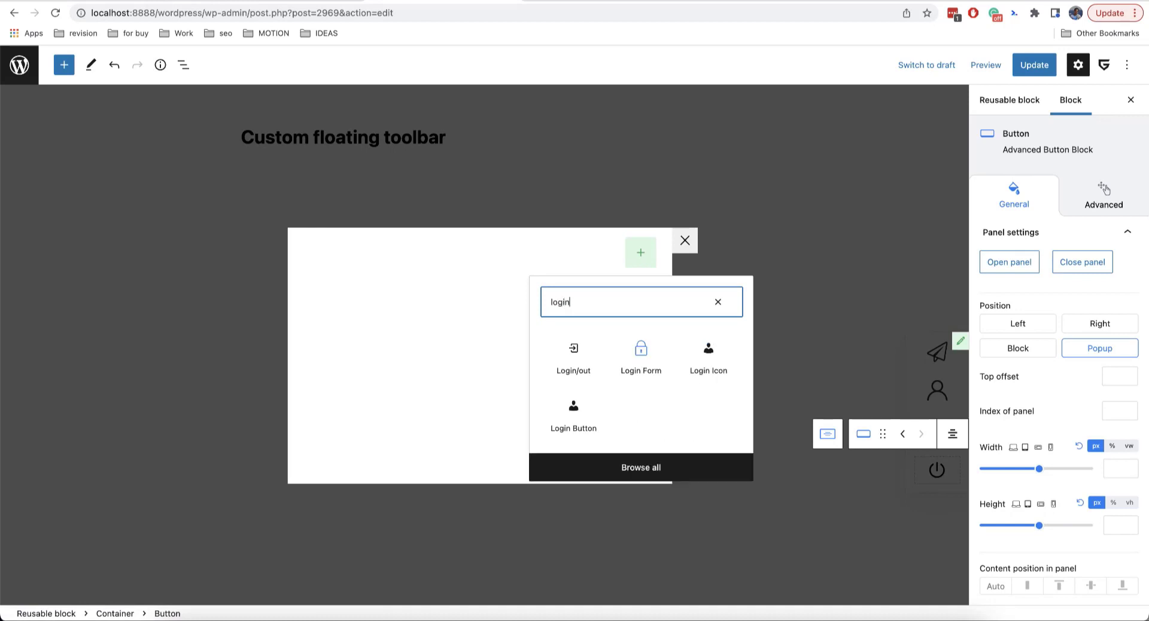
click(641, 354)
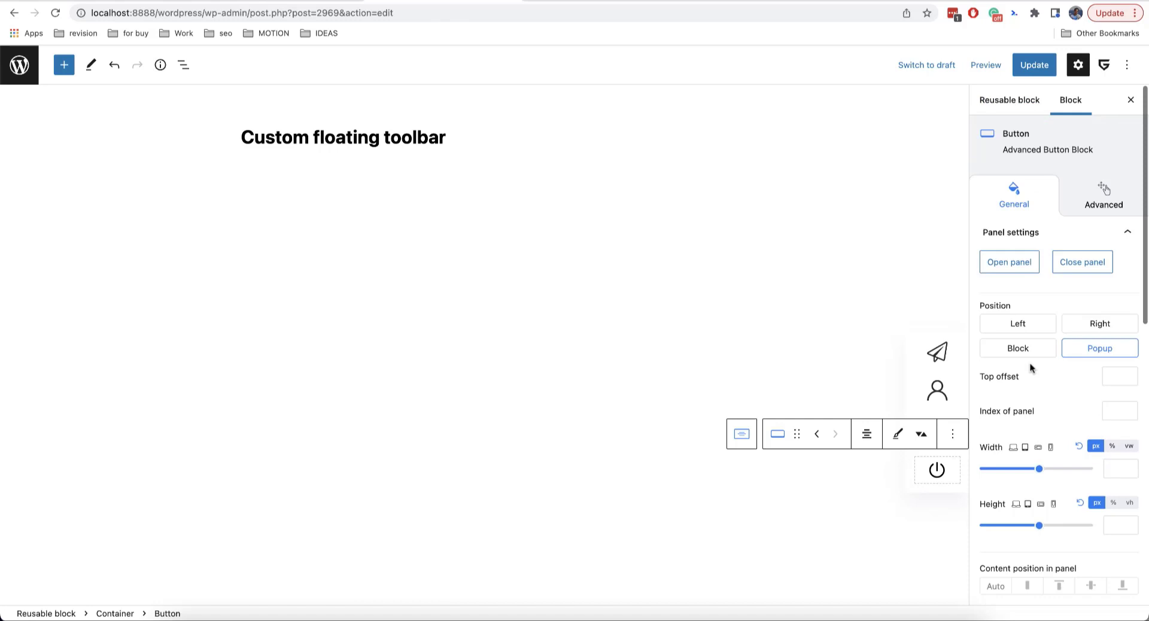
click(1103, 196)
text(0)
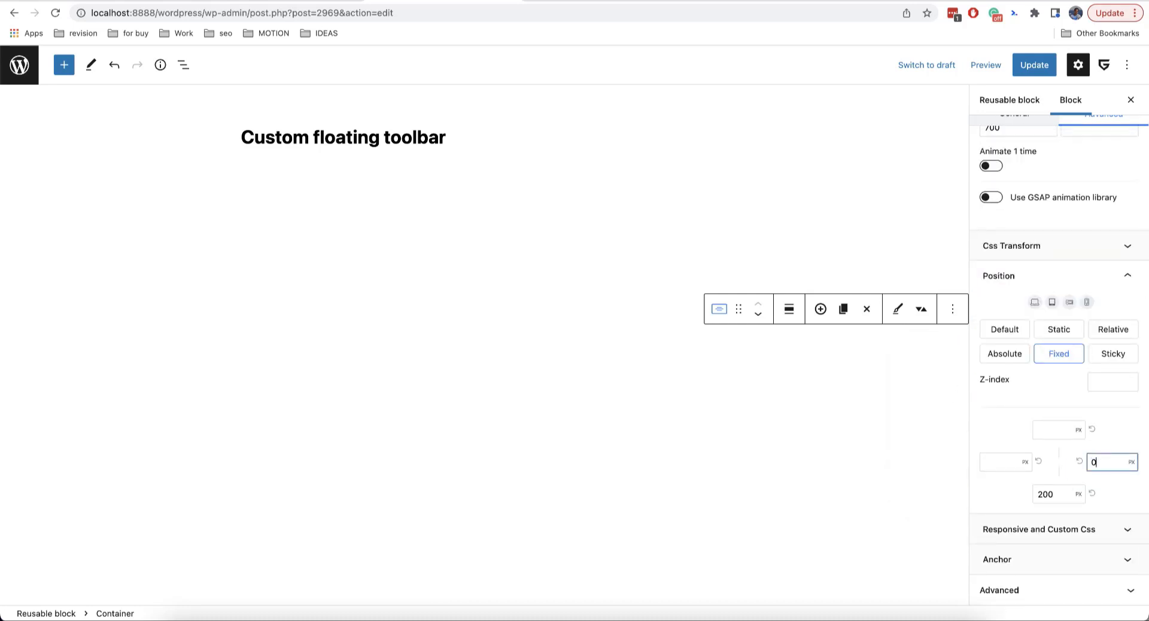
Update the page with the toolbar fixed at right 0 and bottom 200 px
click(1034, 64)
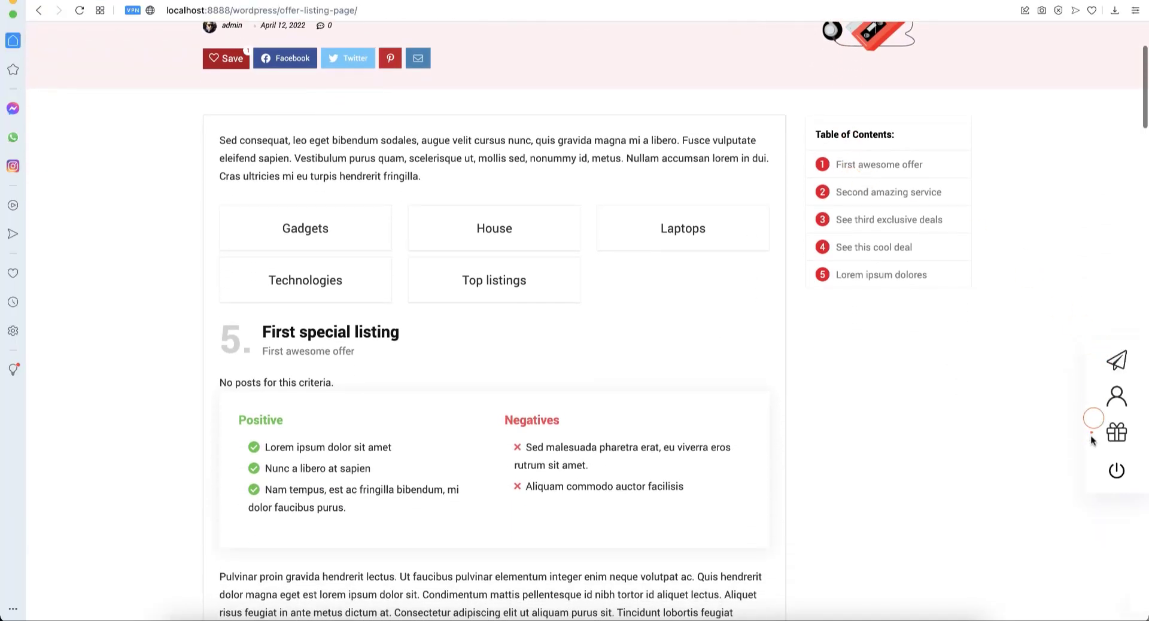
Open the login form popup from the live page's floating toolbar icon
click(1117, 396)
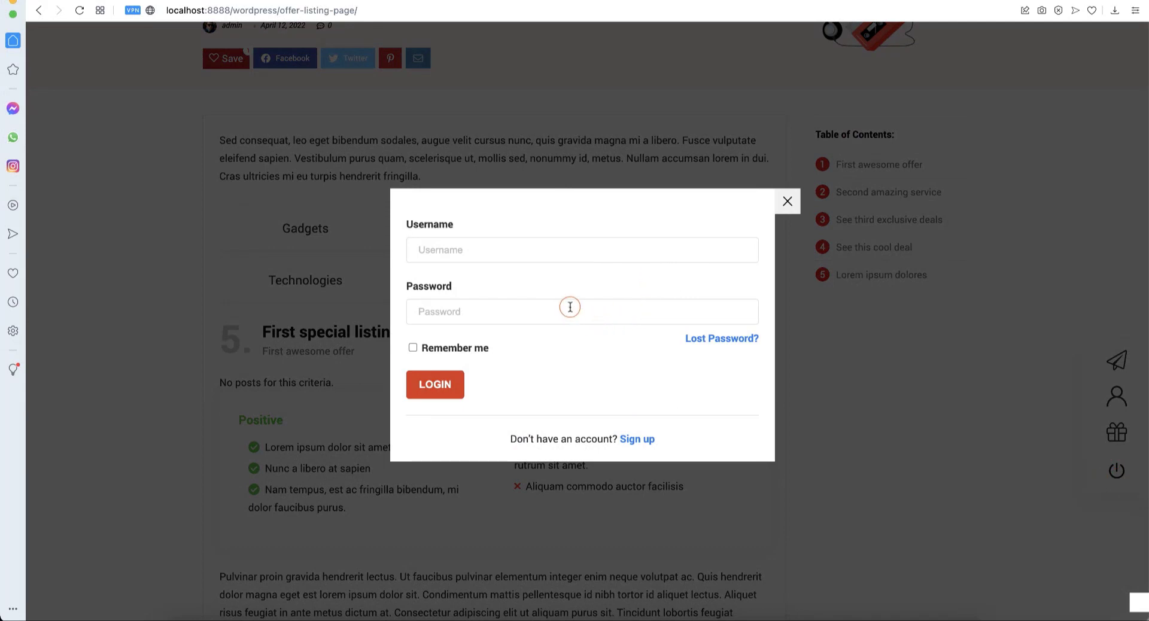
click(787, 202)
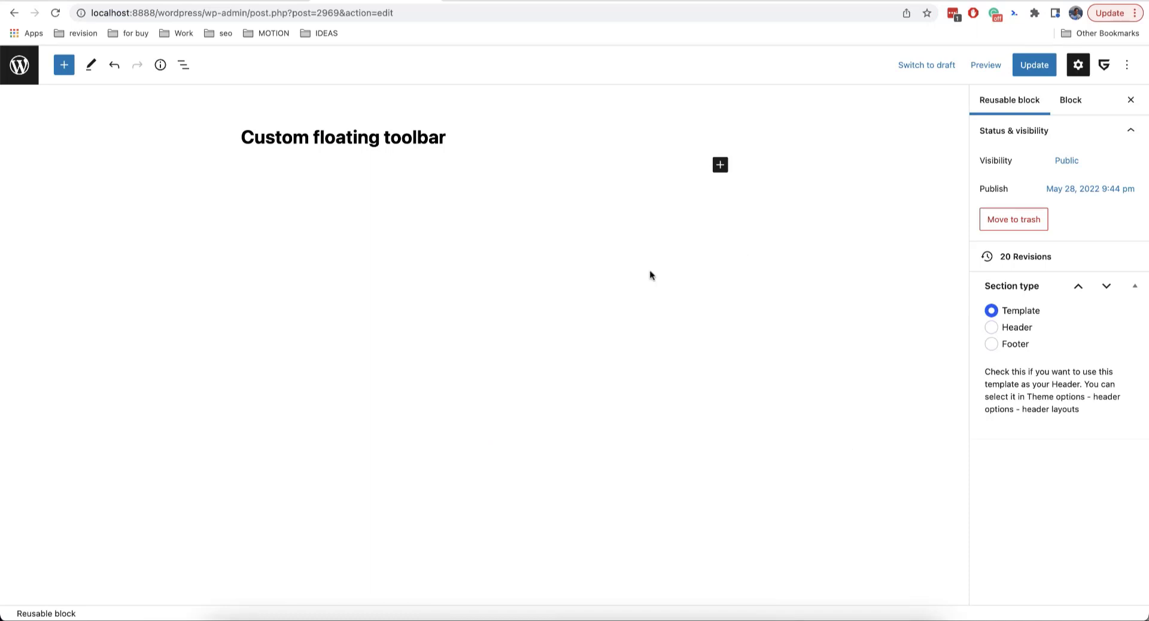
mouse_move(534, 212)
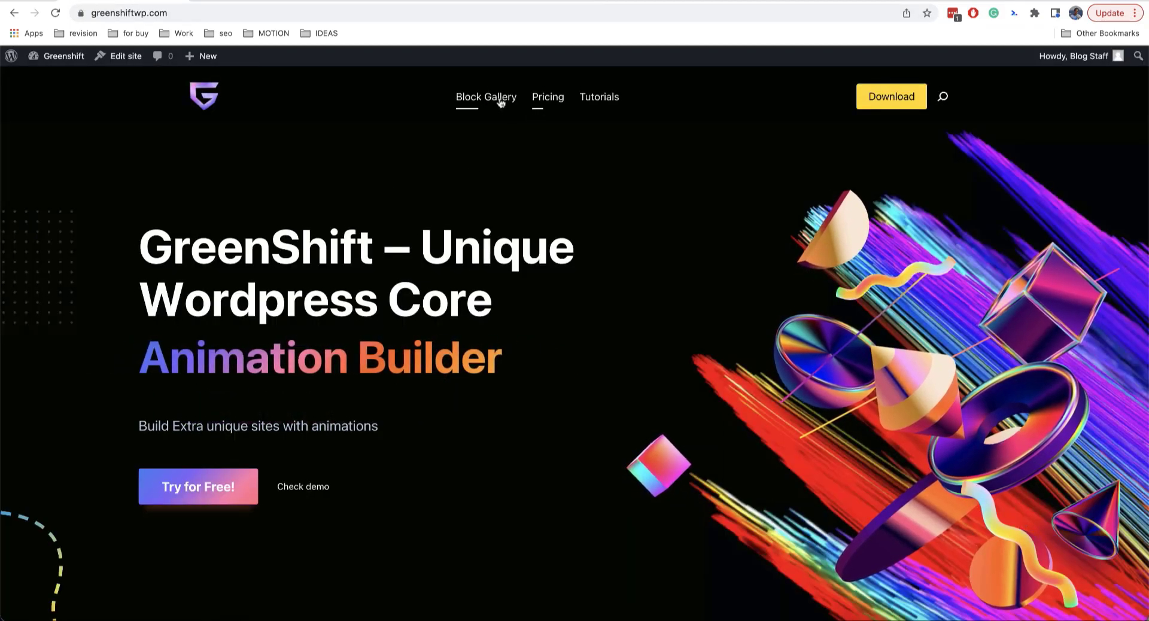
Browse the Block Gallery's Animation and Query Dynamic Addon sections
click(486, 97)
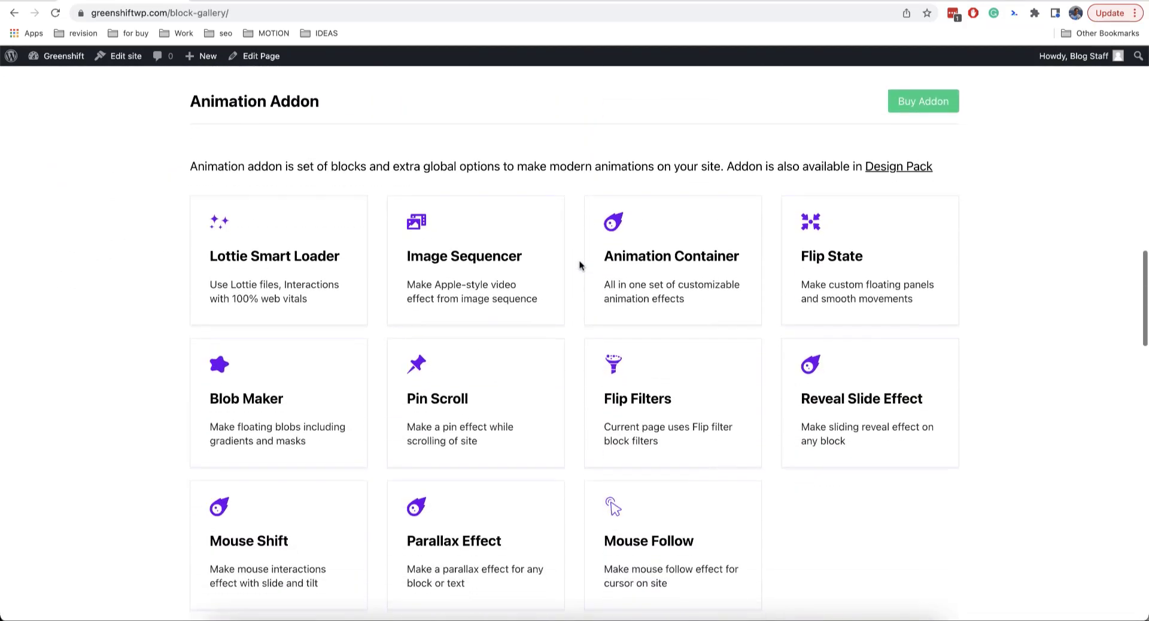
scroll(down, 3)
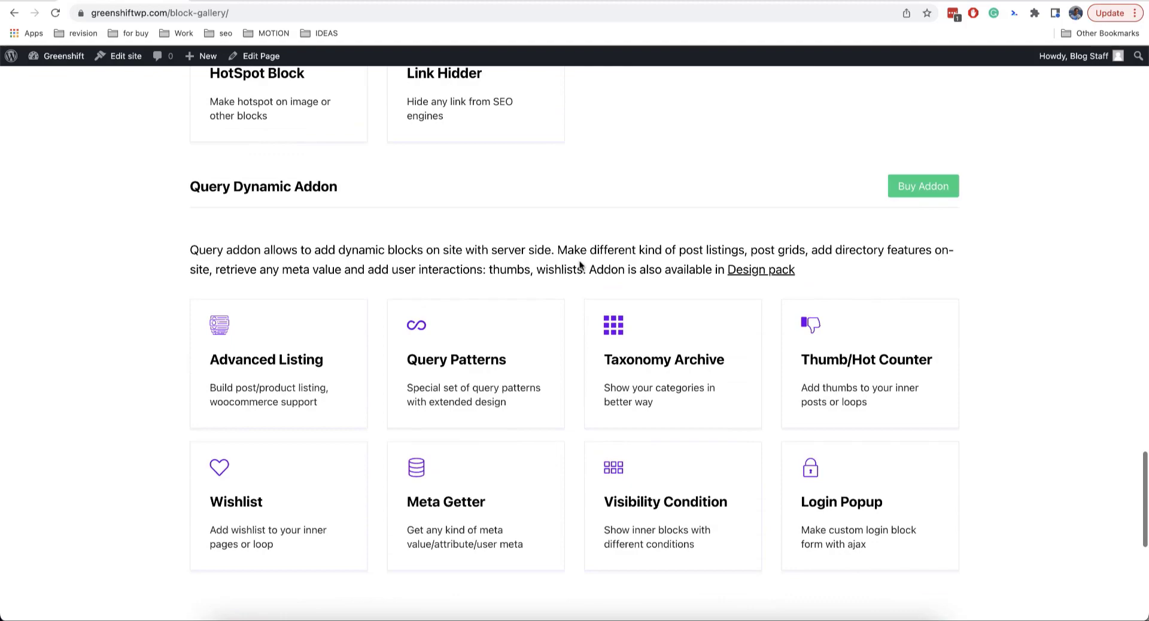
scroll(up, 3)
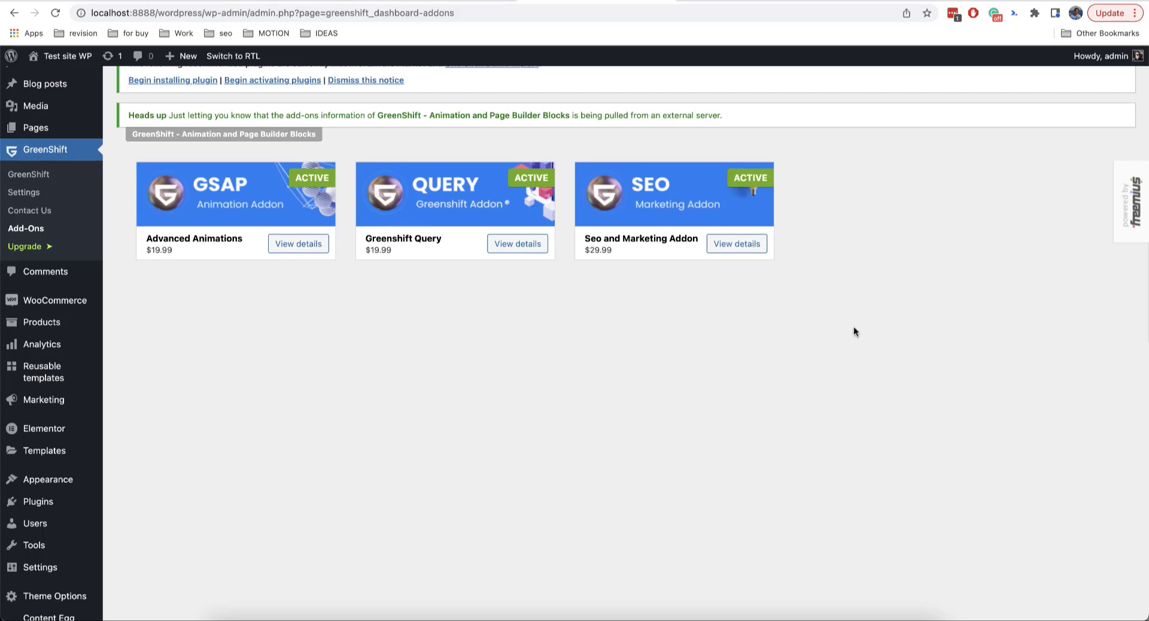
mouse_move(289, 337)
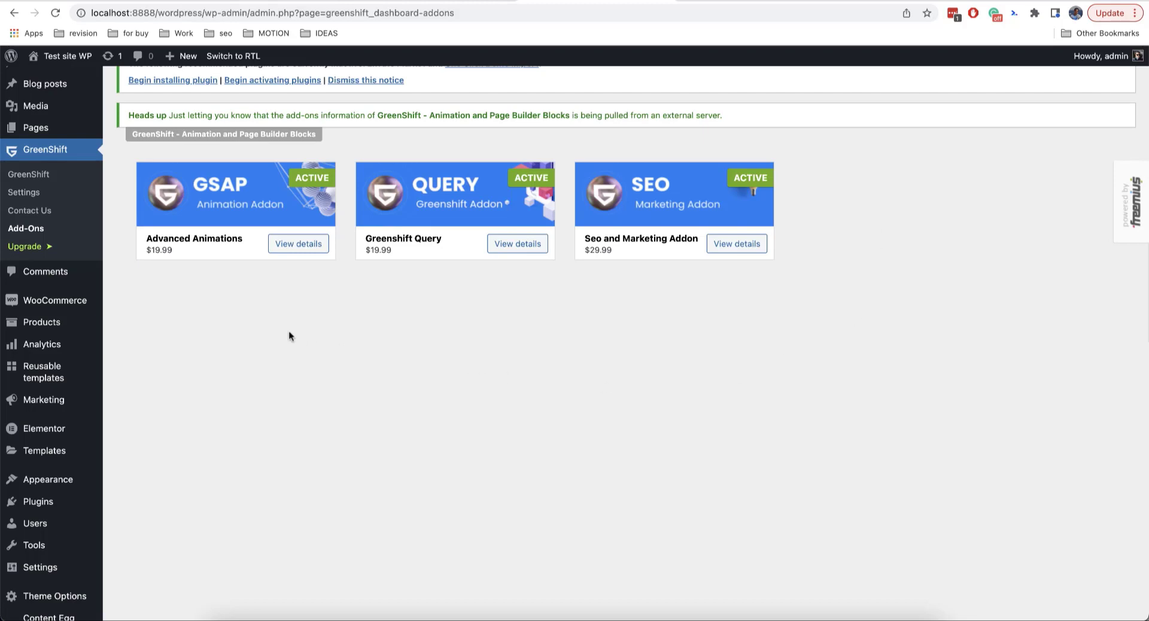
mouse_move(249, 344)
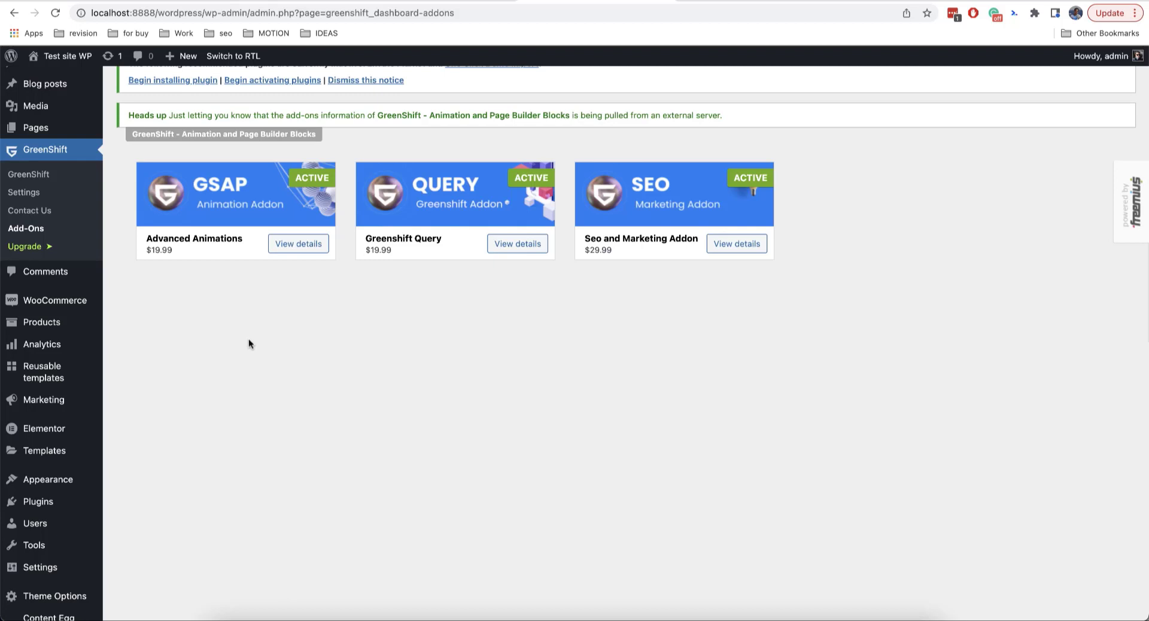
mouse_move(248, 392)
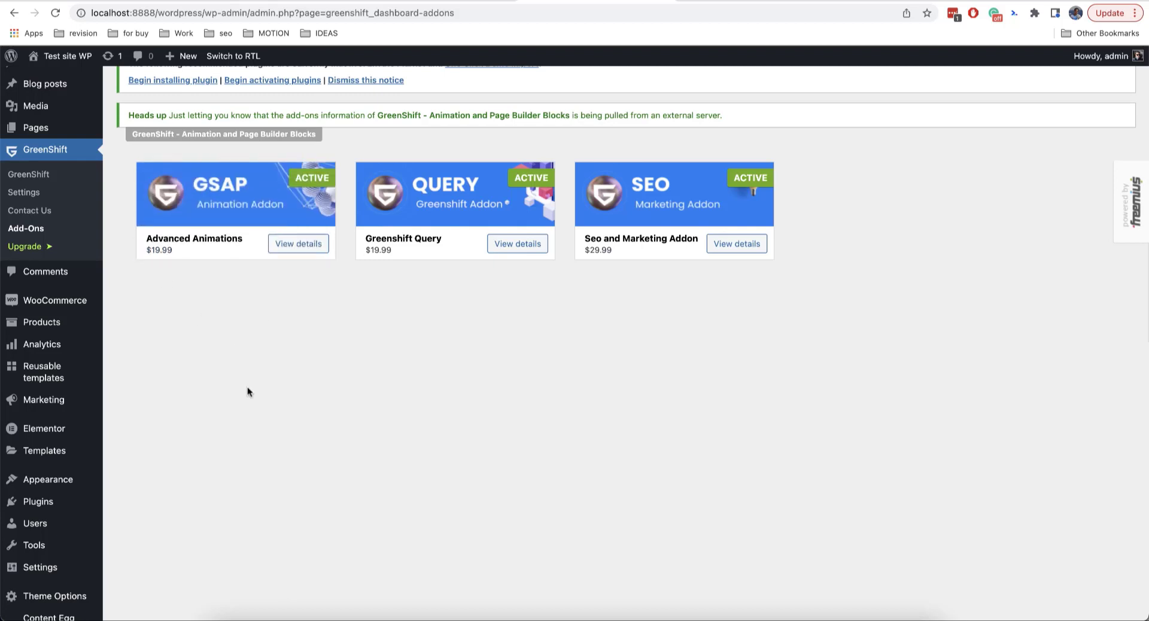
mouse_move(274, 399)
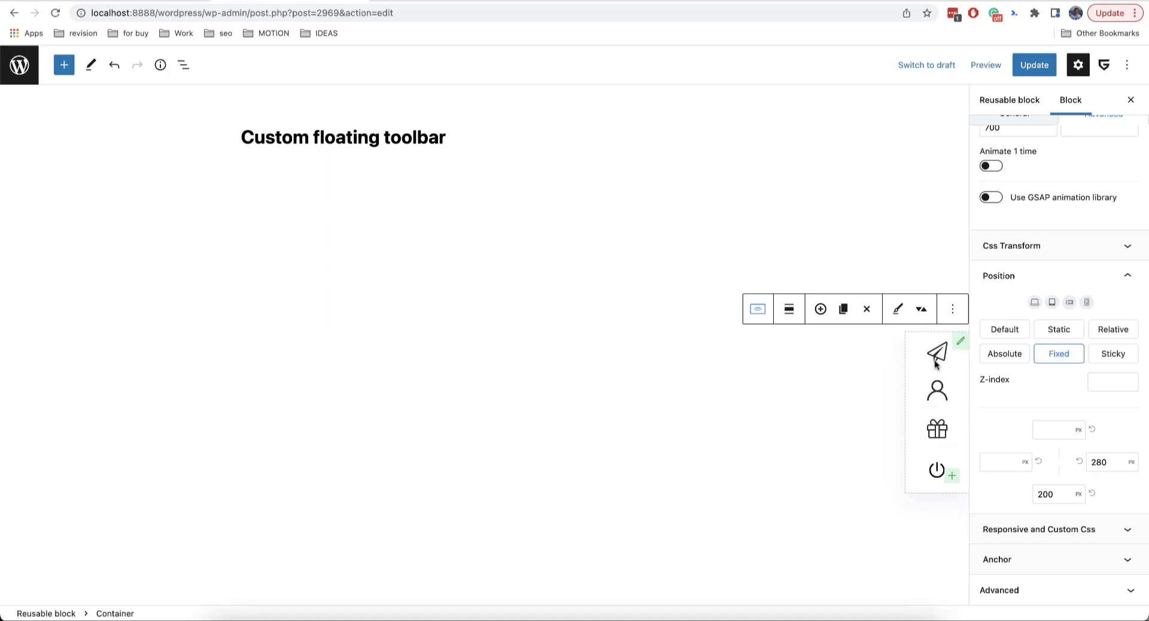
mouse_move(918, 461)
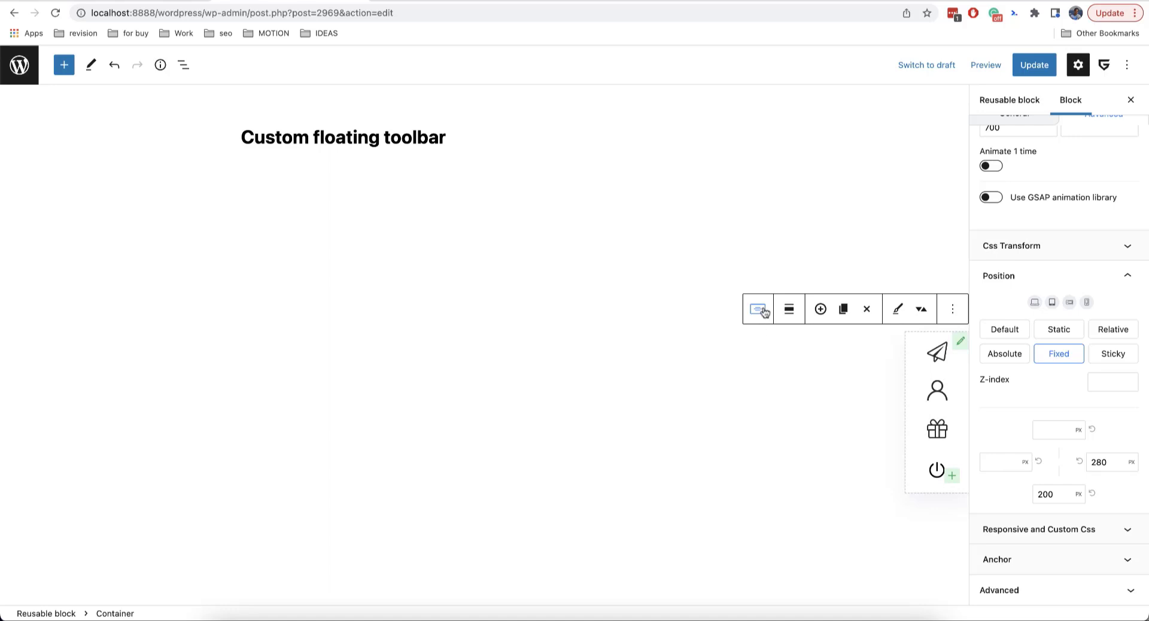
Transform the toolbar Container into an Animation Container and select it in List View
click(758, 309)
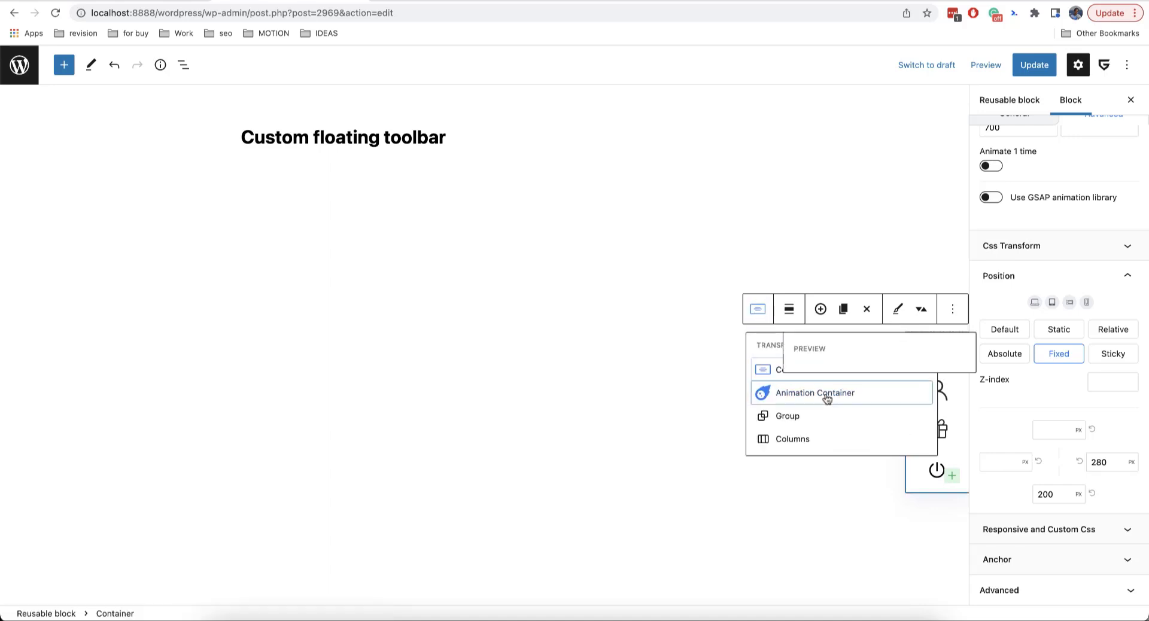
click(814, 393)
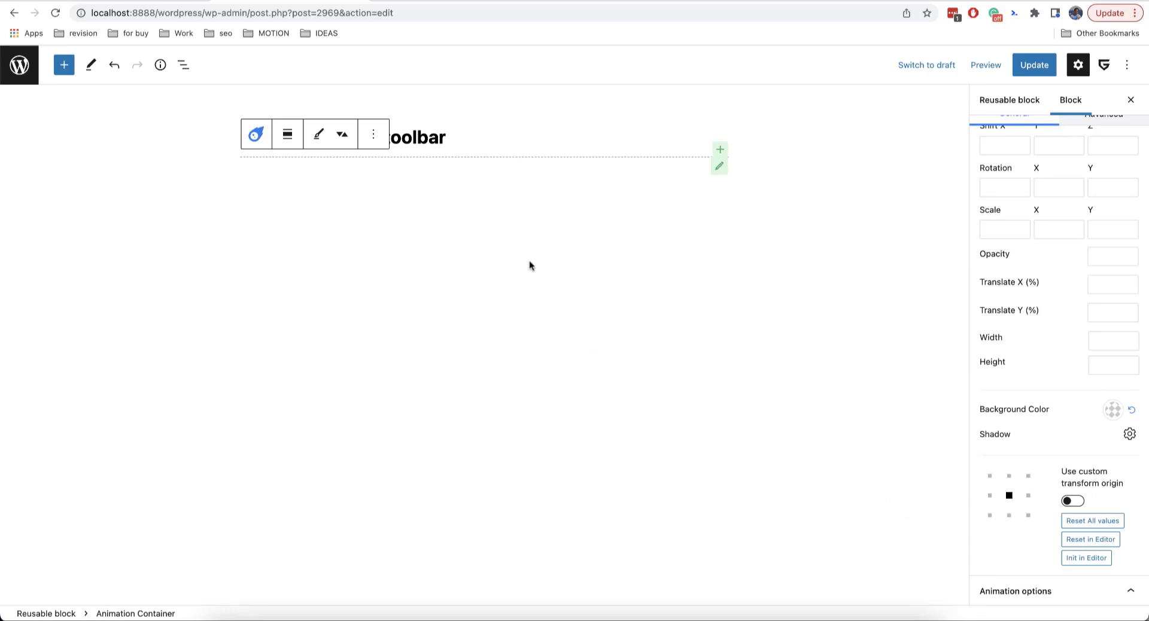
click(183, 65)
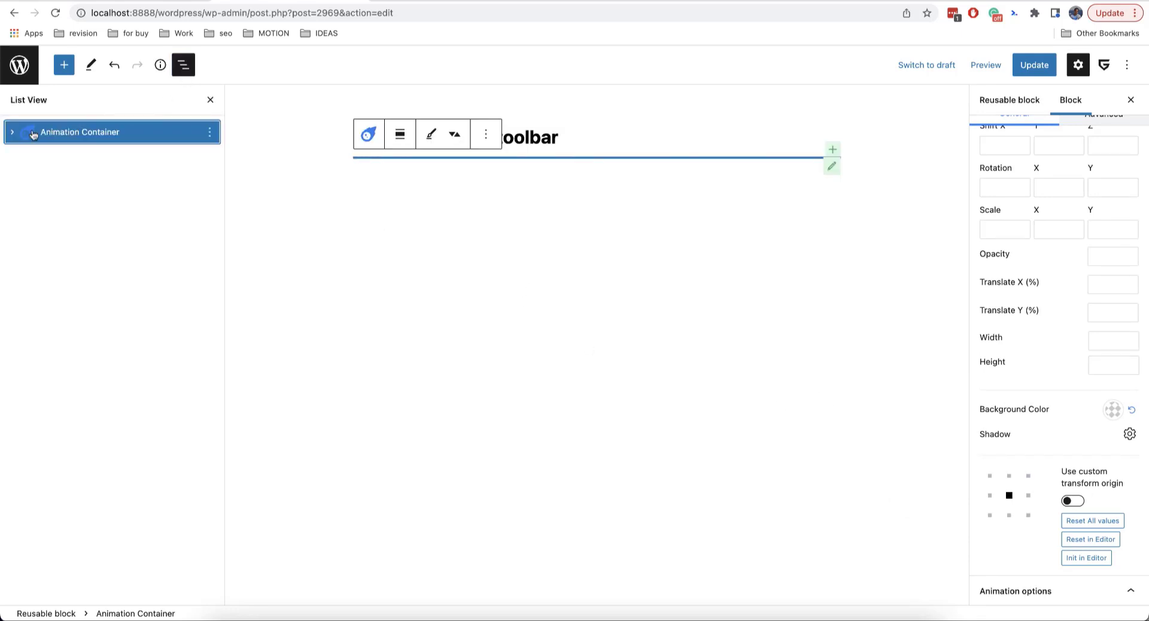
click(13, 132)
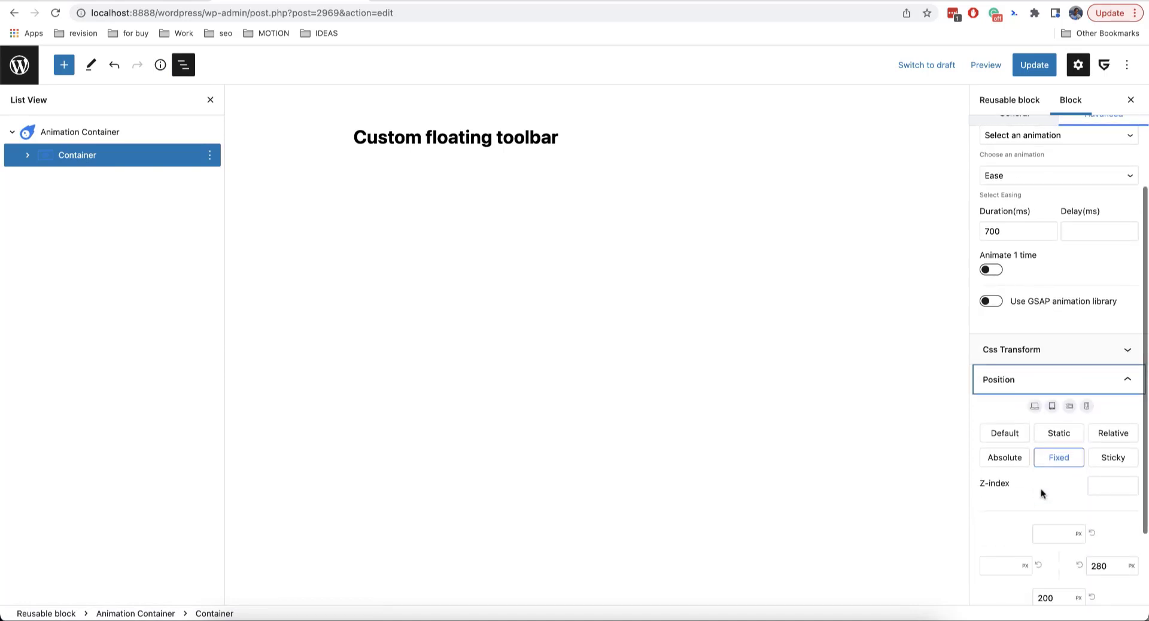
click(1058, 432)
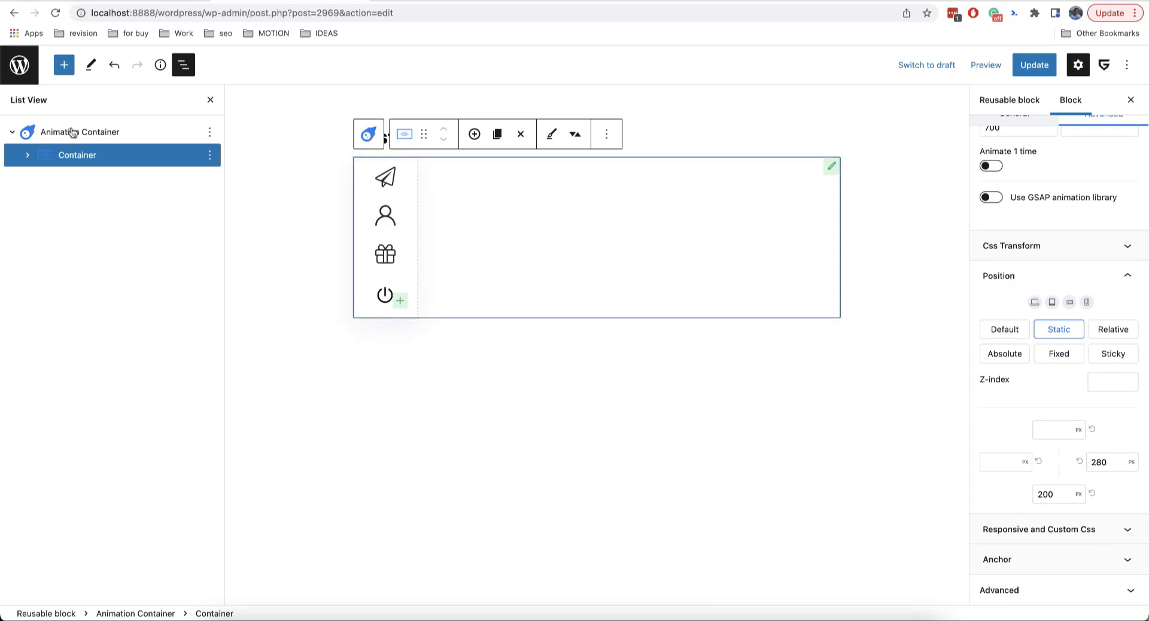
click(84, 131)
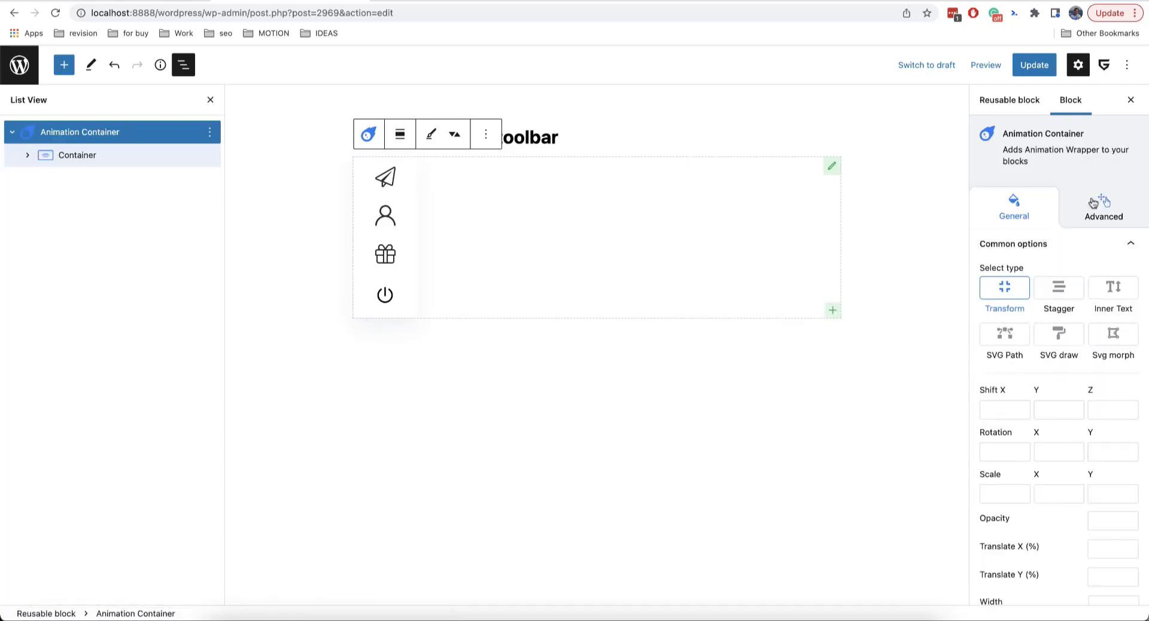
Fix the Animation Container's position at right 0 and top 300 px
click(1103, 209)
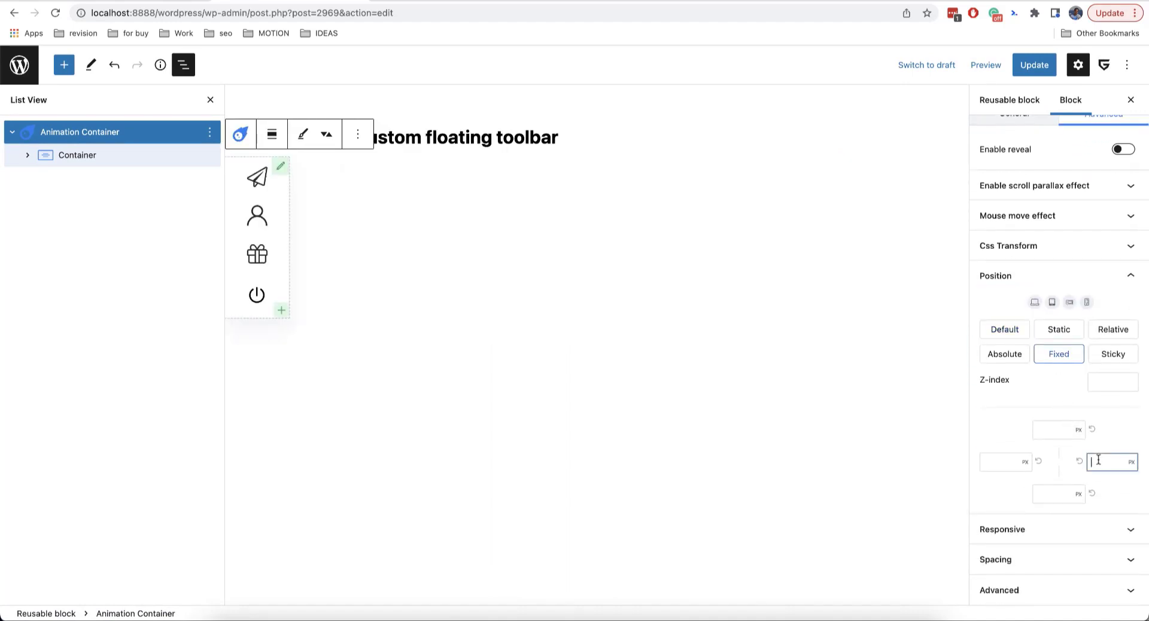
text(0)
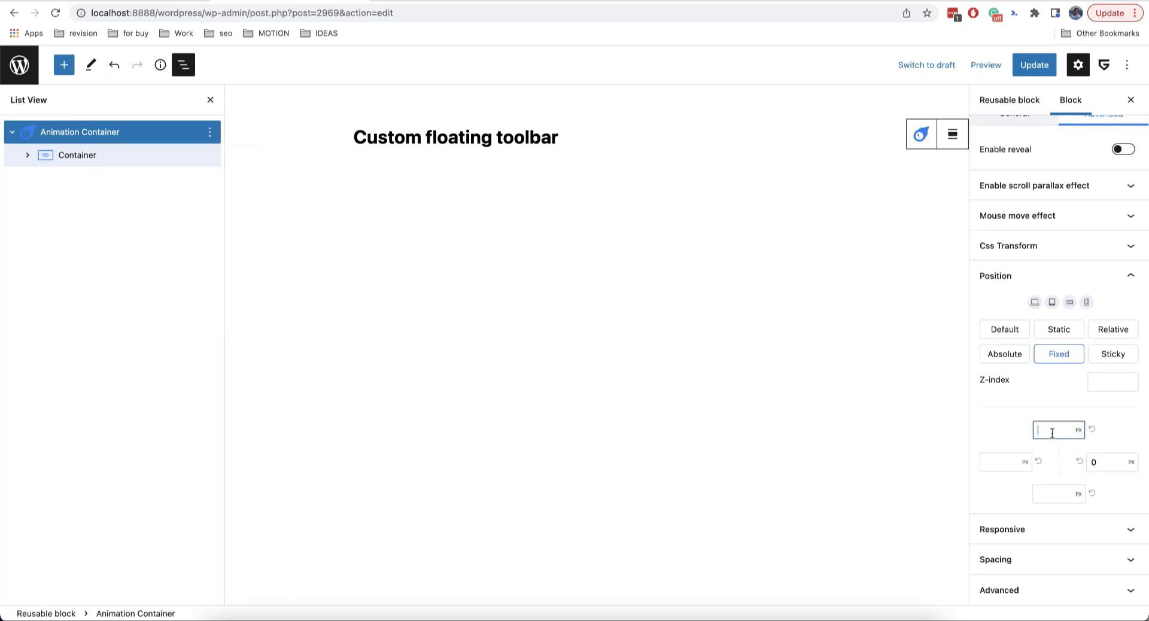
text(300)
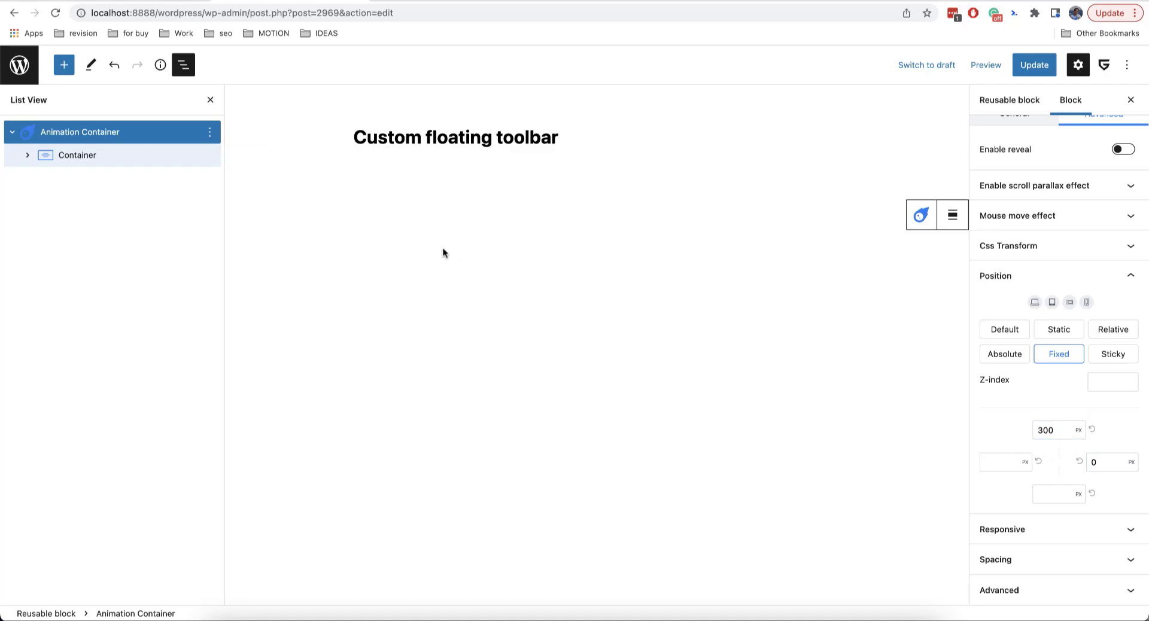
Set the animation's Translate X starting offset to 100%
click(1013, 212)
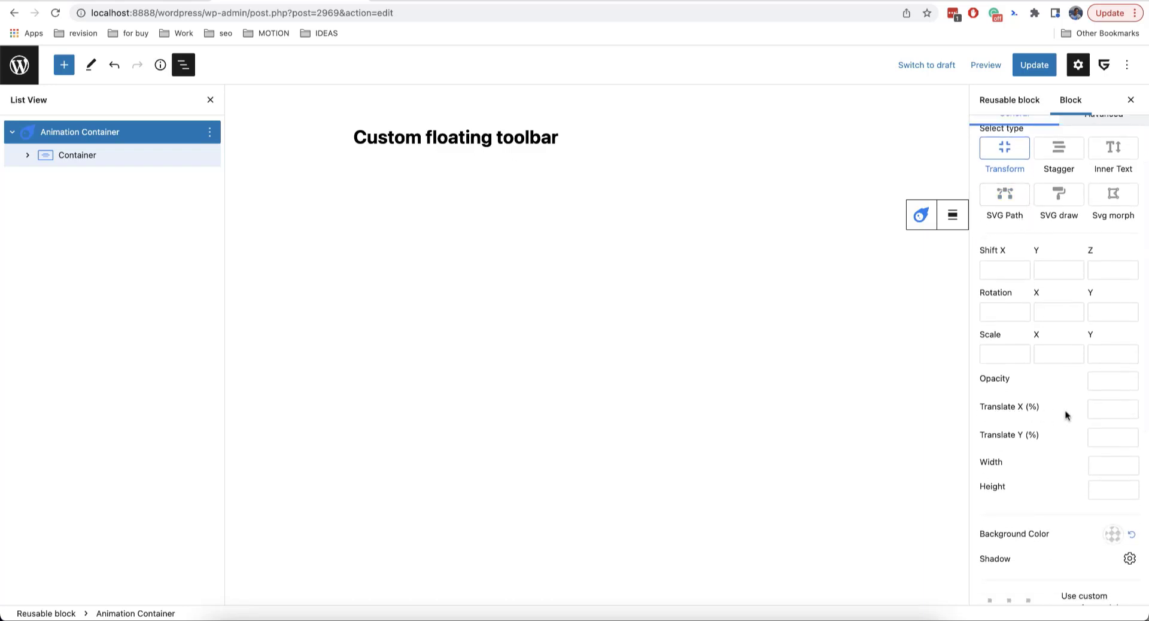
click(1111, 409)
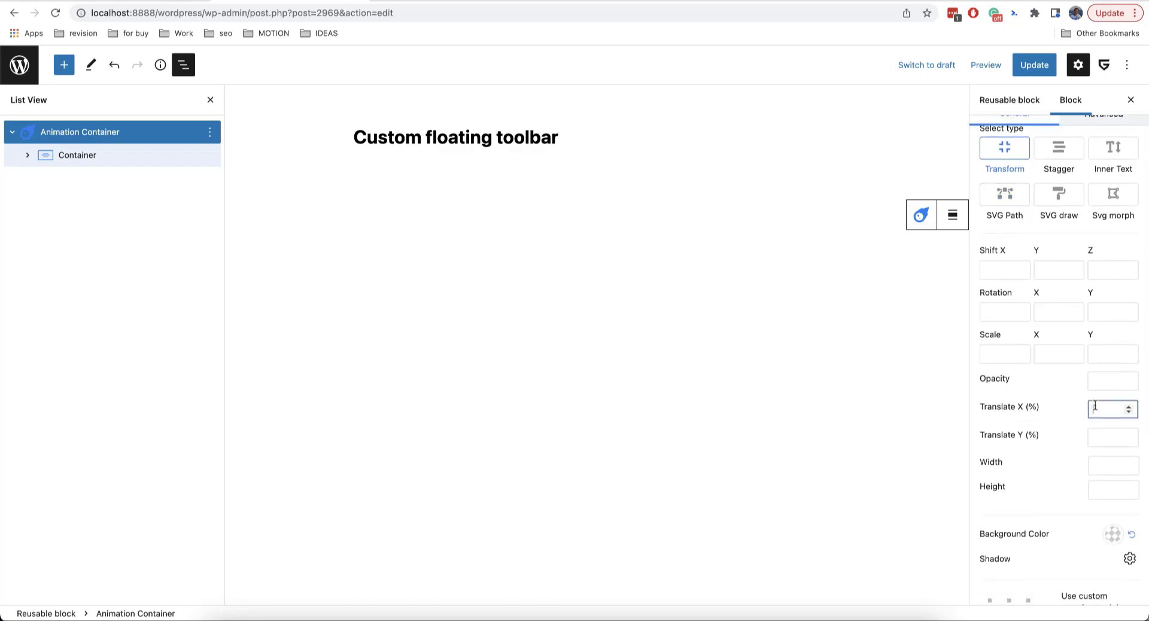
text(100)
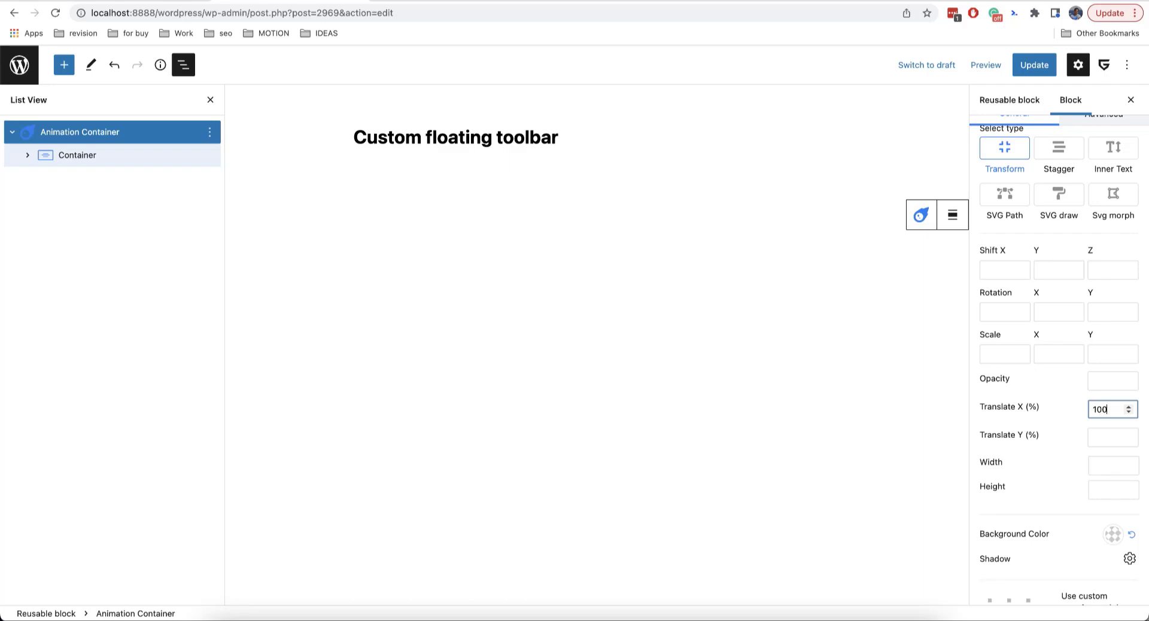
mouse_move(1077, 418)
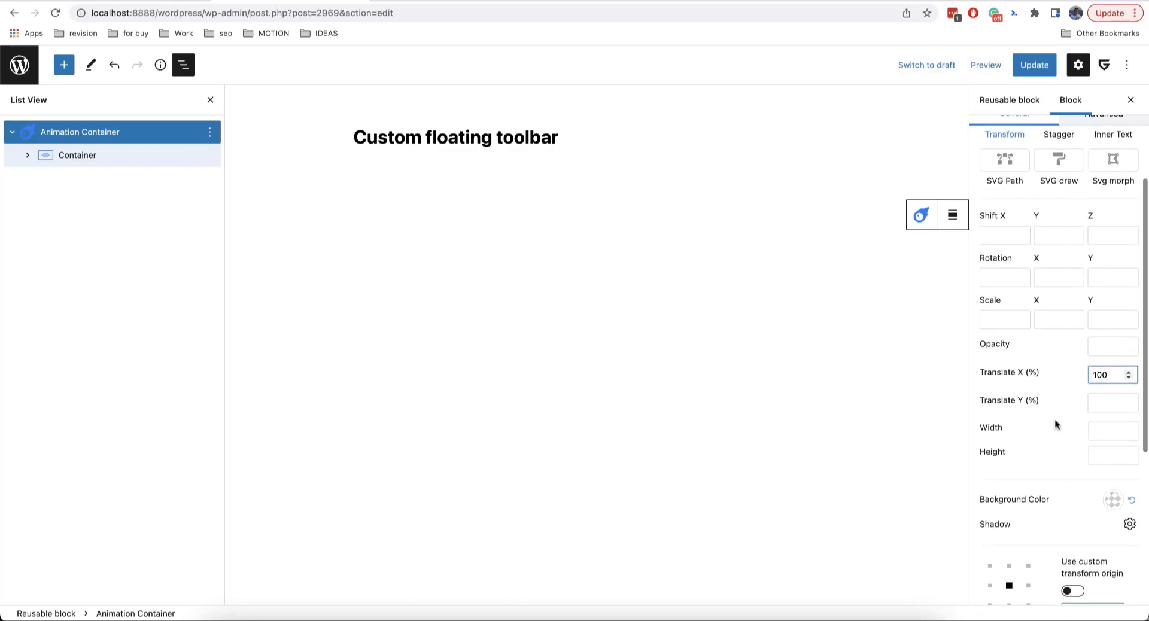
Set the scroll Trigger start to 200
scroll(down, 3)
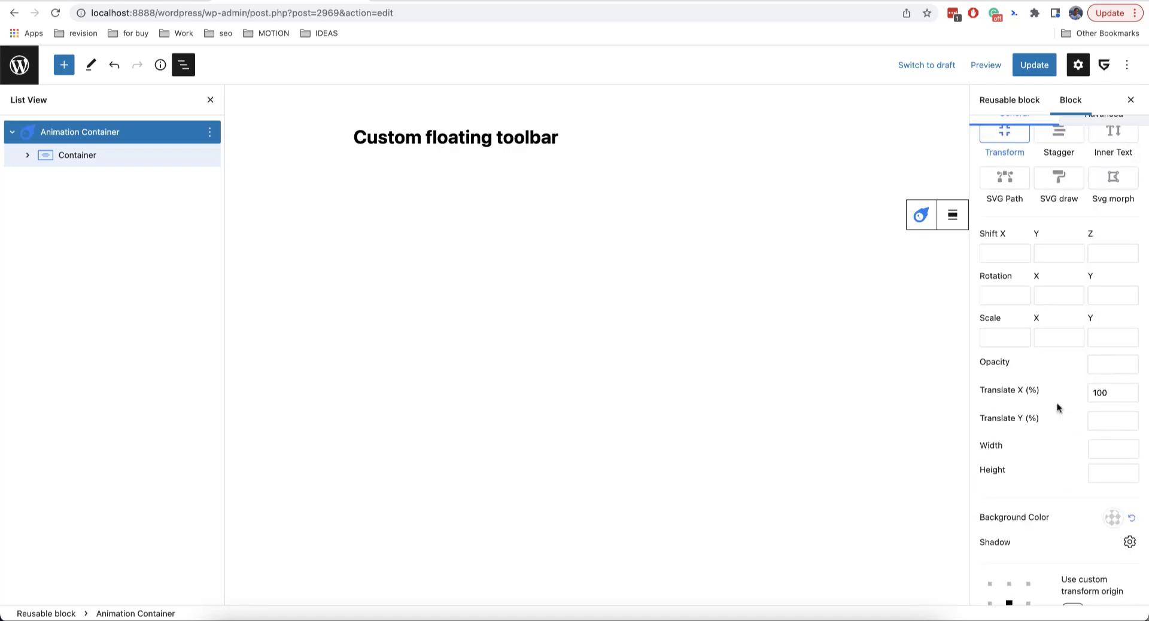
scroll(down, 3)
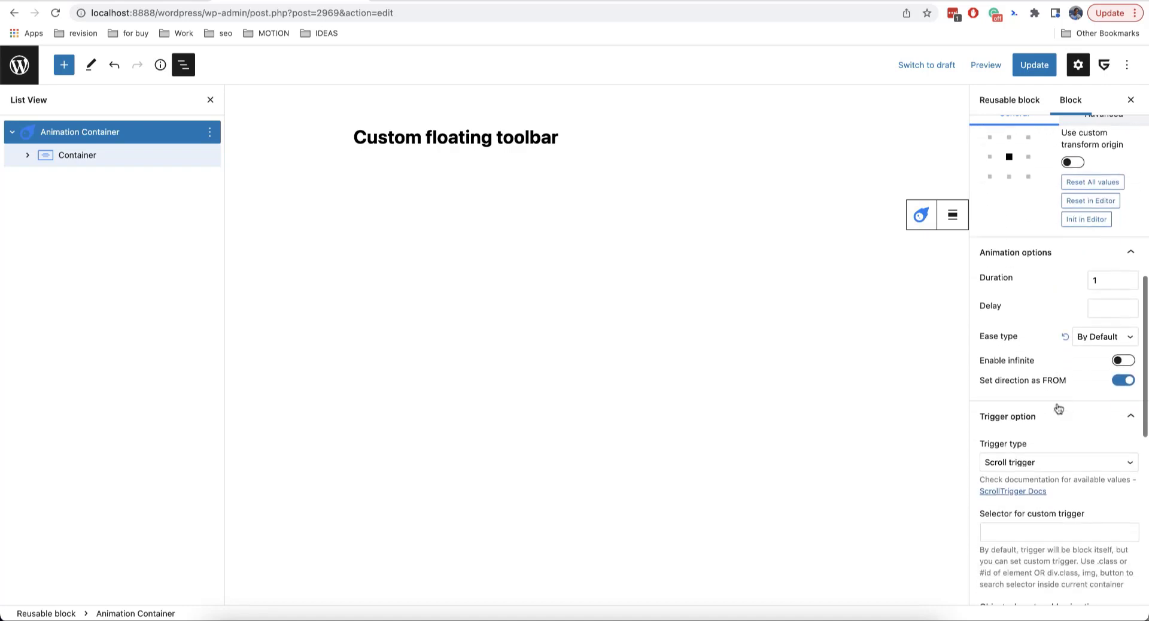
scroll(down, 3)
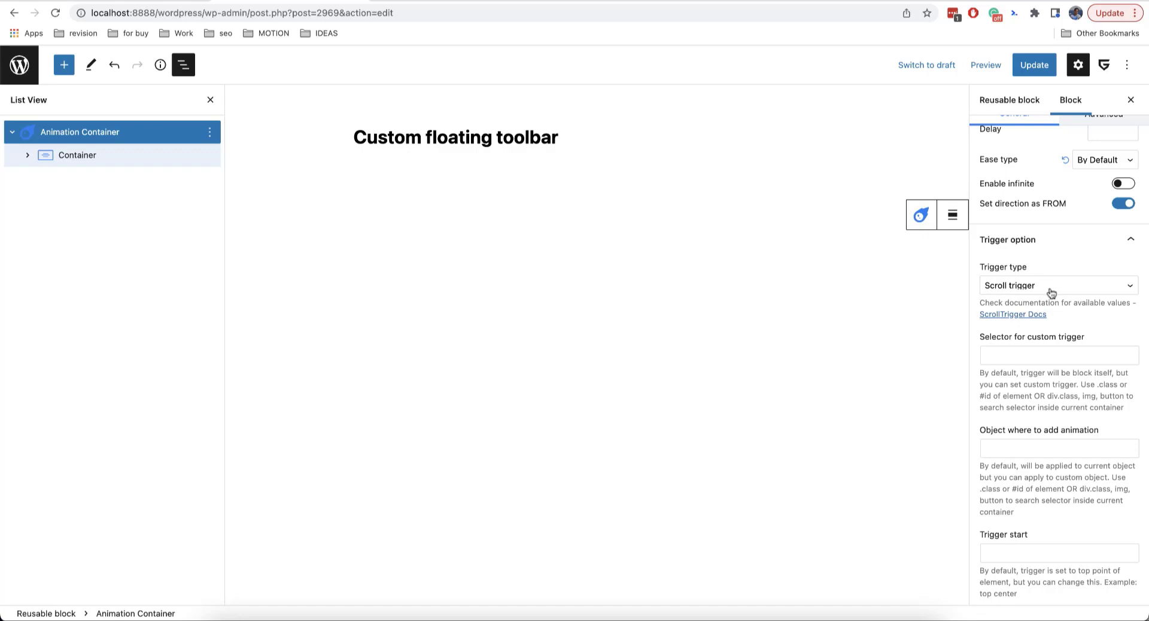
scroll(down, 3)
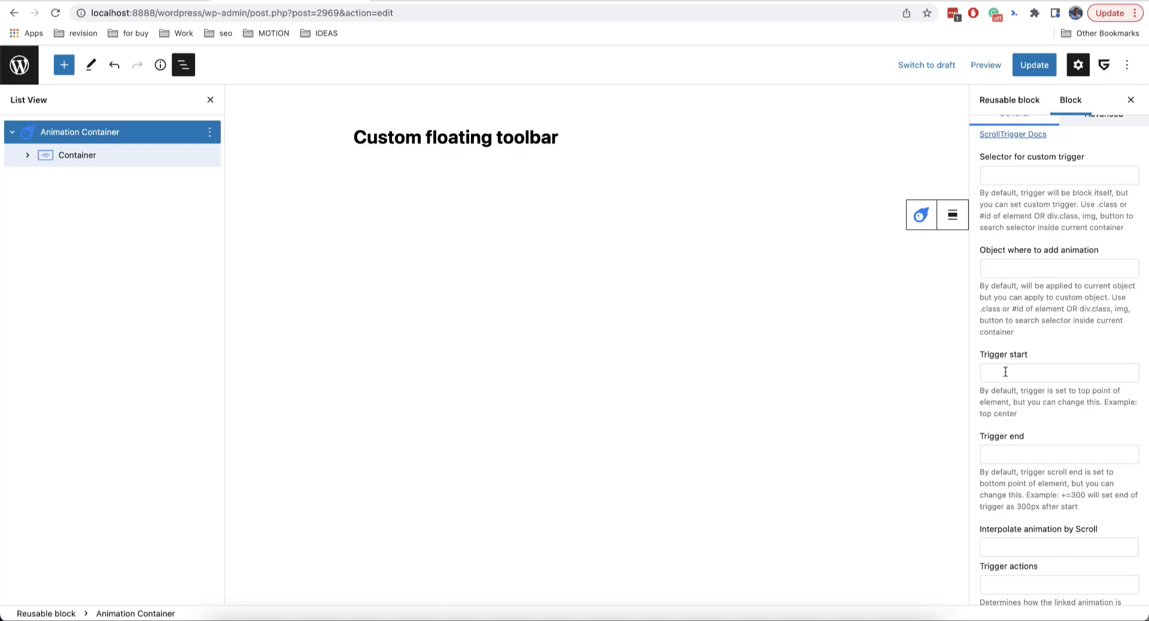
click(1058, 373)
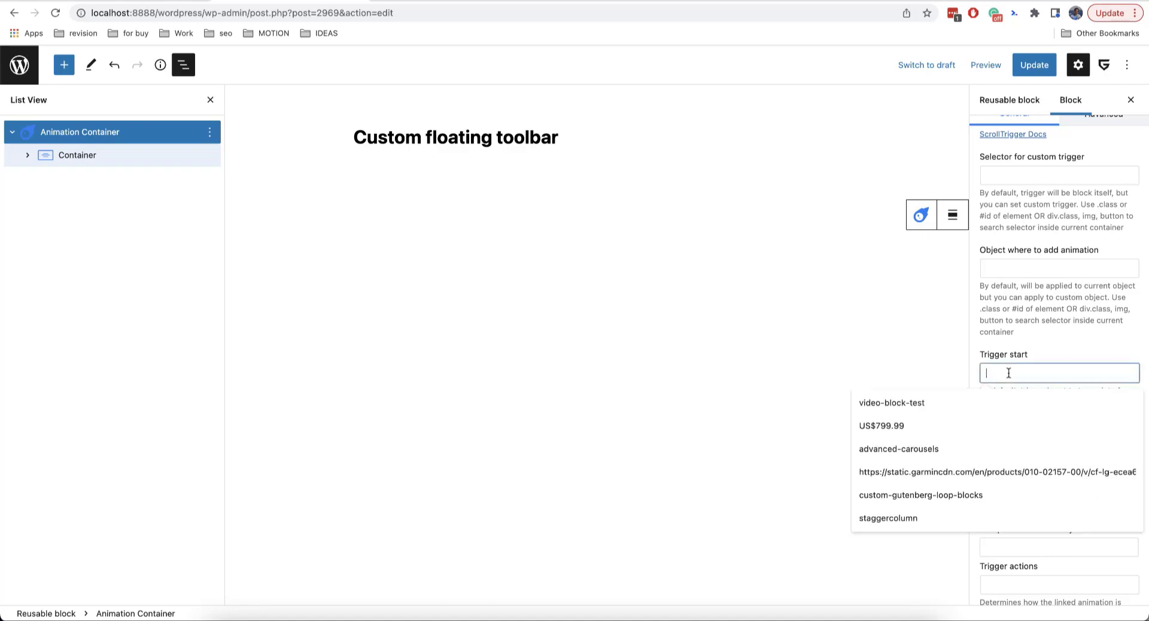
text(200)
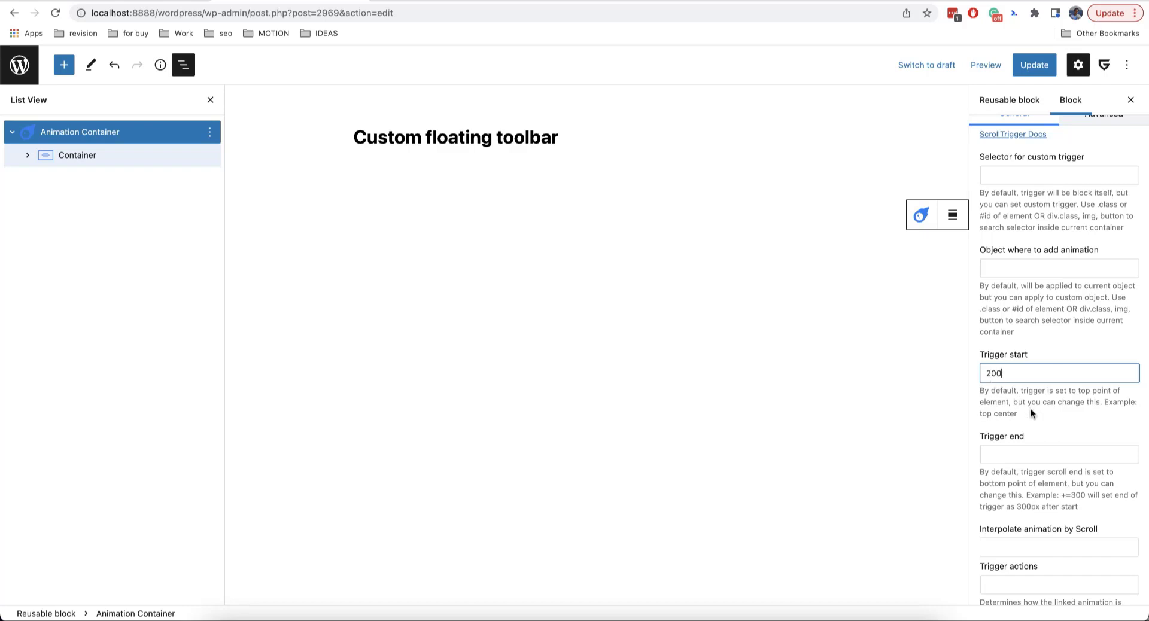
mouse_move(1042, 405)
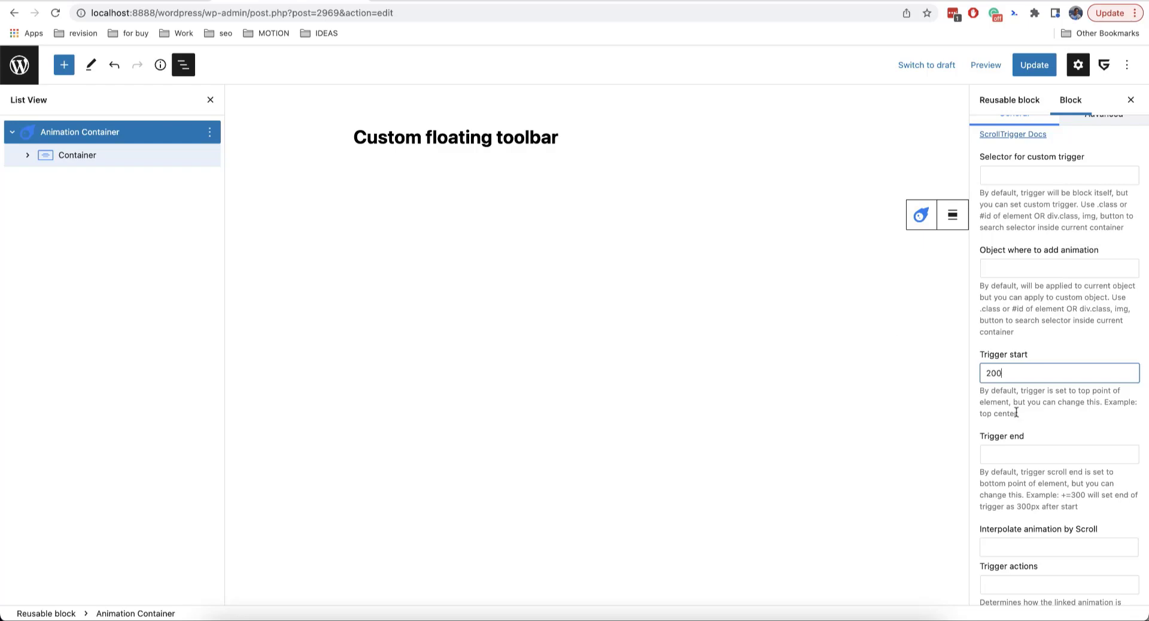
scroll(down, 3)
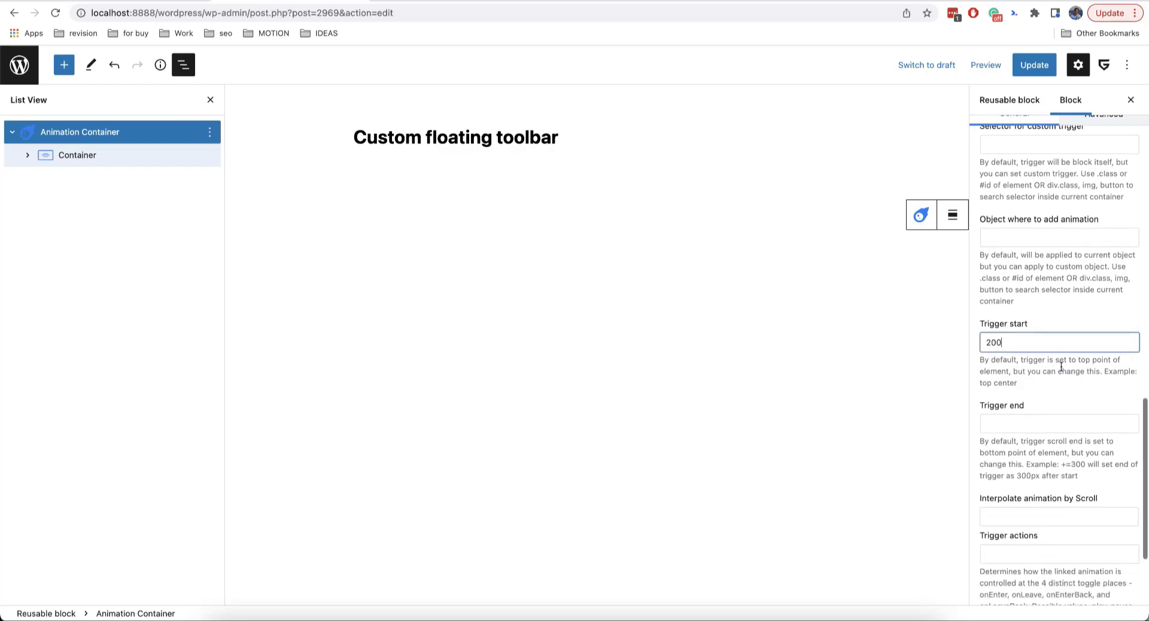
scroll(down, 3)
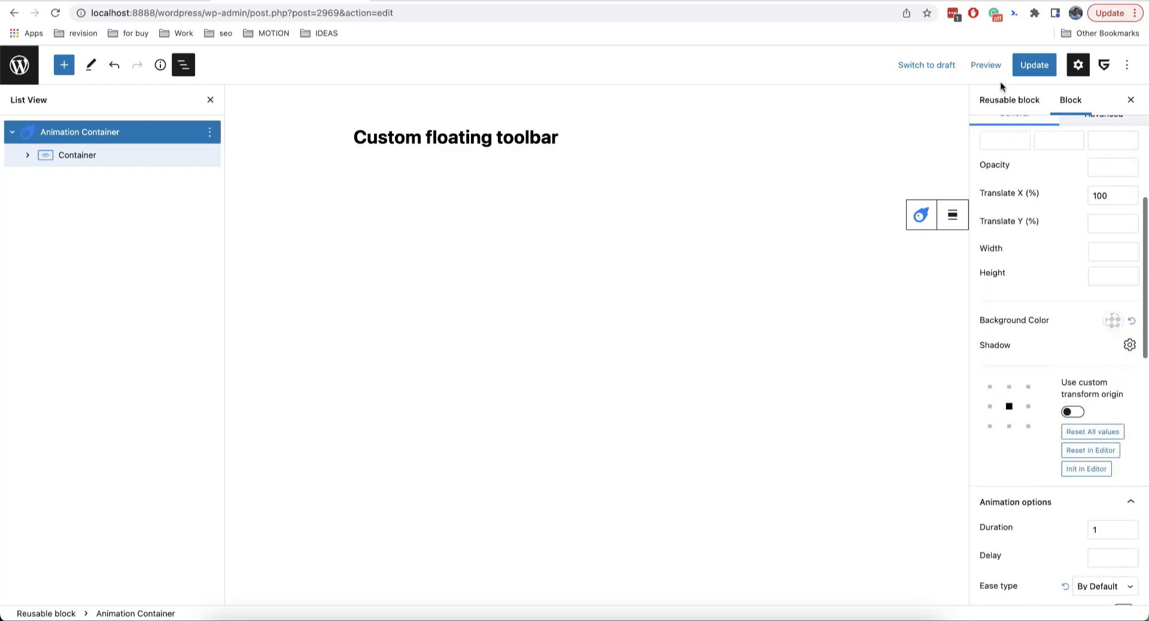
Preview the Offer Listing page and scroll down to see the toolbar slide in
click(1034, 65)
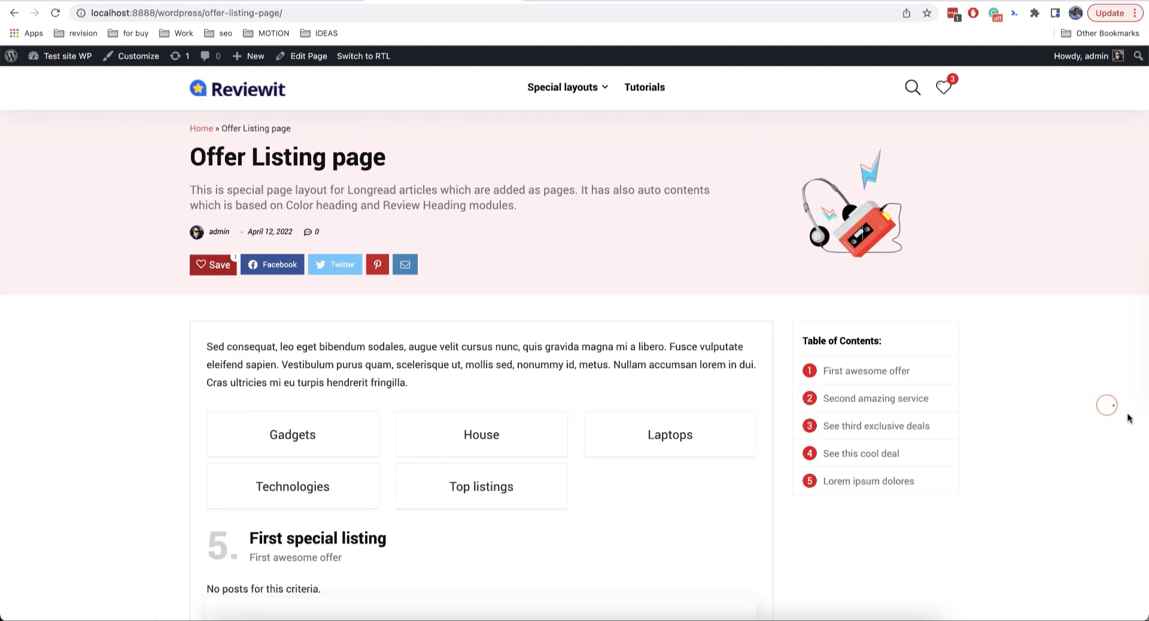
scroll(down, 3)
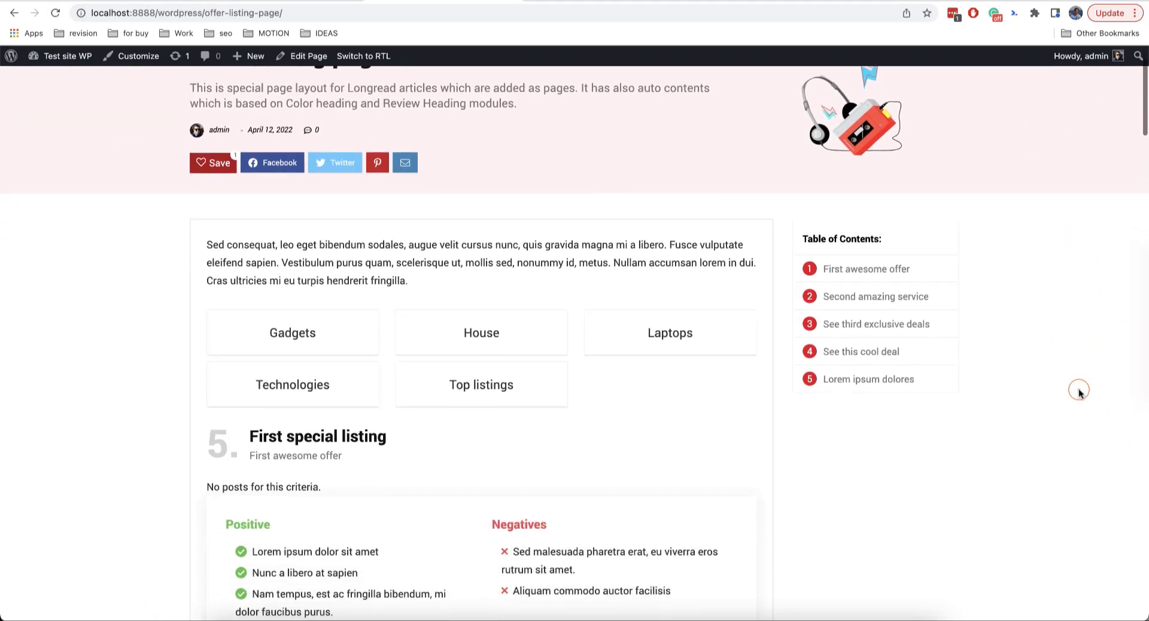
scroll(down, 3)
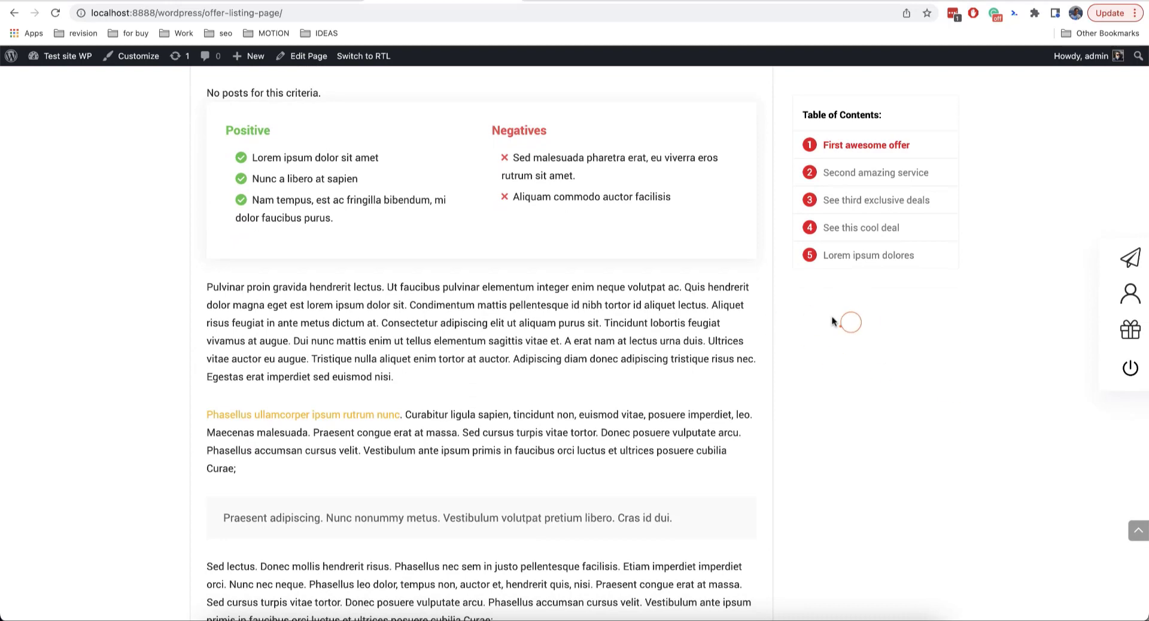
scroll(down, 3)
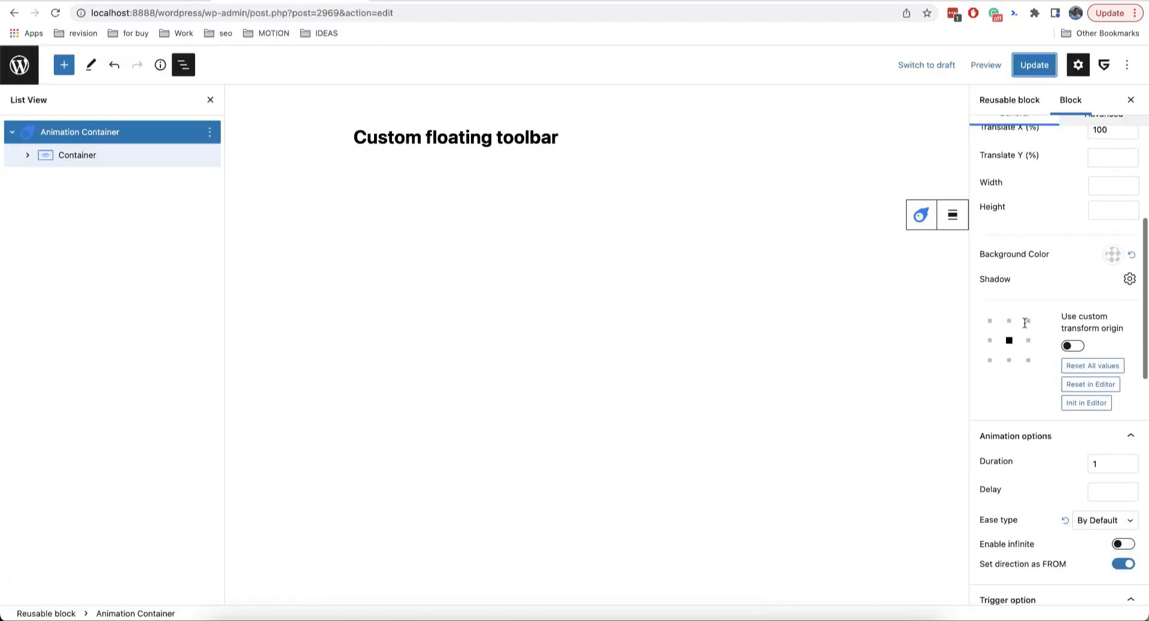
Set the animation duration to 0,5 and the easing to Power 3 out
text(,2)
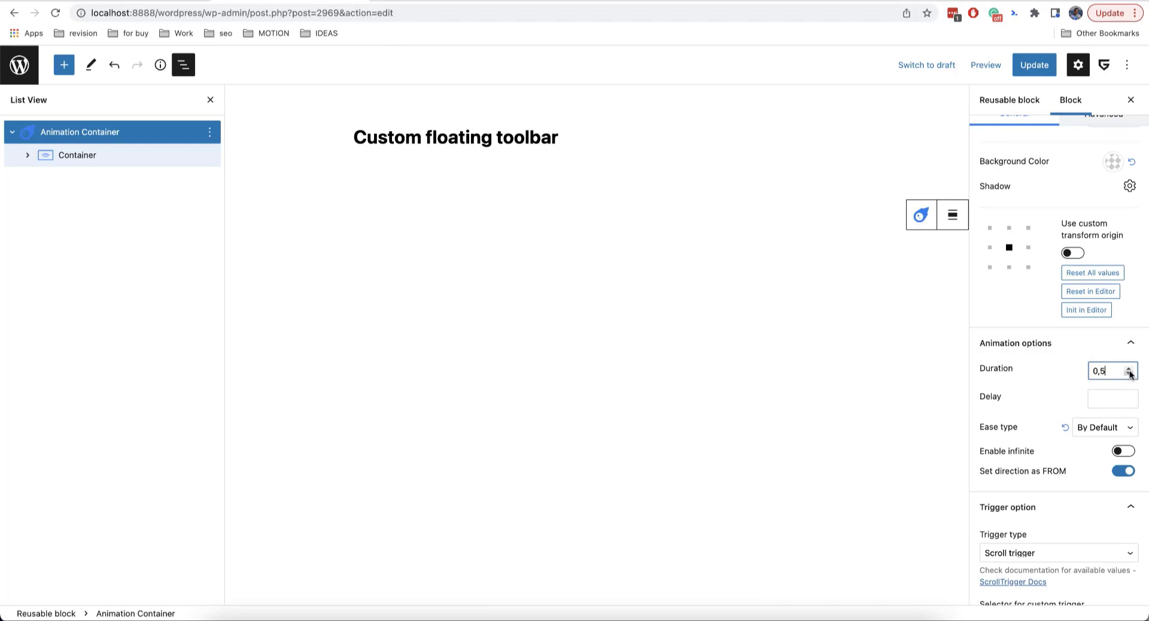
click(1104, 427)
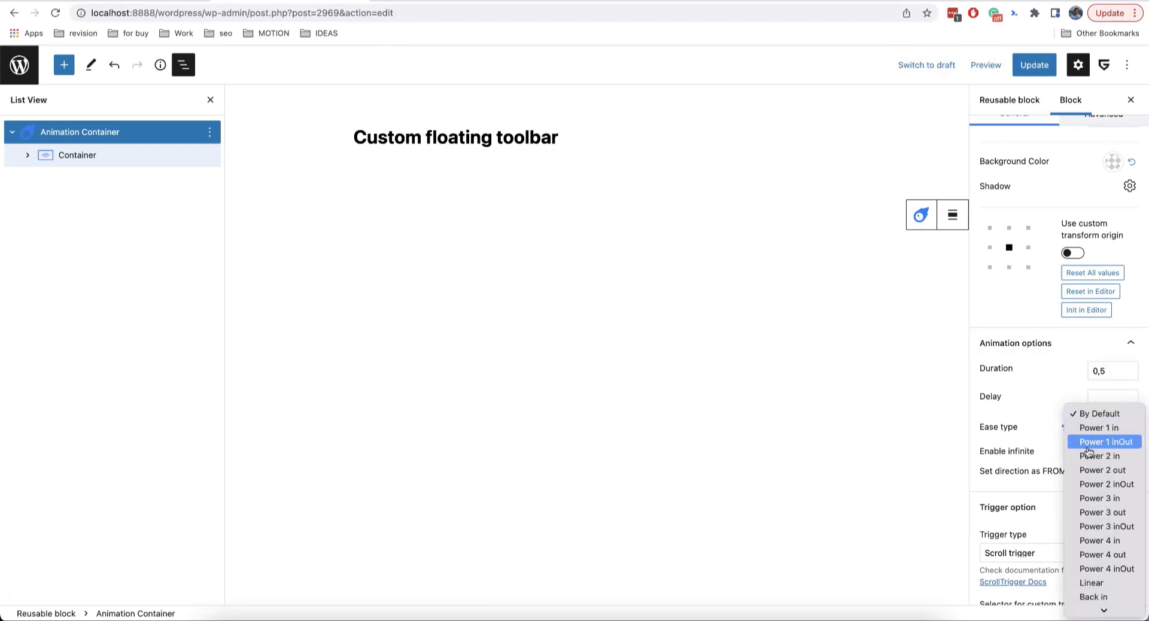
click(1102, 513)
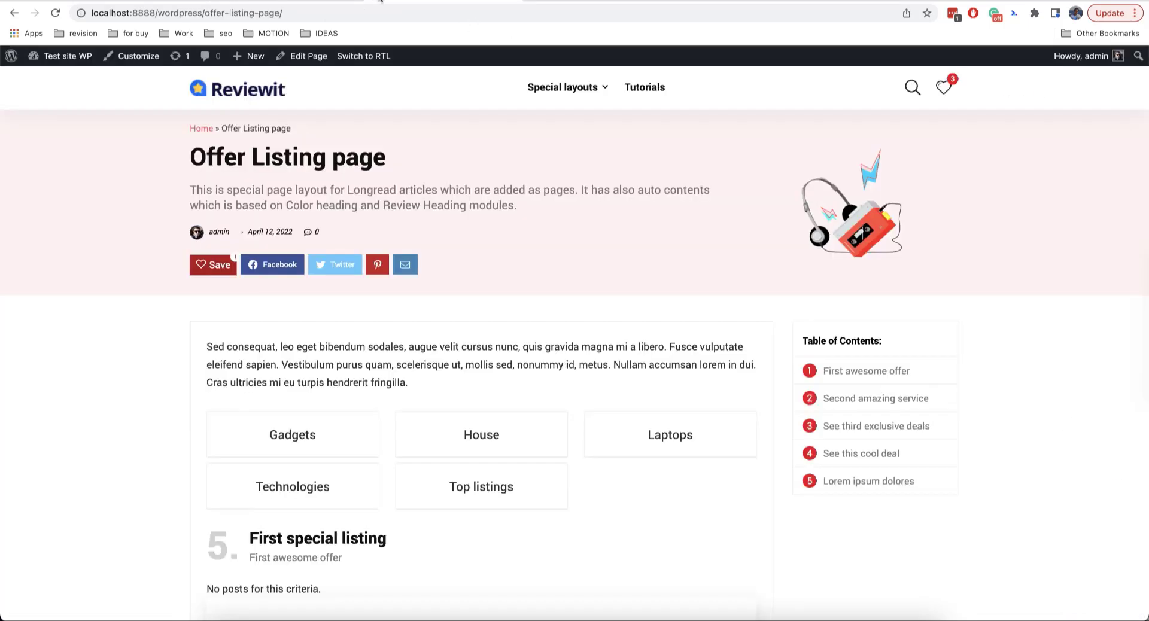
Scroll the Reviewit frontend to watch the toolbar slide in, then return to the editor
scroll(down, 3)
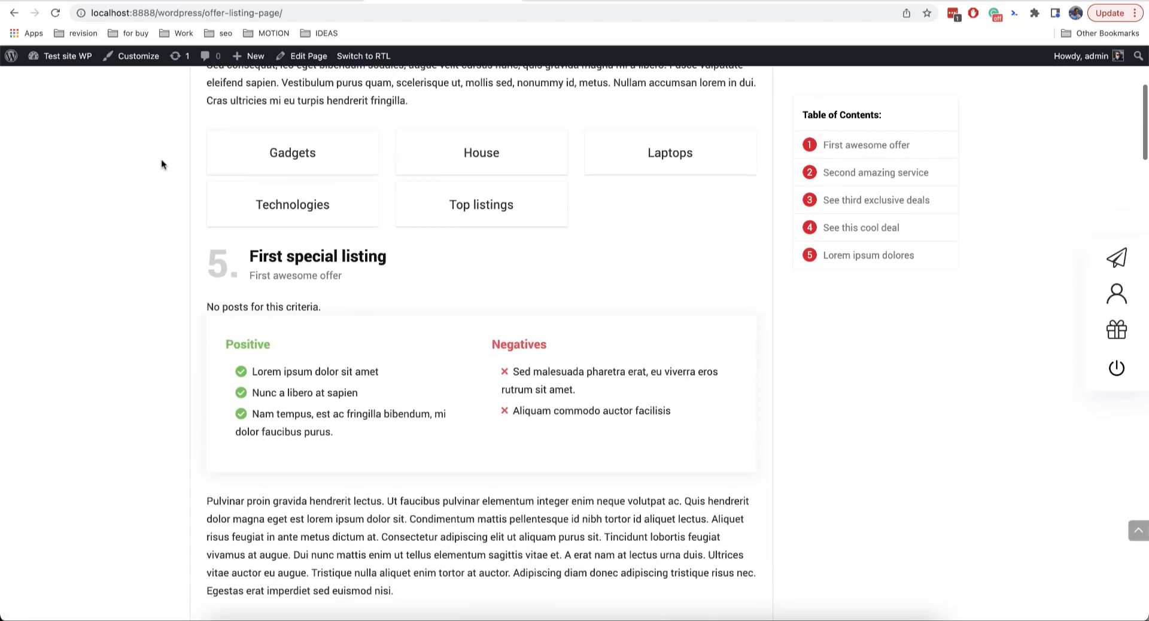
scroll(down, 3)
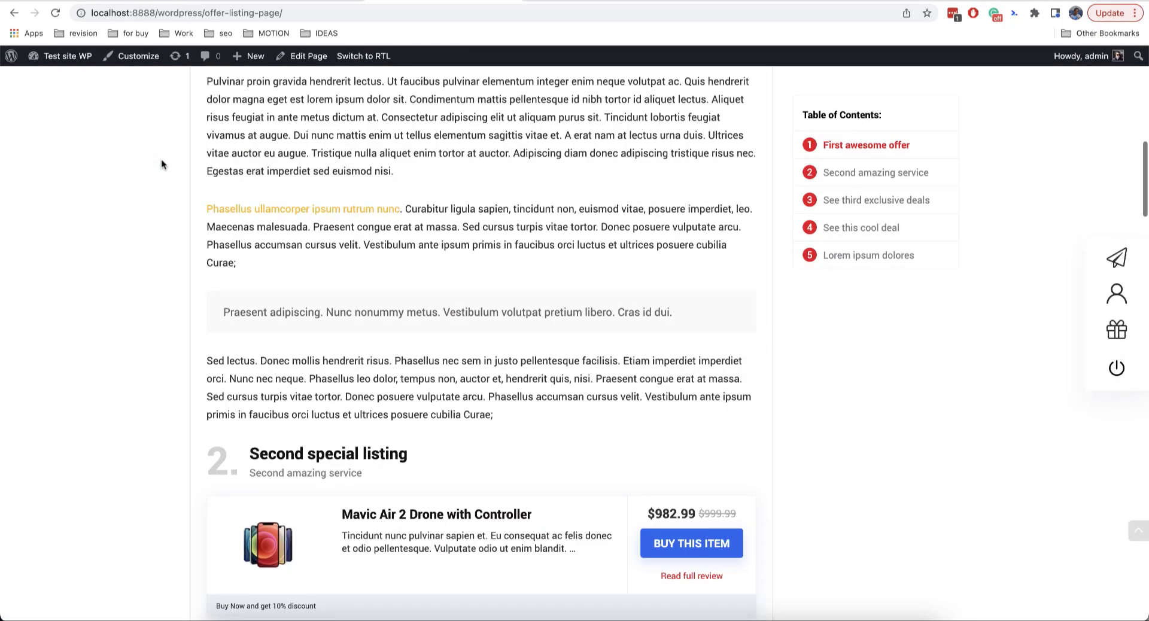
scroll(up, 3)
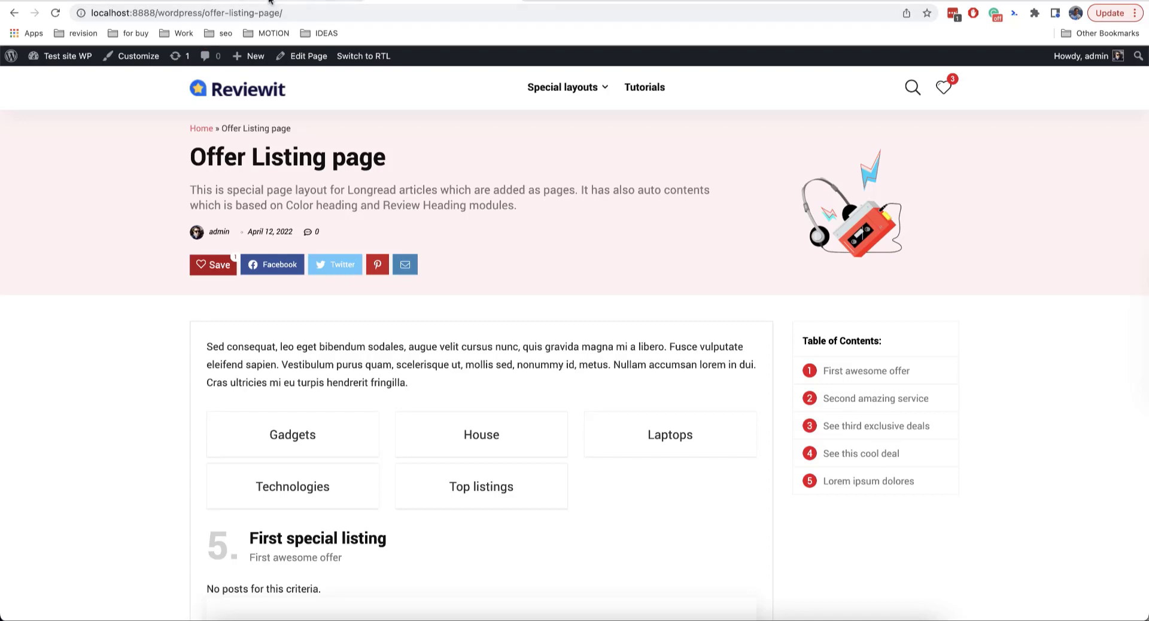
click(307, 56)
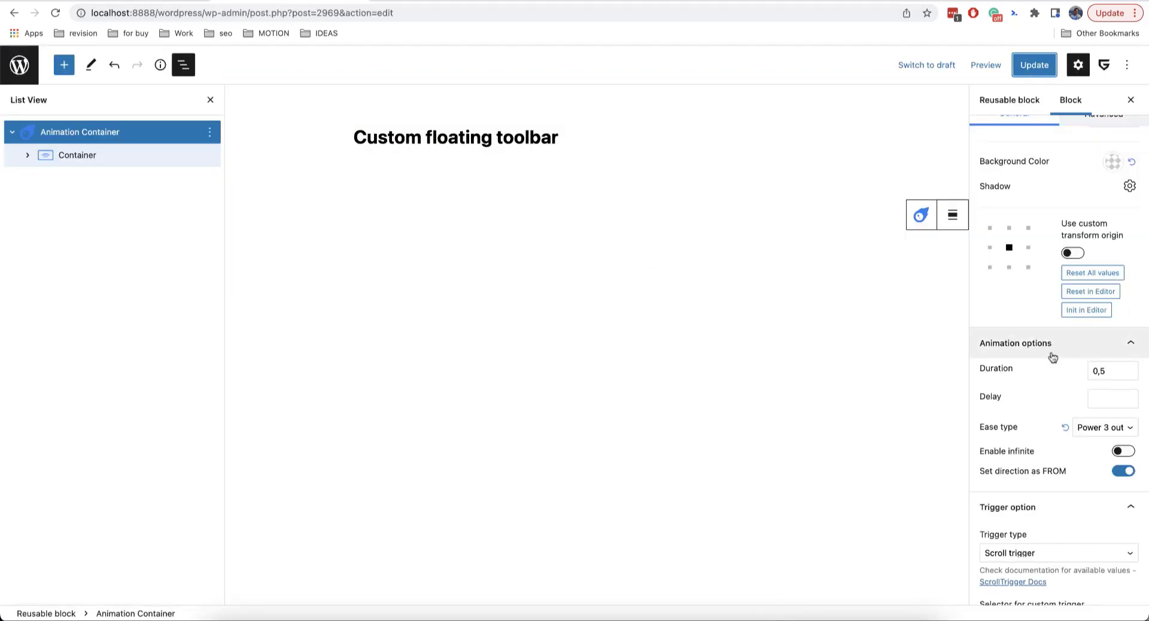